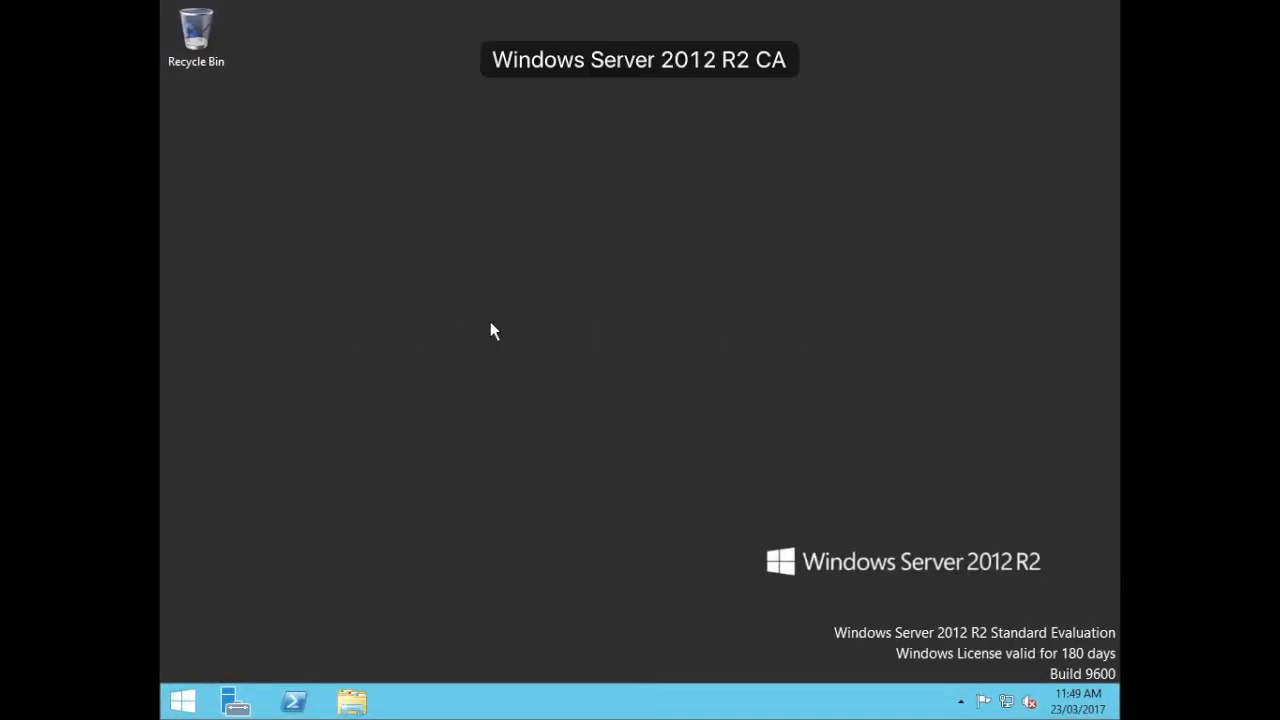
{"action": "mouse_move", "coordinate": [392, 624]}
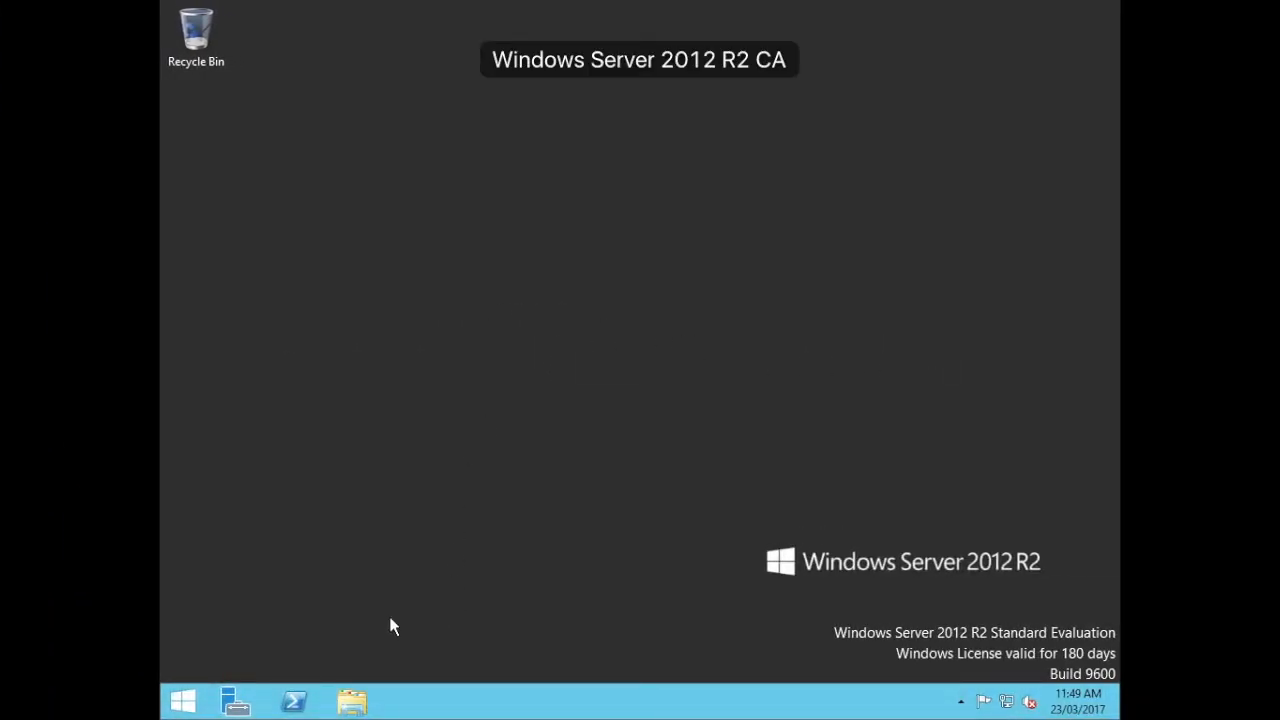
Launch Active Directory Users and Computers from Administrative Tools on the Start screen
{"action": "left_click", "coordinate": [182, 700]}
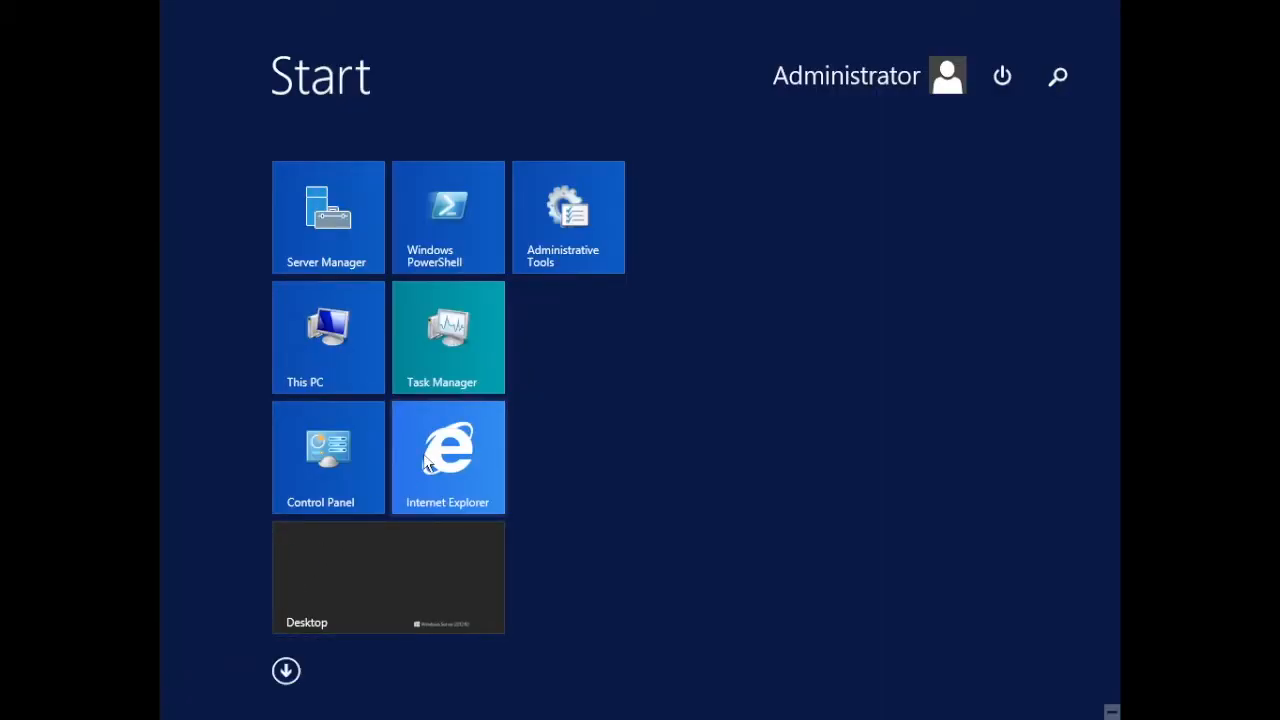
{"action": "left_click", "coordinate": [568, 216]}
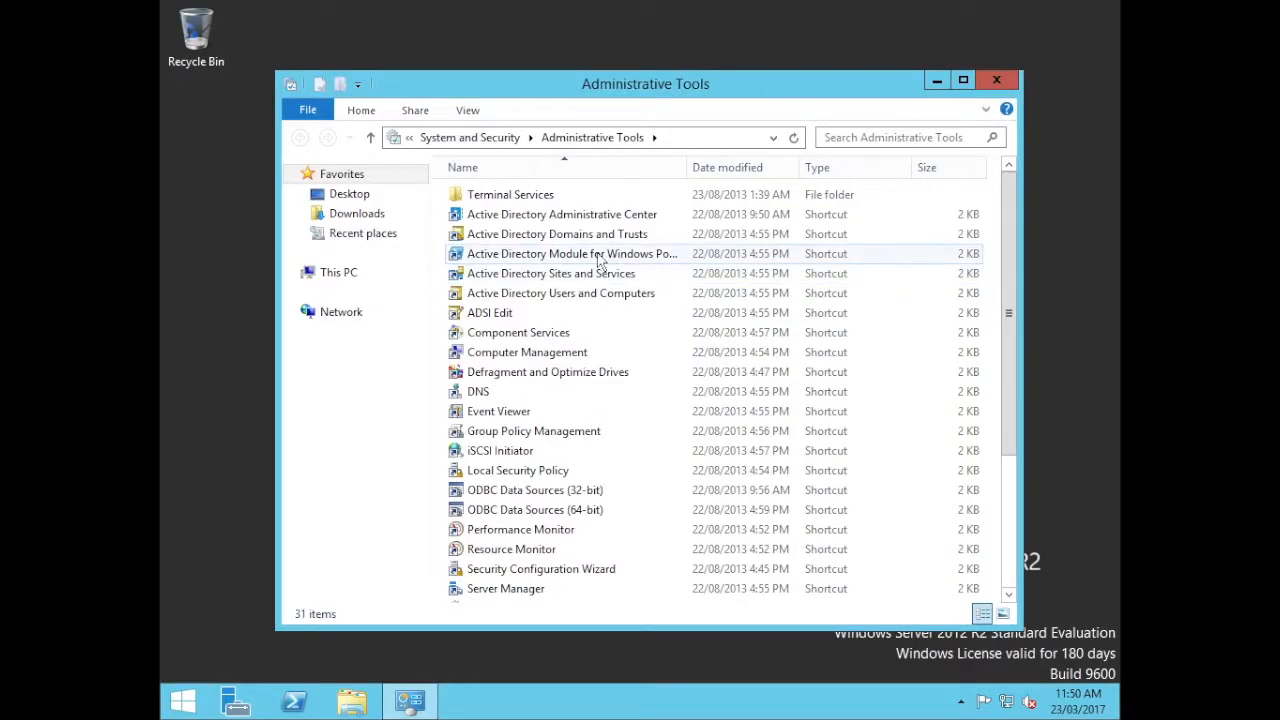
{"action": "double_click", "coordinate": [560, 292]}
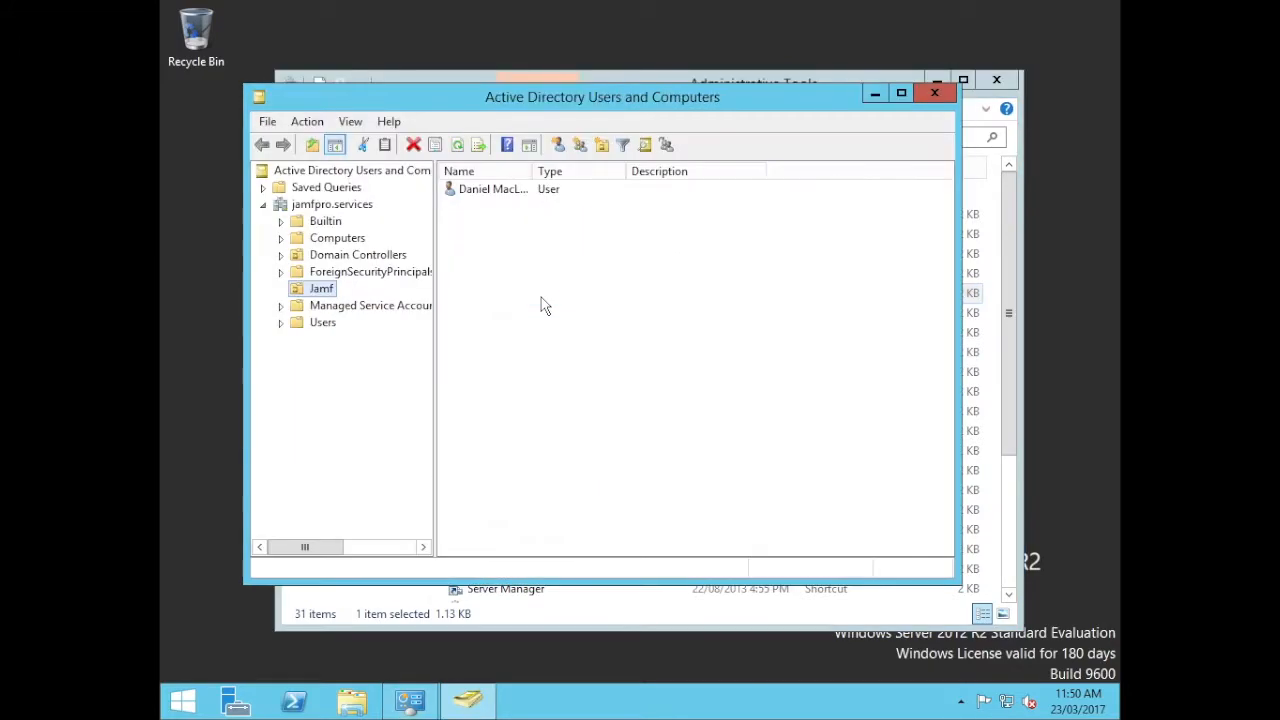
{"action": "left_click", "coordinate": [332, 204]}
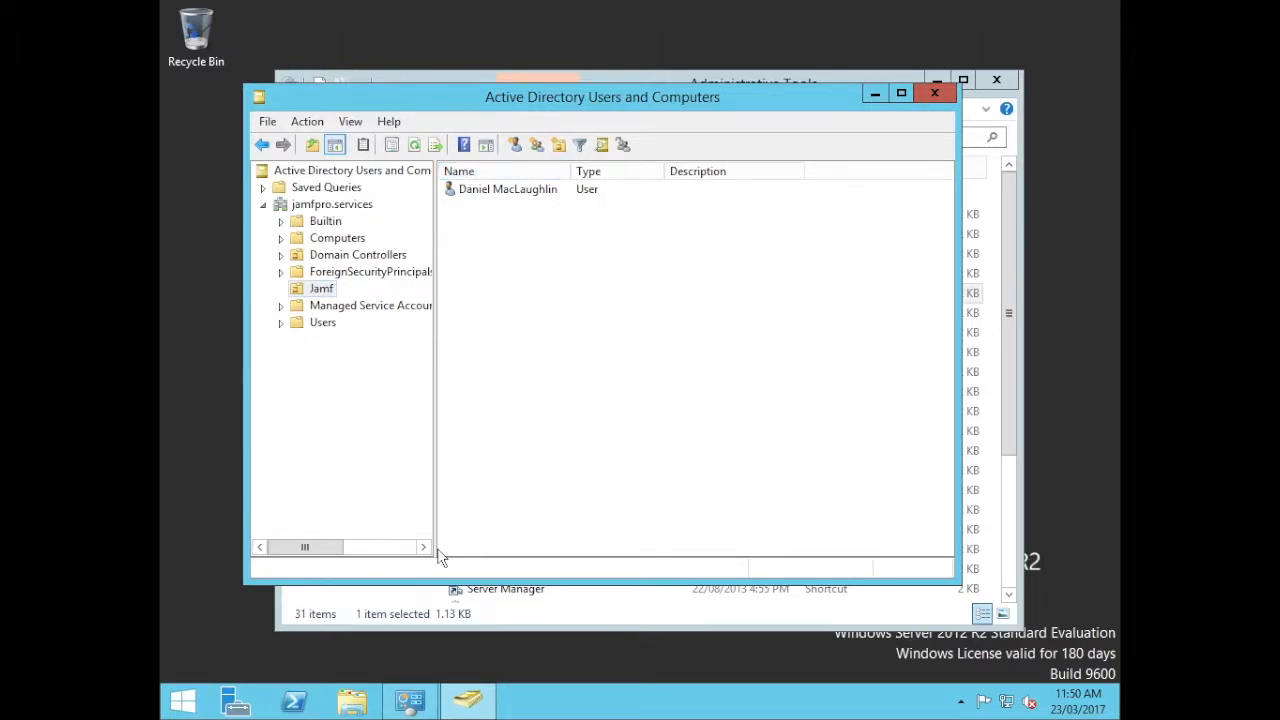
{"action": "mouse_move", "coordinate": [404, 604]}
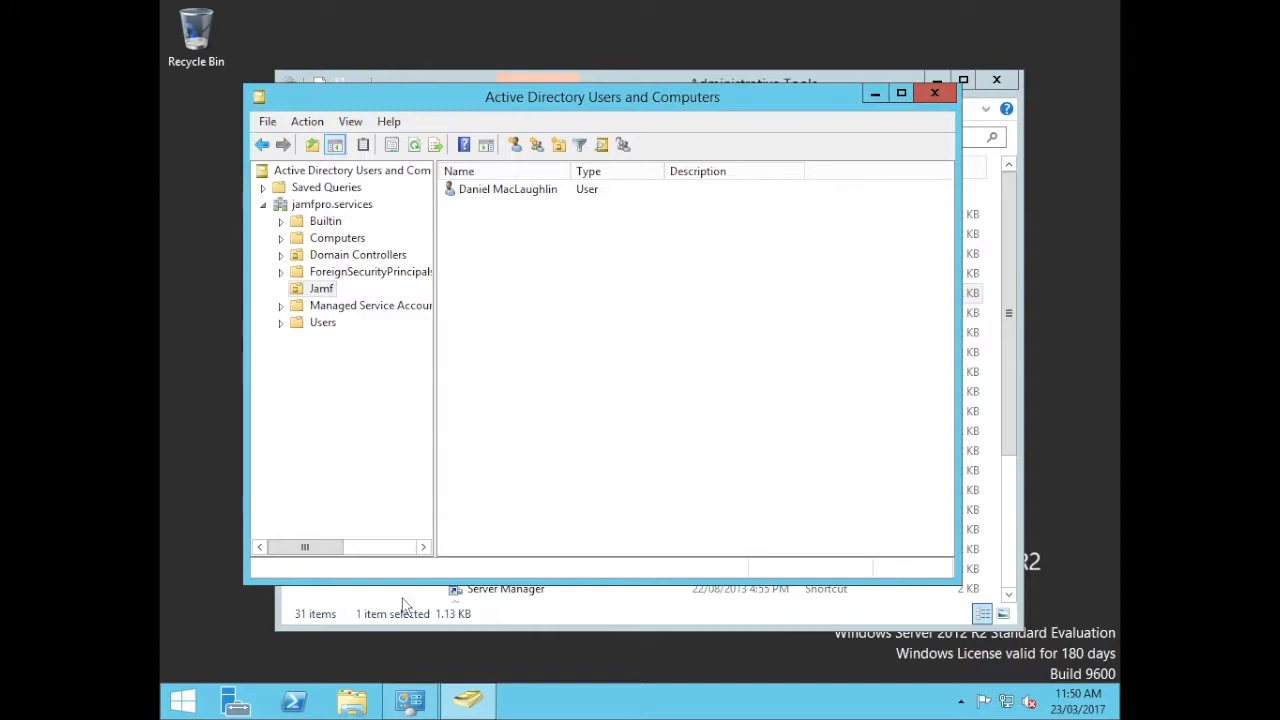
{"action": "mouse_move", "coordinate": [484, 348]}
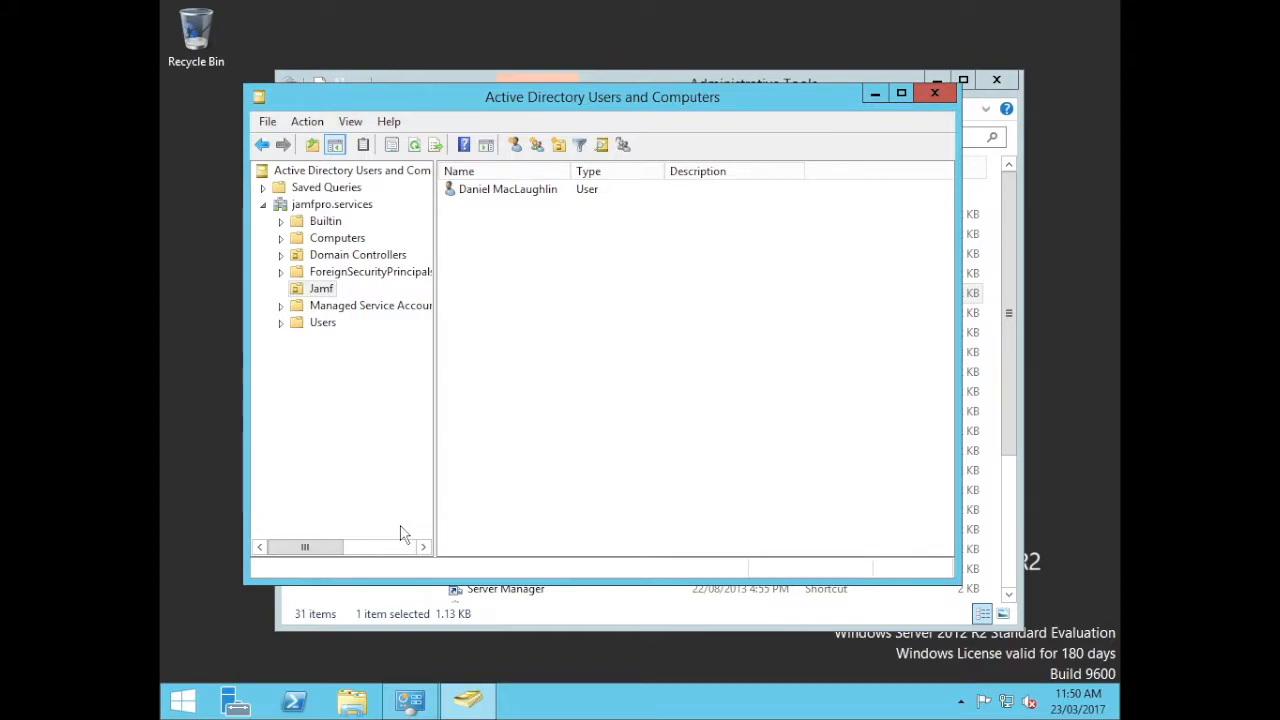
Start a new user in Users named NDES User with logon name NDES_User
{"action": "left_click", "coordinate": [332, 204]}
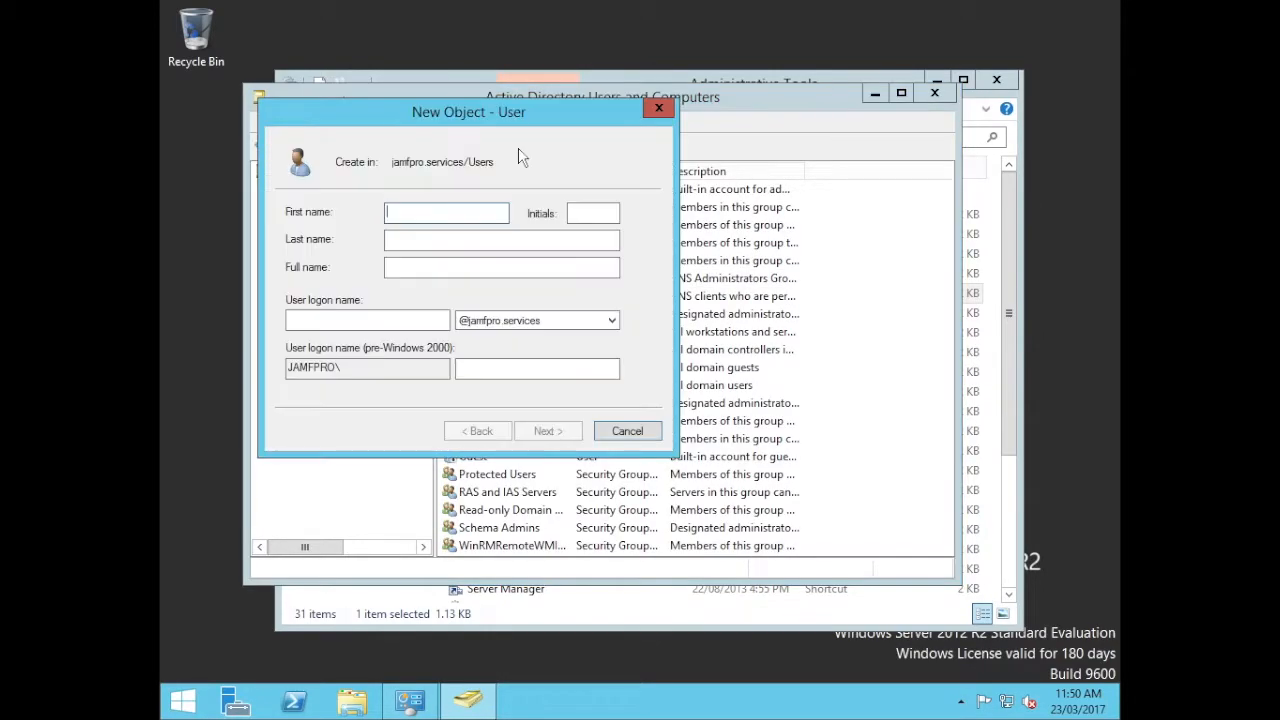
{"action": "type", "text": "NDES"}
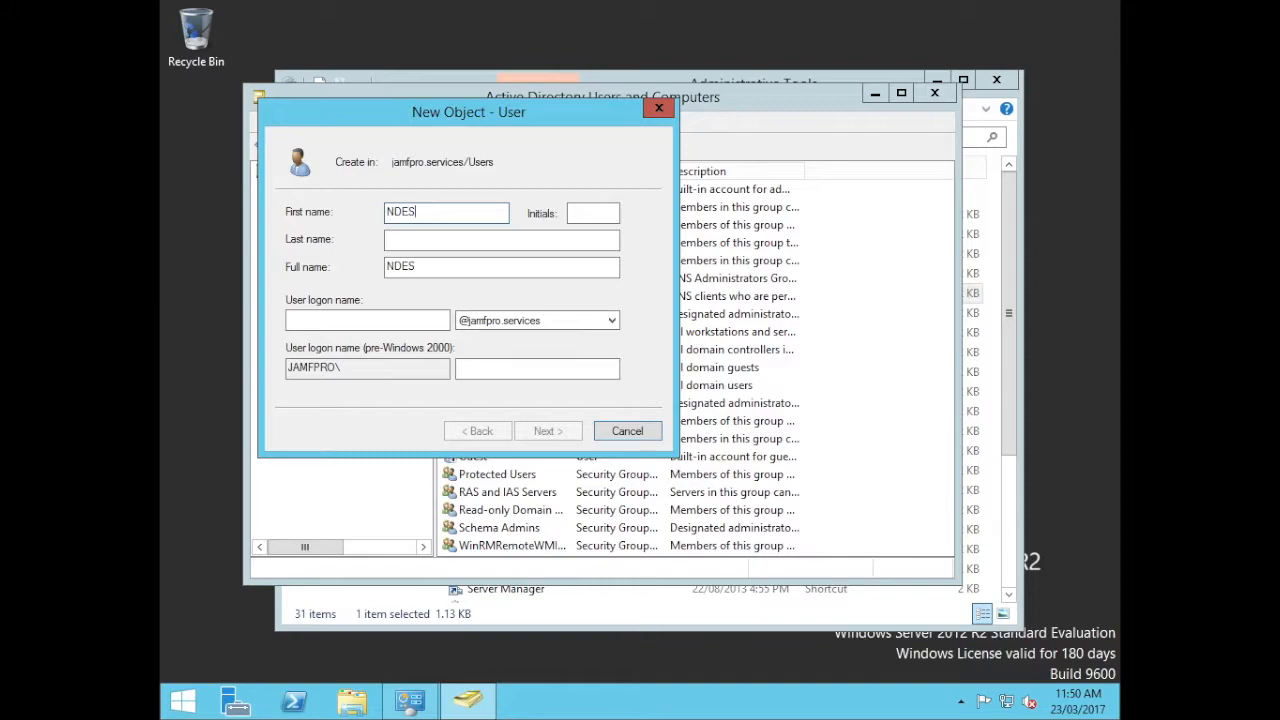
{"action": "type", "text": "User"}
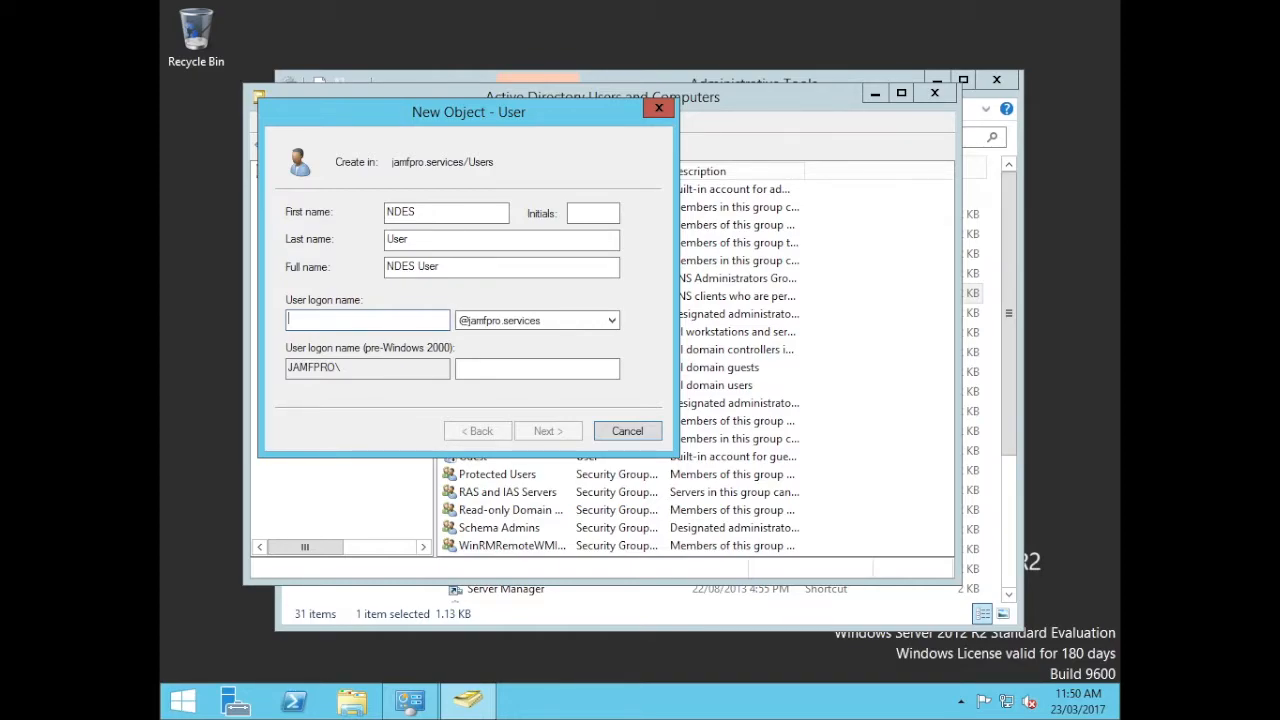
{"action": "type", "text": "NDES_User"}
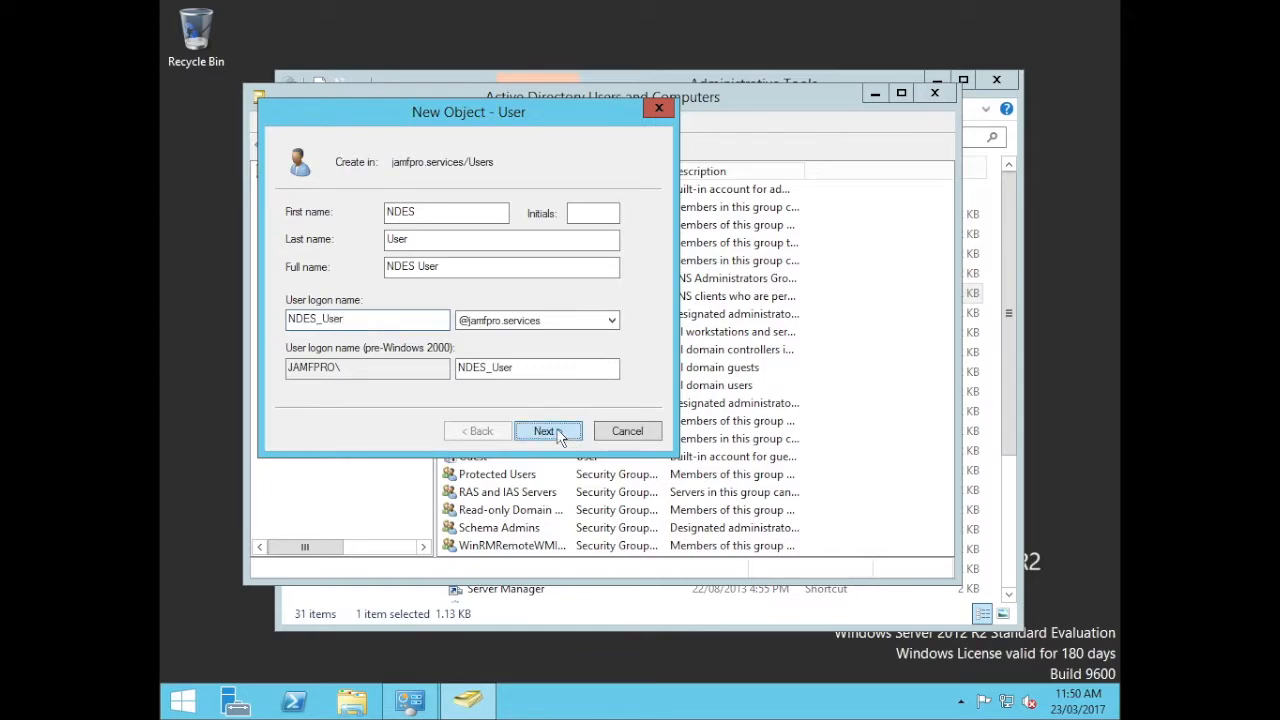
{"action": "left_click", "coordinate": [546, 432]}
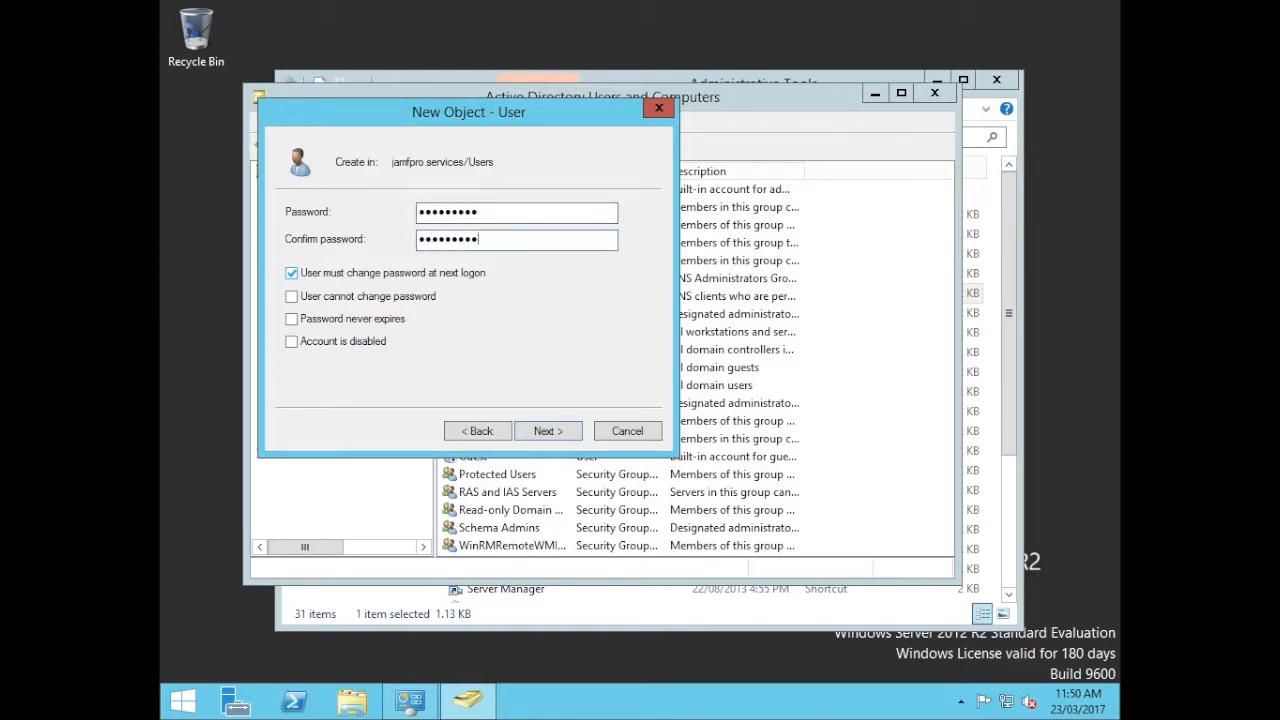
Set the password options so the user need not and cannot change it, and finish the account
{"action": "left_click", "coordinate": [292, 296]}
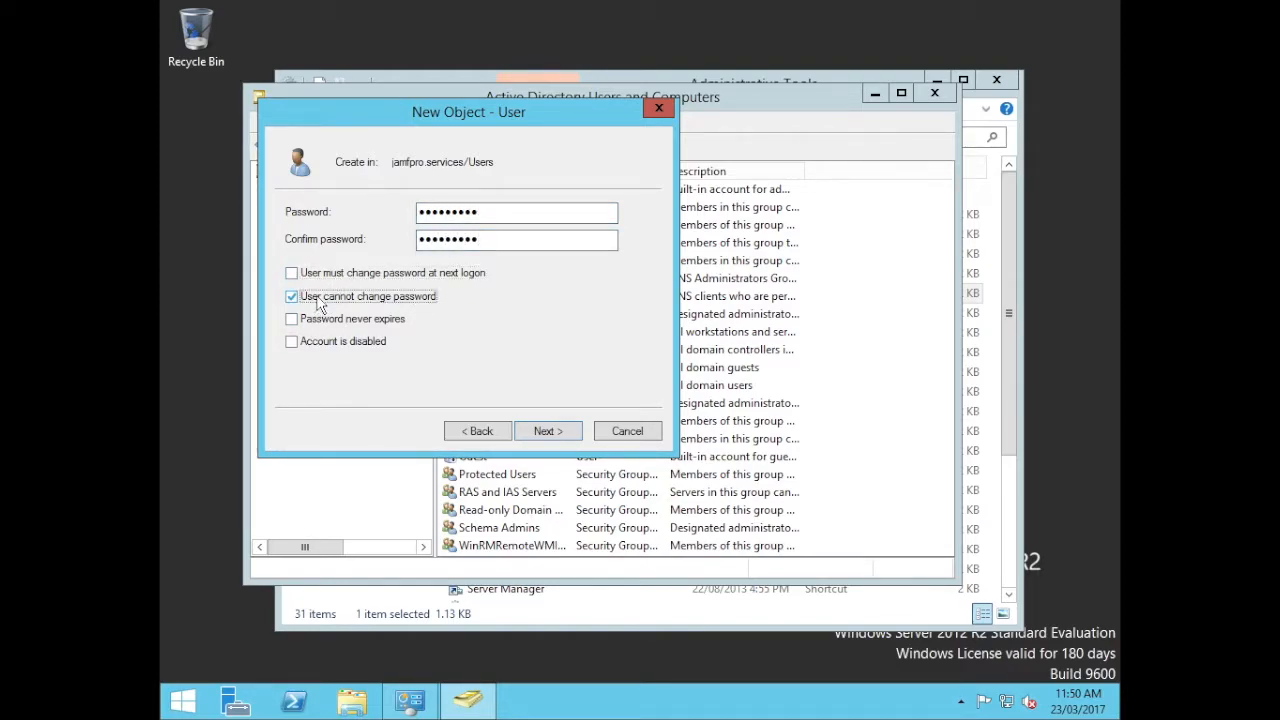
{"action": "left_click", "coordinate": [292, 318]}
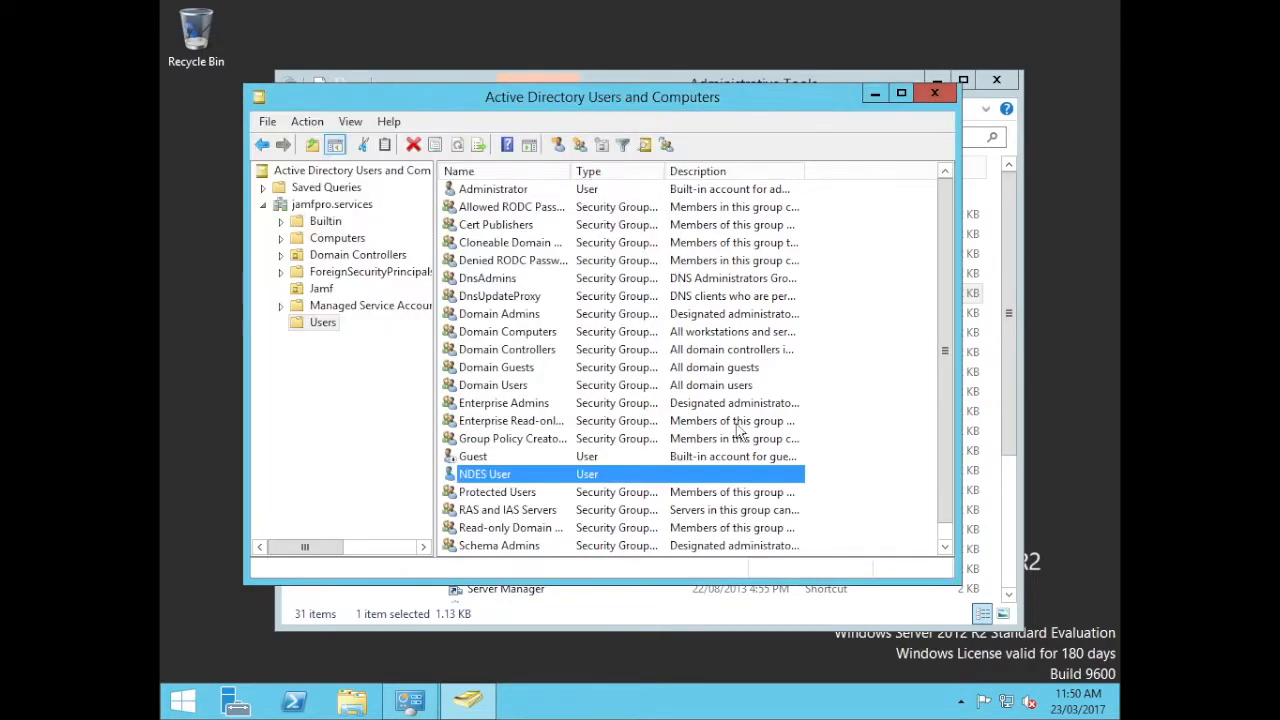
Add NDES User to the IIS_IUSRS and Domain Admins groups via its Member Of properties
{"action": "double_click", "coordinate": [484, 472]}
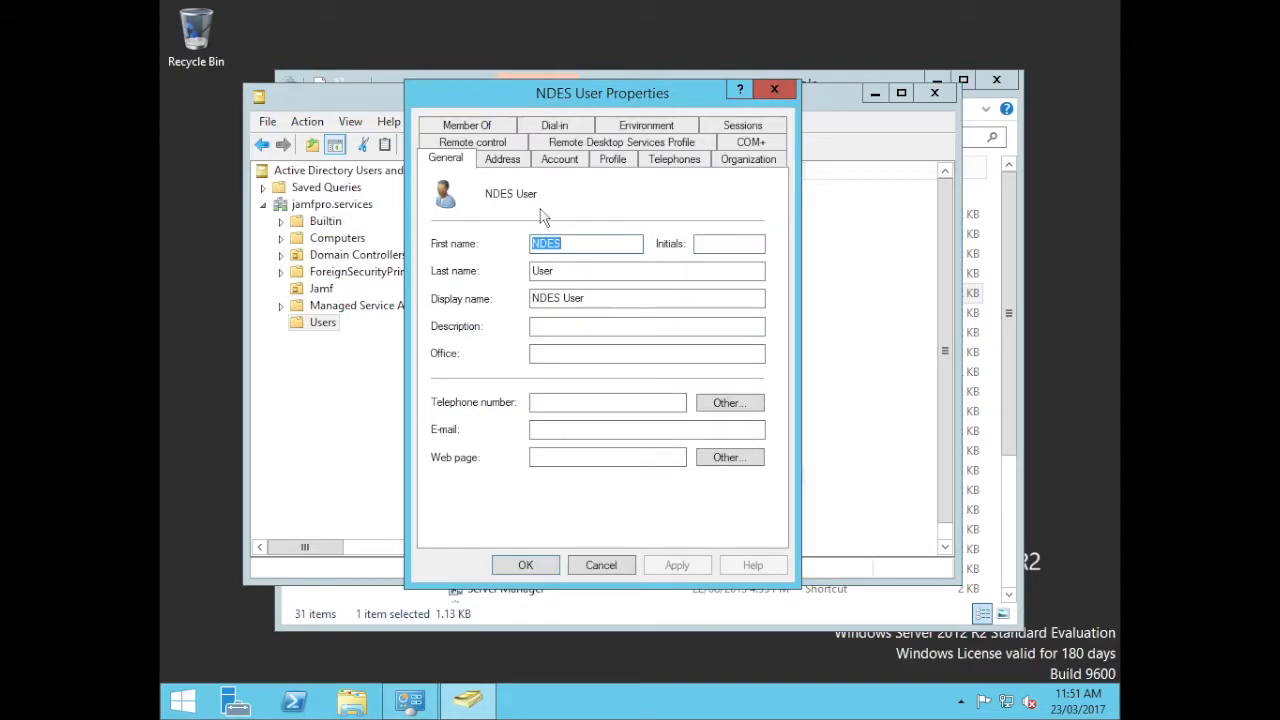
{"action": "left_click", "coordinate": [466, 158]}
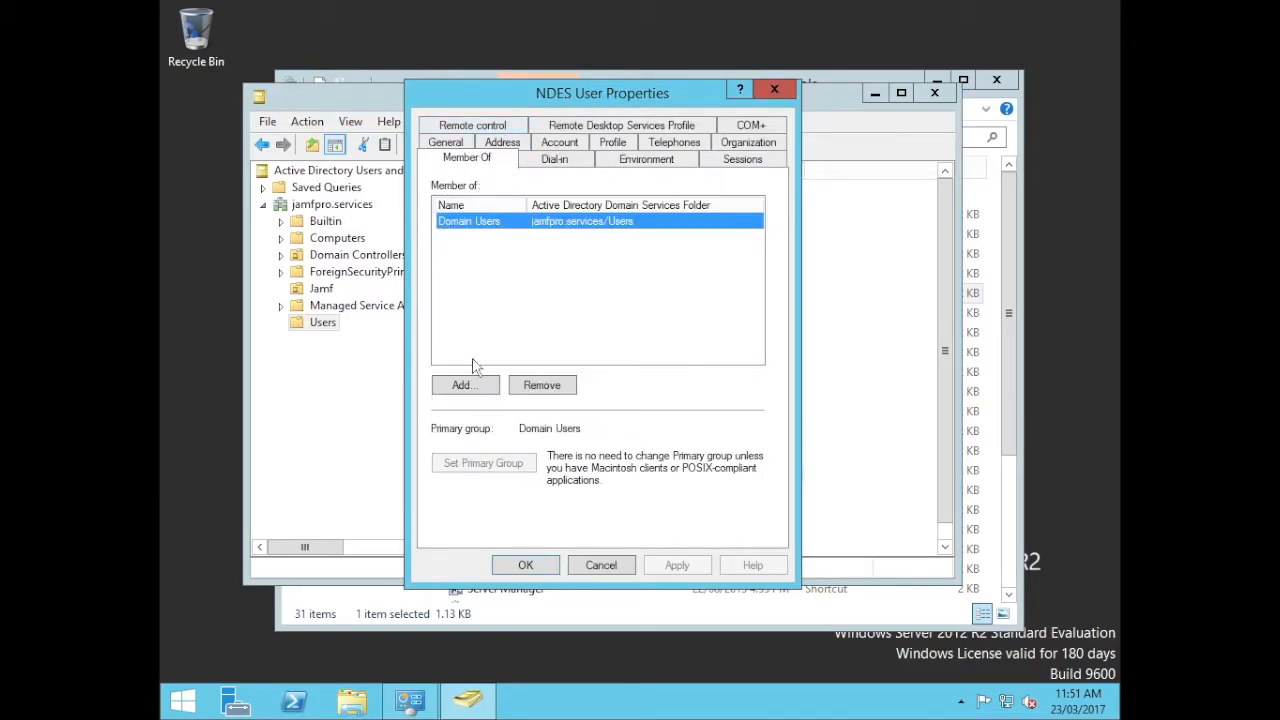
{"action": "left_click", "coordinate": [464, 384]}
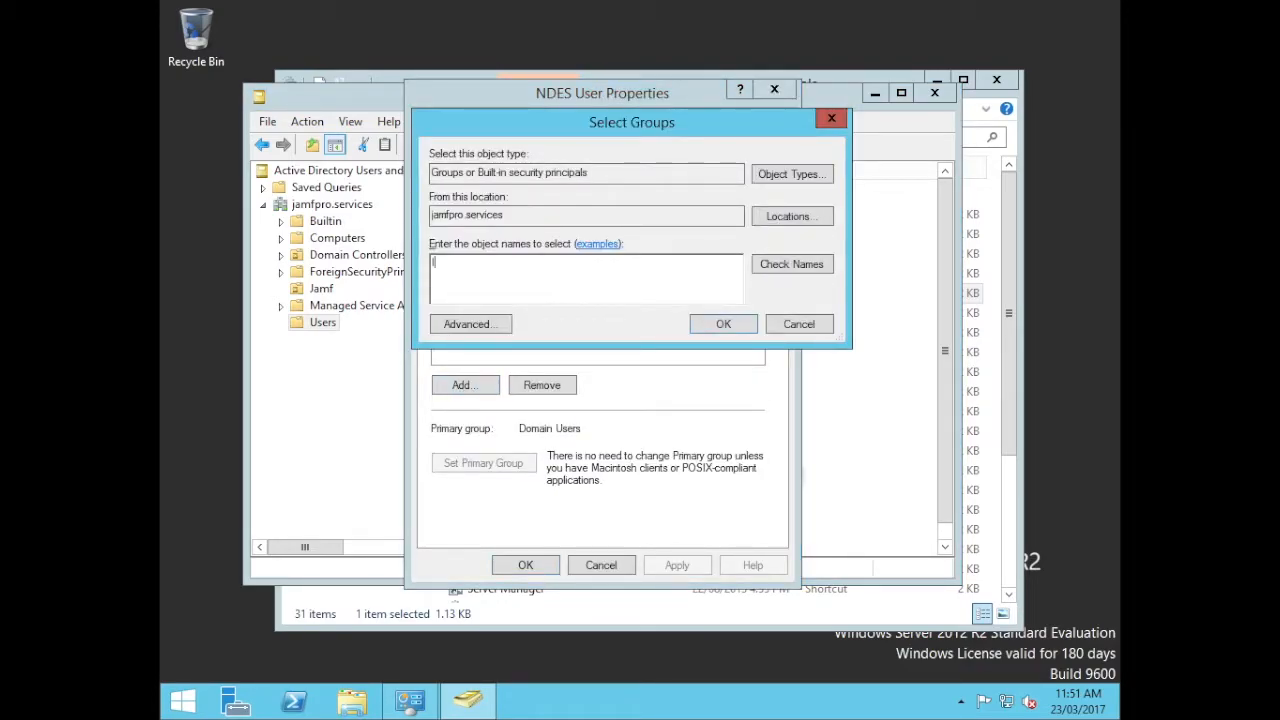
{"action": "left_click", "coordinate": [792, 264]}
{"action": "type", "text": "IIS_IUSRS"}
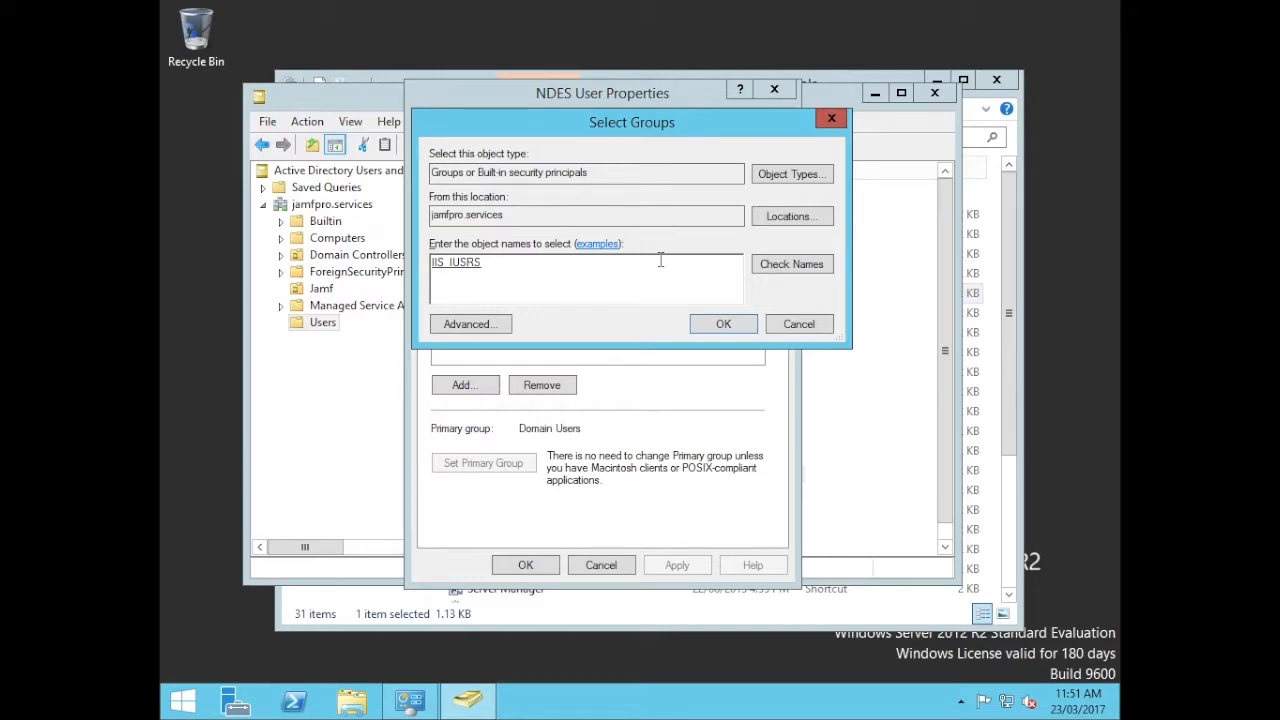
{"action": "left_click", "coordinate": [792, 264]}
{"action": "type", "text": "; Domain Admins"}
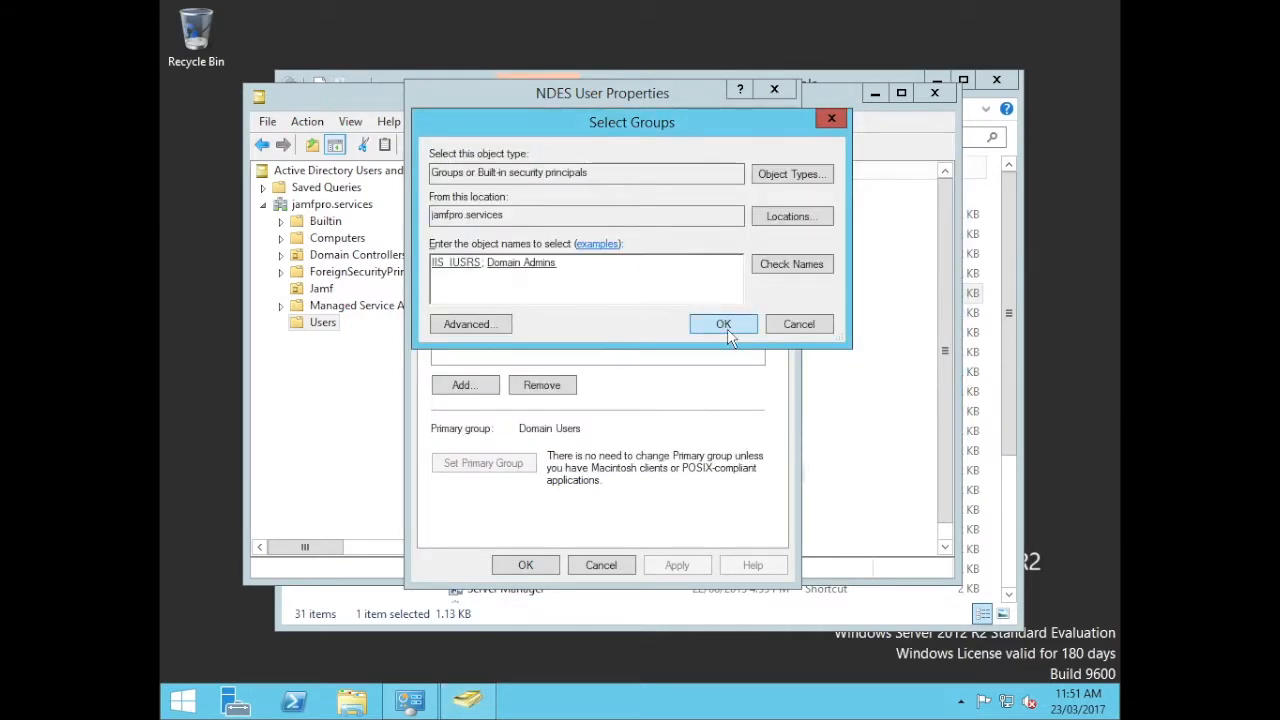
{"action": "left_click", "coordinate": [724, 324]}
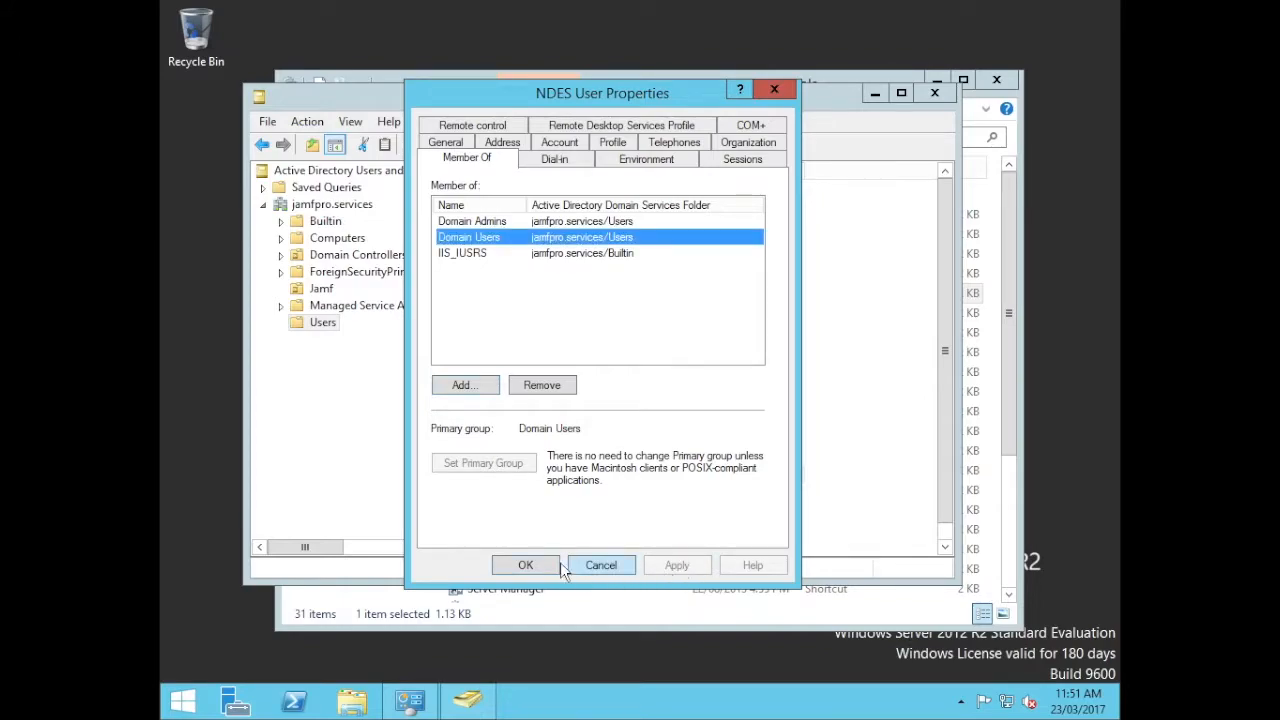
{"action": "left_click", "coordinate": [524, 564]}
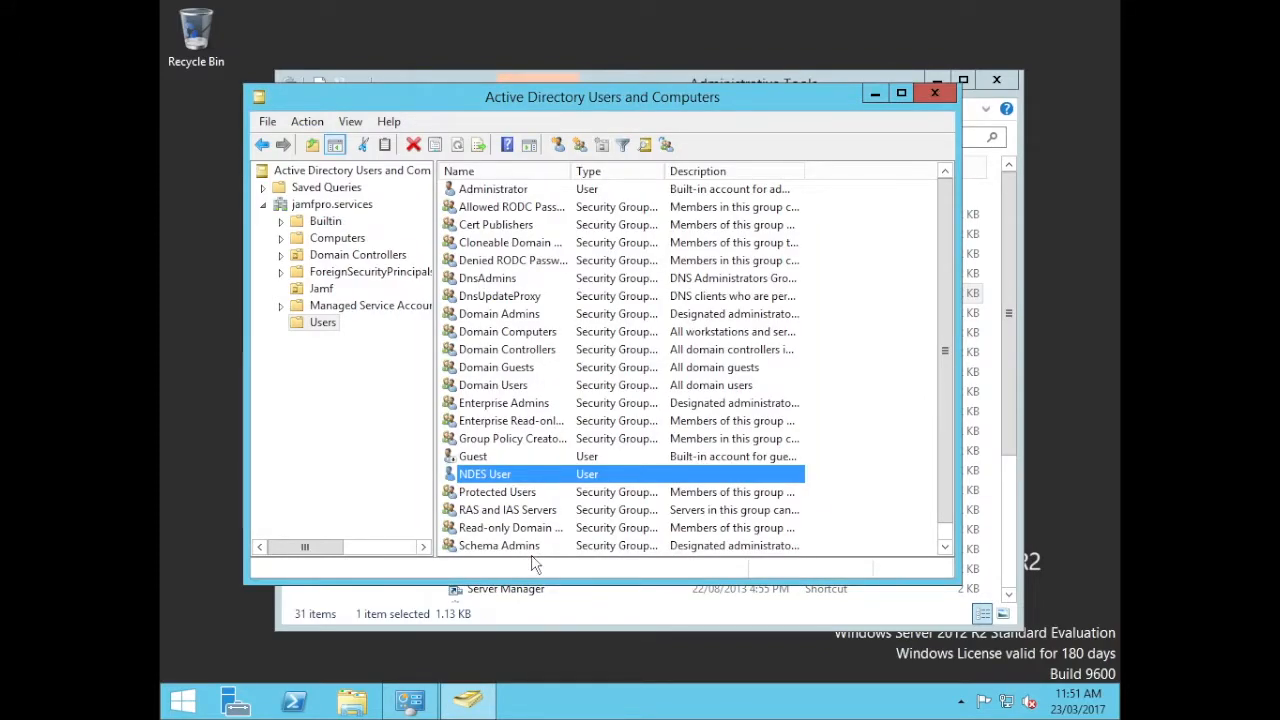
{"action": "mouse_move", "coordinate": [452, 566]}
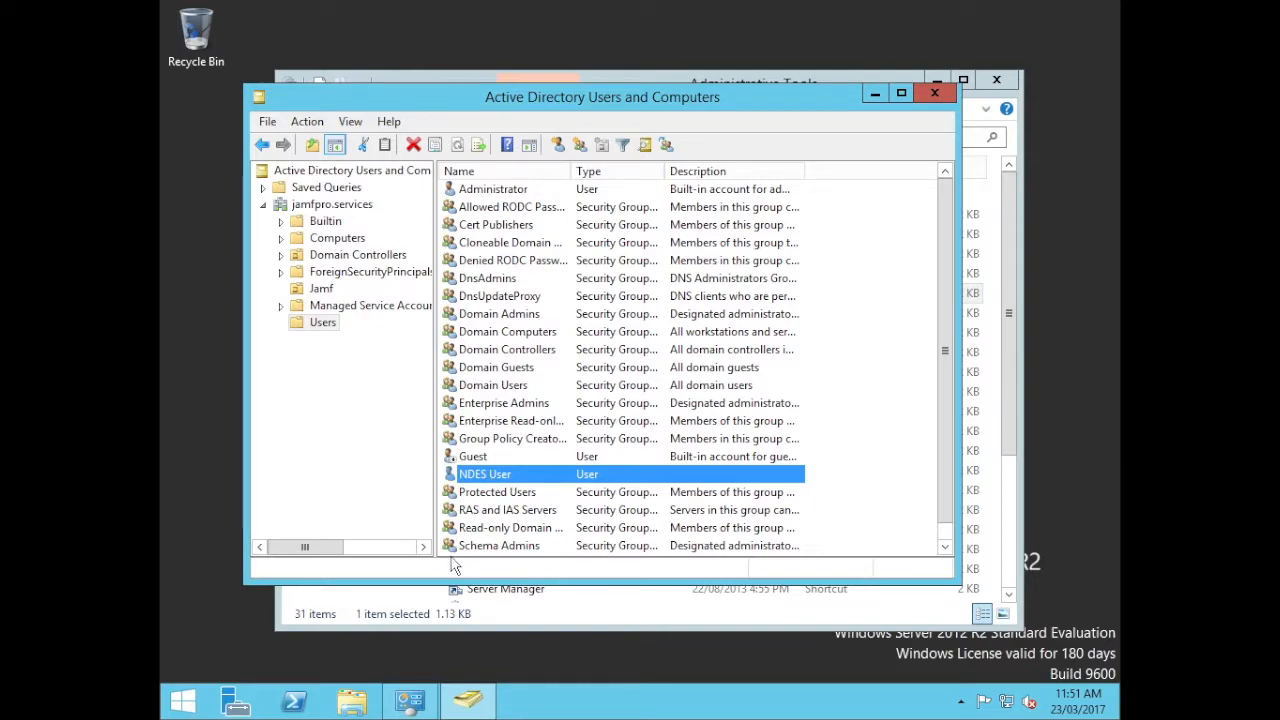
{"action": "mouse_move", "coordinate": [386, 582]}
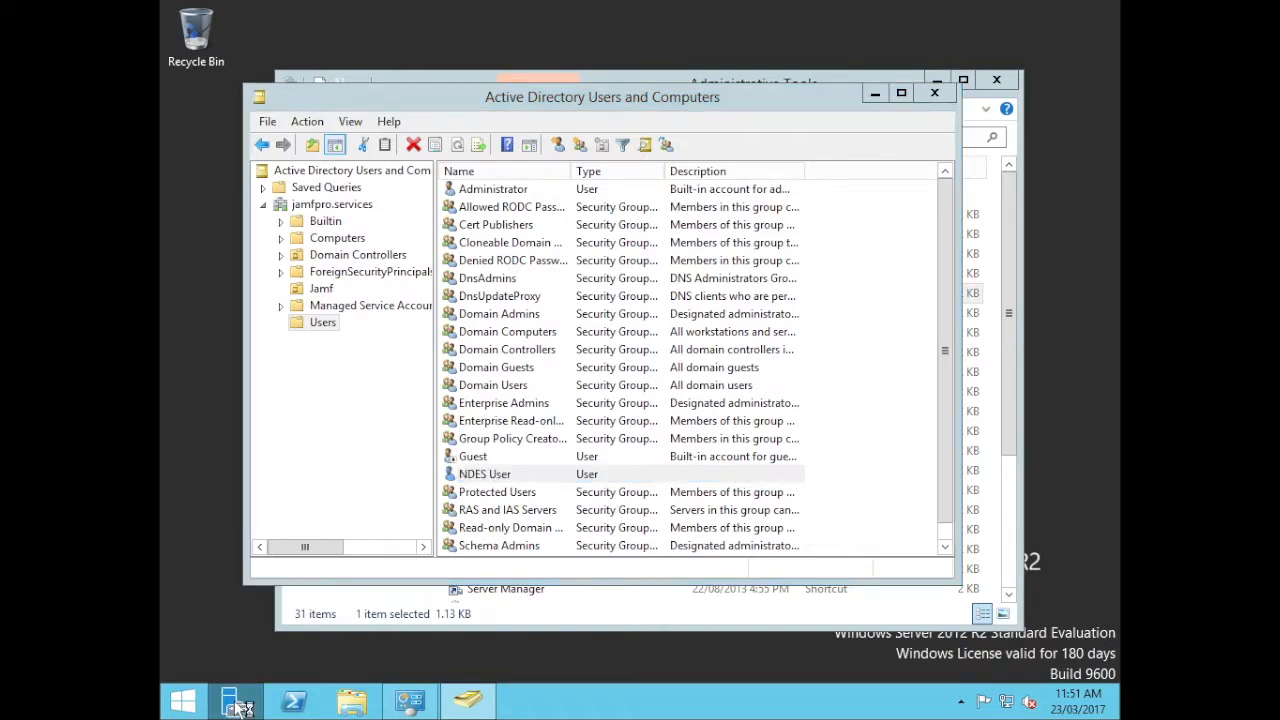
Start the Add Roles and Features Wizard from Server Manager's Manage menu
{"action": "left_click", "coordinate": [236, 700]}
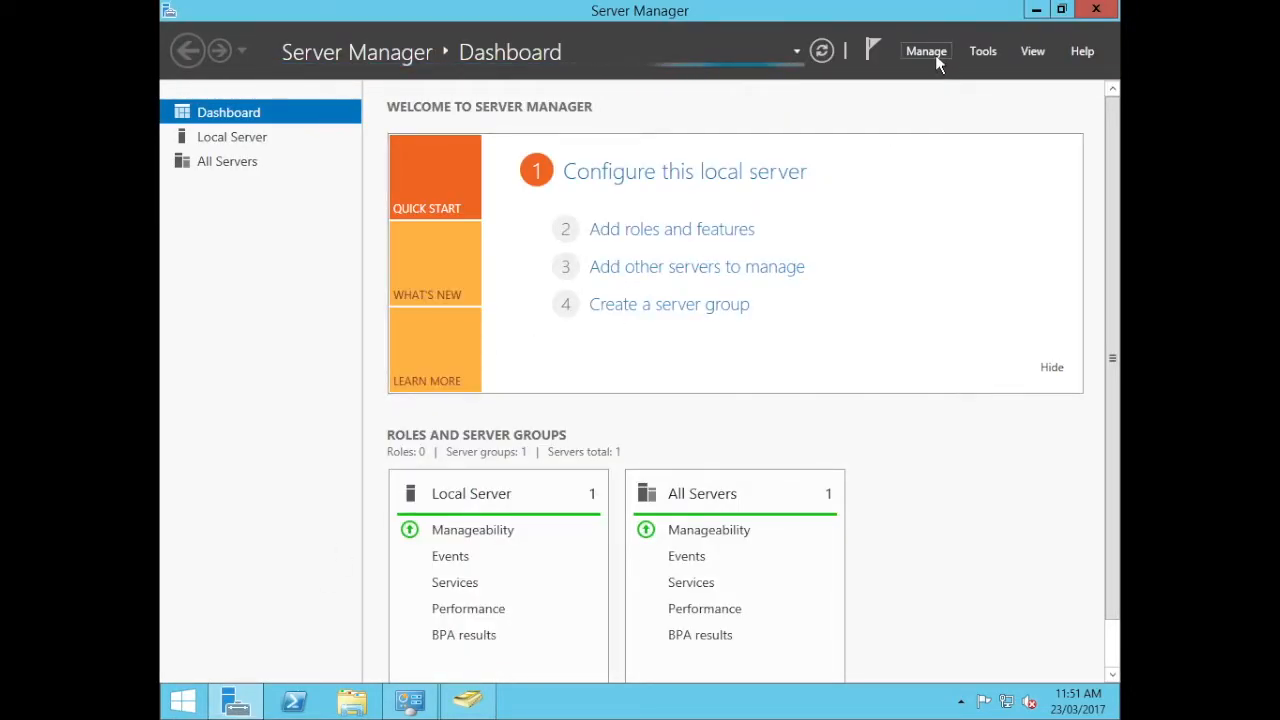
{"action": "left_click", "coordinate": [924, 52]}
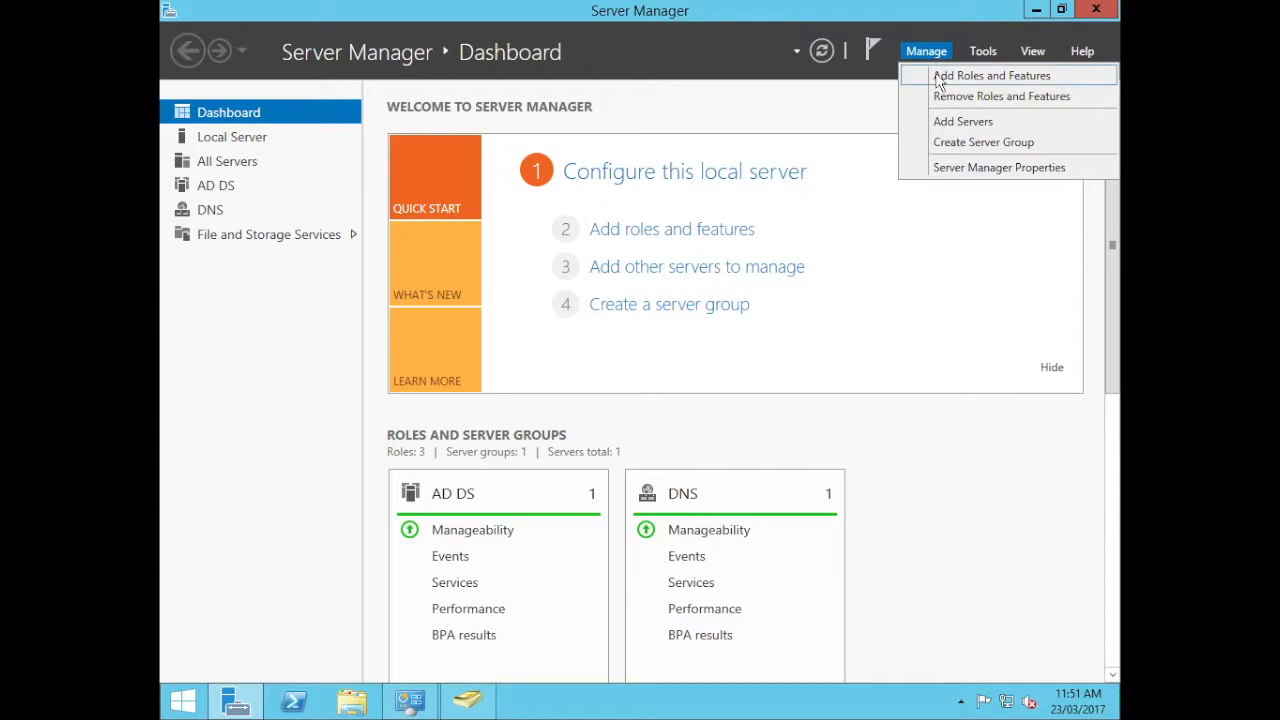
{"action": "left_click", "coordinate": [992, 76]}
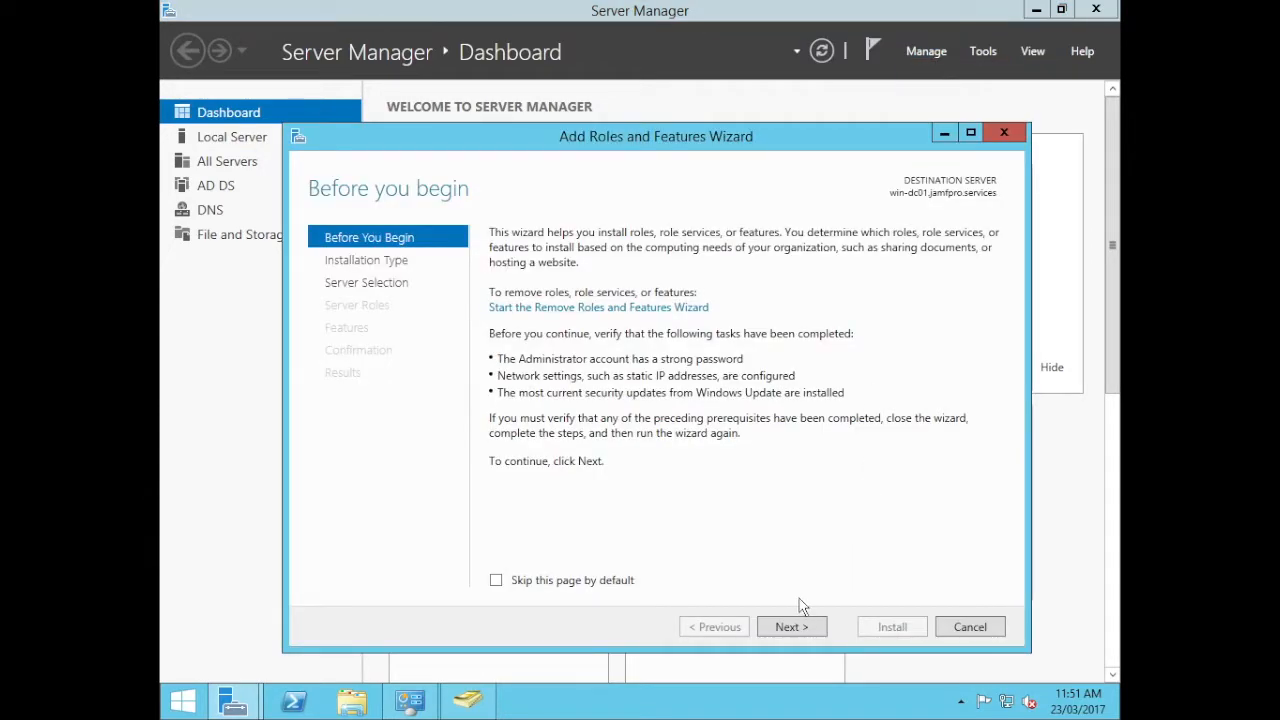
Advance through role-based installation and this server as destination to role selection
{"action": "left_click", "coordinate": [792, 626]}
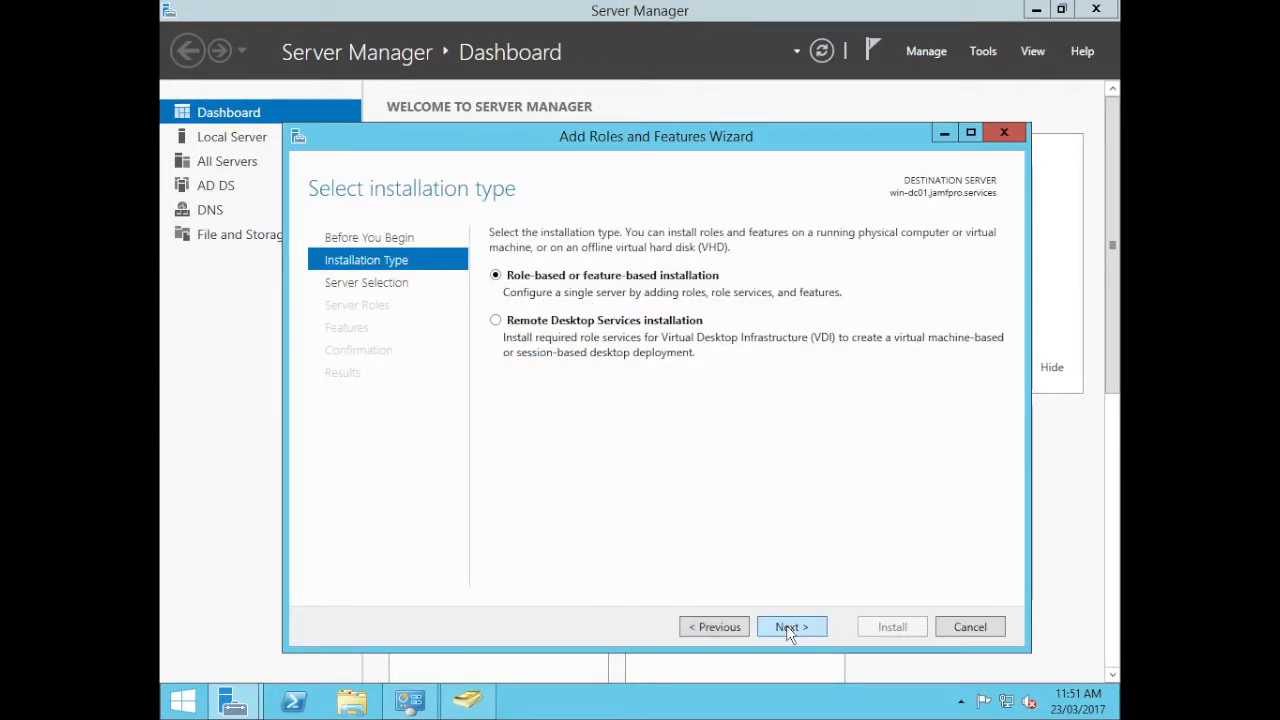
{"action": "left_click", "coordinate": [792, 628]}
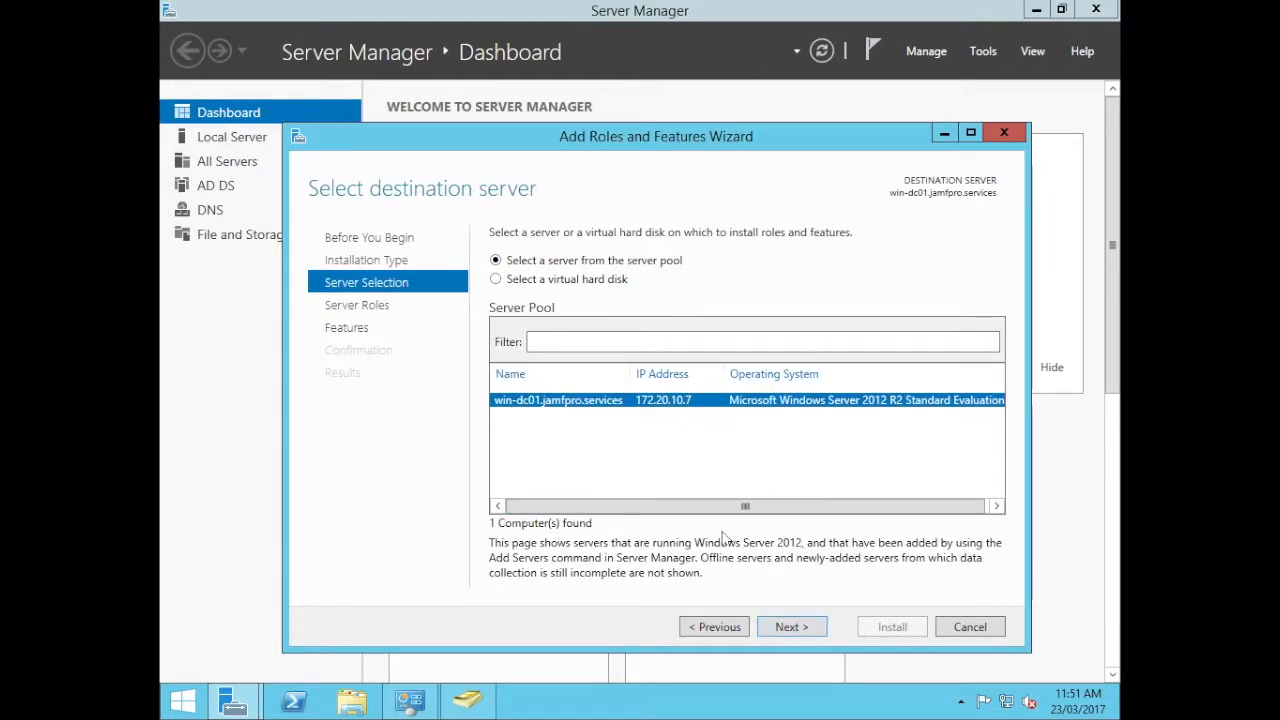
{"action": "left_click", "coordinate": [792, 628]}
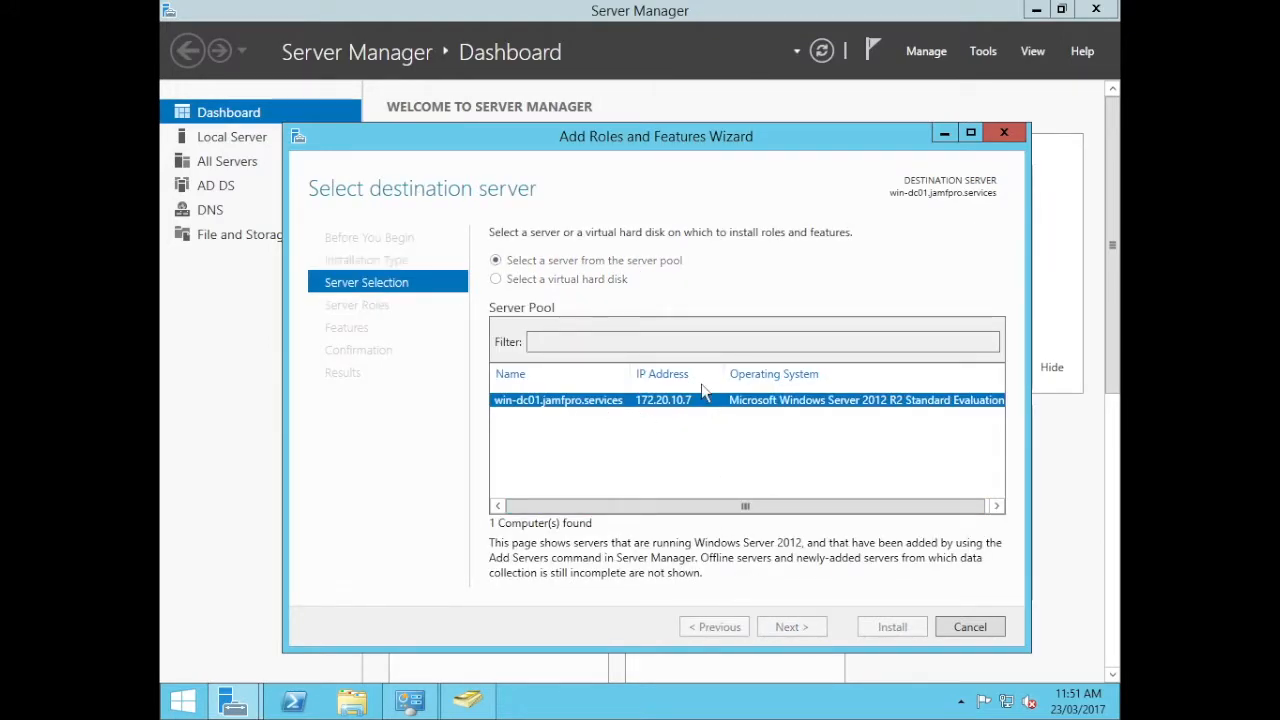
{"action": "left_click", "coordinate": [792, 626]}
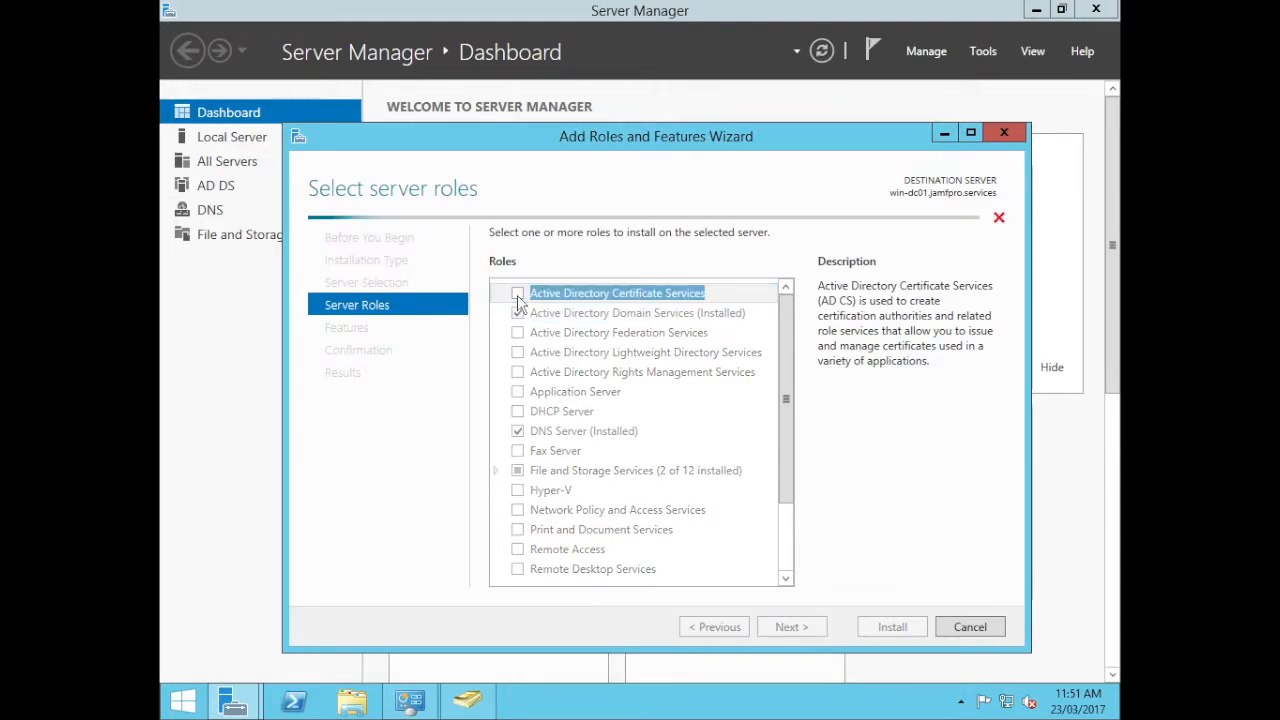
Select Active Directory Certificate Services with its management tools and continue to the AD CS page
{"action": "left_click", "coordinate": [518, 292]}
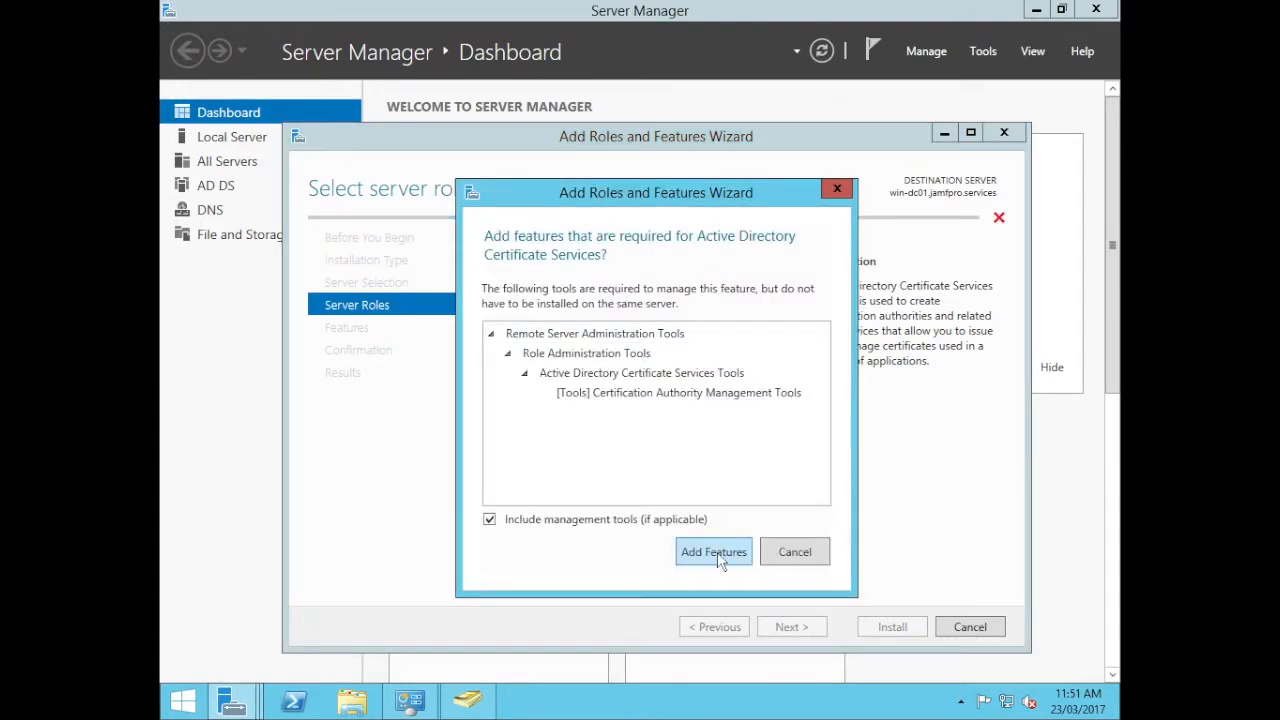
{"action": "left_click", "coordinate": [712, 552]}
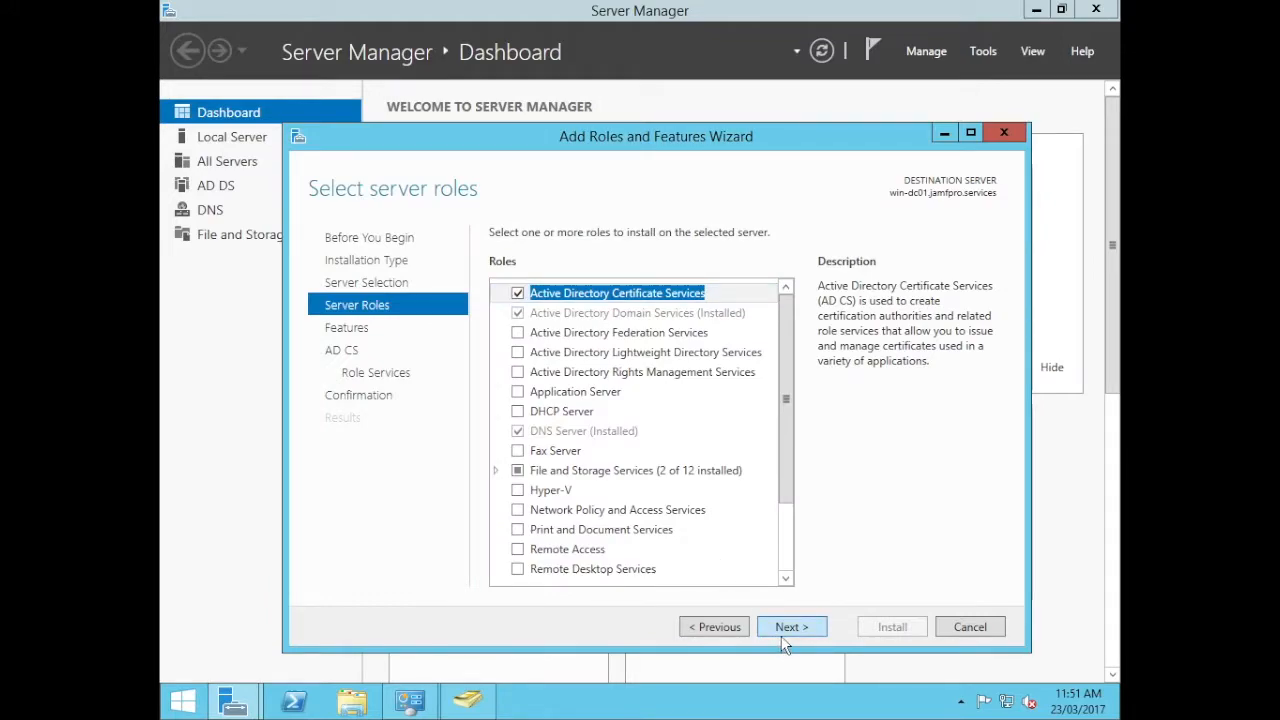
{"action": "left_click", "coordinate": [792, 626]}
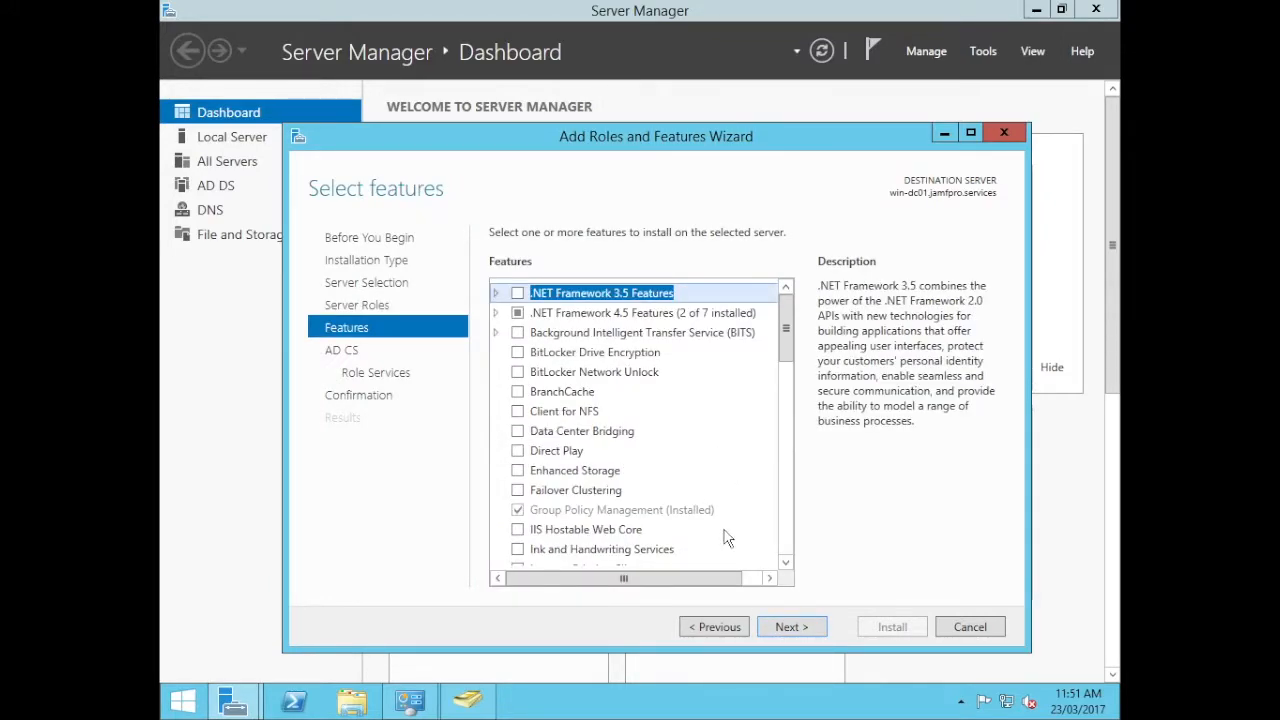
{"action": "left_click", "coordinate": [792, 626]}
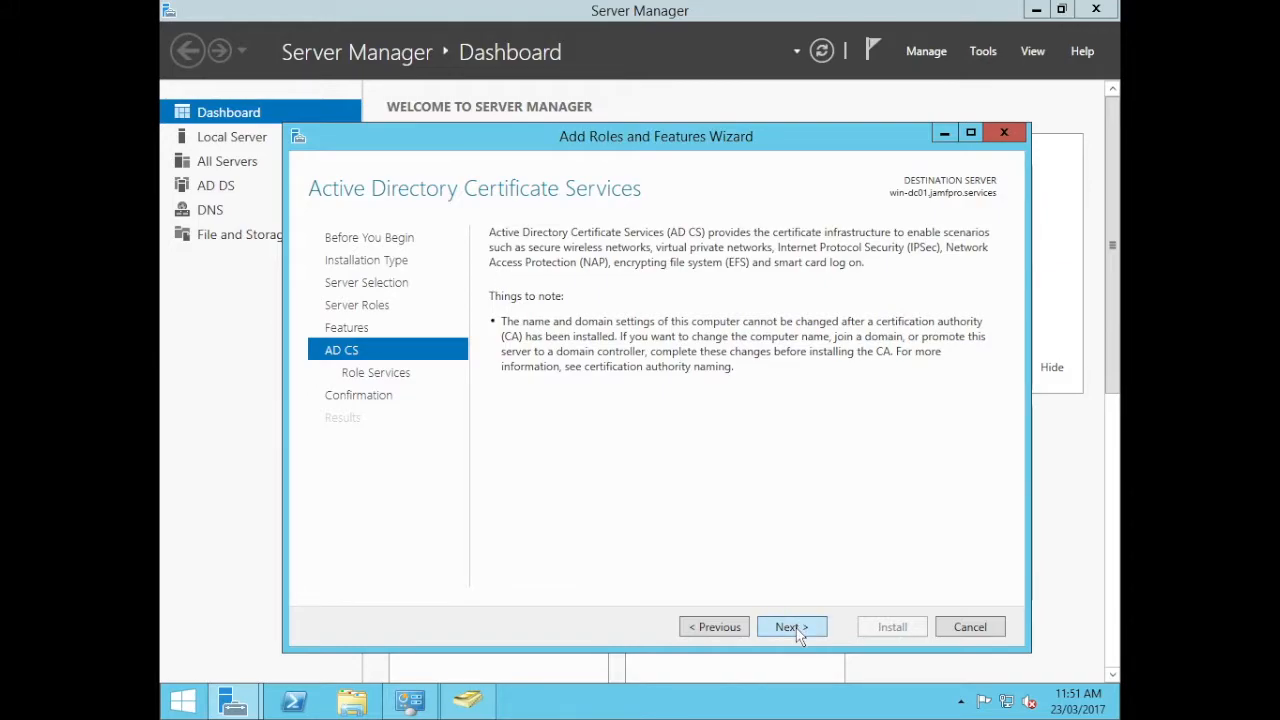
Add Network Device Enrollment Service and Certification Authority Web Enrollment with their required IIS features
{"action": "left_click", "coordinate": [792, 626]}
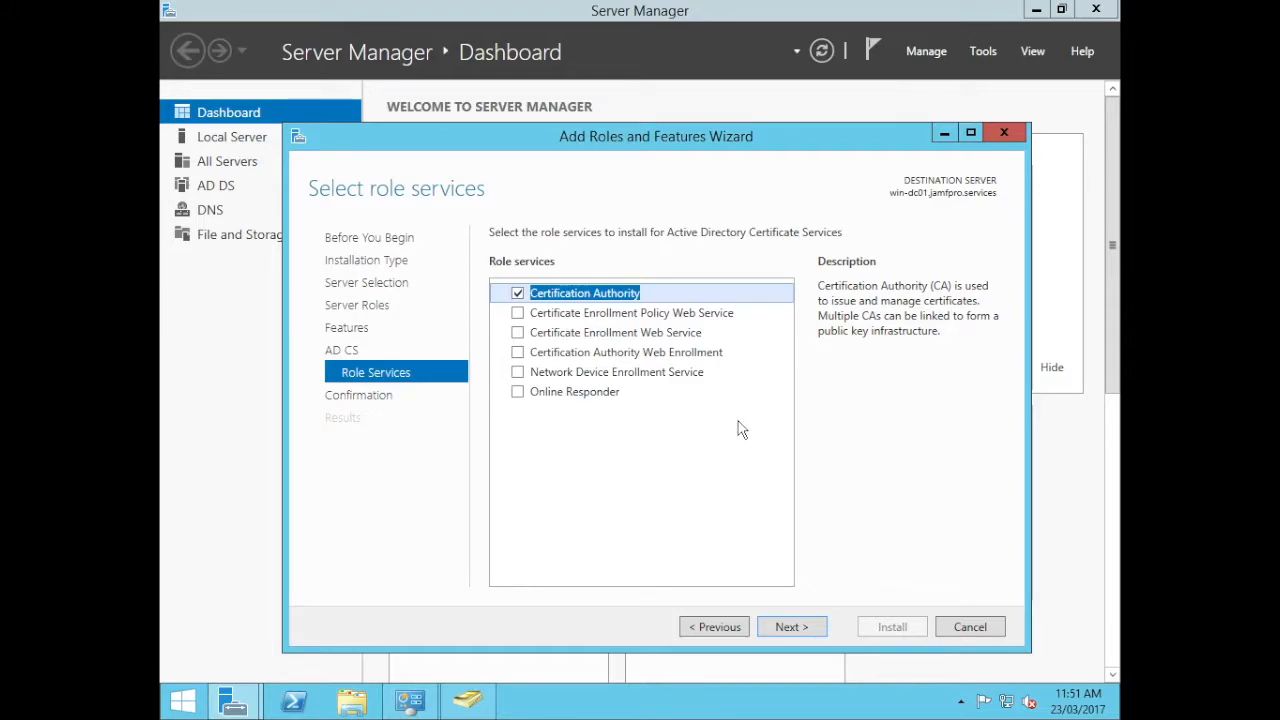
{"action": "mouse_move", "coordinate": [630, 378]}
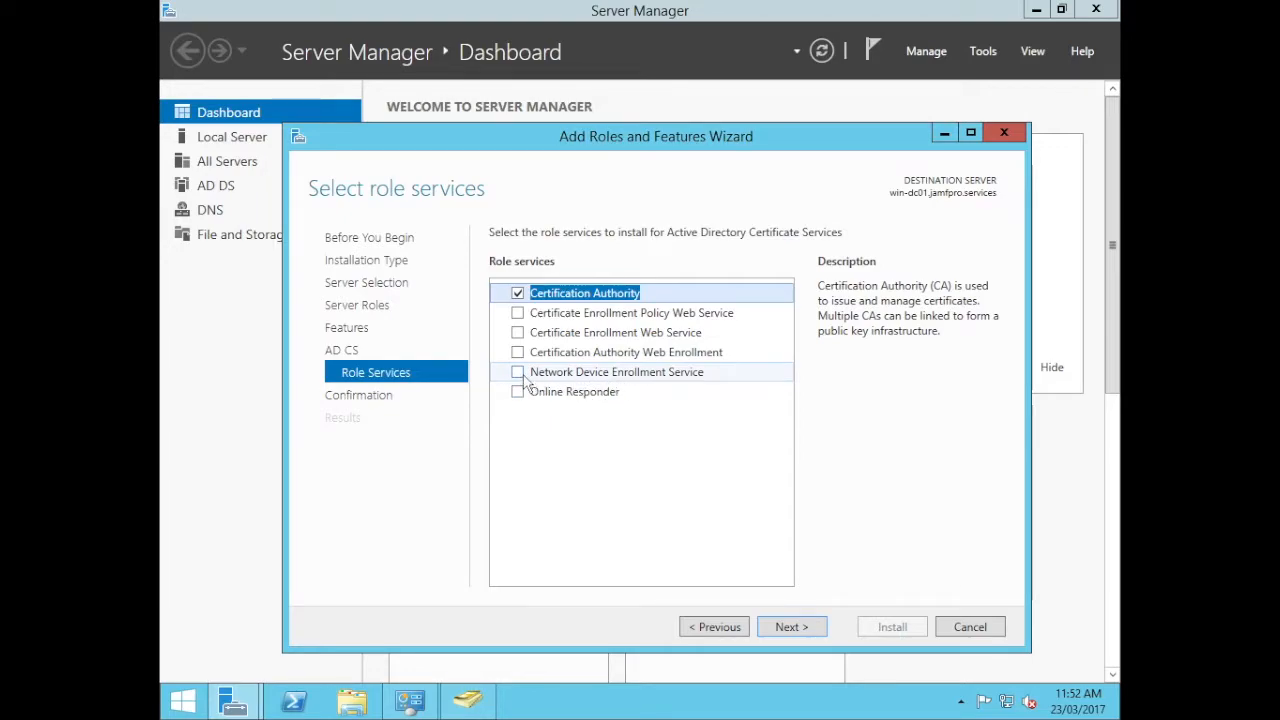
{"action": "left_click", "coordinate": [616, 370]}
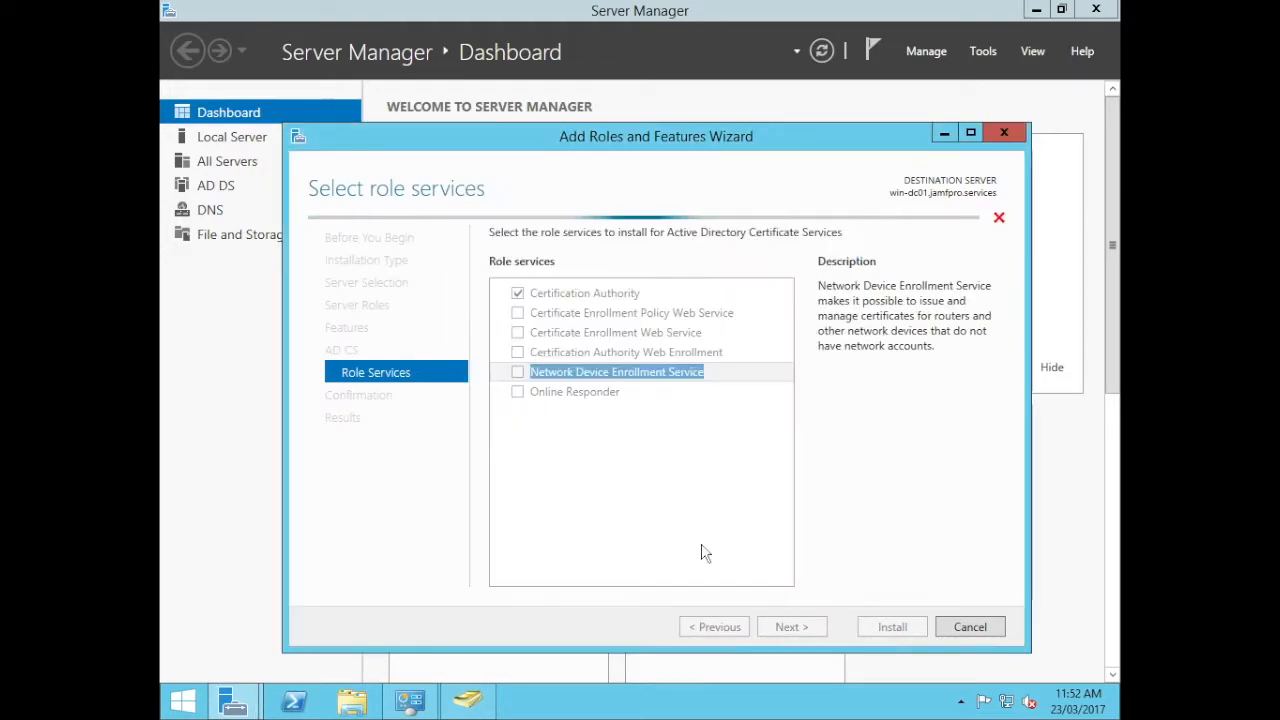
{"action": "left_click", "coordinate": [518, 370]}
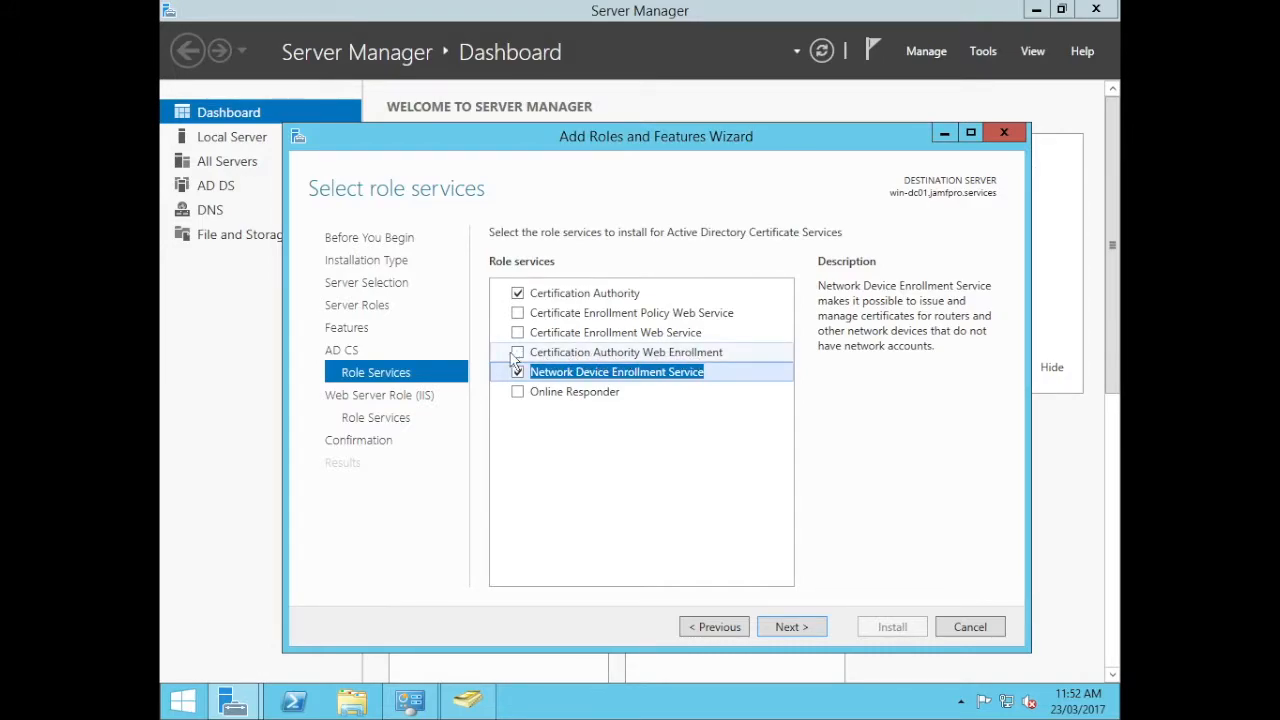
{"action": "left_click", "coordinate": [518, 352]}
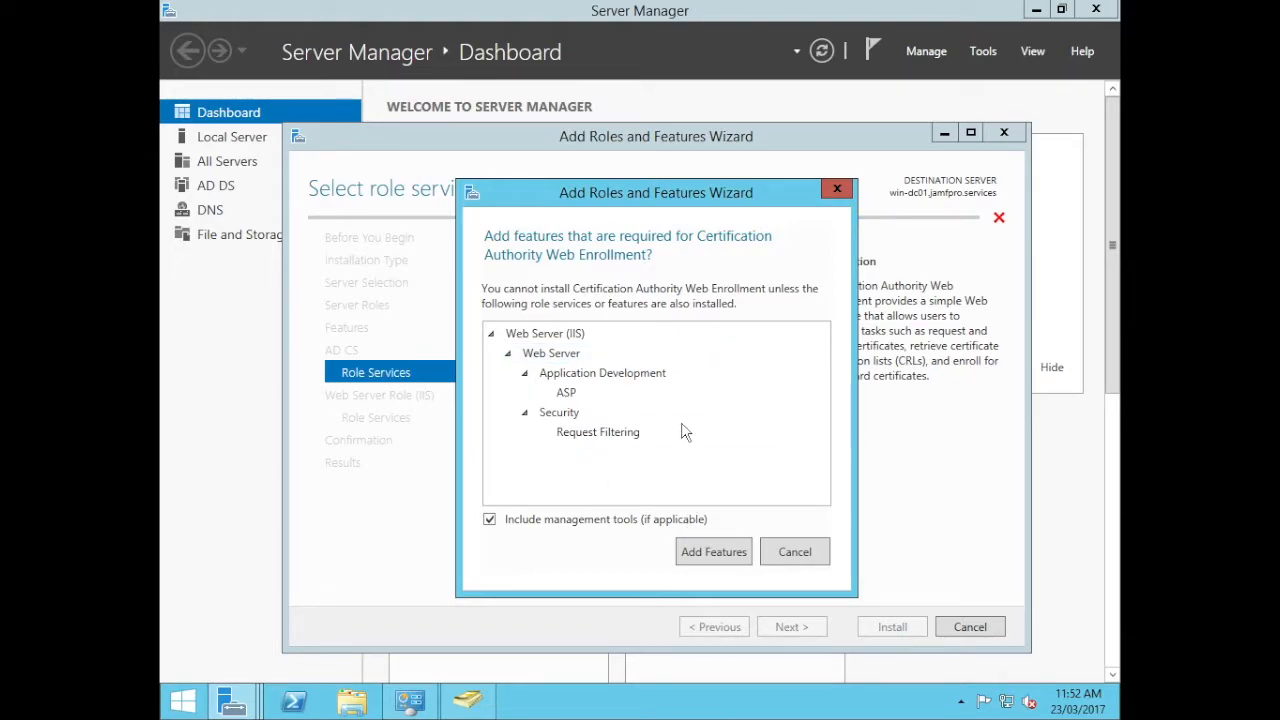
{"action": "left_click", "coordinate": [712, 552]}
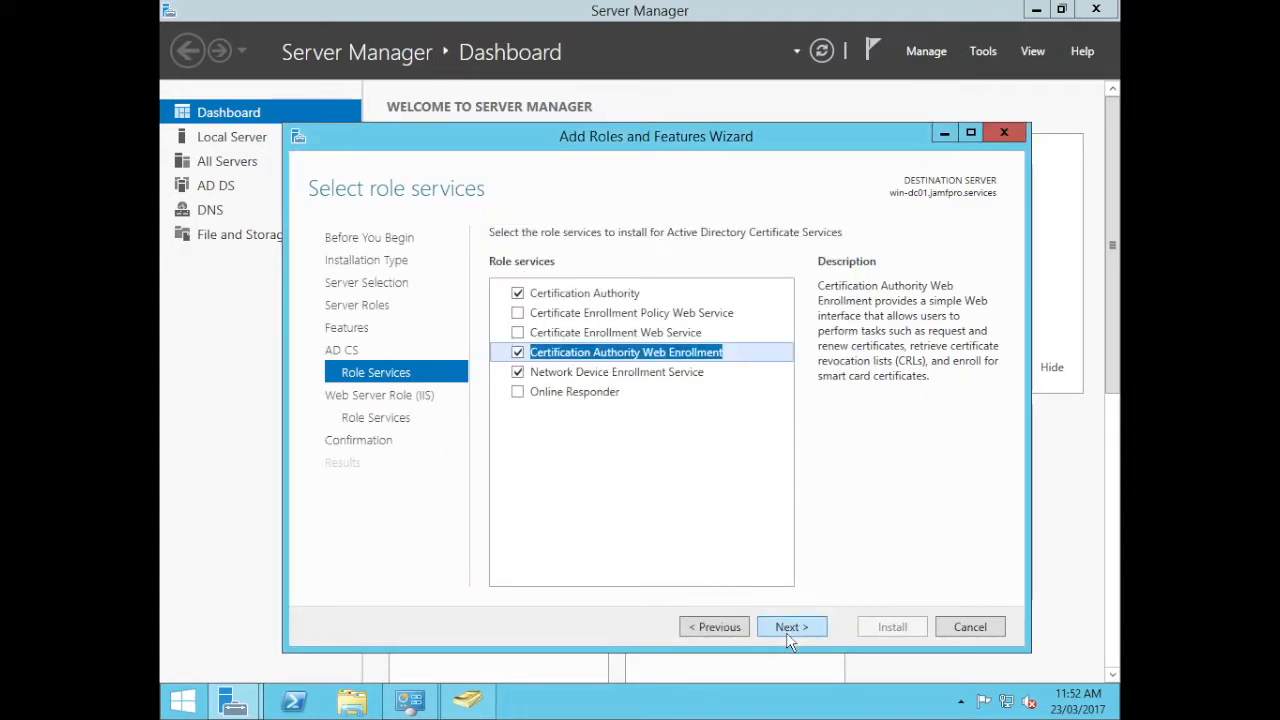
Keep the default web server role services and install the selected roles
{"action": "left_click", "coordinate": [792, 626]}
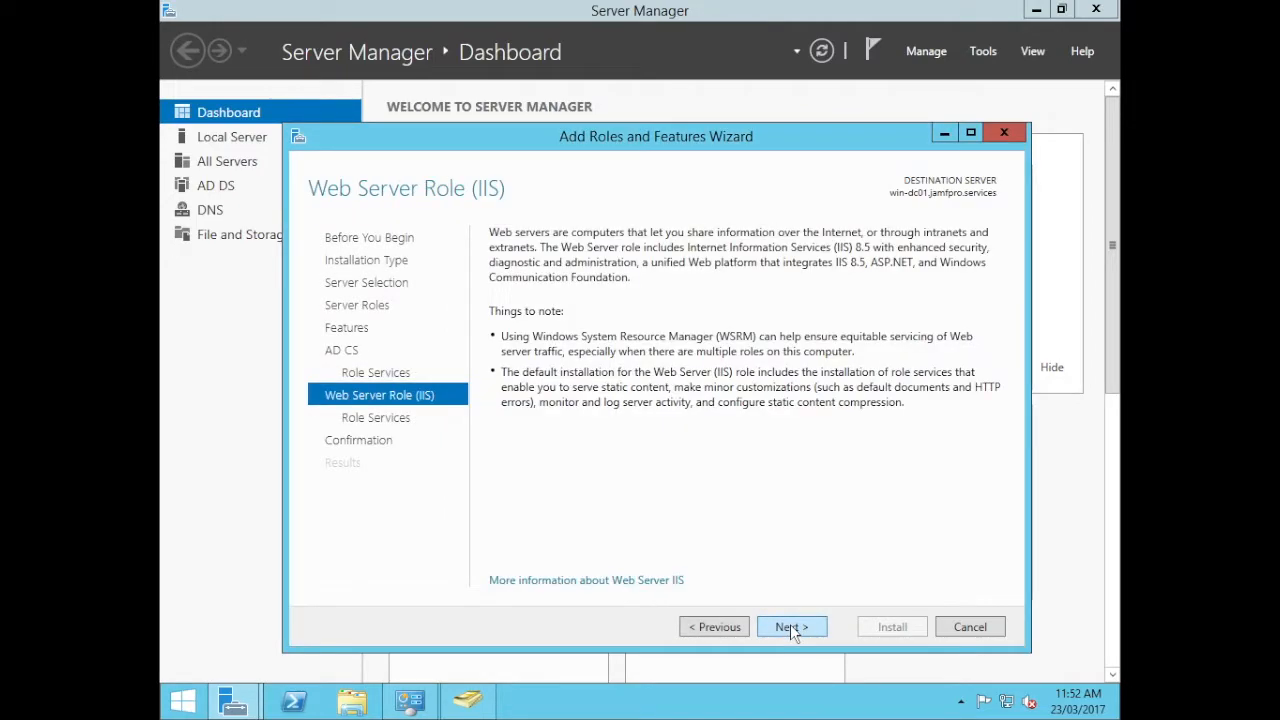
{"action": "left_click", "coordinate": [790, 626]}
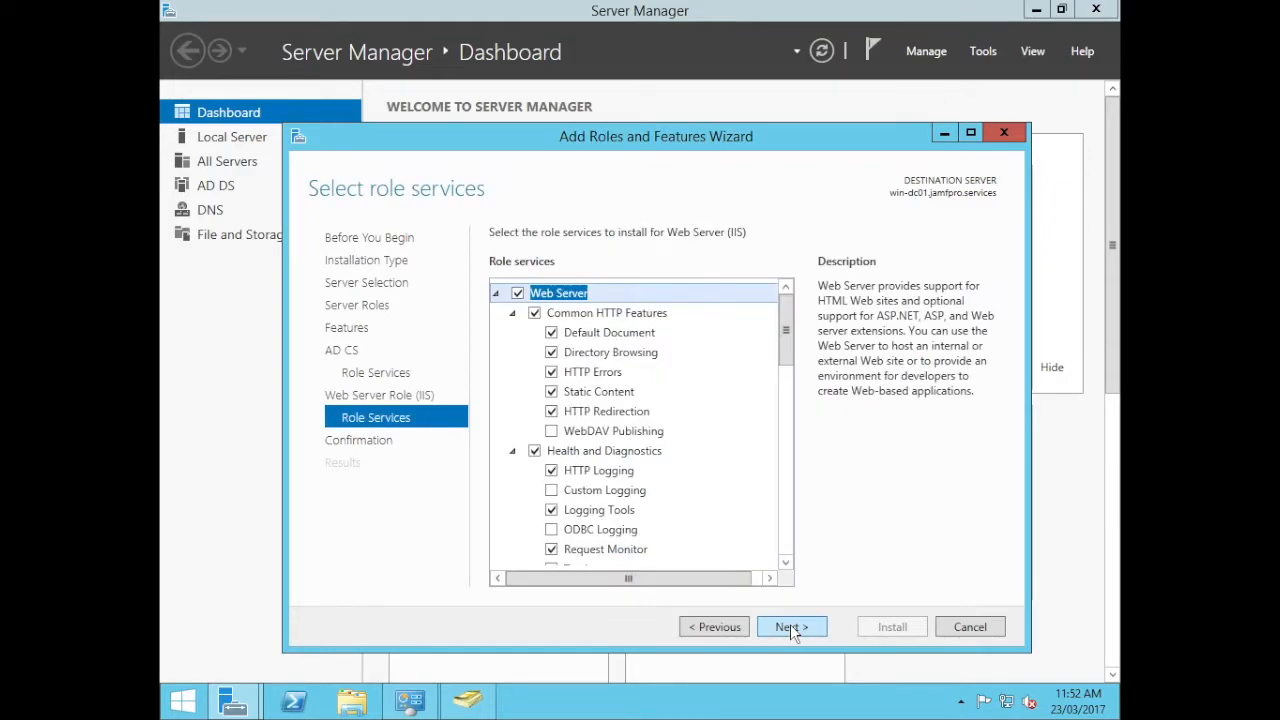
{"action": "left_click", "coordinate": [792, 626]}
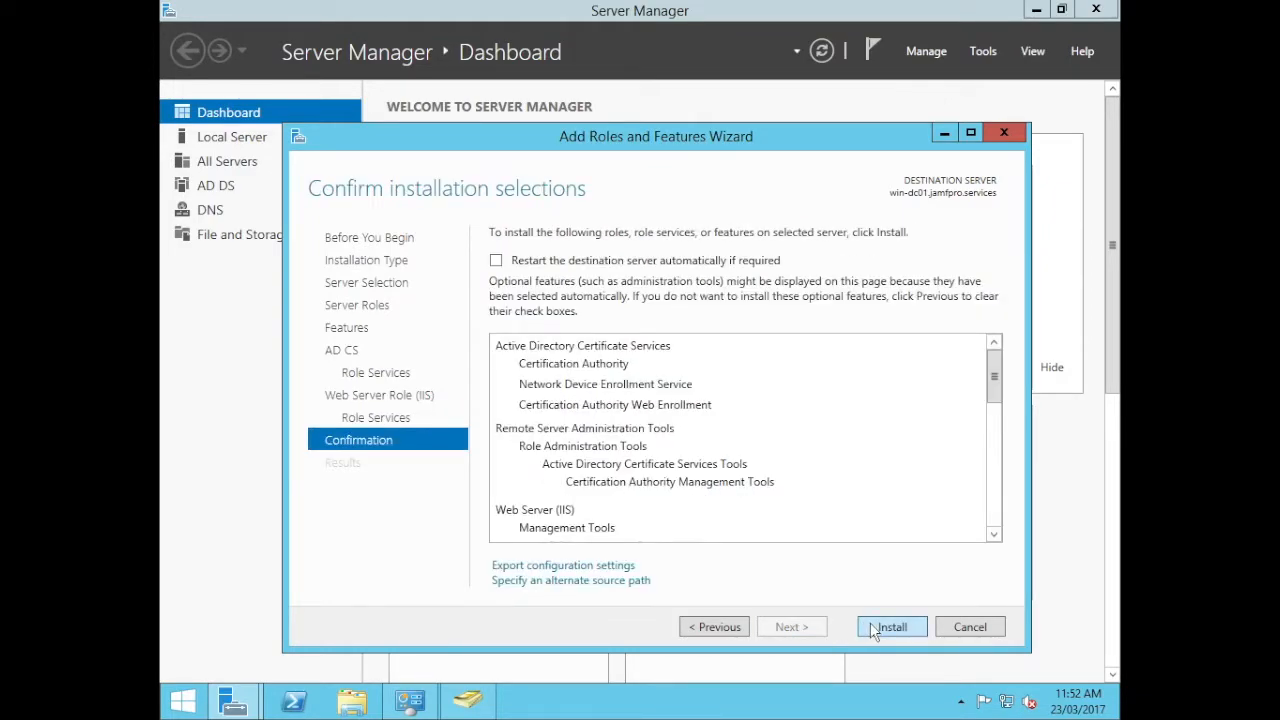
{"action": "left_click", "coordinate": [890, 626]}
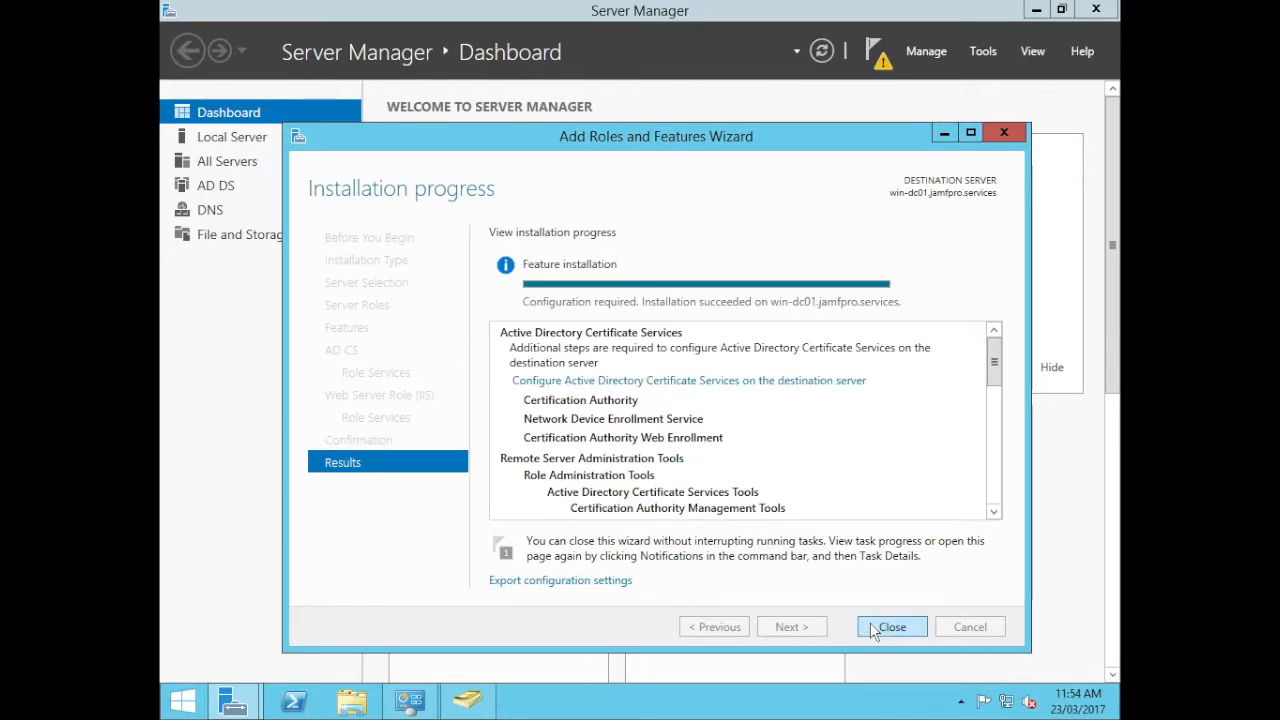
{"action": "mouse_move", "coordinate": [876, 608]}
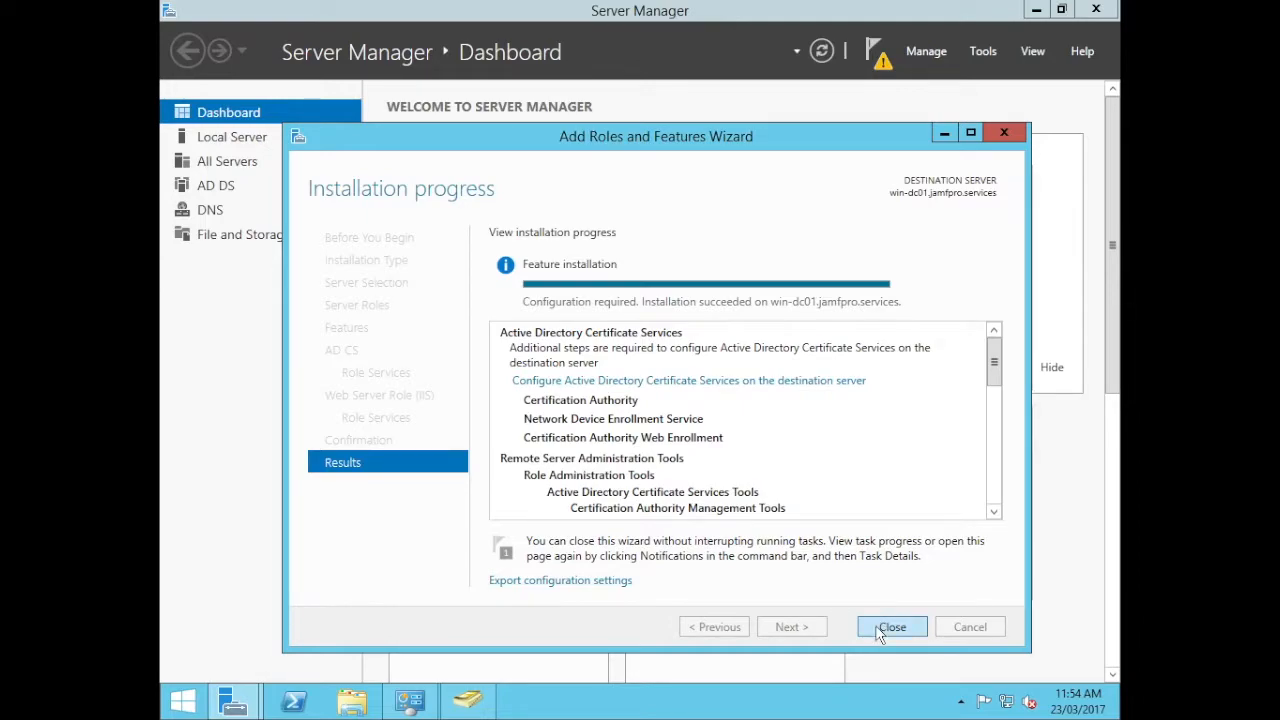
Close the installer and show Server Manager's pending notifications for AD CS configuration
{"action": "left_click", "coordinate": [892, 626]}
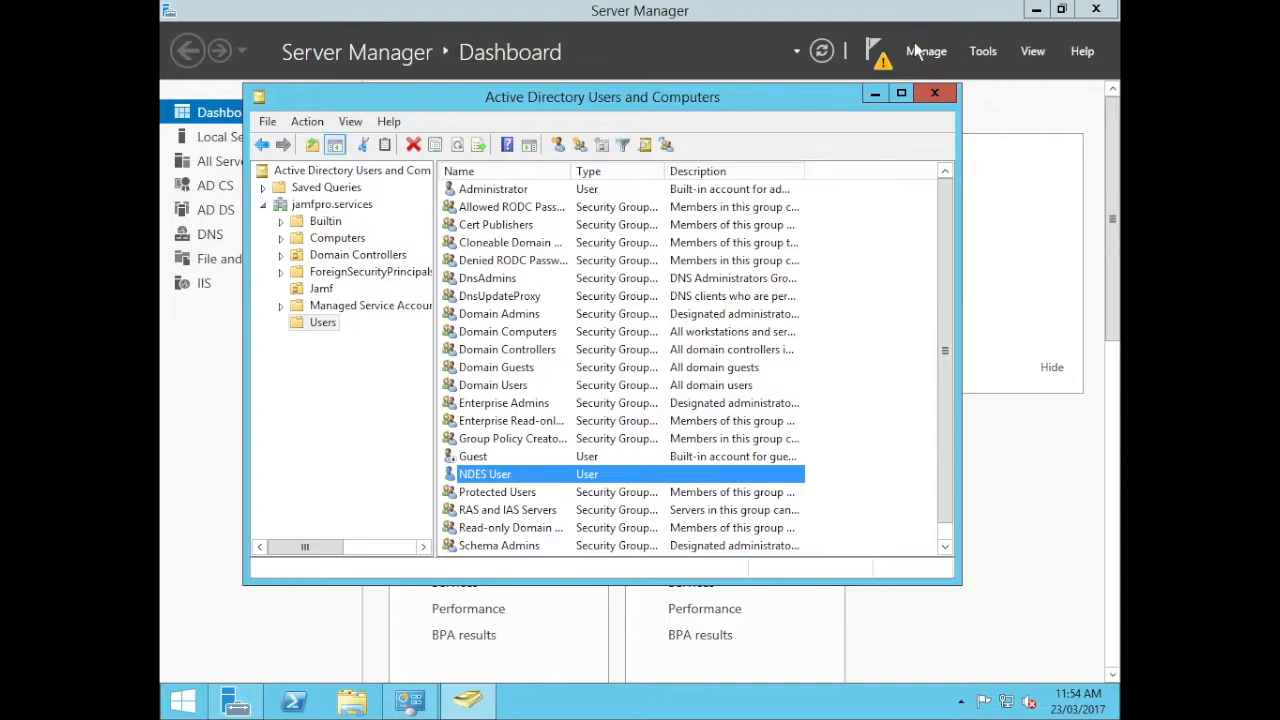
{"action": "left_click", "coordinate": [932, 94]}
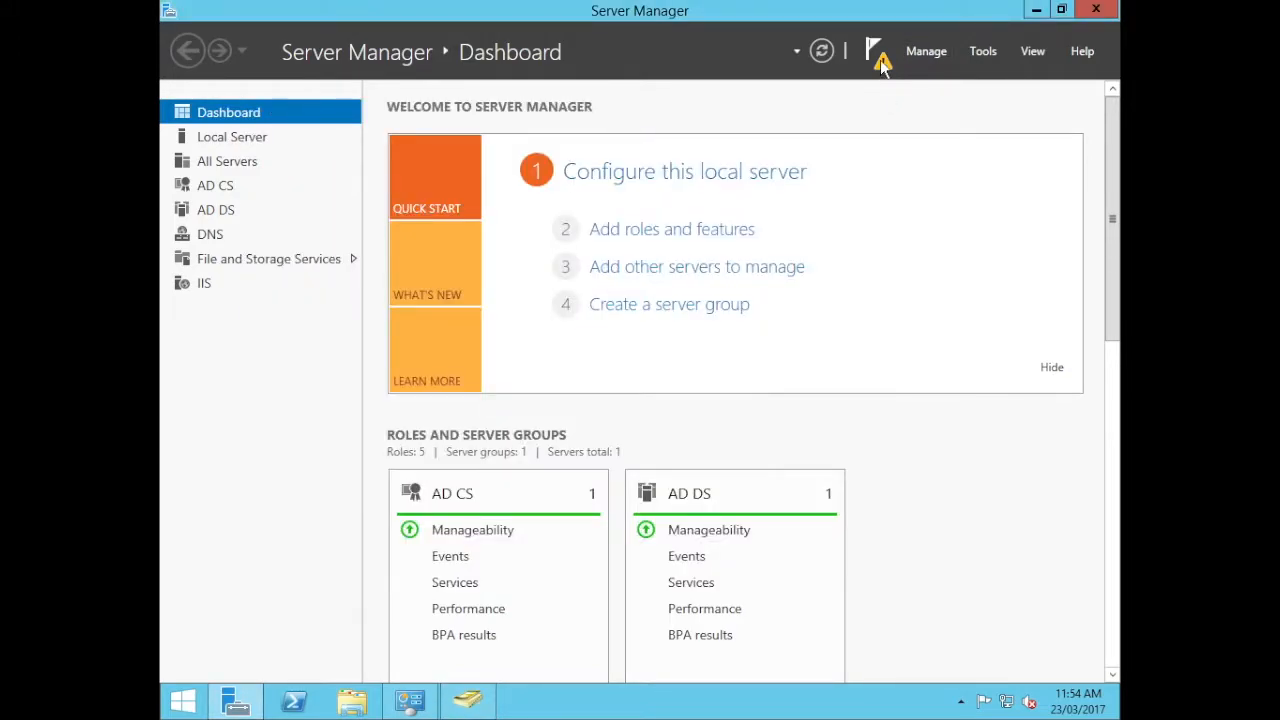
{"action": "left_click", "coordinate": [878, 52]}
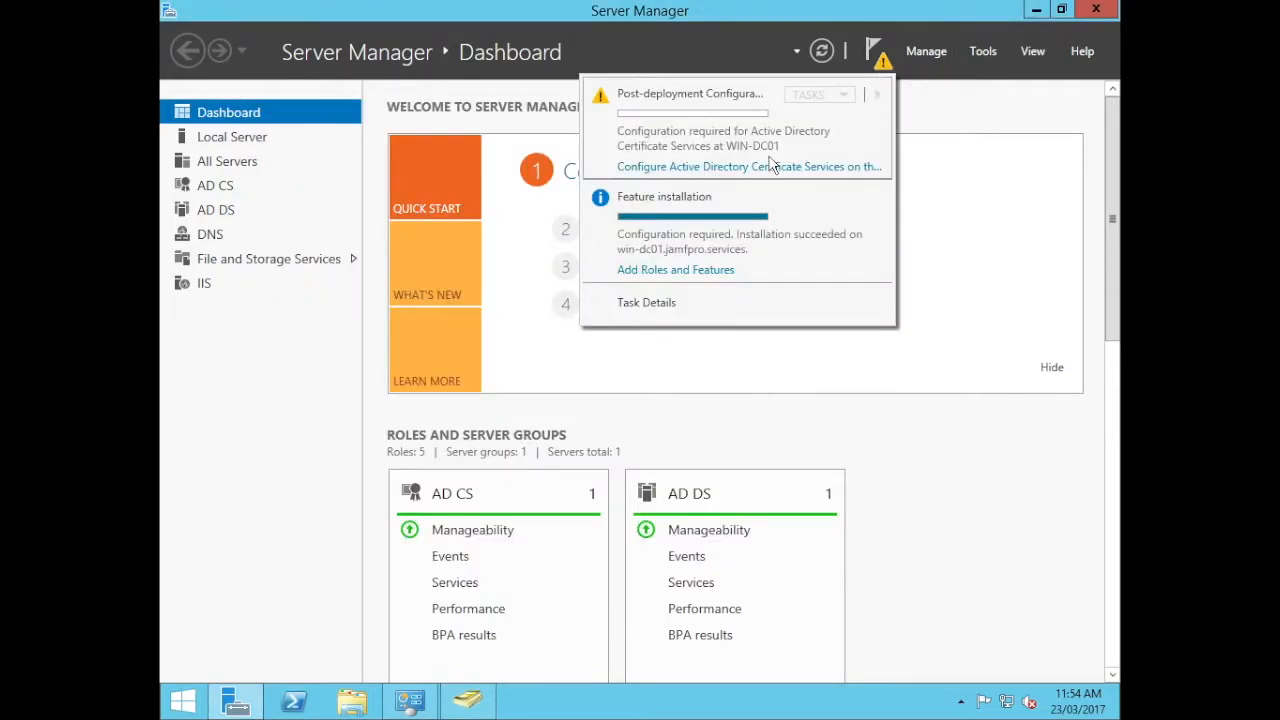
{"action": "mouse_move", "coordinate": [750, 166]}
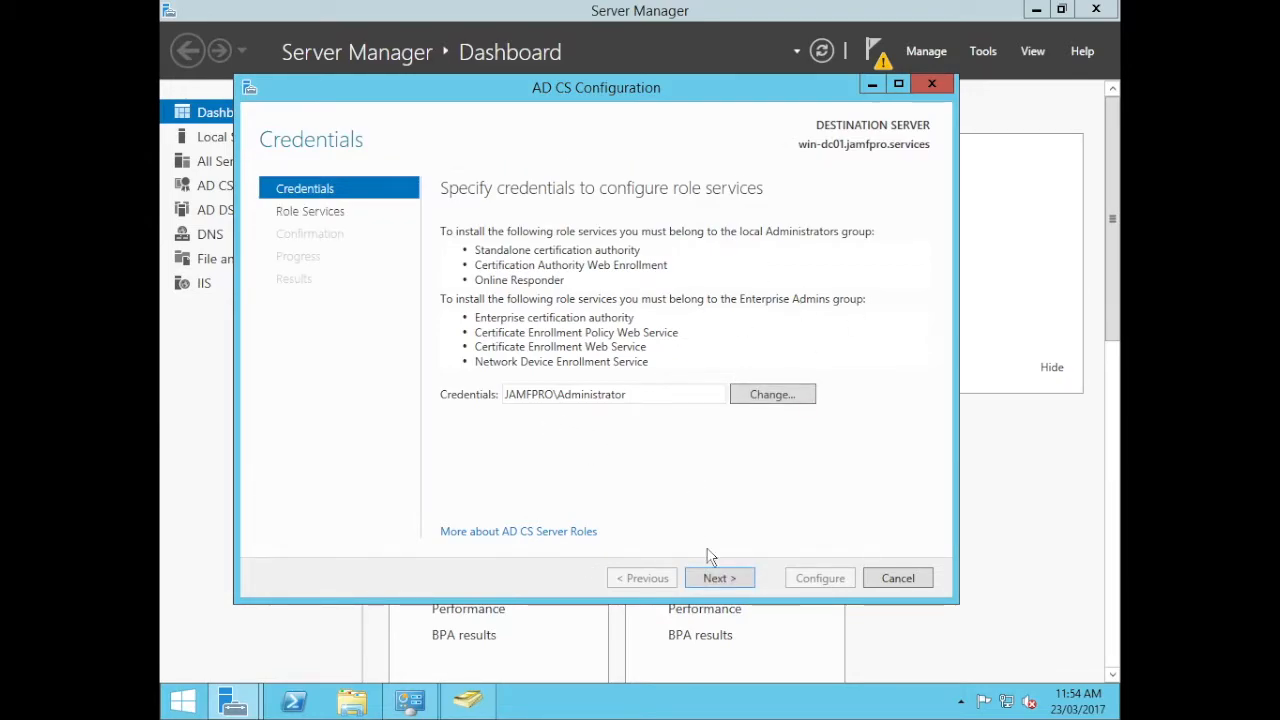
Configure a Certification Authority as Enterprise Root CA with a new private key
{"action": "left_click", "coordinate": [718, 578]}
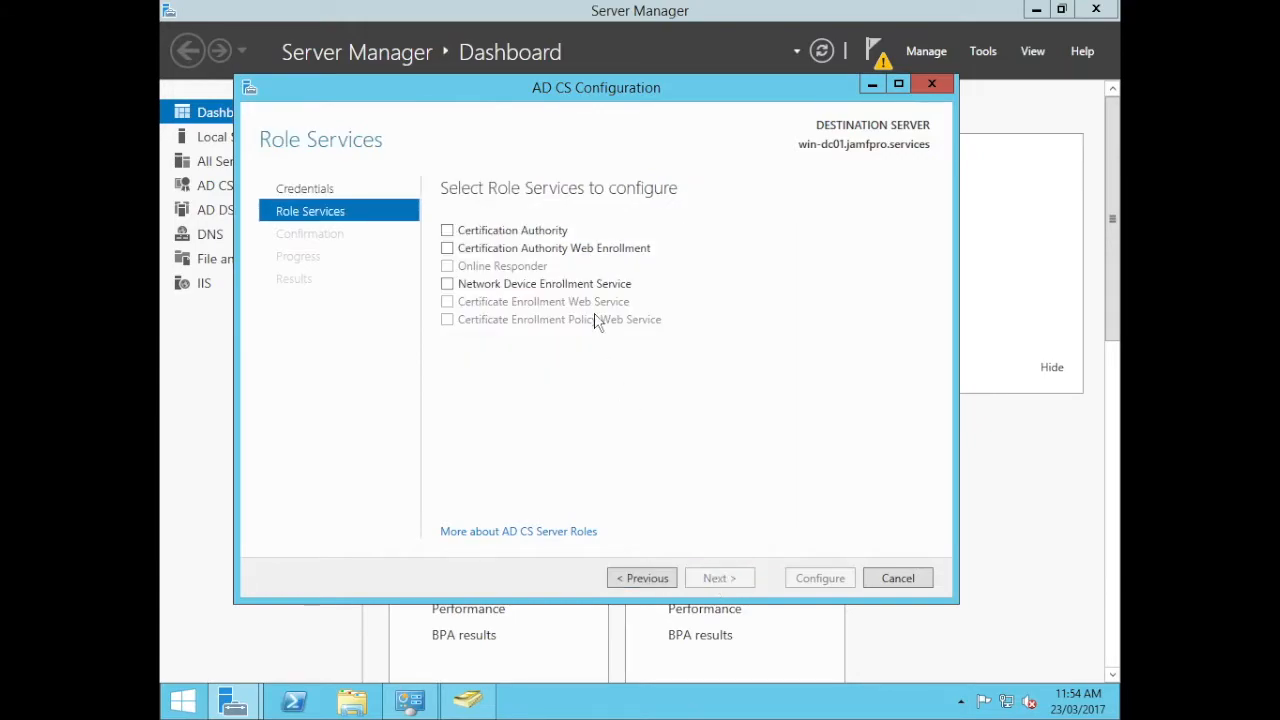
{"action": "left_click", "coordinate": [448, 230]}
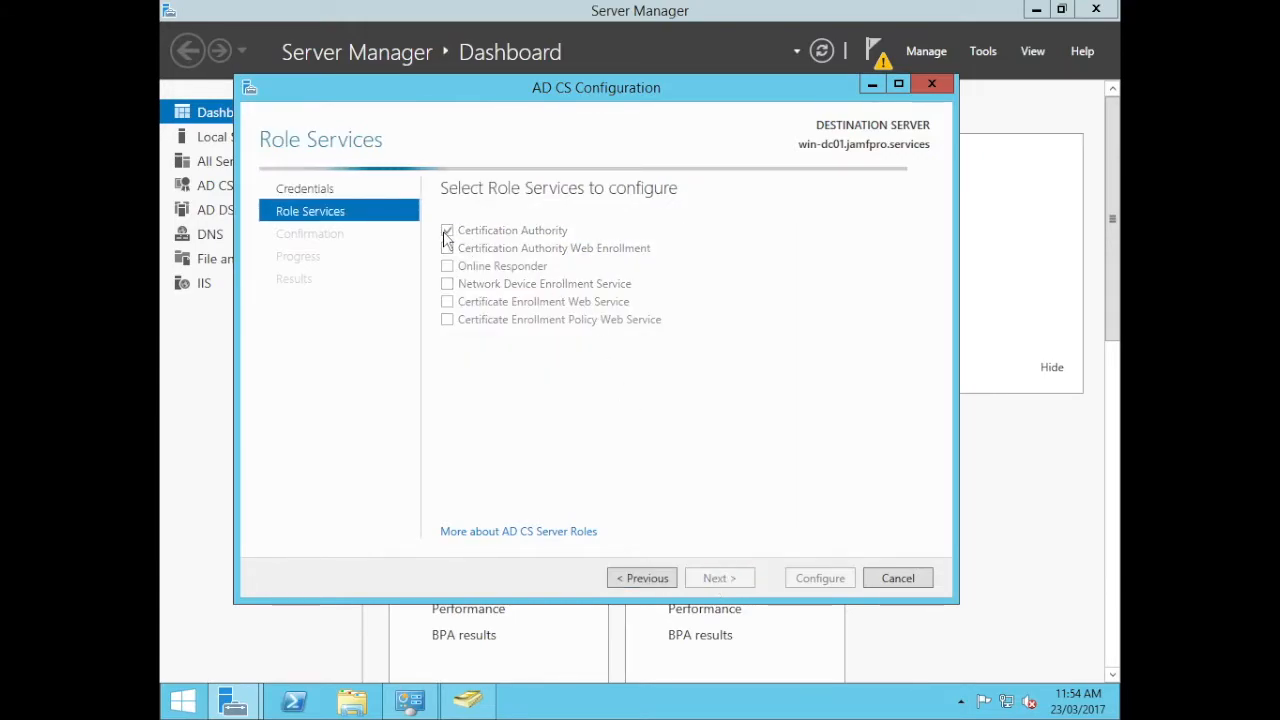
{"action": "left_click", "coordinate": [448, 230]}
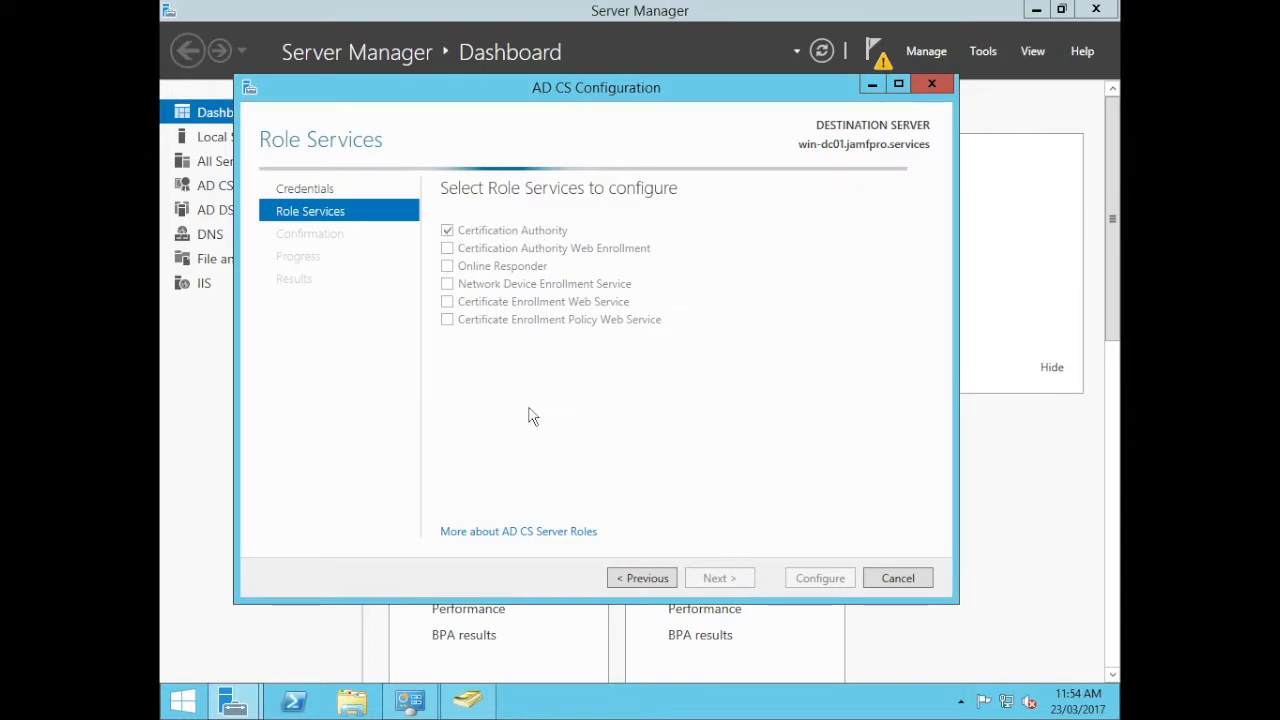
{"action": "left_click", "coordinate": [720, 578]}
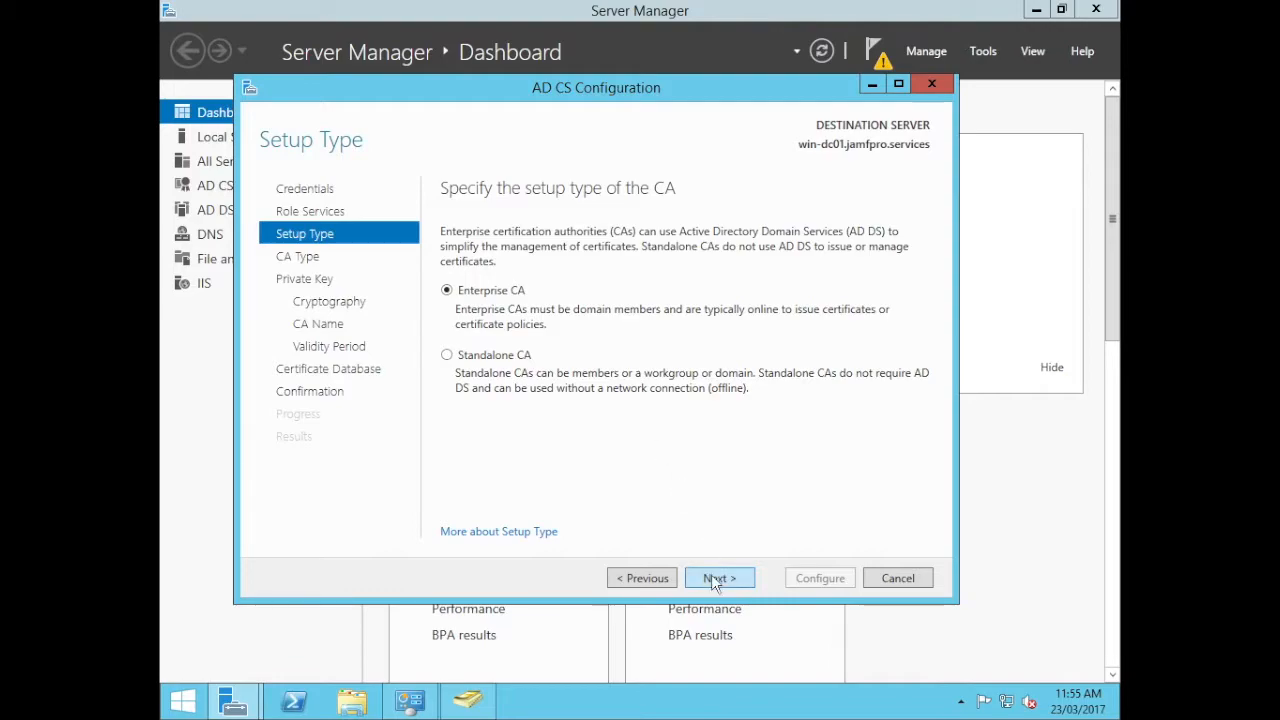
{"action": "left_click", "coordinate": [718, 578]}
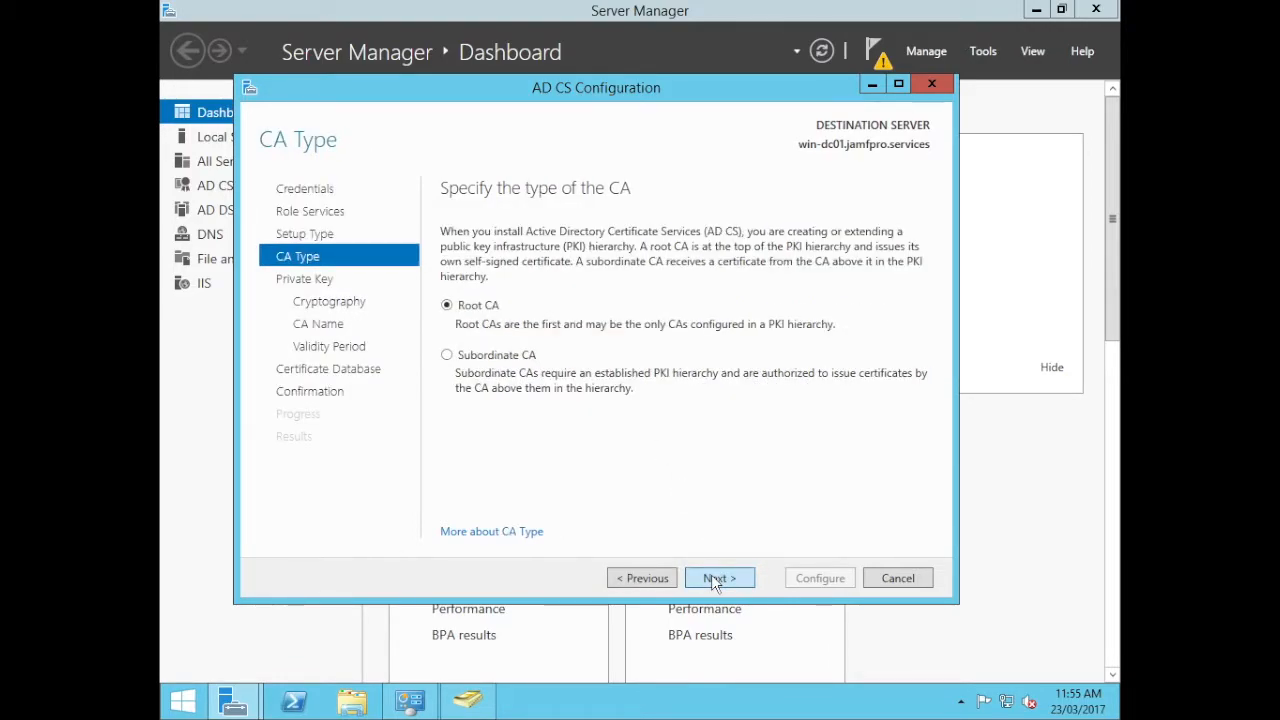
{"action": "left_click", "coordinate": [718, 576]}
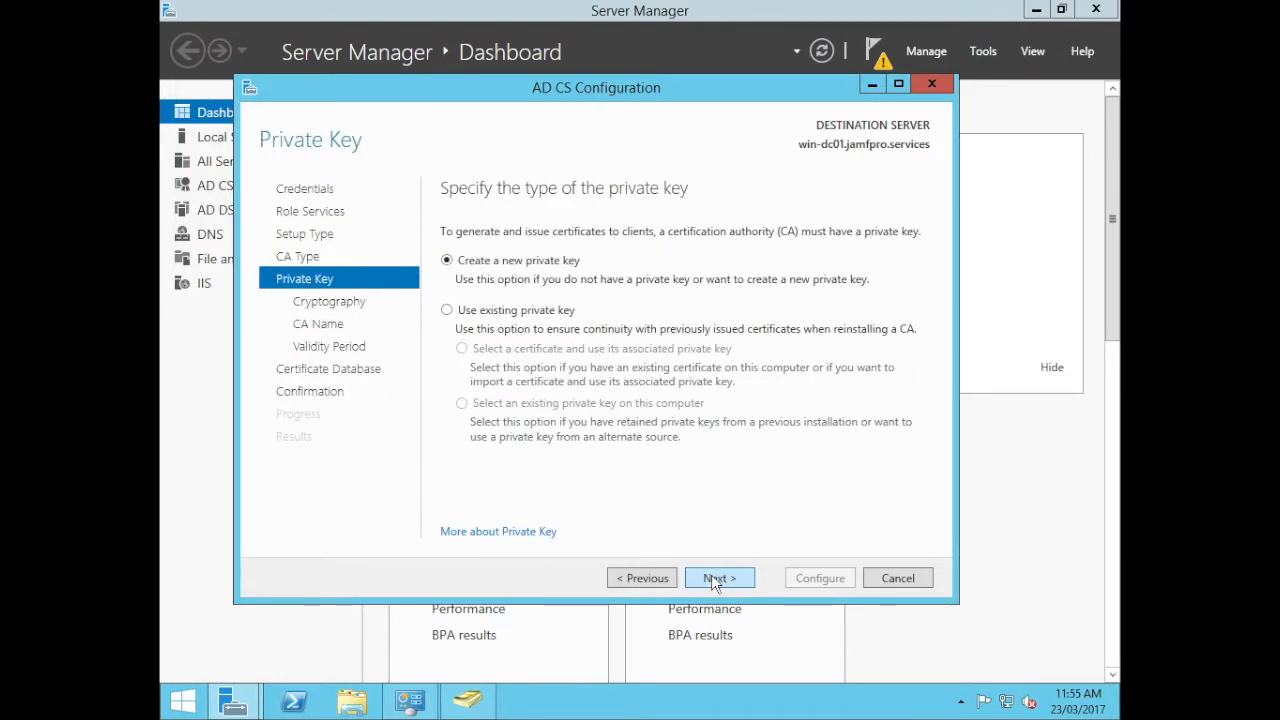
{"action": "left_click", "coordinate": [718, 578]}
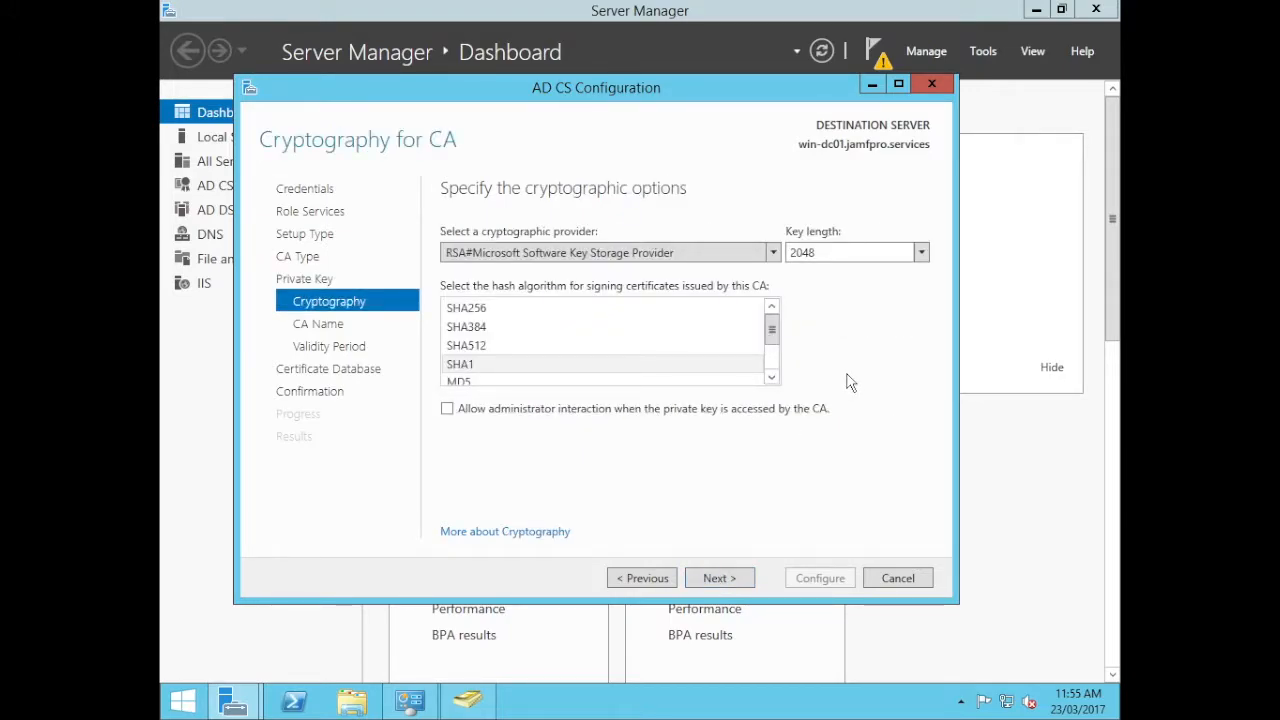
{"action": "mouse_move", "coordinate": [812, 444]}
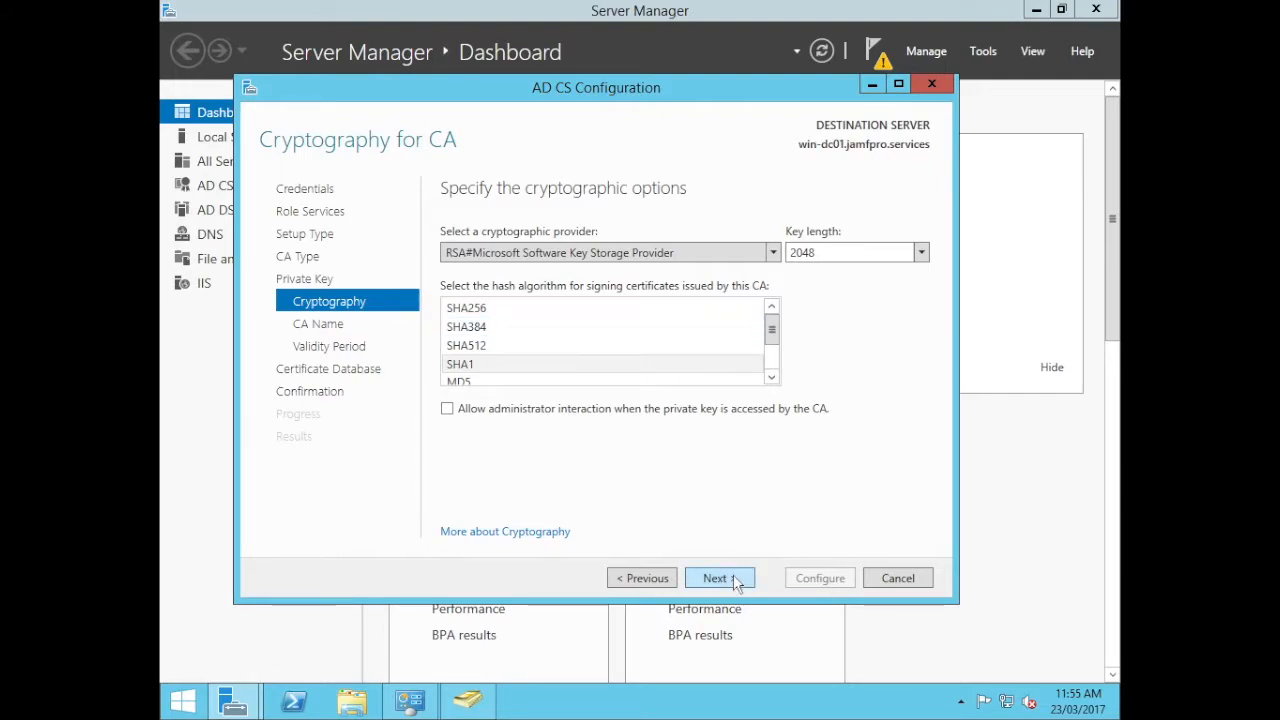
Accept default cryptography and CA name, apply the configuration and close the results
{"action": "left_click", "coordinate": [716, 578]}
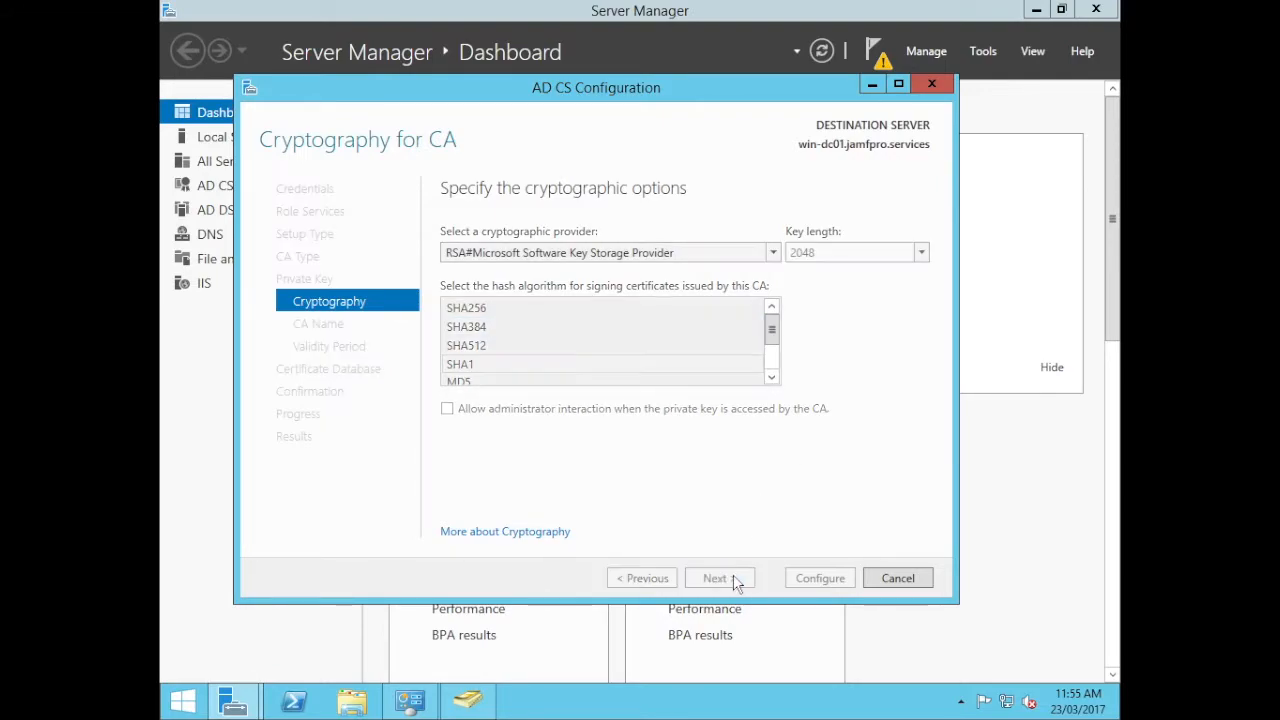
{"action": "left_click", "coordinate": [714, 578]}
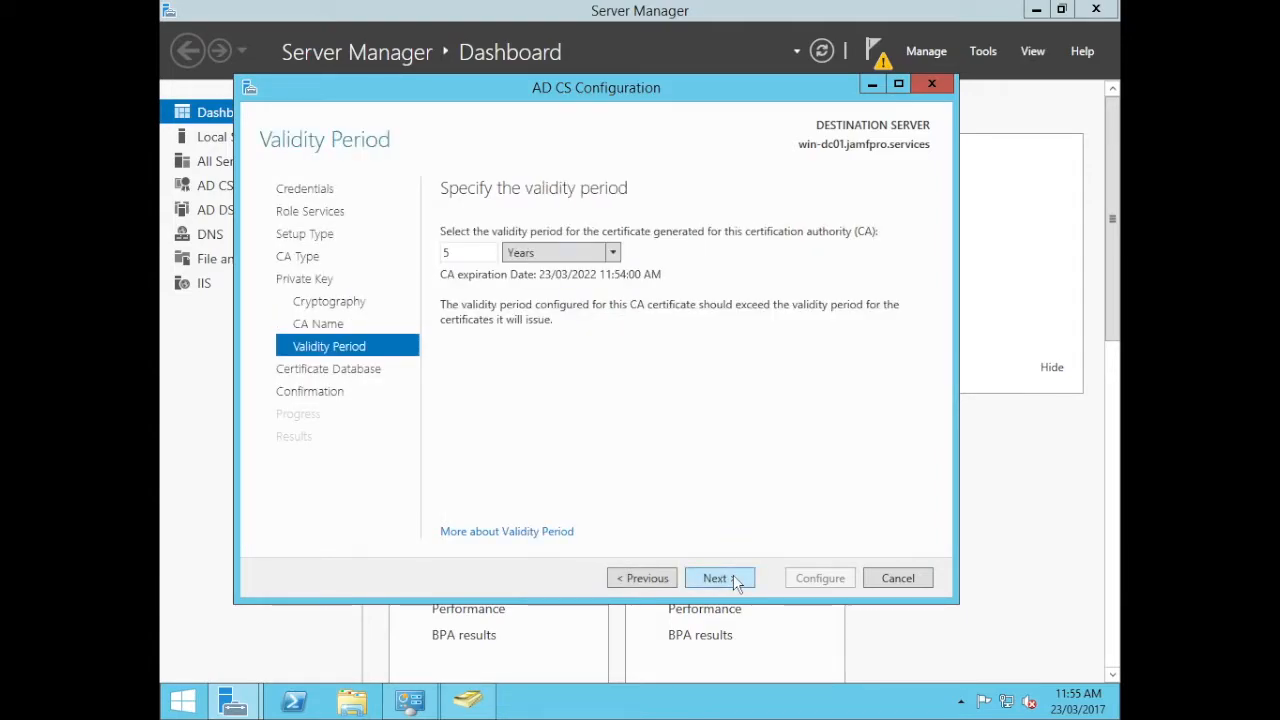
{"action": "left_click", "coordinate": [716, 578]}
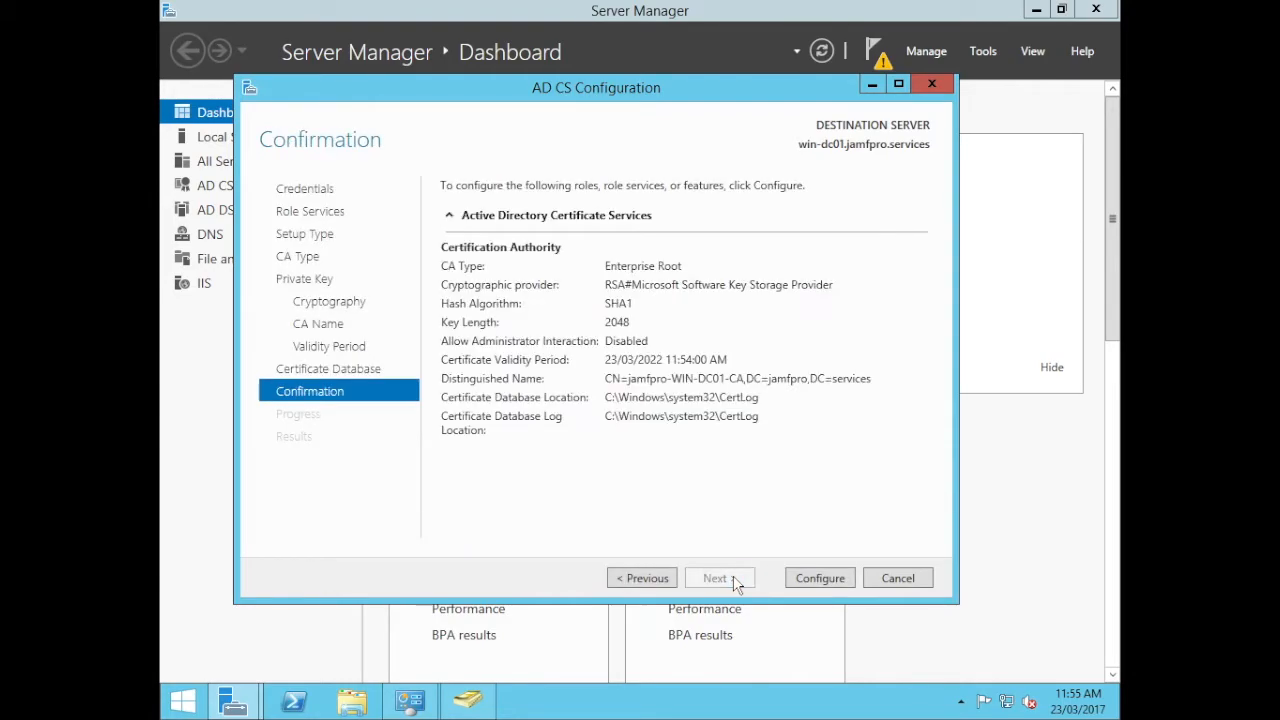
{"action": "left_click", "coordinate": [820, 578]}
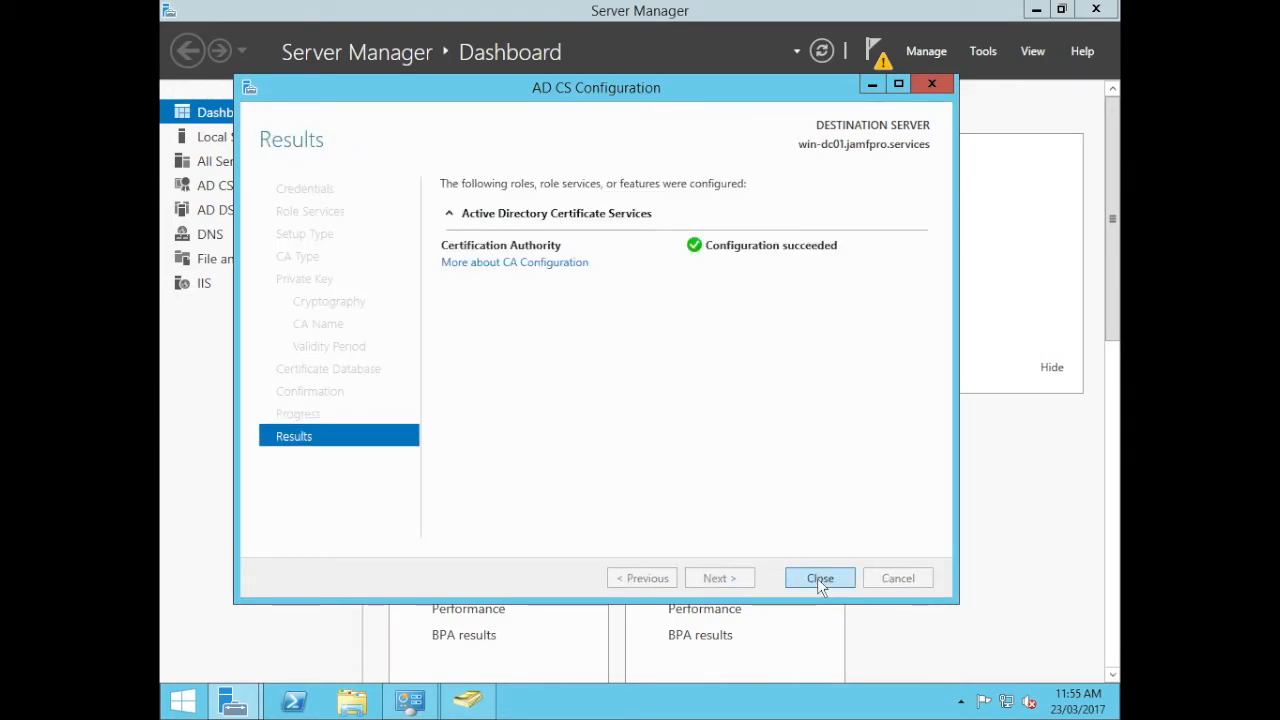
{"action": "left_click", "coordinate": [820, 578]}
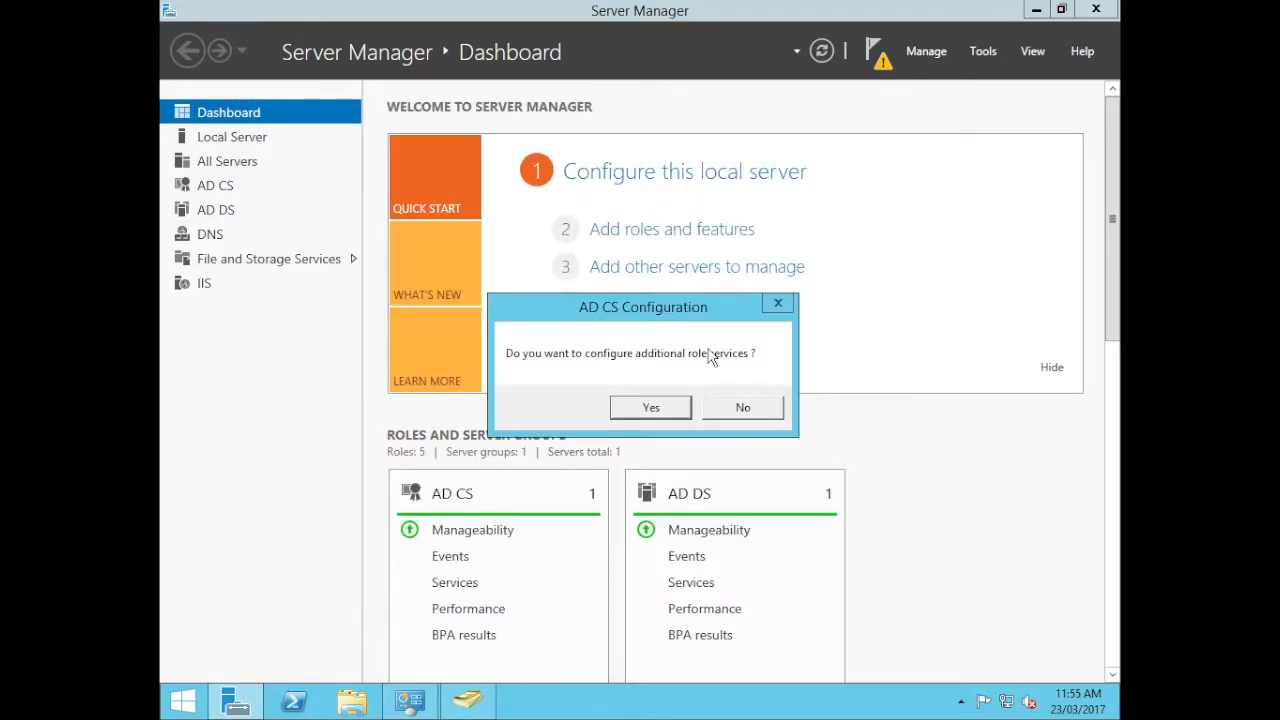
{"action": "mouse_move", "coordinate": [652, 382]}
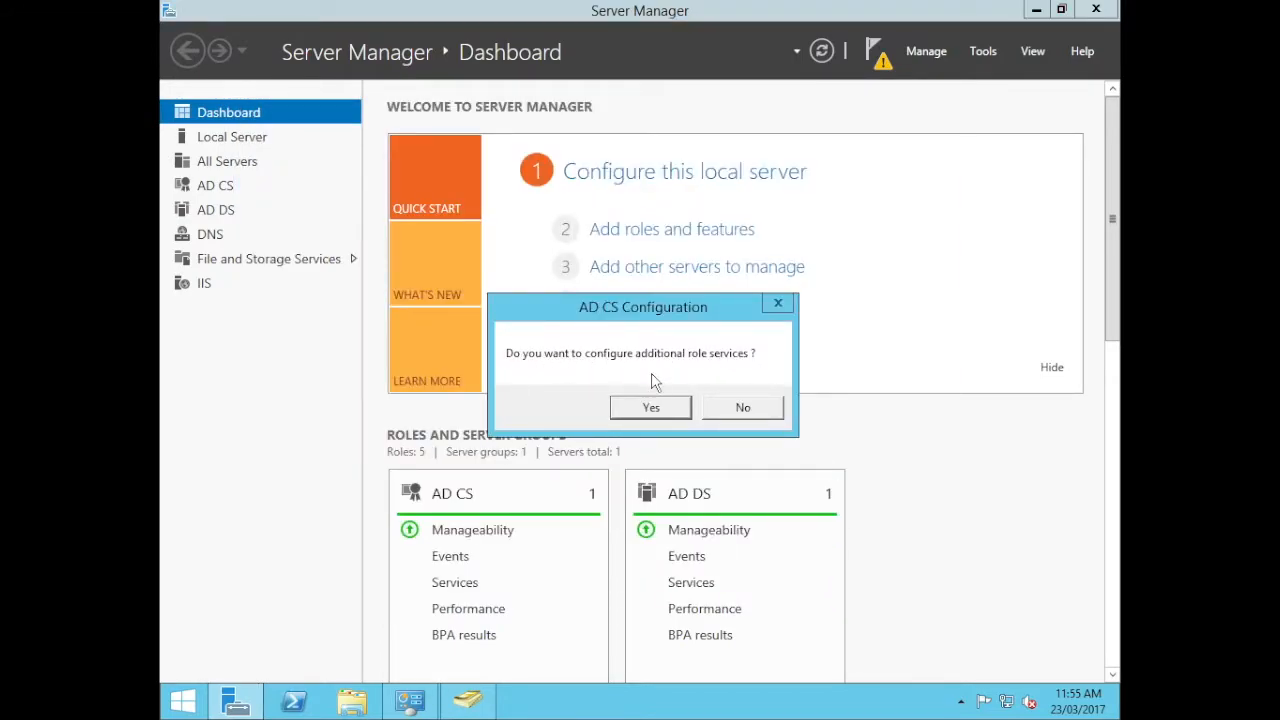
Configure Certification Authority Web Enrollment as an additional role service and close its results
{"action": "left_click", "coordinate": [650, 408]}
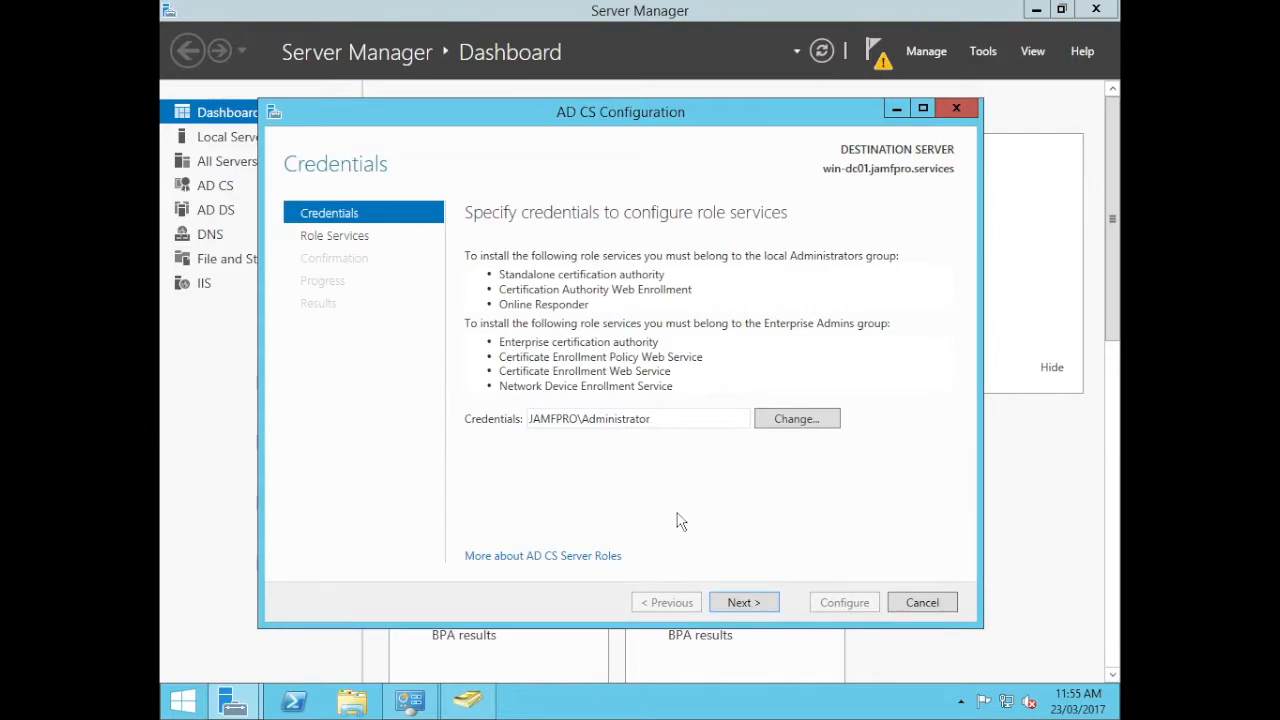
{"action": "left_click", "coordinate": [744, 602]}
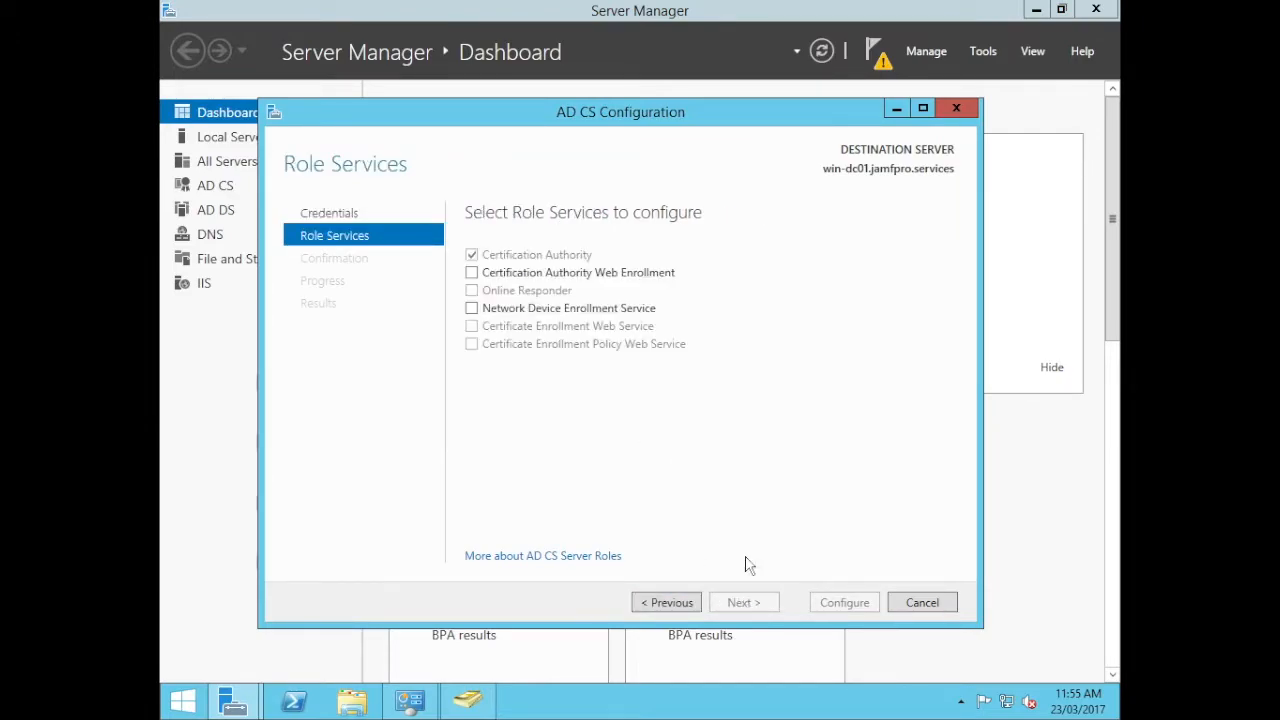
{"action": "left_click", "coordinate": [472, 272]}
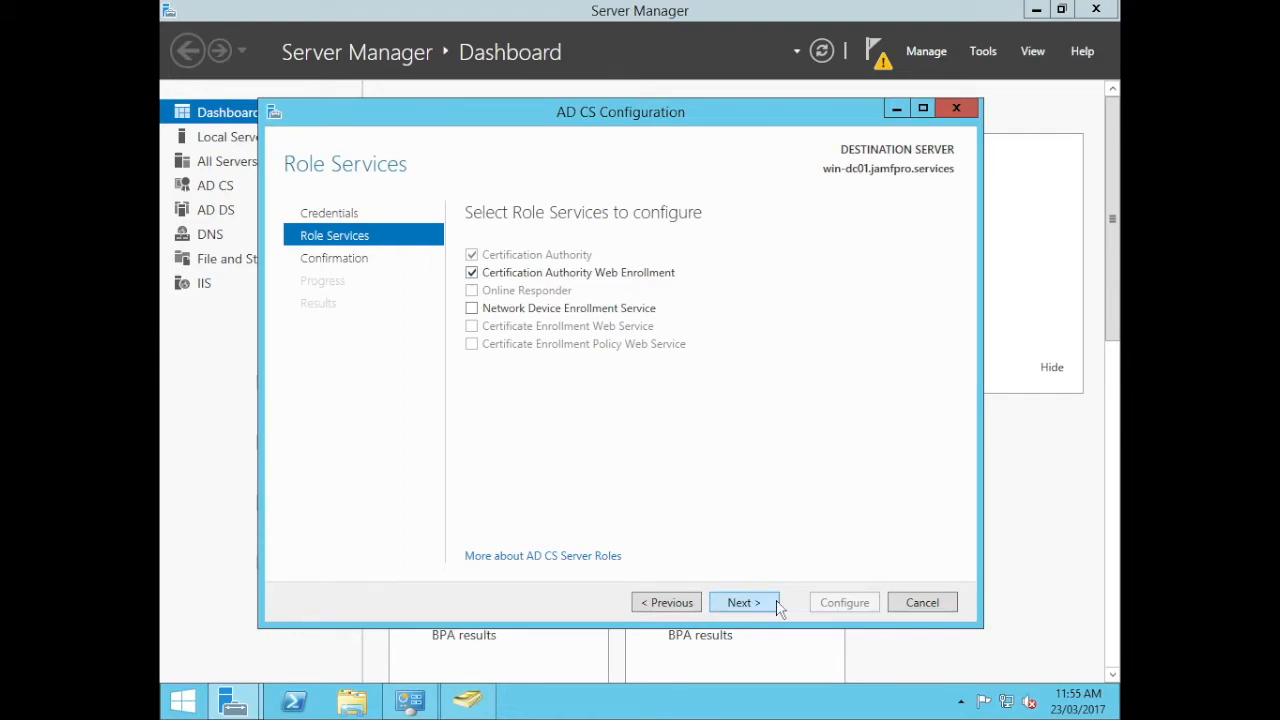
{"action": "left_click", "coordinate": [744, 602]}
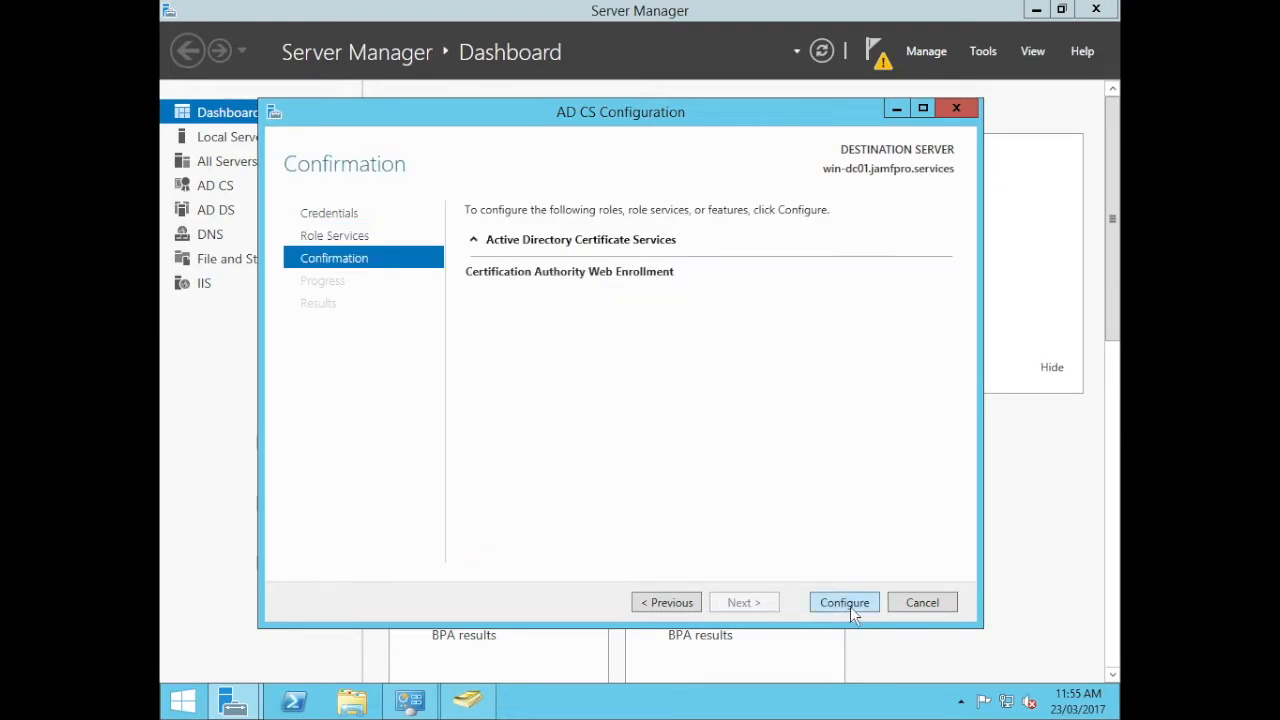
{"action": "left_click", "coordinate": [844, 602]}
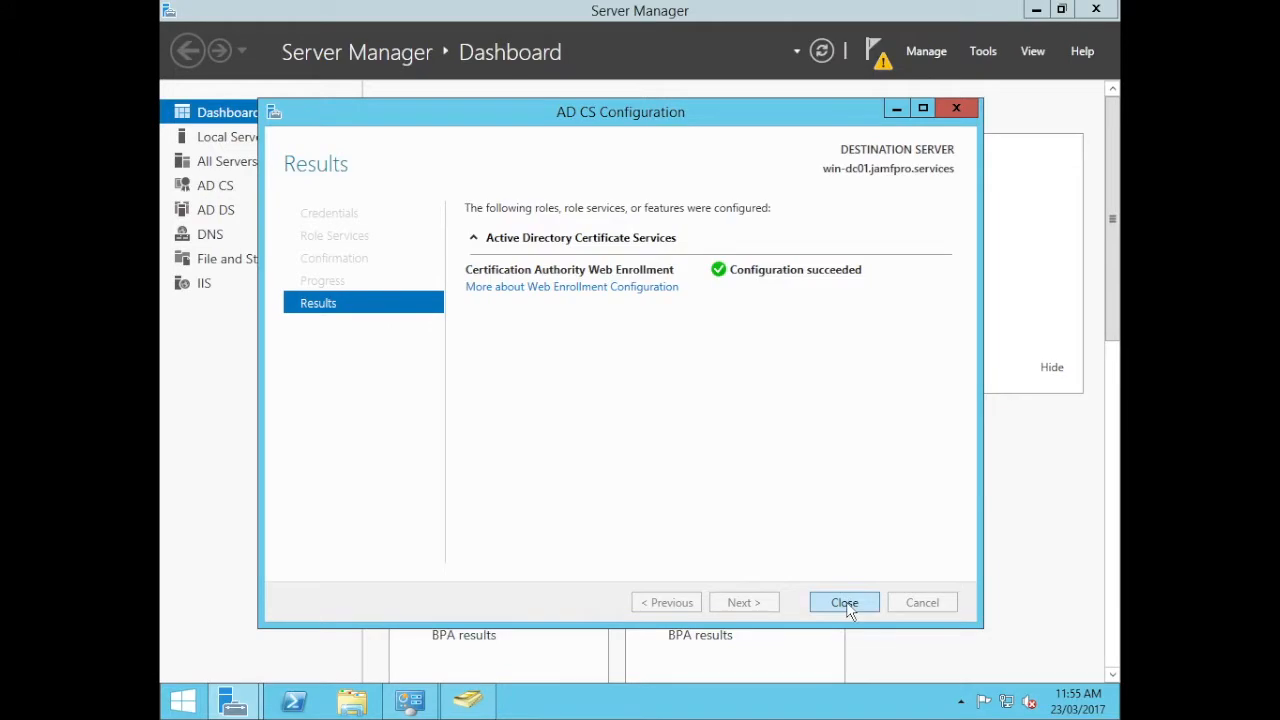
{"action": "left_click", "coordinate": [844, 602]}
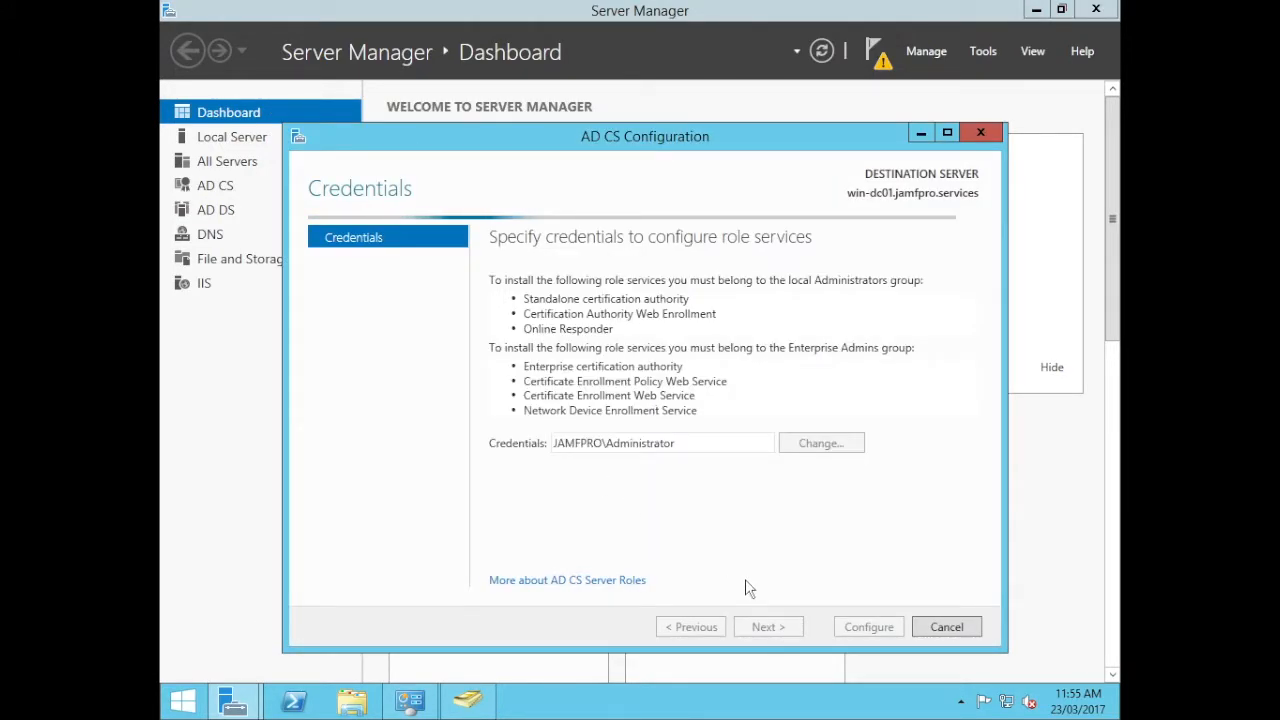
Select Network Device Enrollment Service for configuration and reach its service account step
{"action": "left_click", "coordinate": [768, 626]}
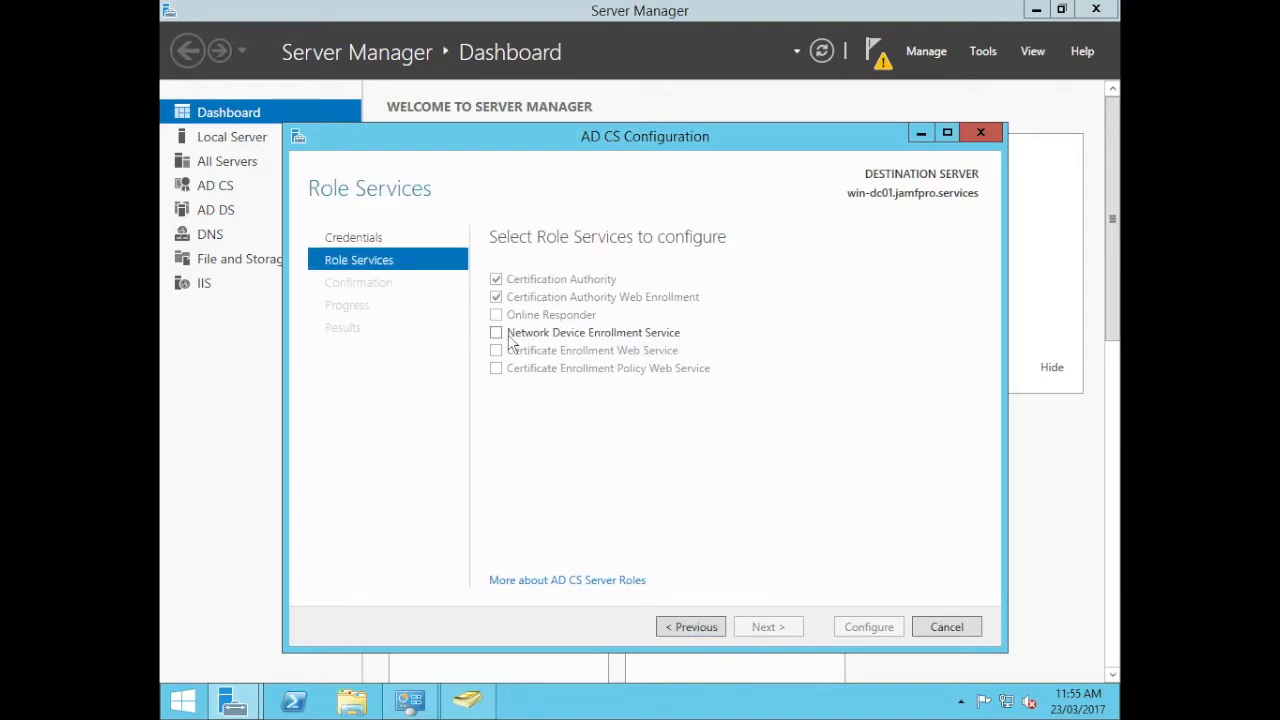
{"action": "left_click", "coordinate": [496, 332]}
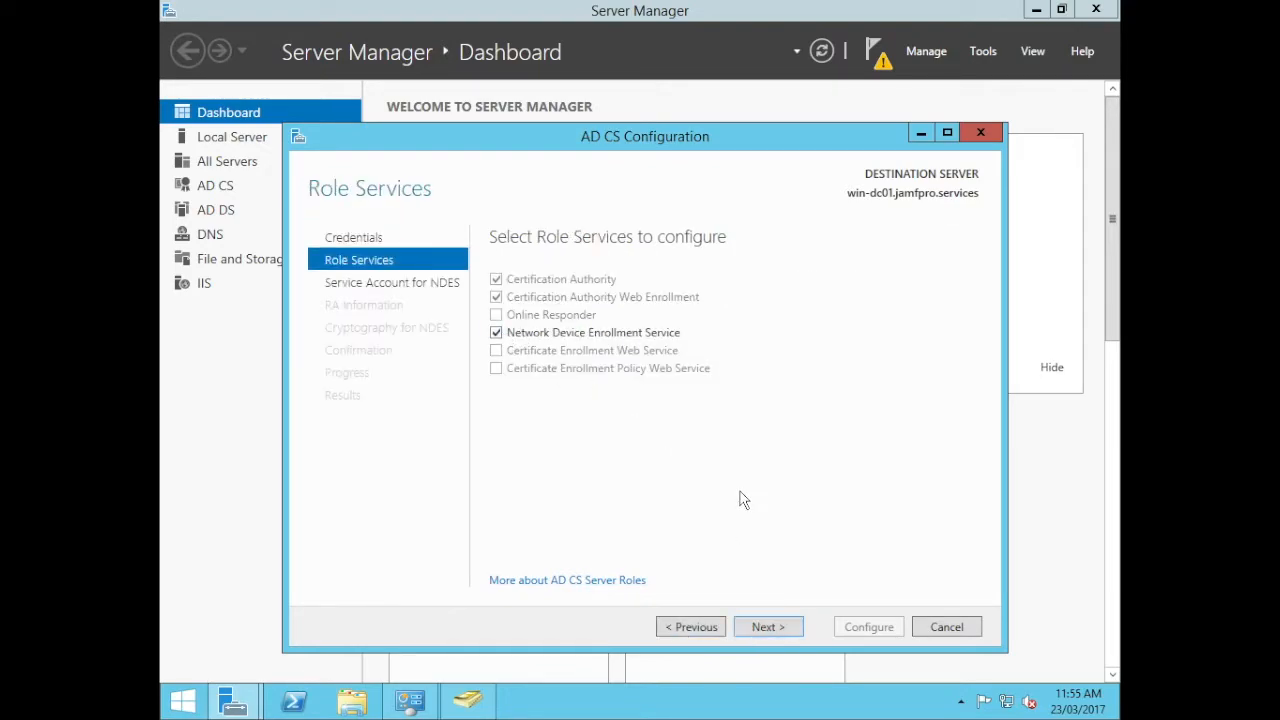
{"action": "left_click", "coordinate": [768, 626]}
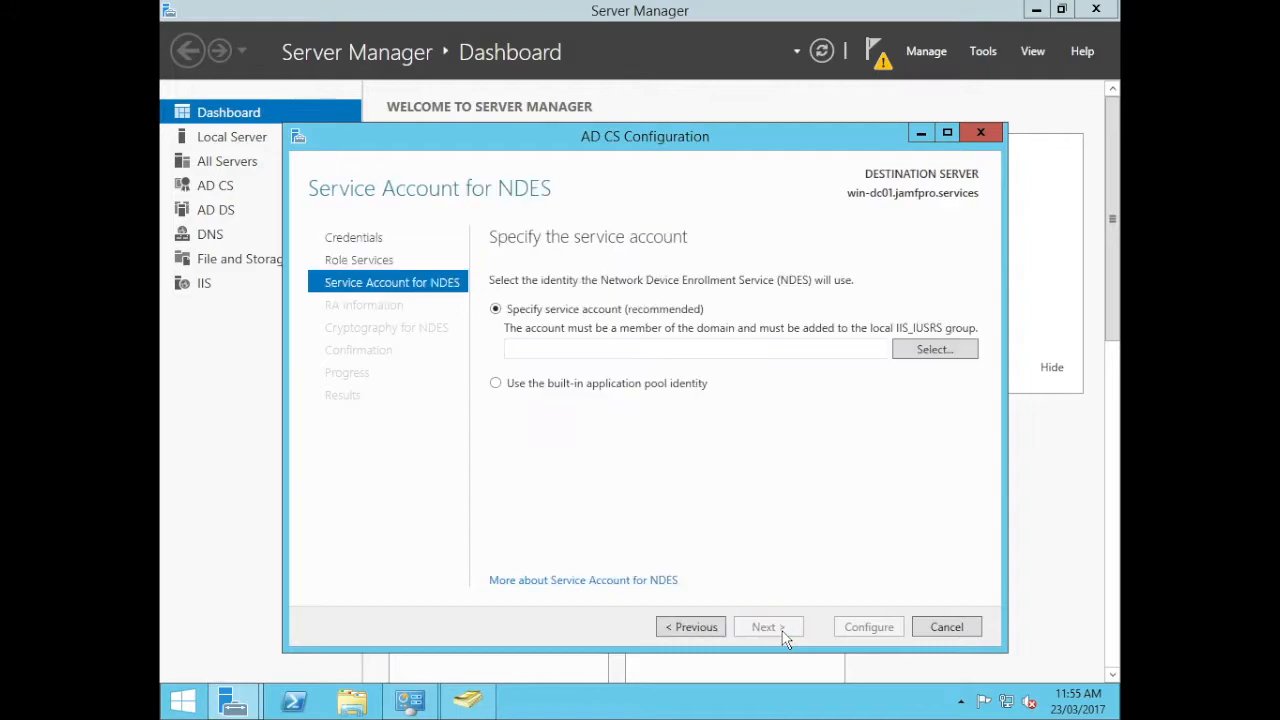
{"action": "mouse_move", "coordinate": [578, 322]}
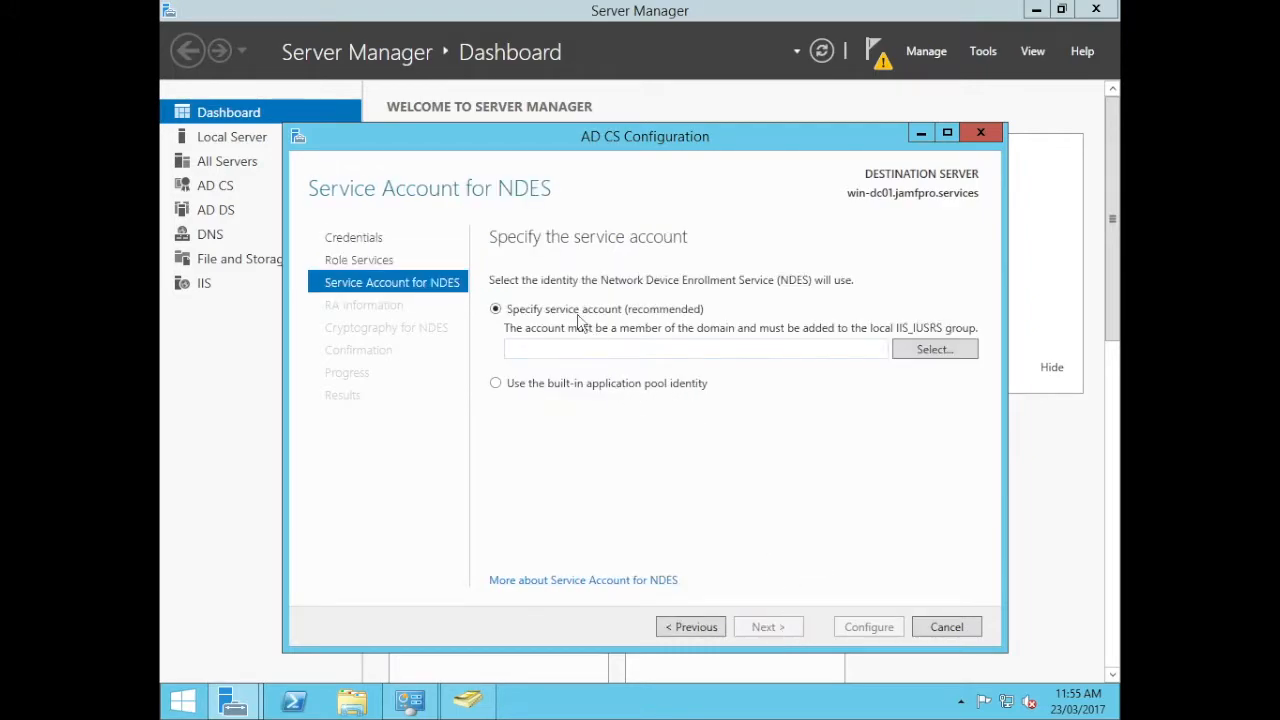
{"action": "mouse_move", "coordinate": [896, 370]}
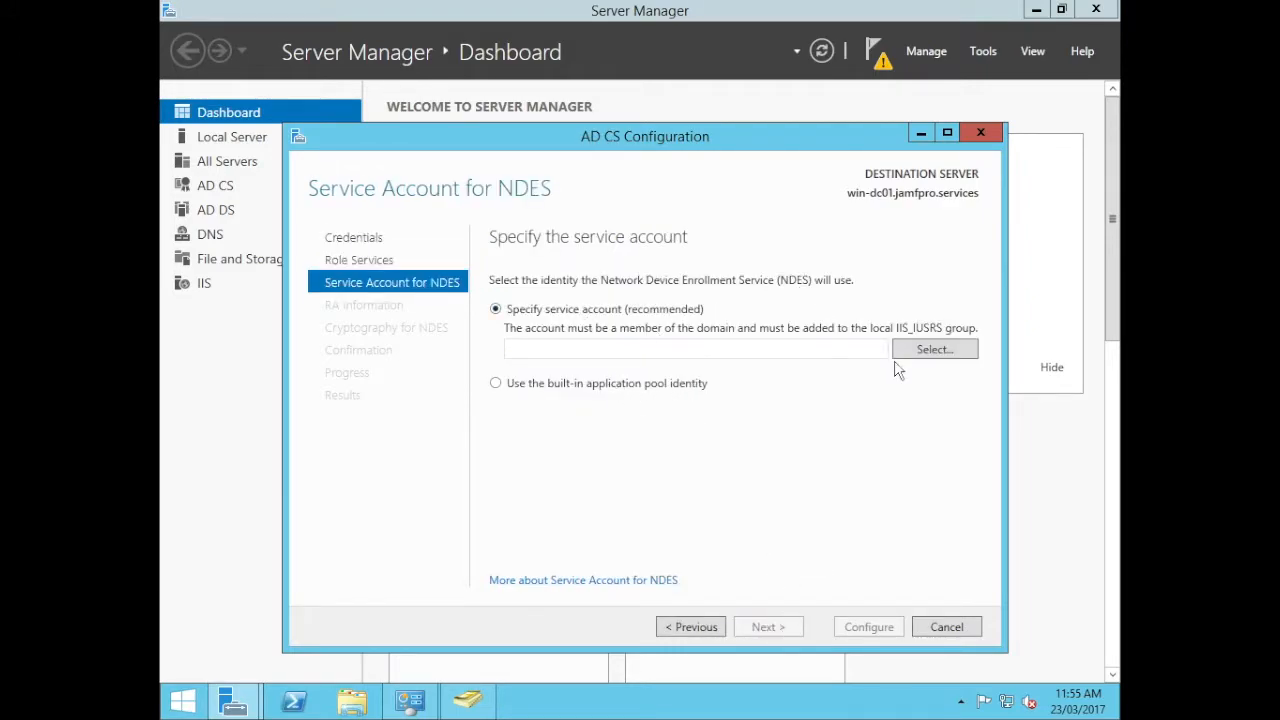
Set JAMFPRO\NDES_User as the NDES service account with its credentials
{"action": "left_click", "coordinate": [934, 348]}
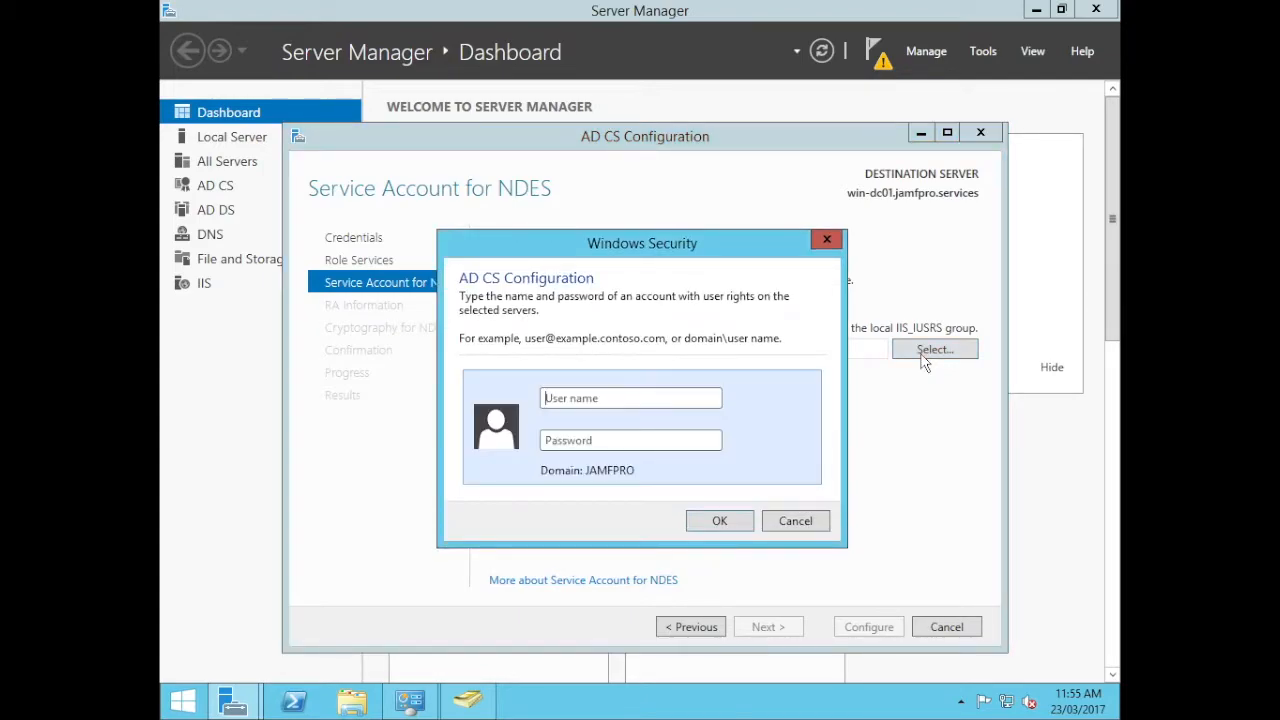
{"action": "type", "text": "NDES_User"}
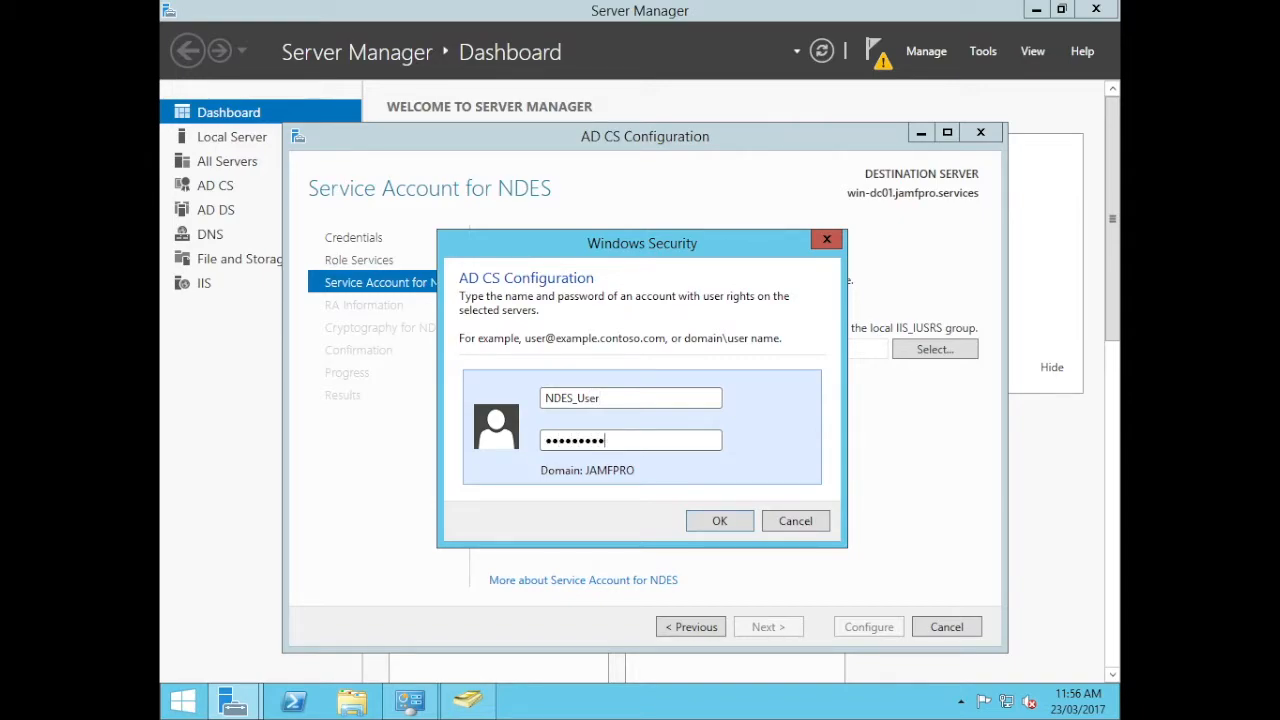
{"action": "left_click", "coordinate": [720, 520]}
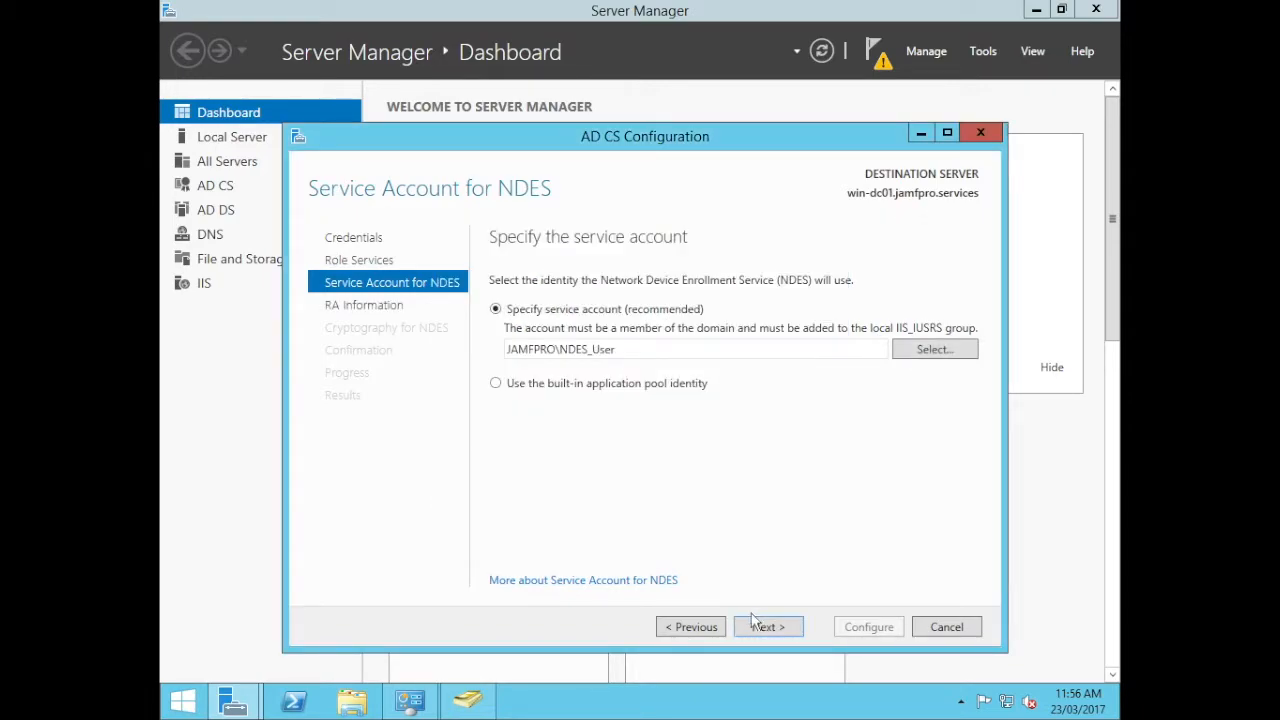
Enter the RA e-mail, company Jamf Pro and department Field Services on the RA Information page
{"action": "left_click", "coordinate": [768, 626]}
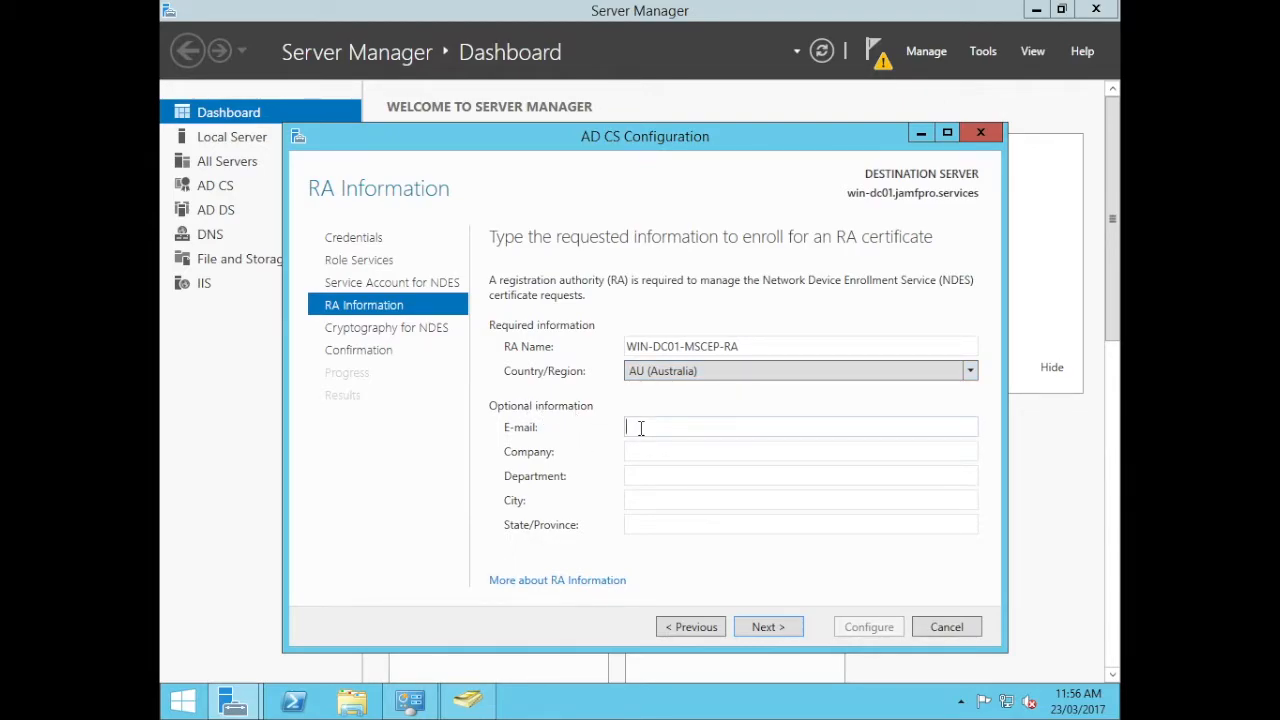
{"action": "type", "text": "int"}
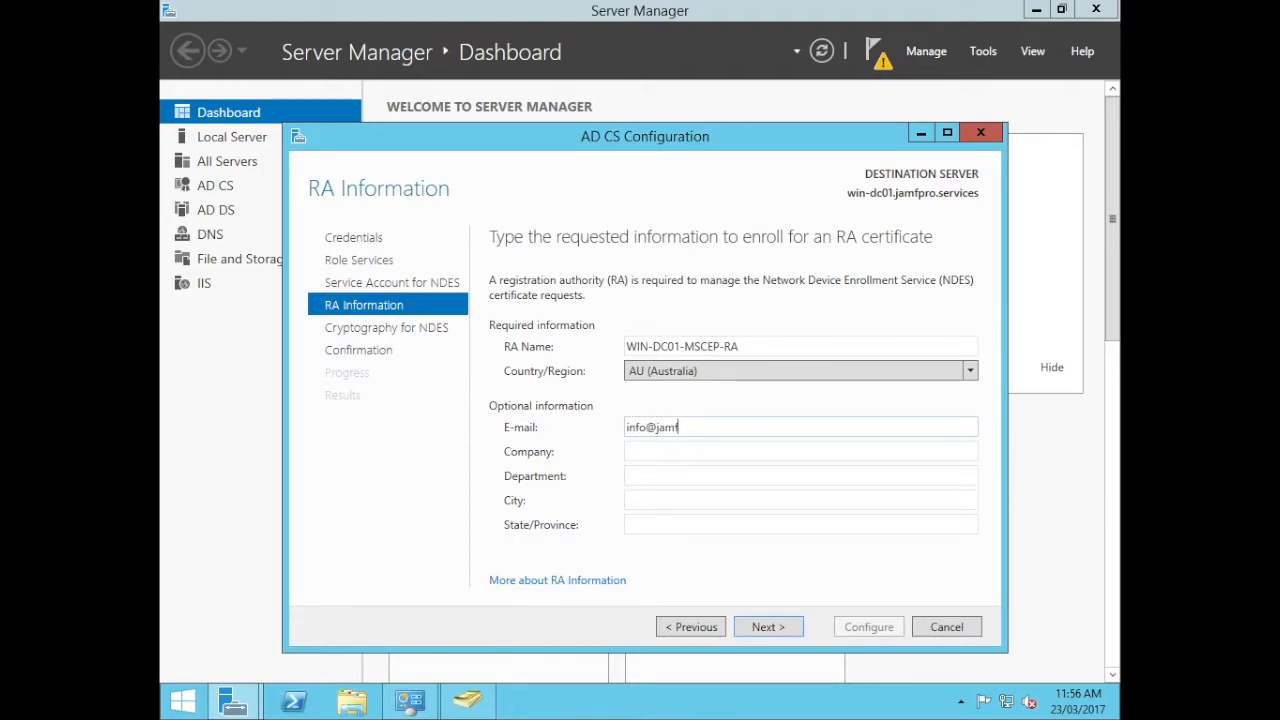
{"action": "type", "text": "pro.service"}
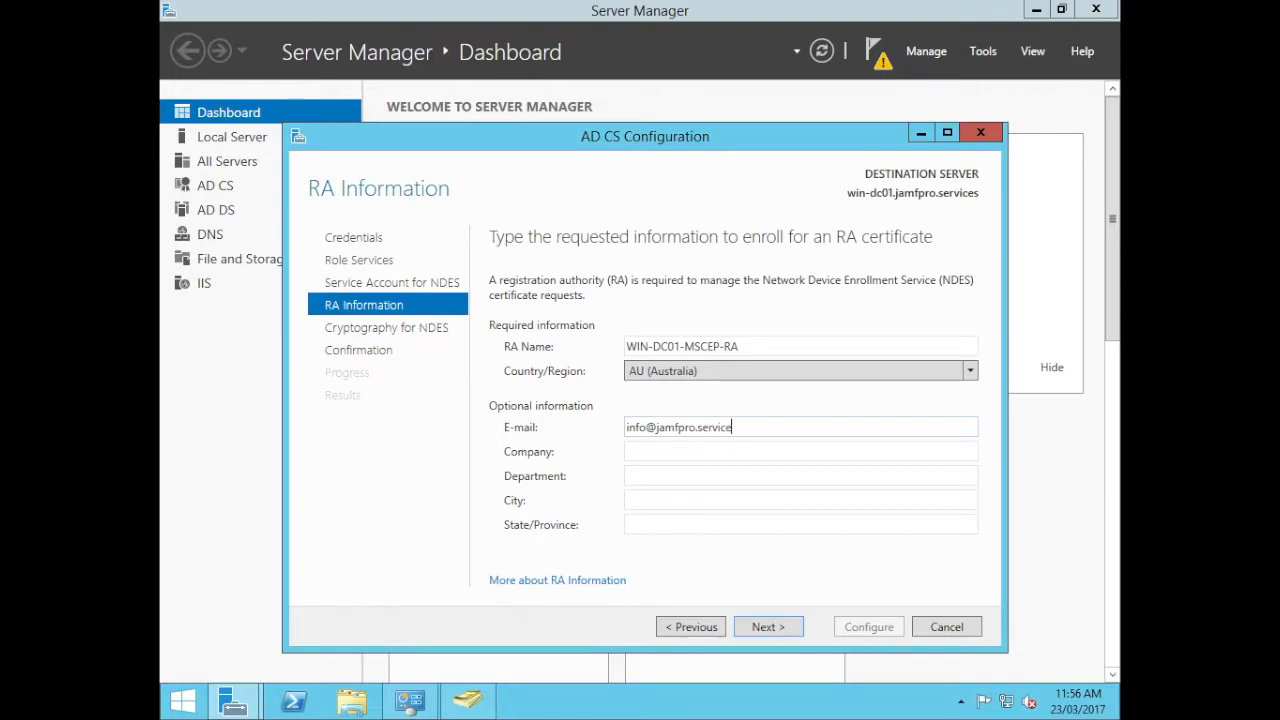
{"action": "type", "text": "Jamf Pro"}
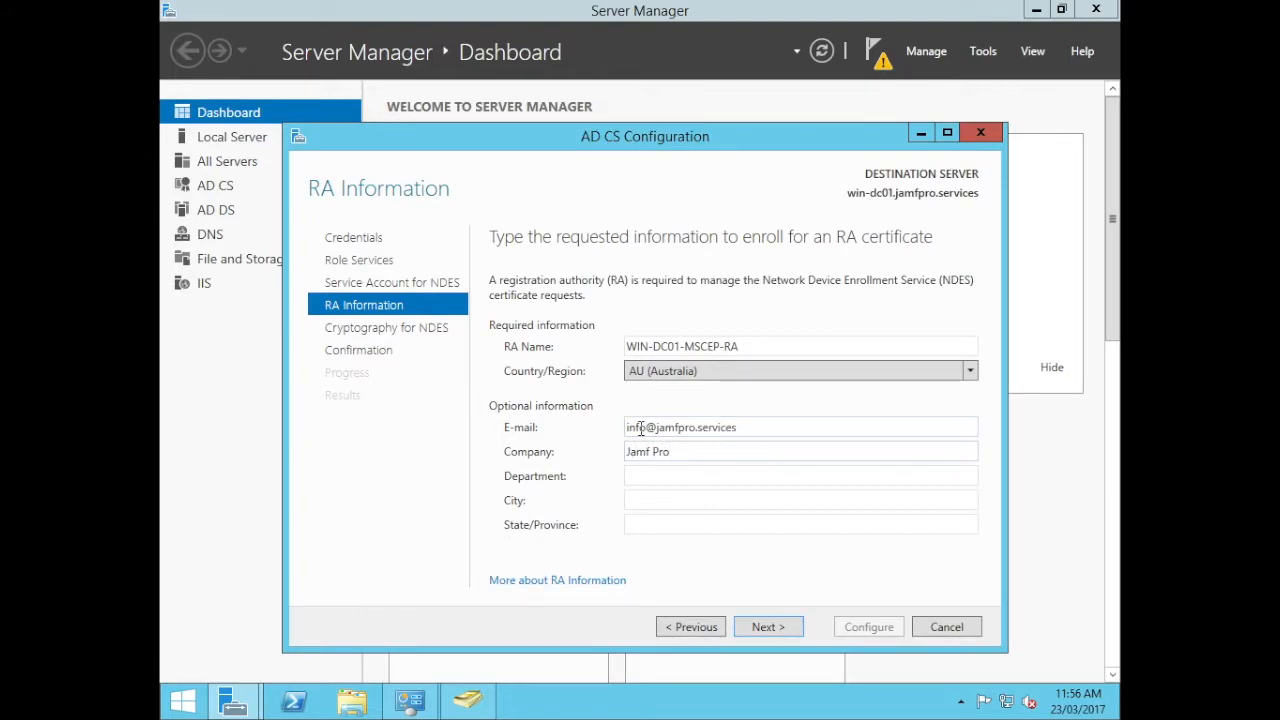
{"action": "type", "text": "P"}
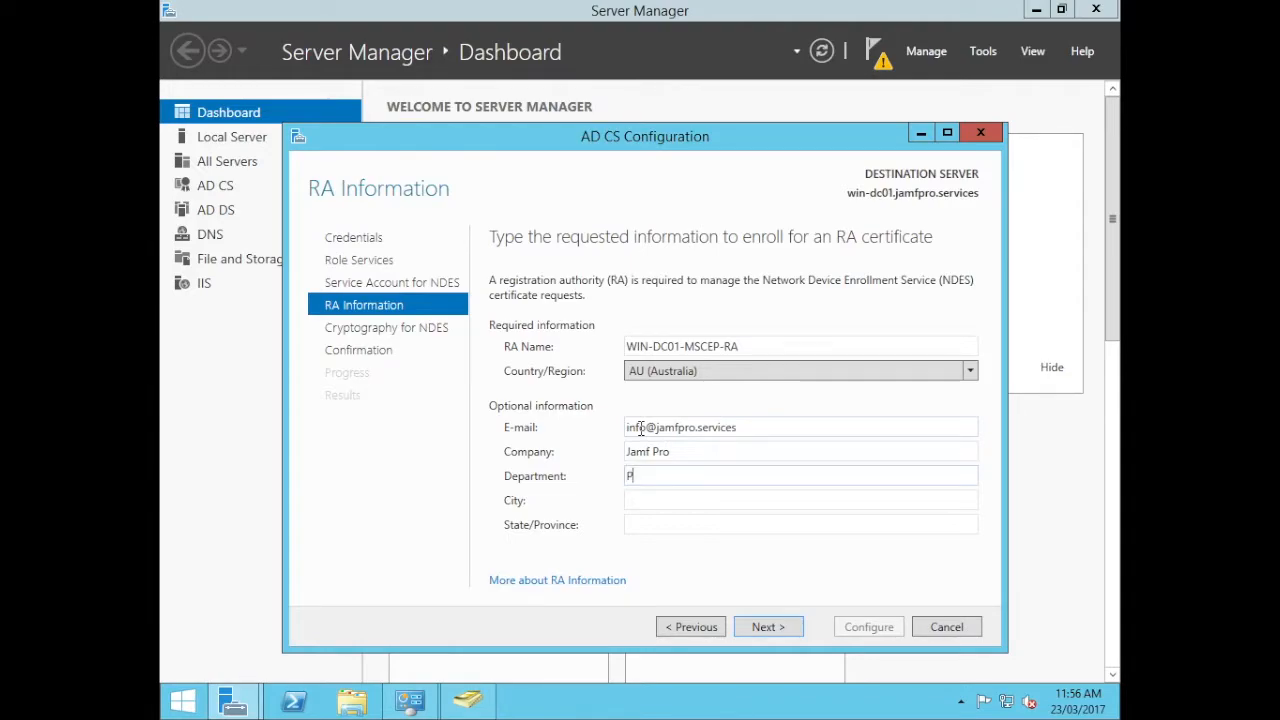
{"action": "type", "text": "ield Services"}
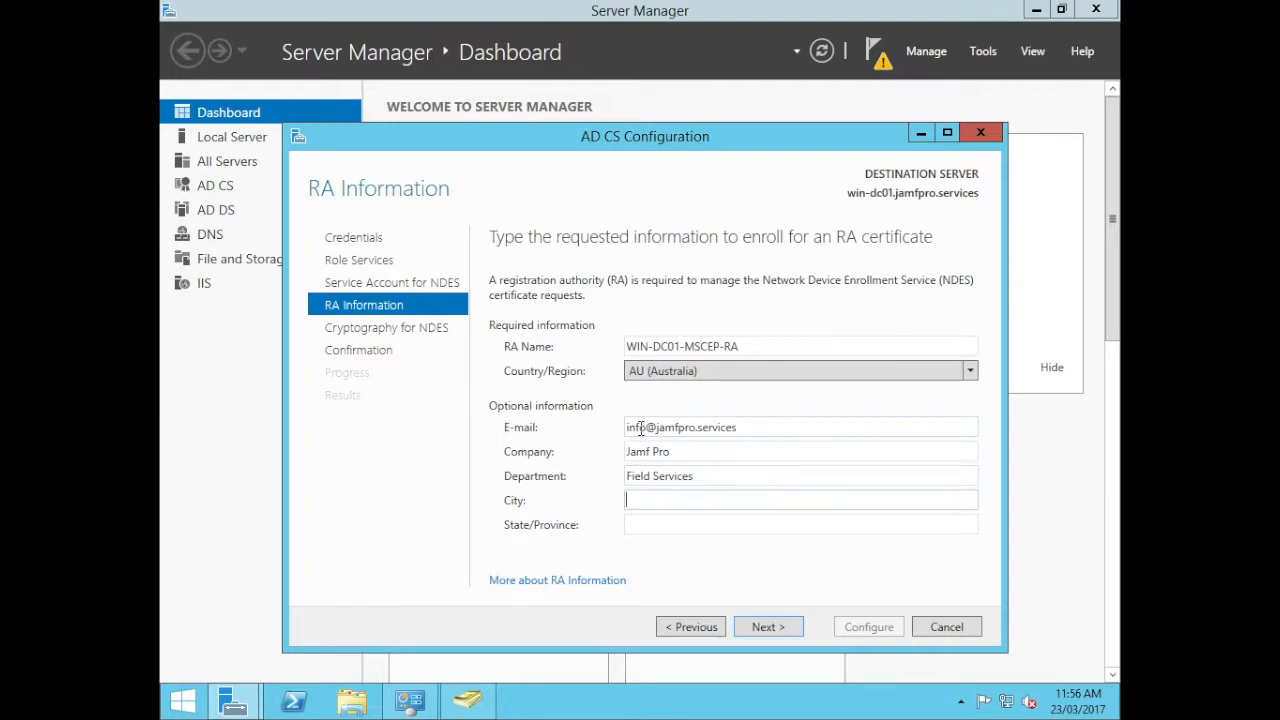
Add city Sydney and state NSW, then continue through to complete the NDES configuration
{"action": "type", "text": "Sydney"}
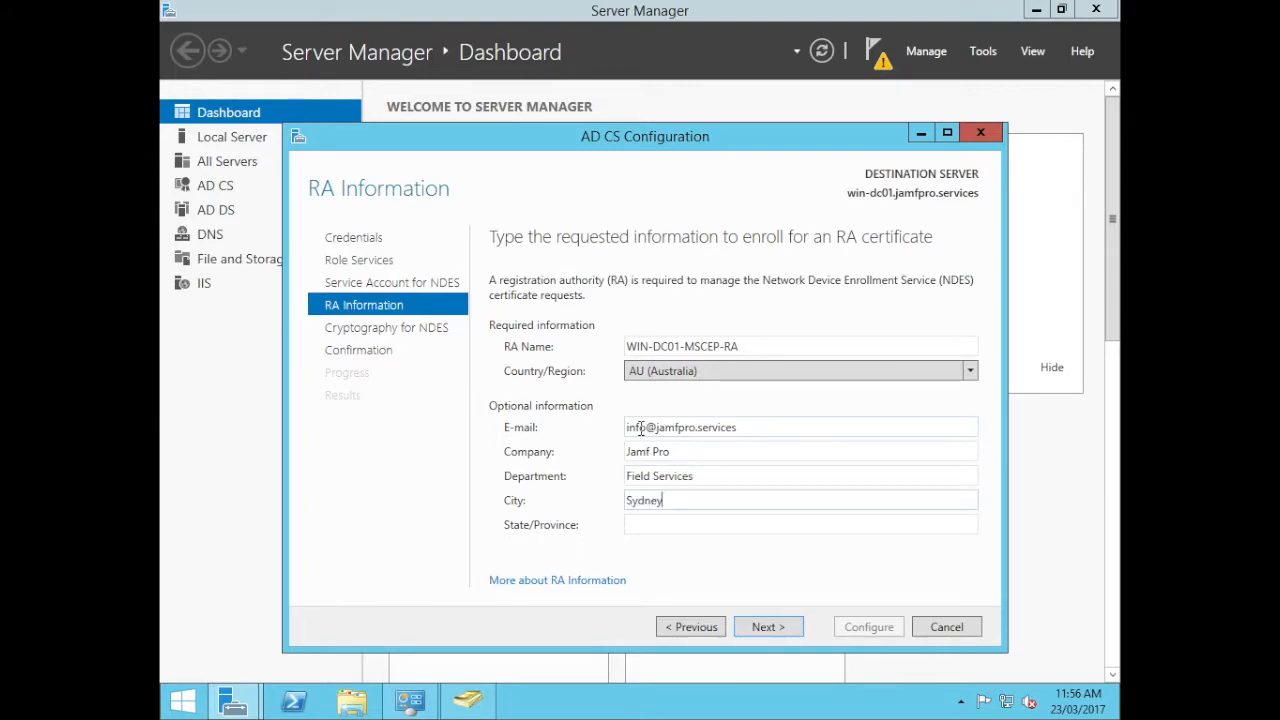
{"action": "type", "text": "NSW"}
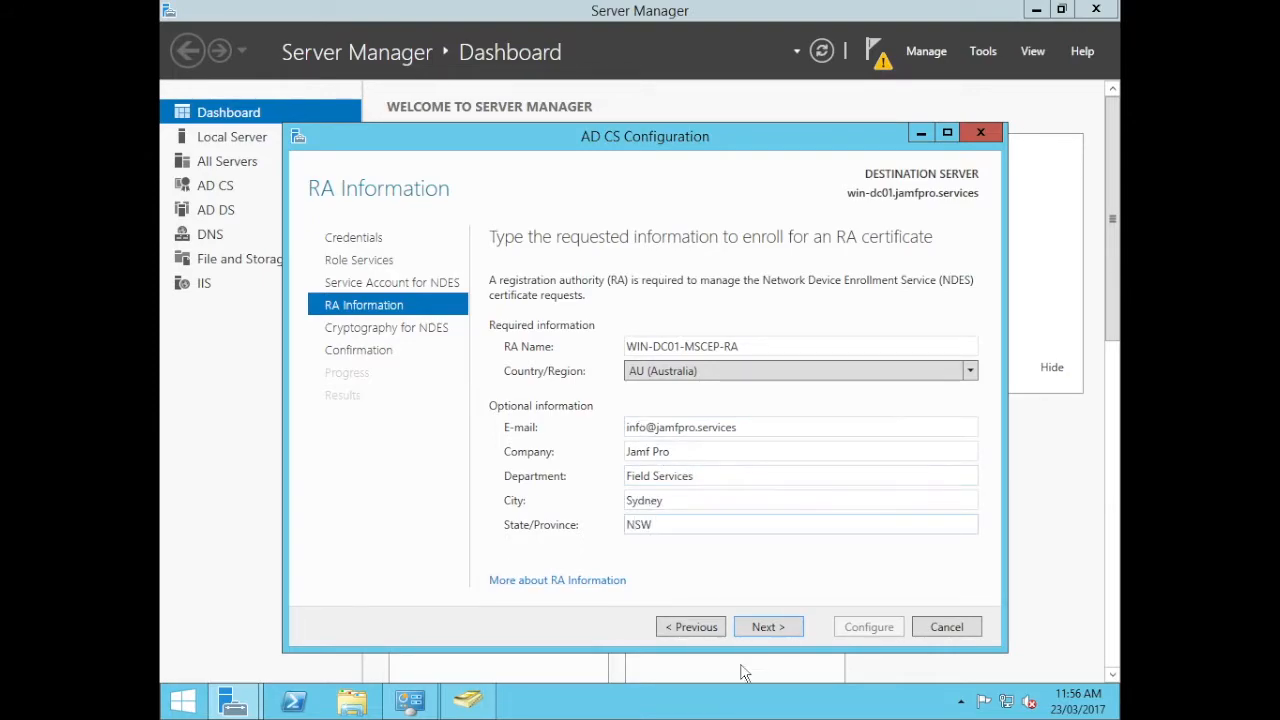
{"action": "left_click", "coordinate": [768, 626]}
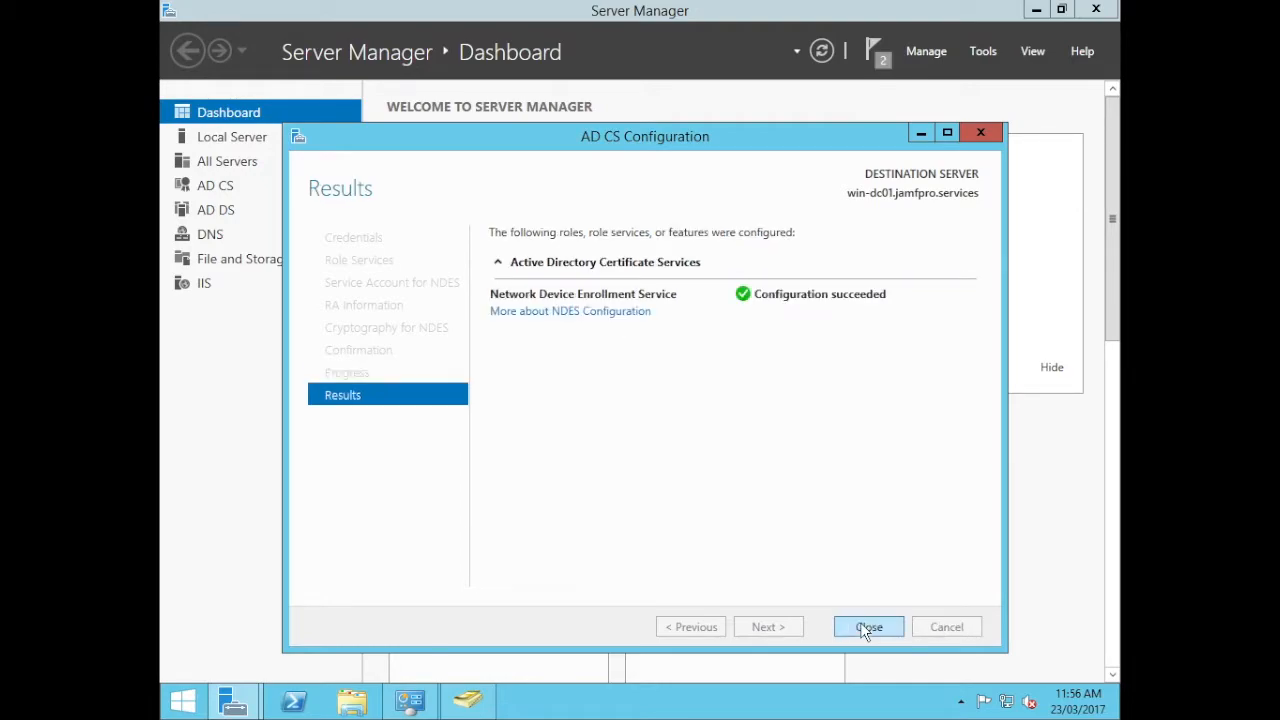
Launch the Certification Authority console from Administrative Tools and view the jamfpro-WIN-DC01-CA issued certificates
{"action": "left_click", "coordinate": [868, 626]}
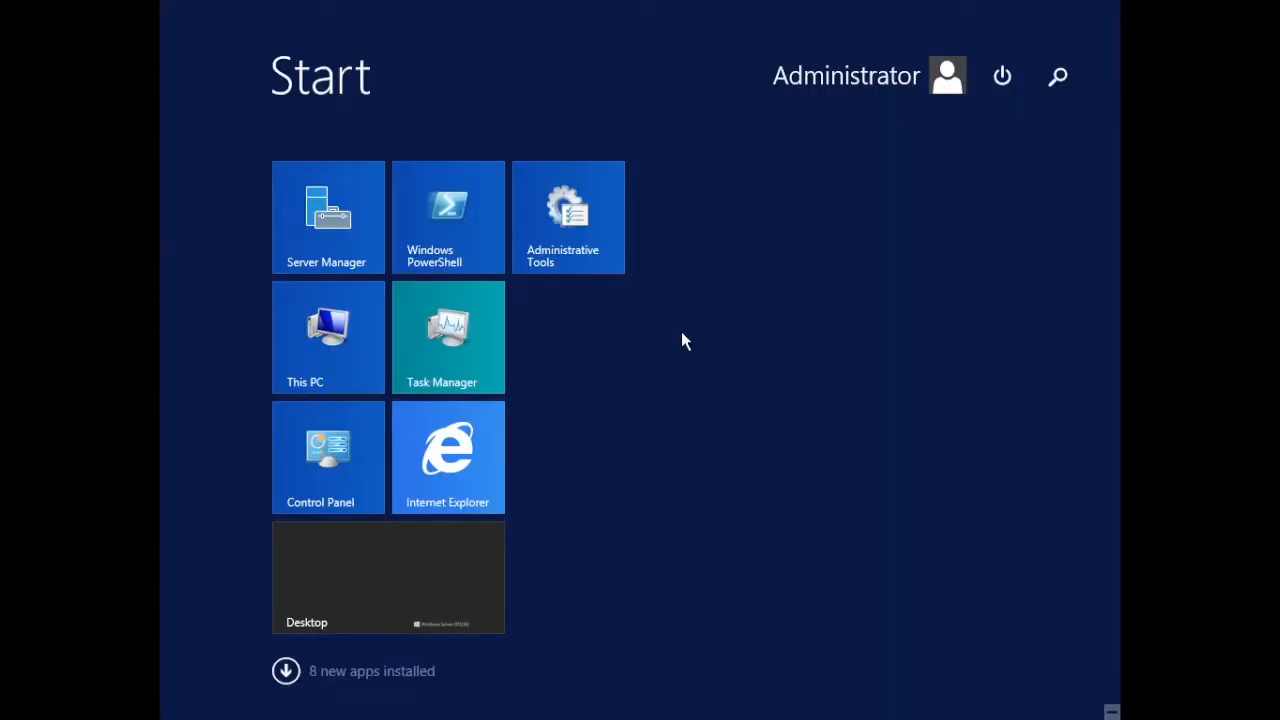
{"action": "left_click", "coordinate": [568, 216]}
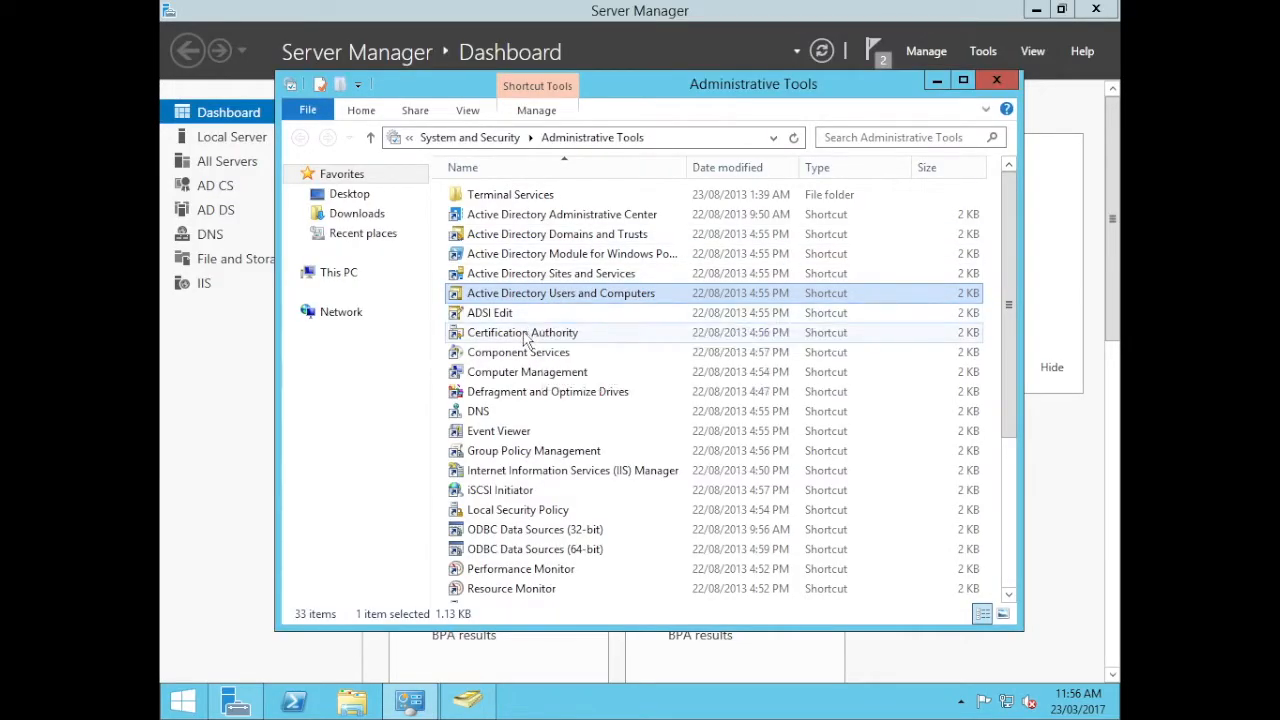
{"action": "double_click", "coordinate": [522, 332]}
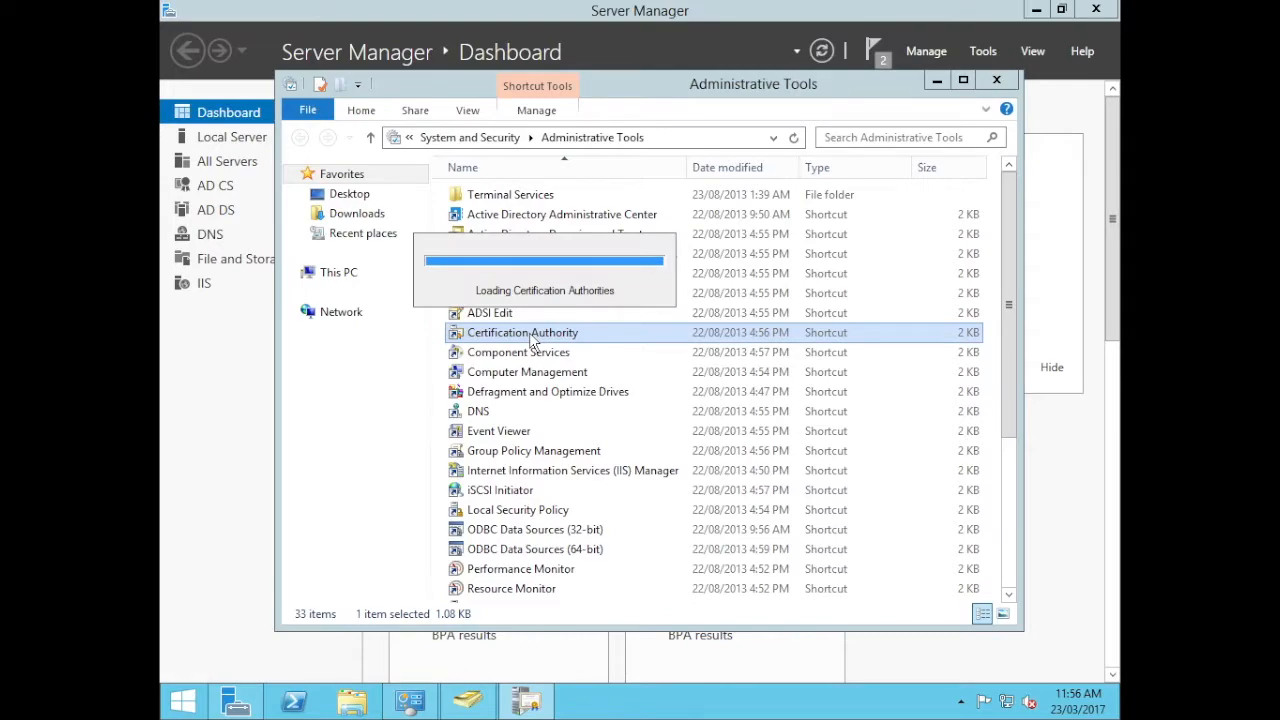
{"action": "double_click", "coordinate": [522, 332]}
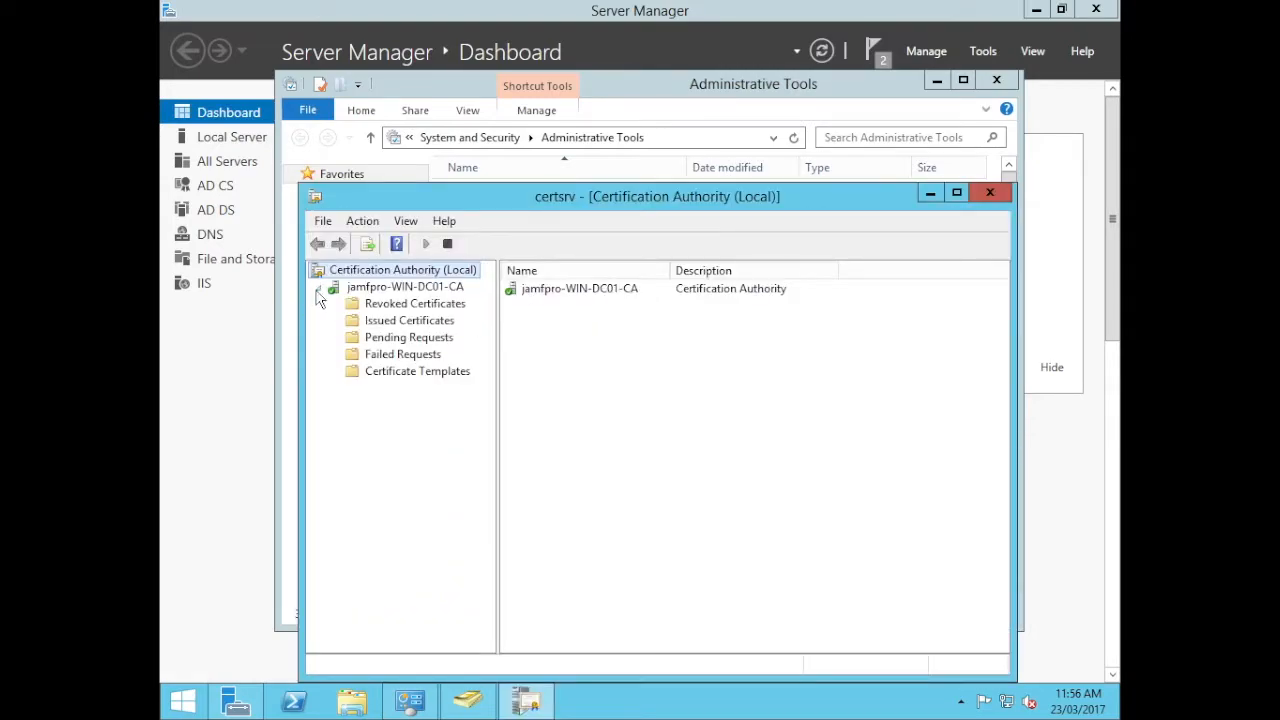
{"action": "left_click", "coordinate": [408, 320]}
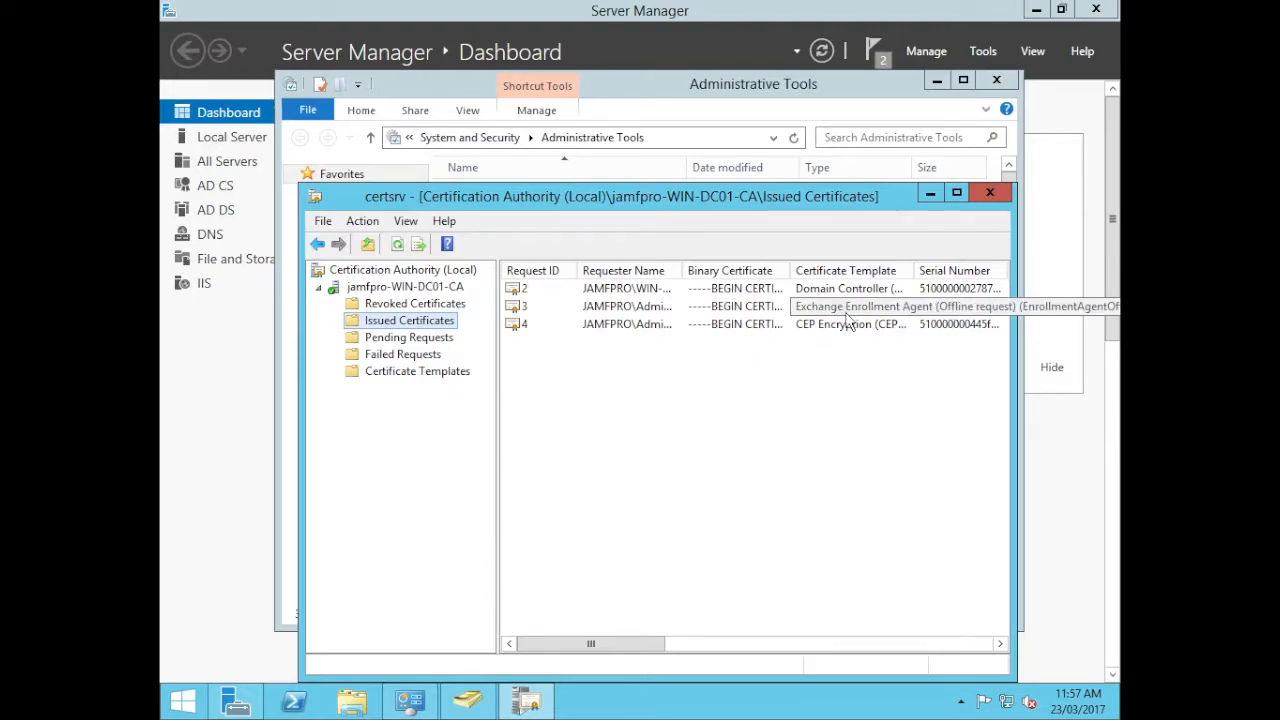
{"action": "mouse_move", "coordinate": [604, 388]}
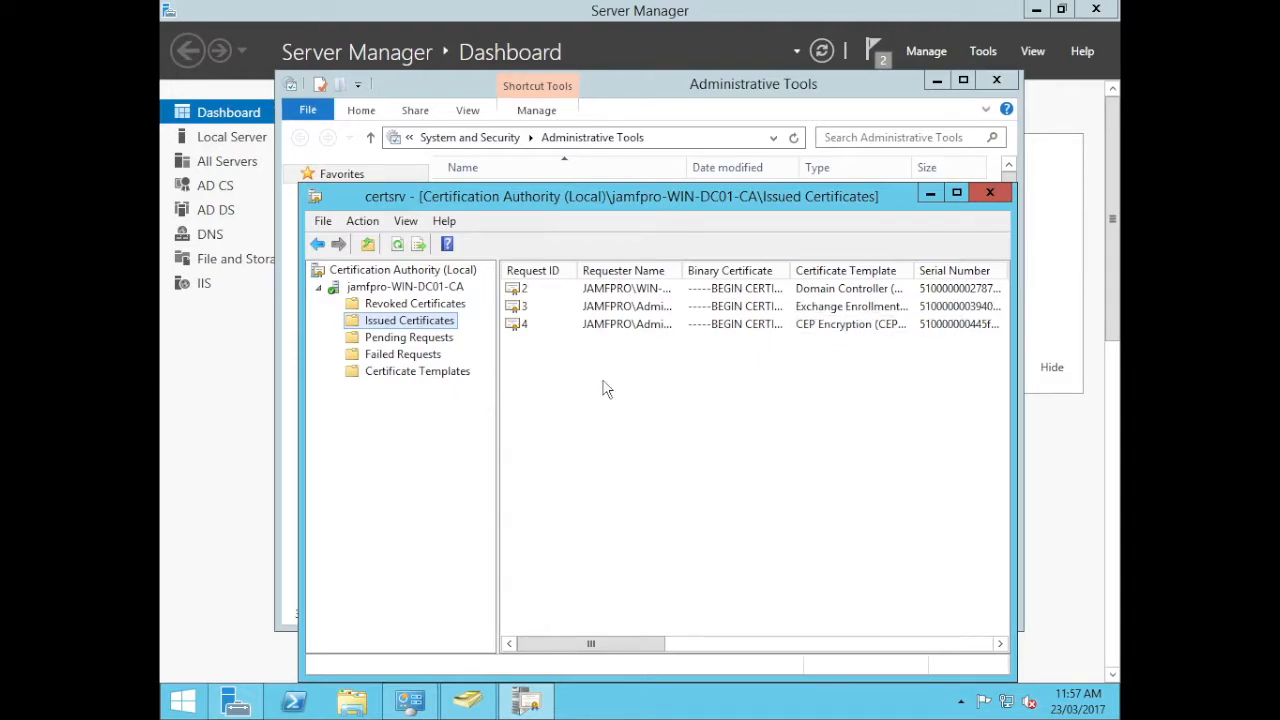
List the CA's certificate templates and select IPSec (Offline request) and User
{"action": "left_click", "coordinate": [416, 370]}
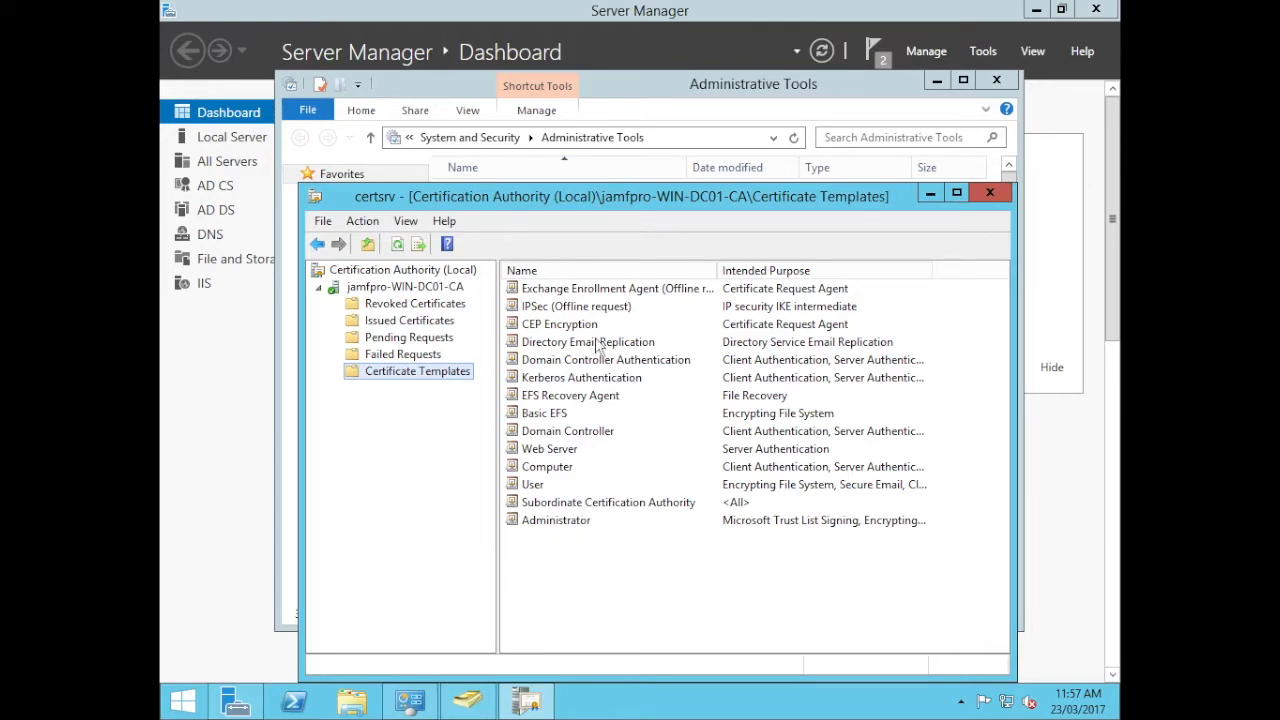
{"action": "left_click", "coordinate": [576, 306]}
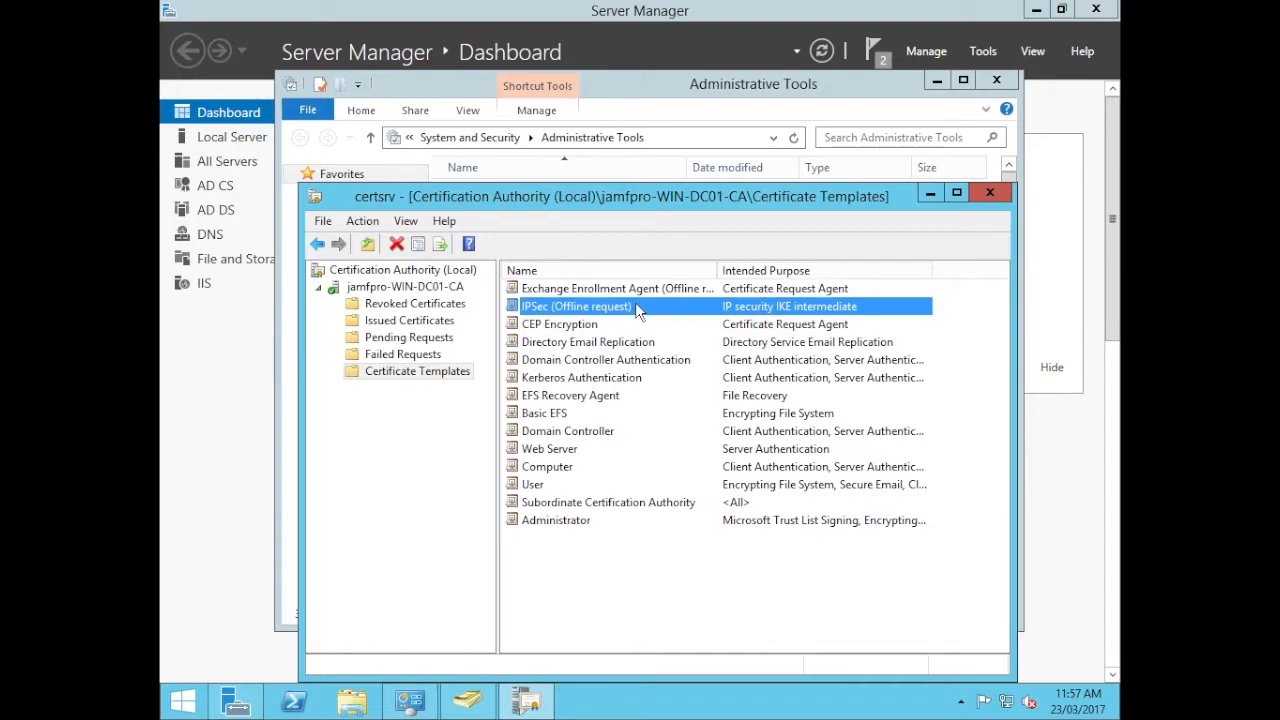
{"action": "mouse_move", "coordinate": [548, 496]}
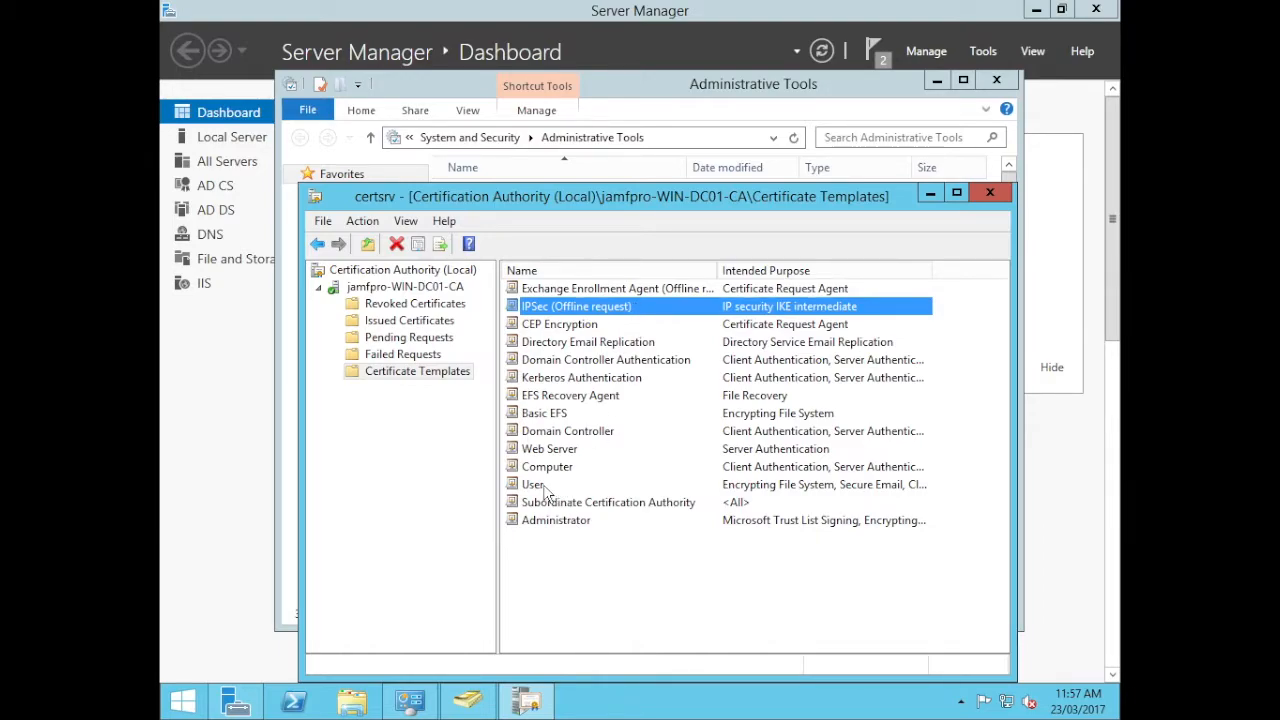
{"action": "left_click", "coordinate": [532, 484]}
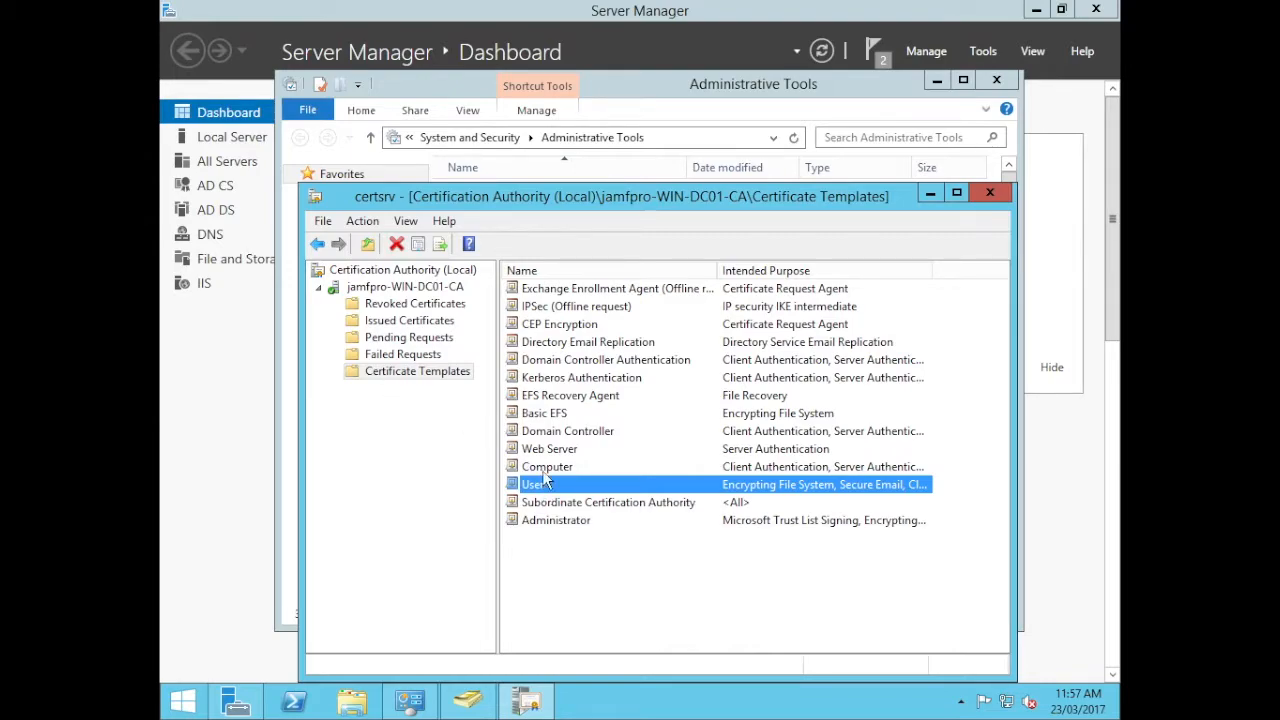
Manage templates and check the IPSec (Offline request) Security tab shows NDES User with Enroll
{"action": "right_click", "coordinate": [420, 370]}
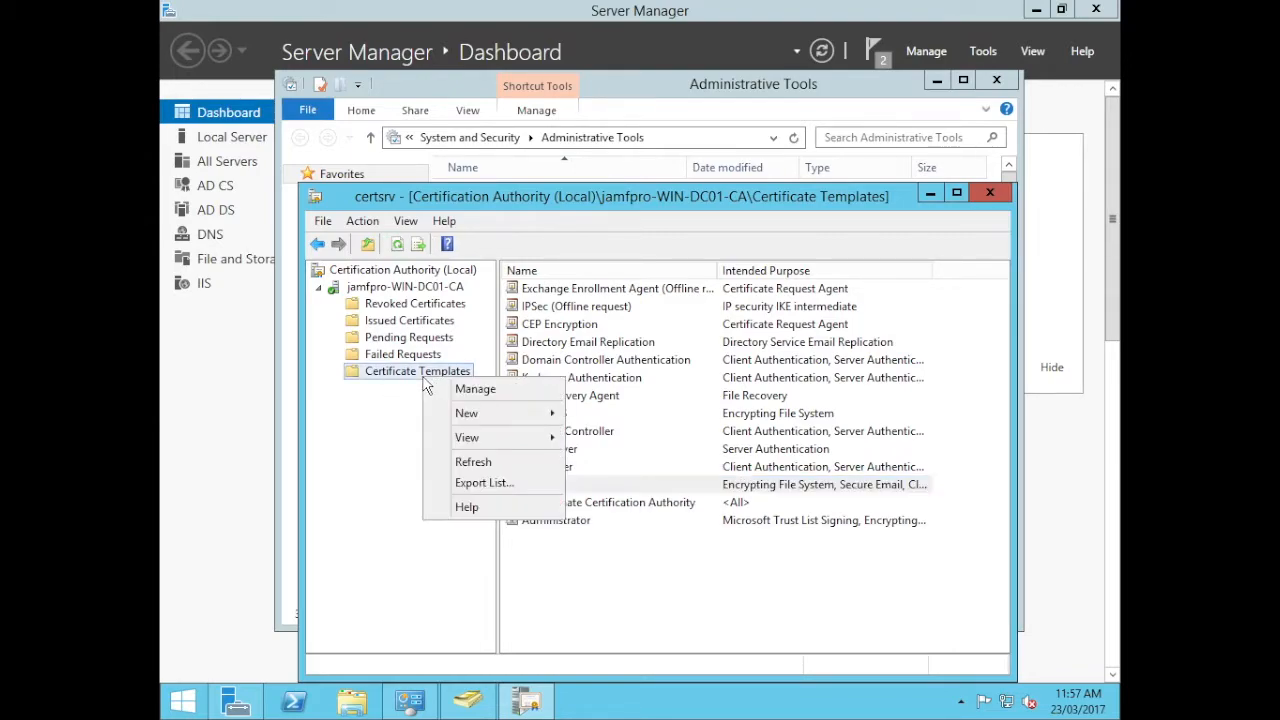
{"action": "mouse_move", "coordinate": [392, 384]}
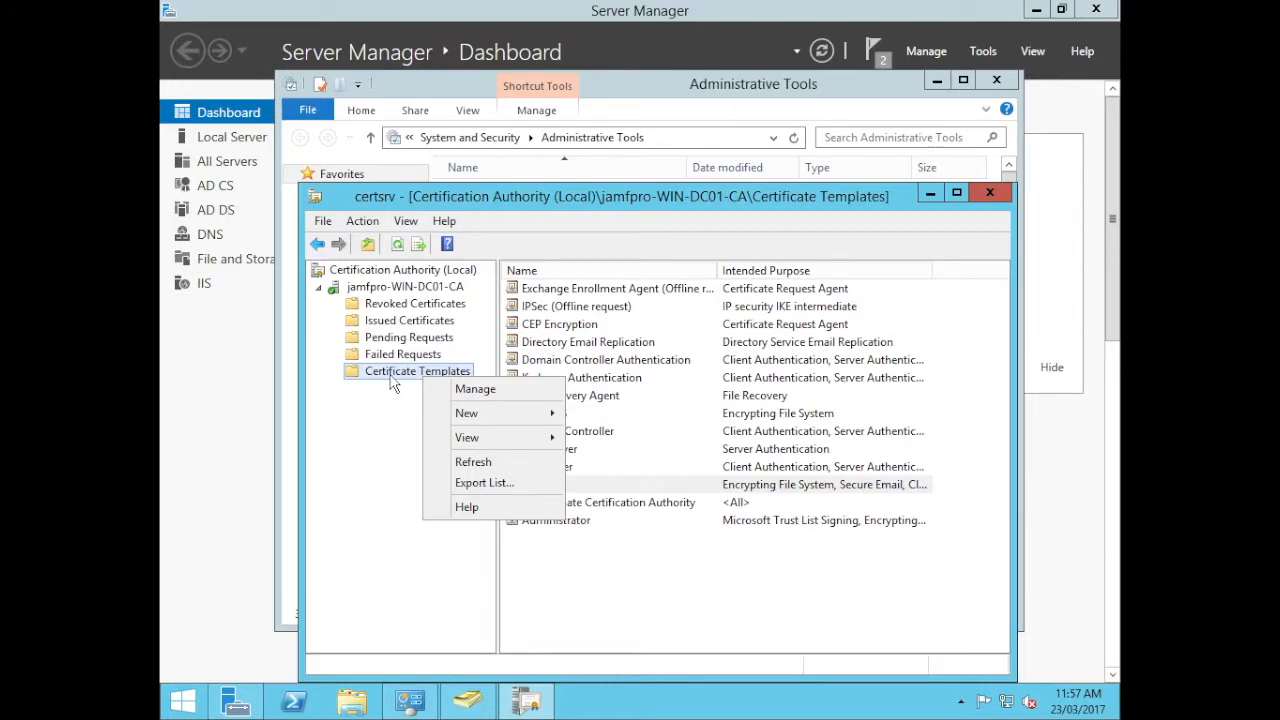
{"action": "left_click", "coordinate": [476, 388]}
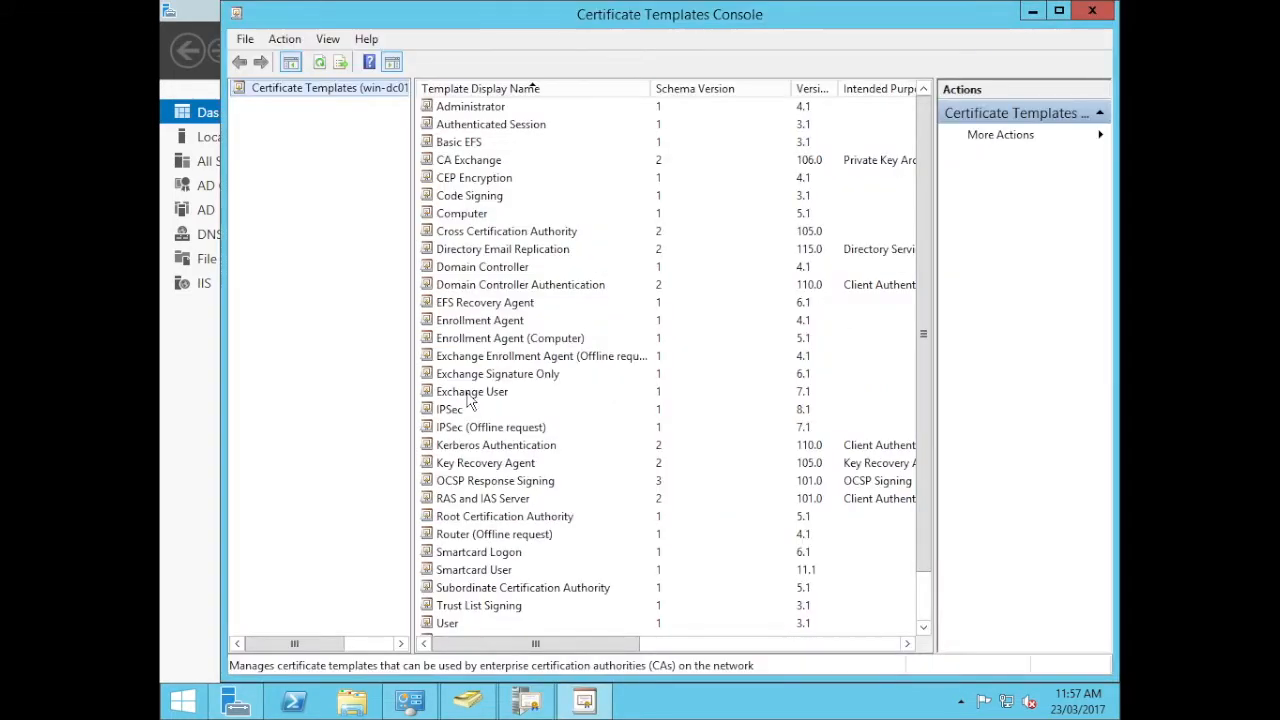
{"action": "mouse_move", "coordinate": [520, 420]}
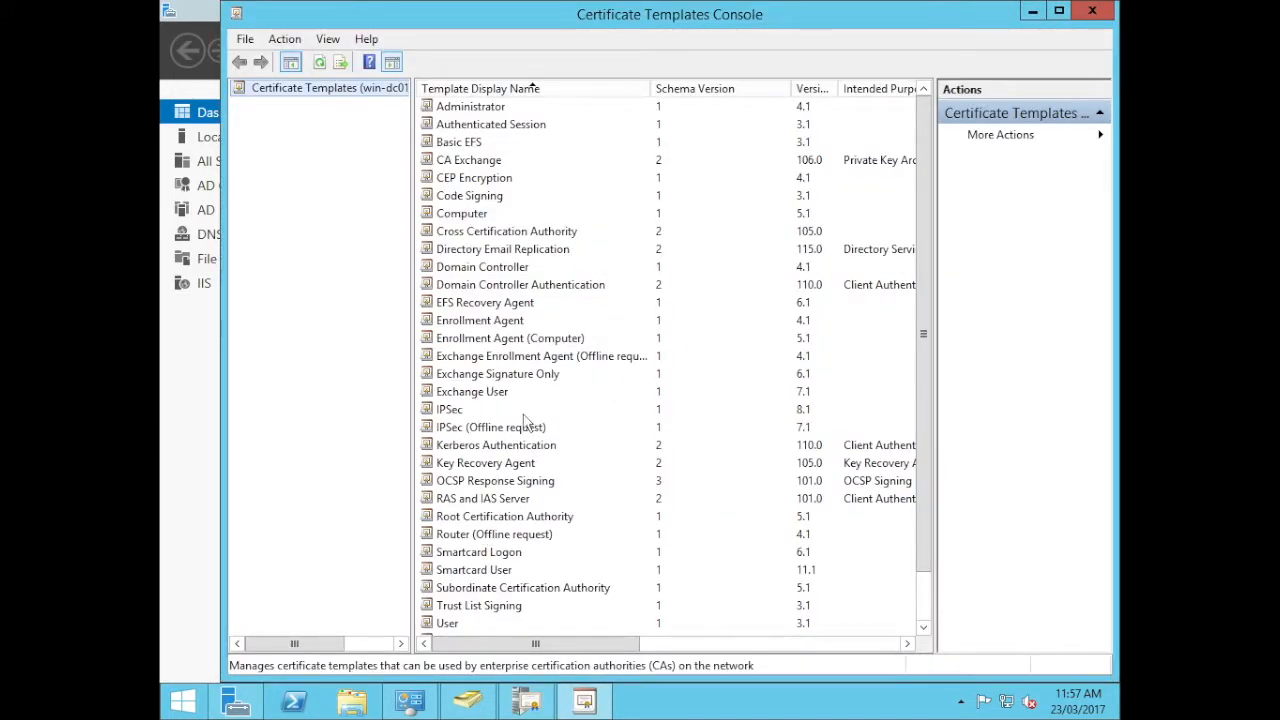
{"action": "double_click", "coordinate": [492, 428]}
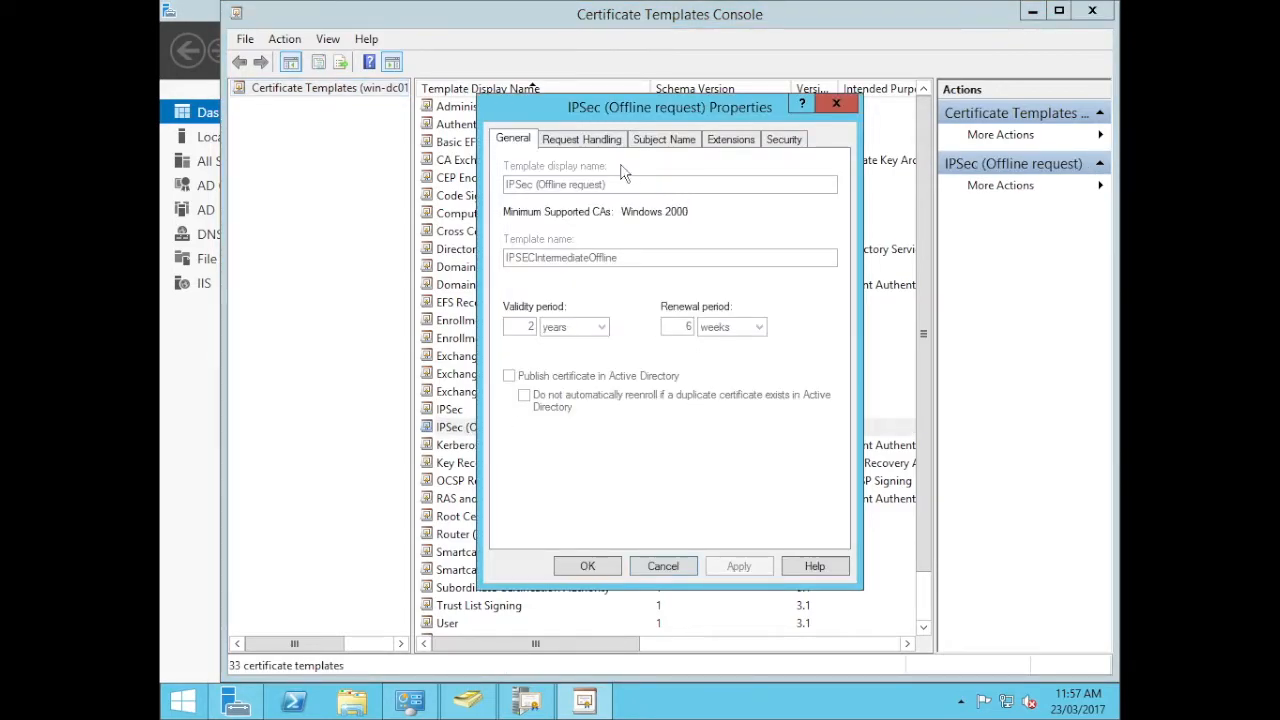
{"action": "left_click", "coordinate": [784, 138]}
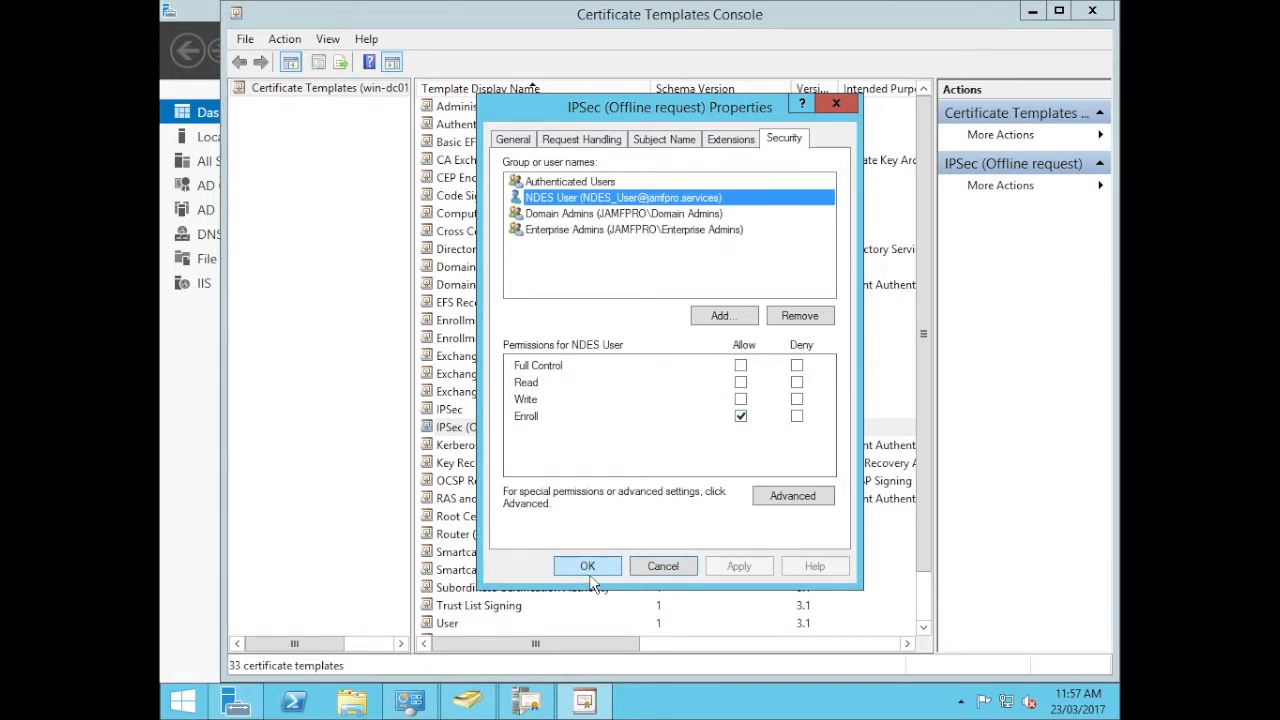
{"action": "left_click", "coordinate": [588, 566]}
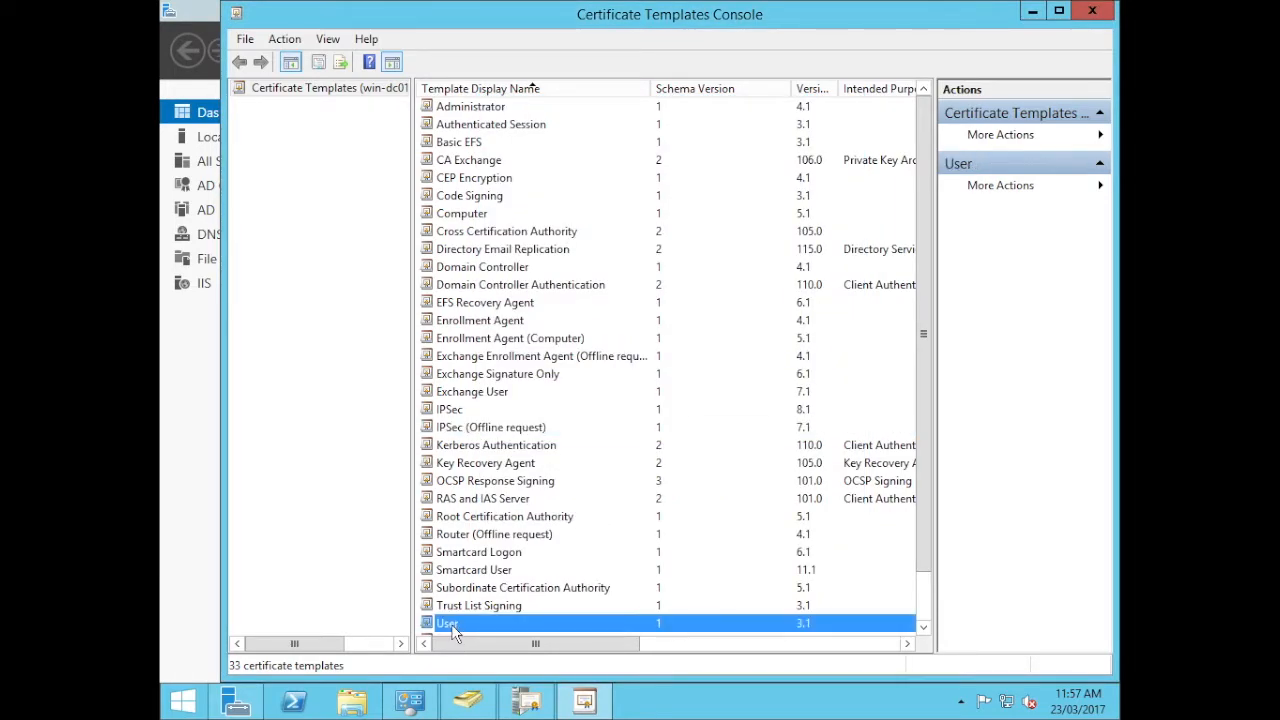
Give Domain Users read and Authenticated Users Enroll on the User template and save
{"action": "double_click", "coordinate": [448, 624]}
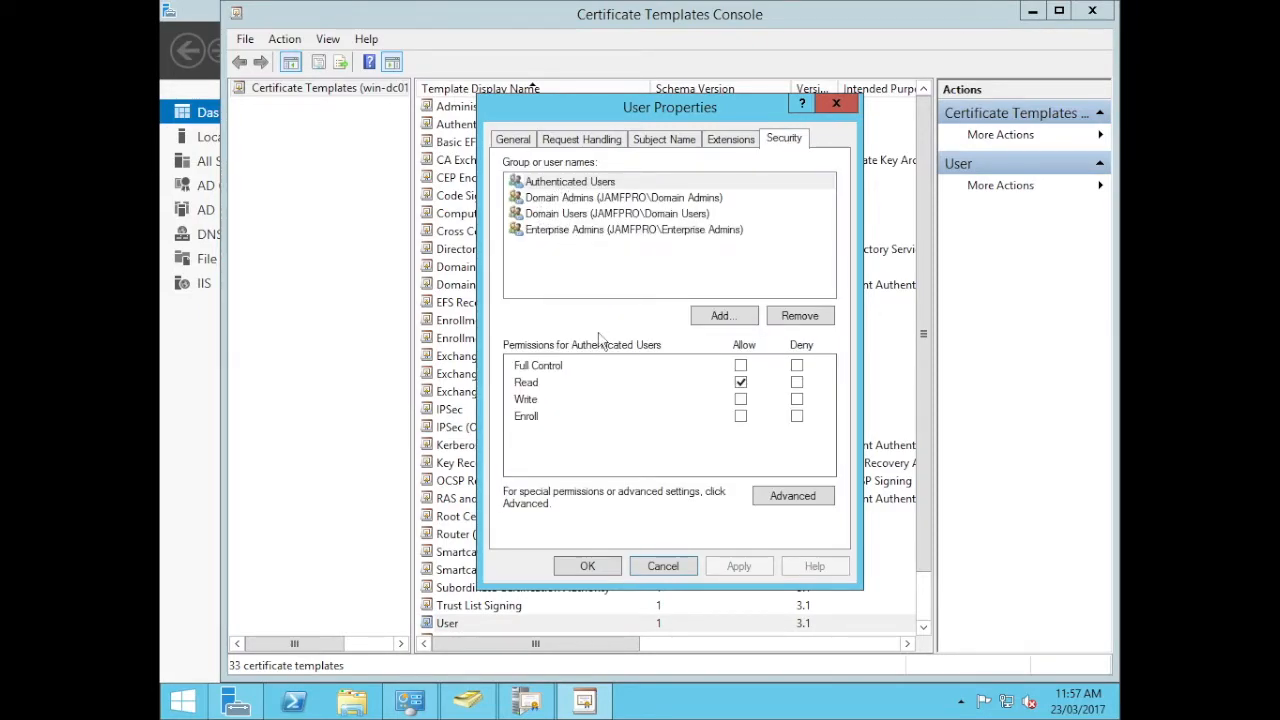
{"action": "left_click", "coordinate": [616, 212]}
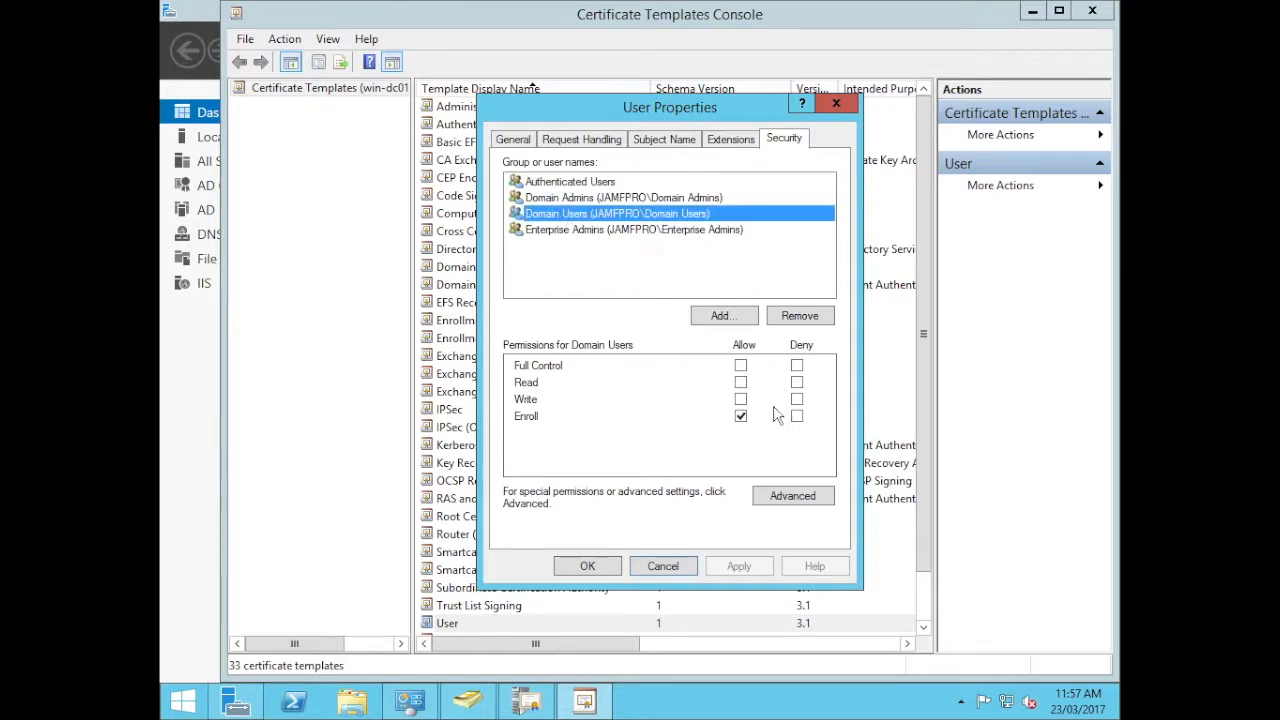
{"action": "mouse_move", "coordinate": [660, 300]}
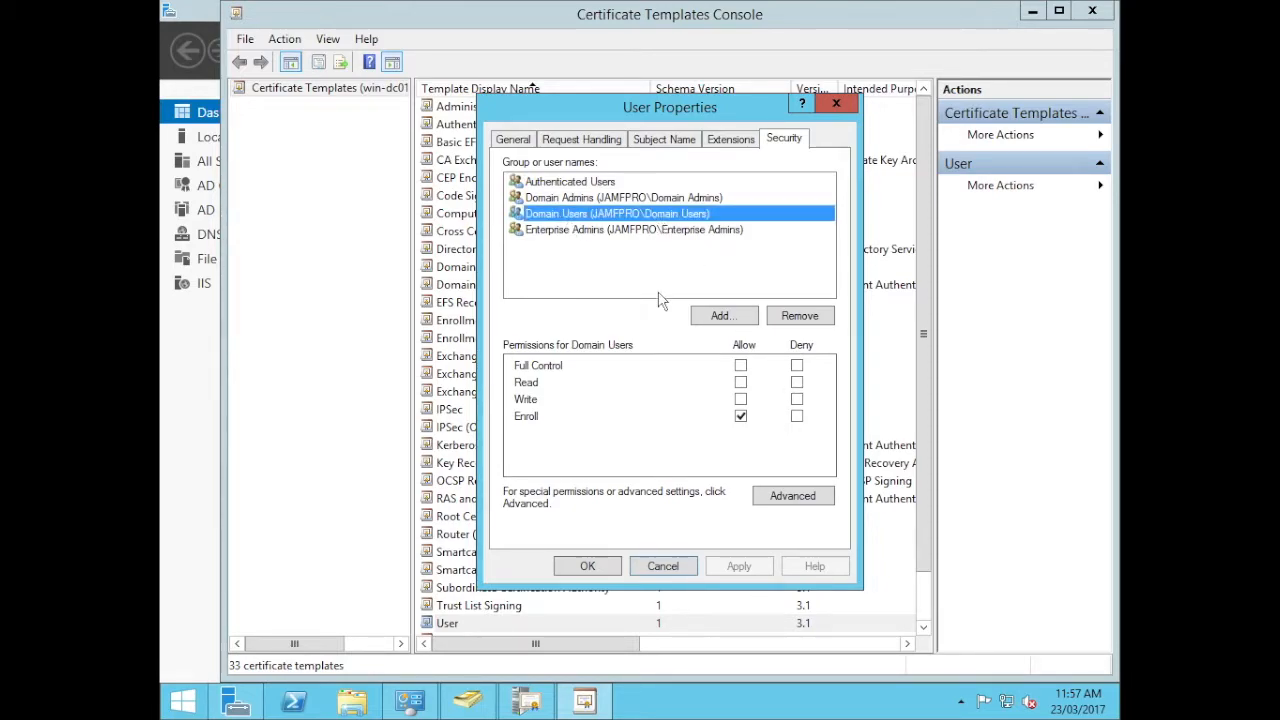
{"action": "left_click", "coordinate": [740, 382]}
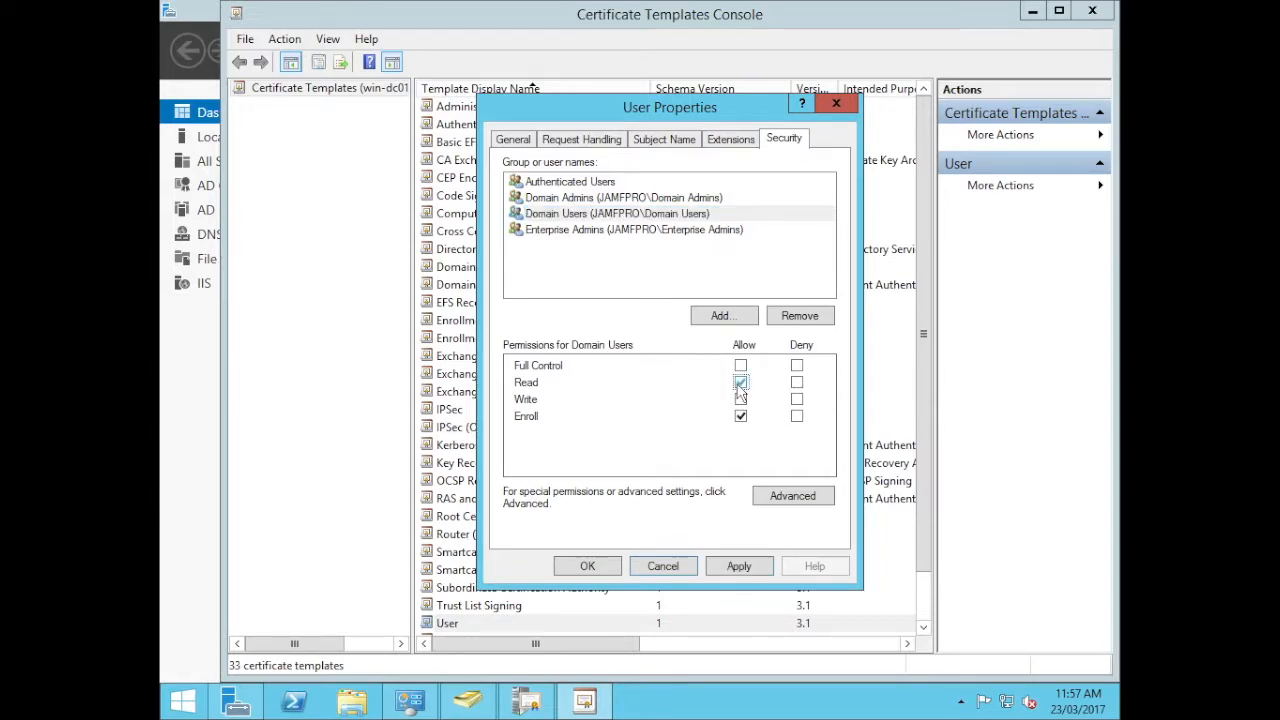
{"action": "left_click", "coordinate": [570, 180]}
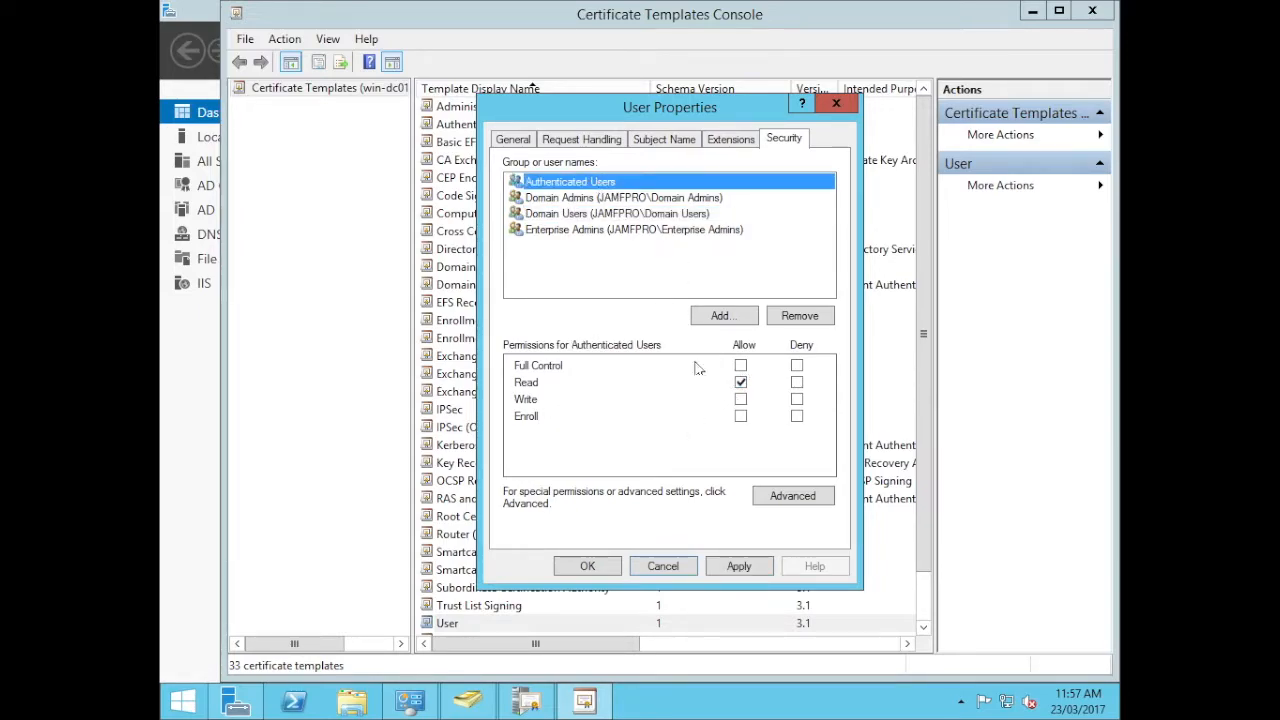
{"action": "left_click", "coordinate": [740, 416]}
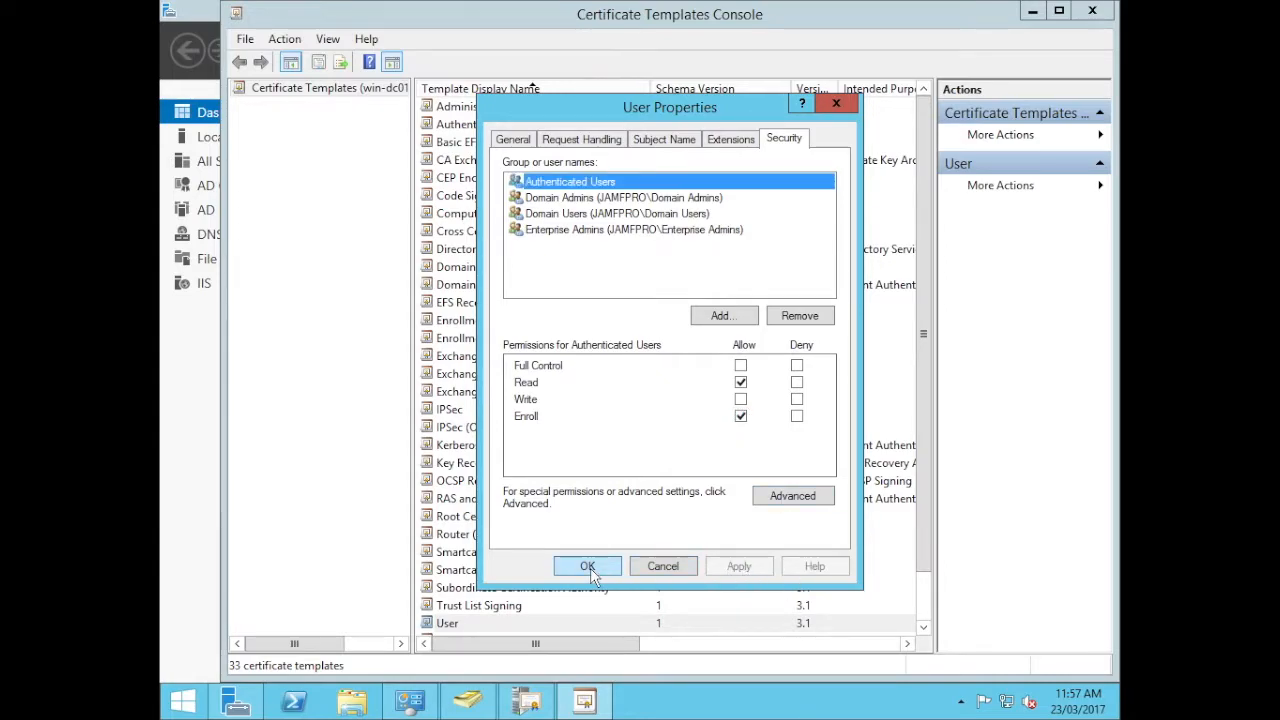
{"action": "left_click", "coordinate": [588, 566]}
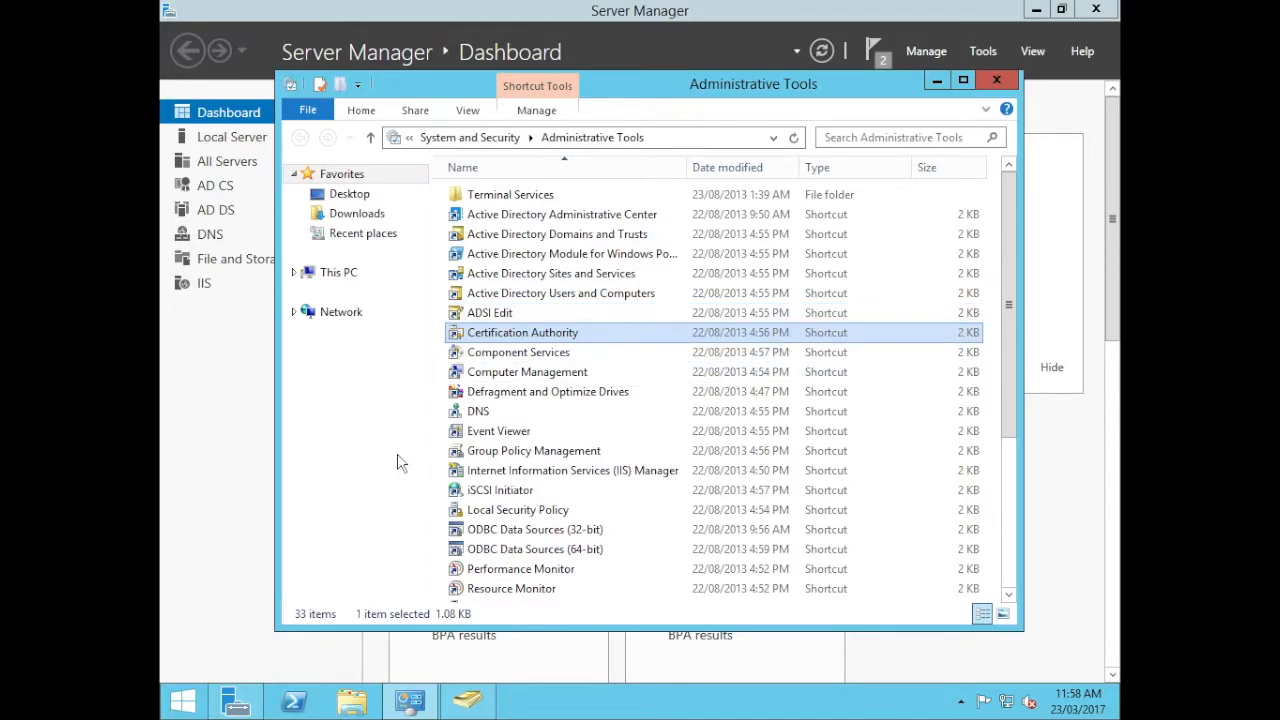
{"action": "mouse_move", "coordinate": [432, 478]}
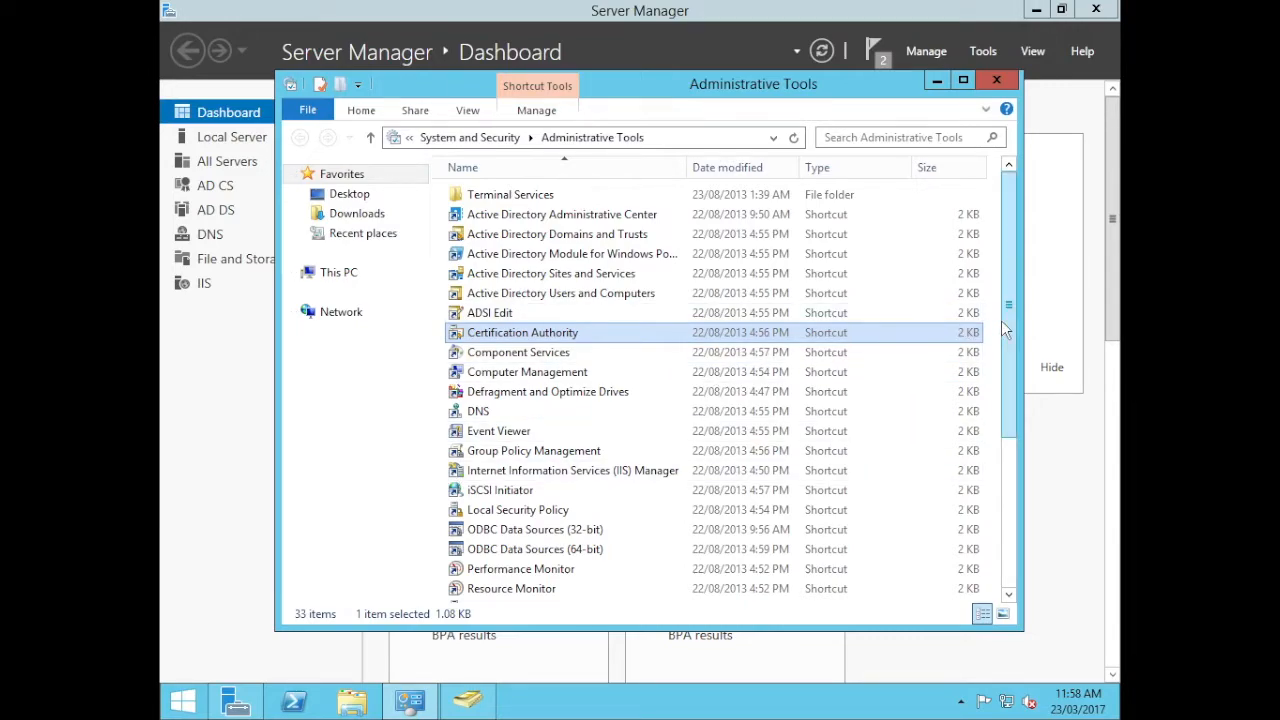
{"action": "mouse_move", "coordinate": [572, 470]}
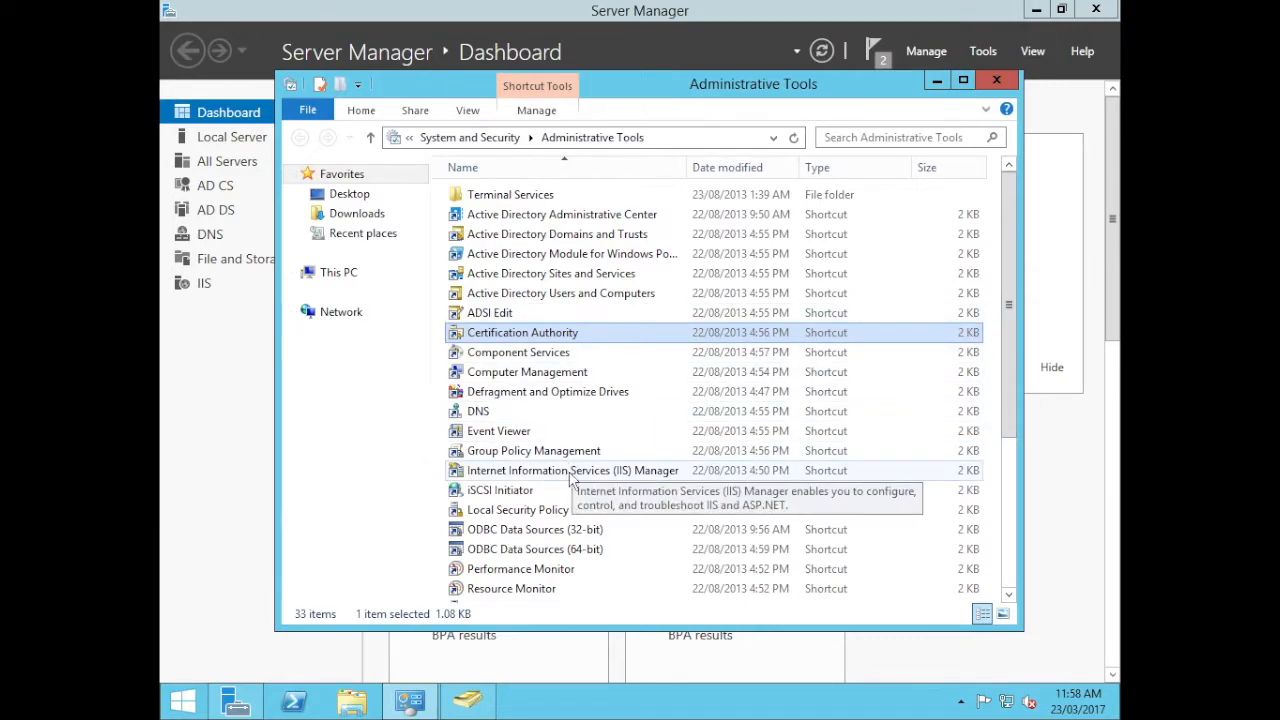
Launch IIS Manager, select the WIN-DC01 server home and decline the Web Platform Components prompt
{"action": "left_click", "coordinate": [572, 470]}
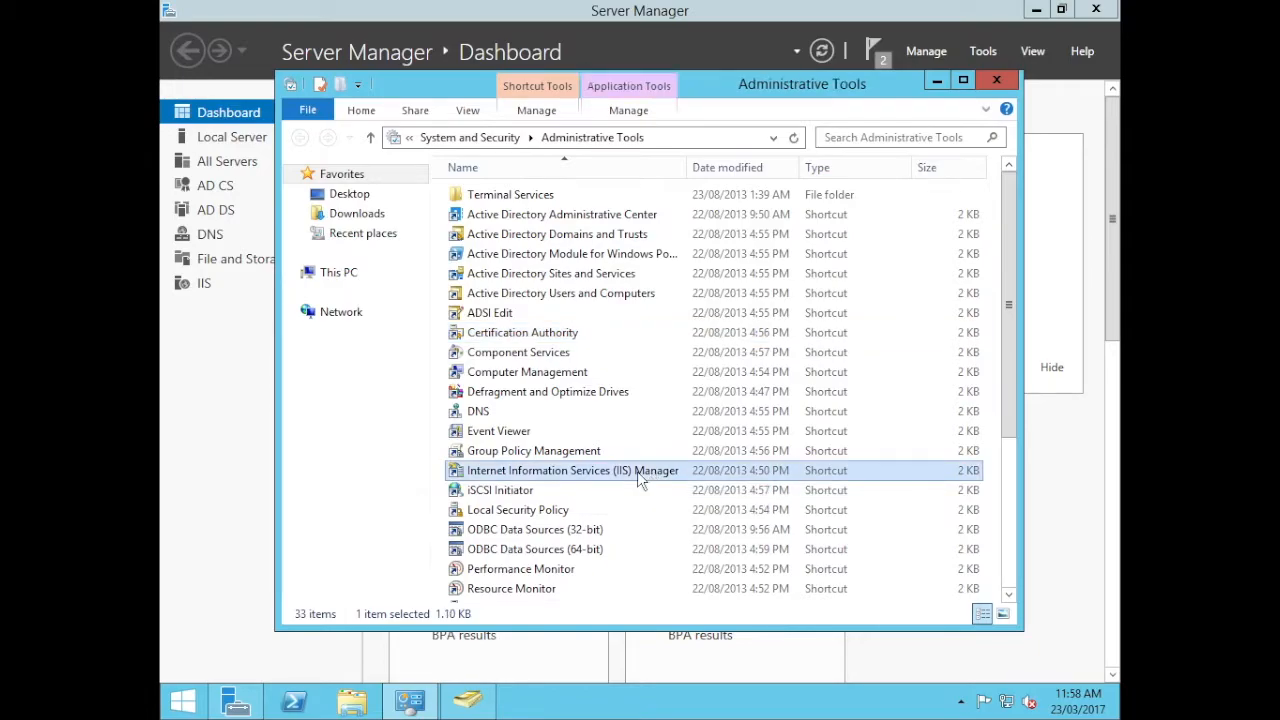
{"action": "double_click", "coordinate": [572, 470]}
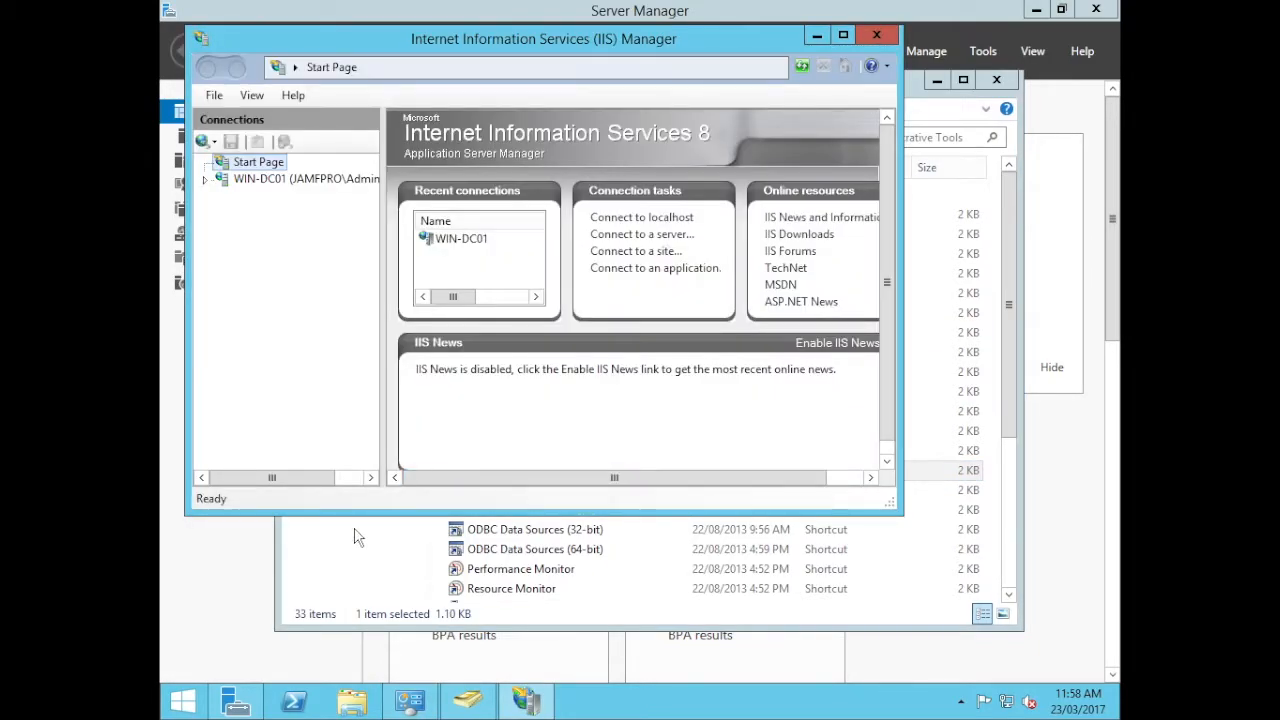
{"action": "left_click", "coordinate": [260, 178]}
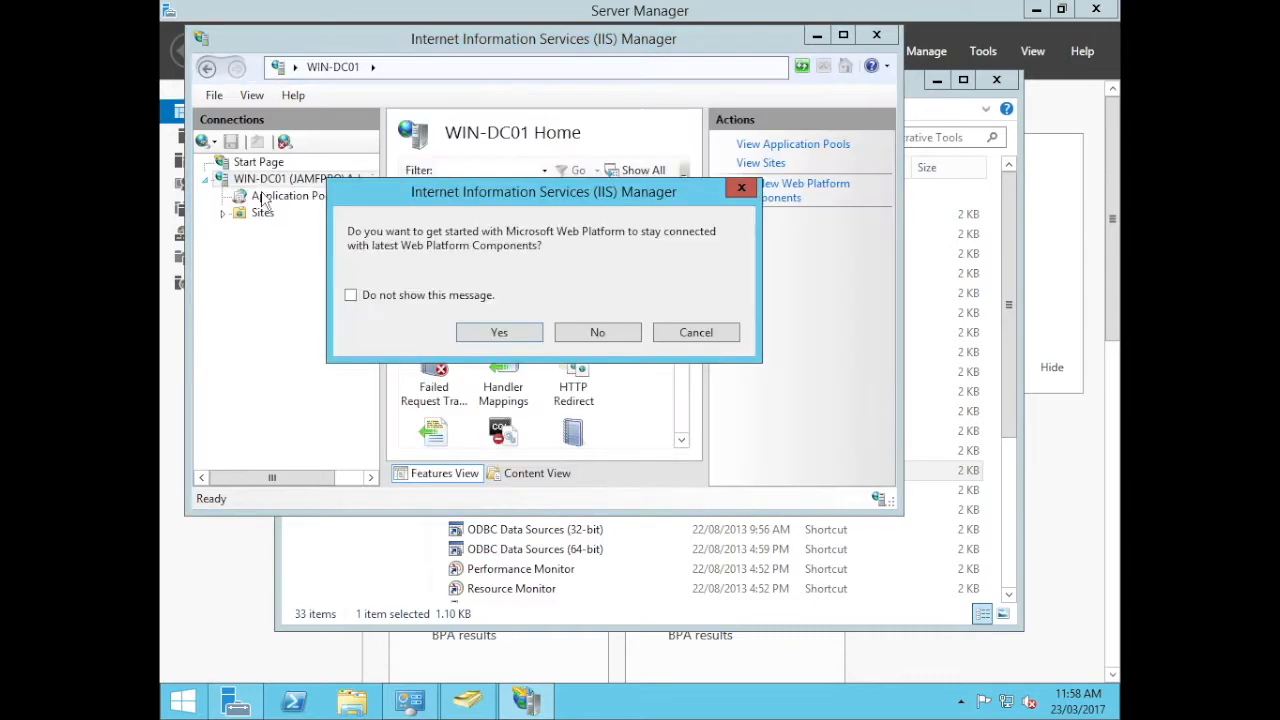
{"action": "left_click", "coordinate": [596, 332]}
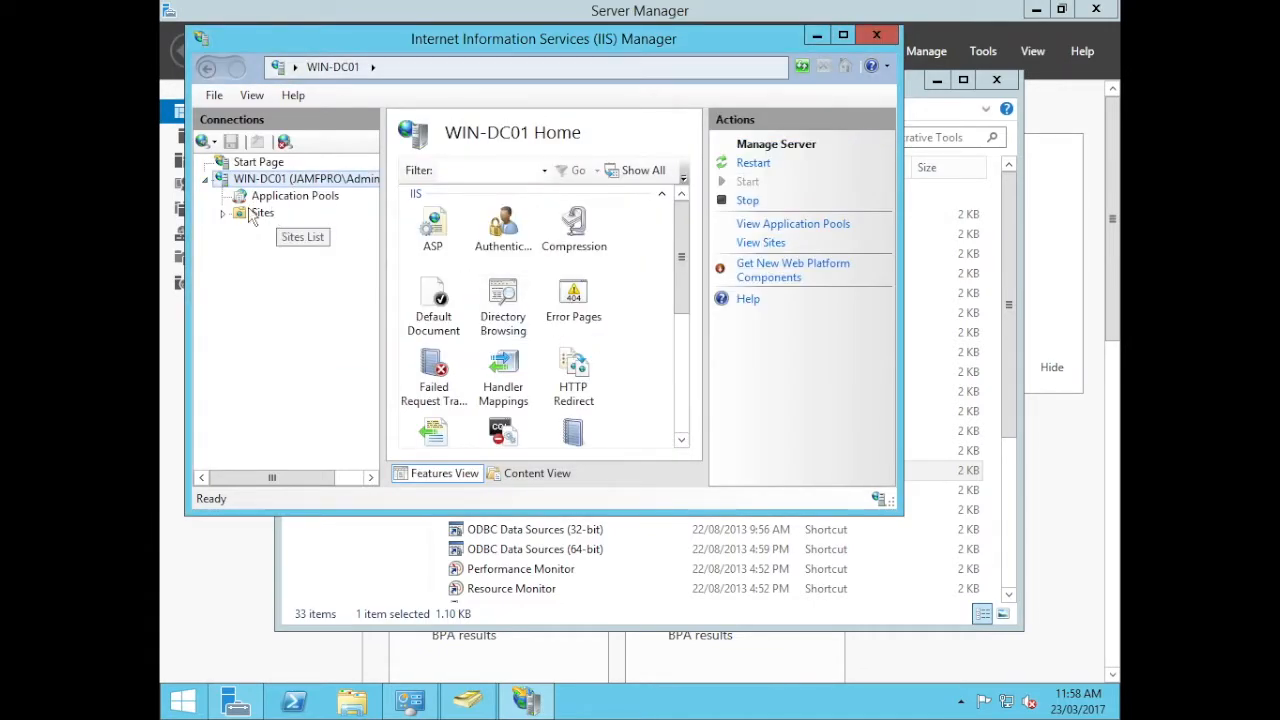
Add an https binding on port 443 to the Default Web Site using the jamfpro-WIN-DC01-CA certificate
{"action": "right_click", "coordinate": [290, 230]}
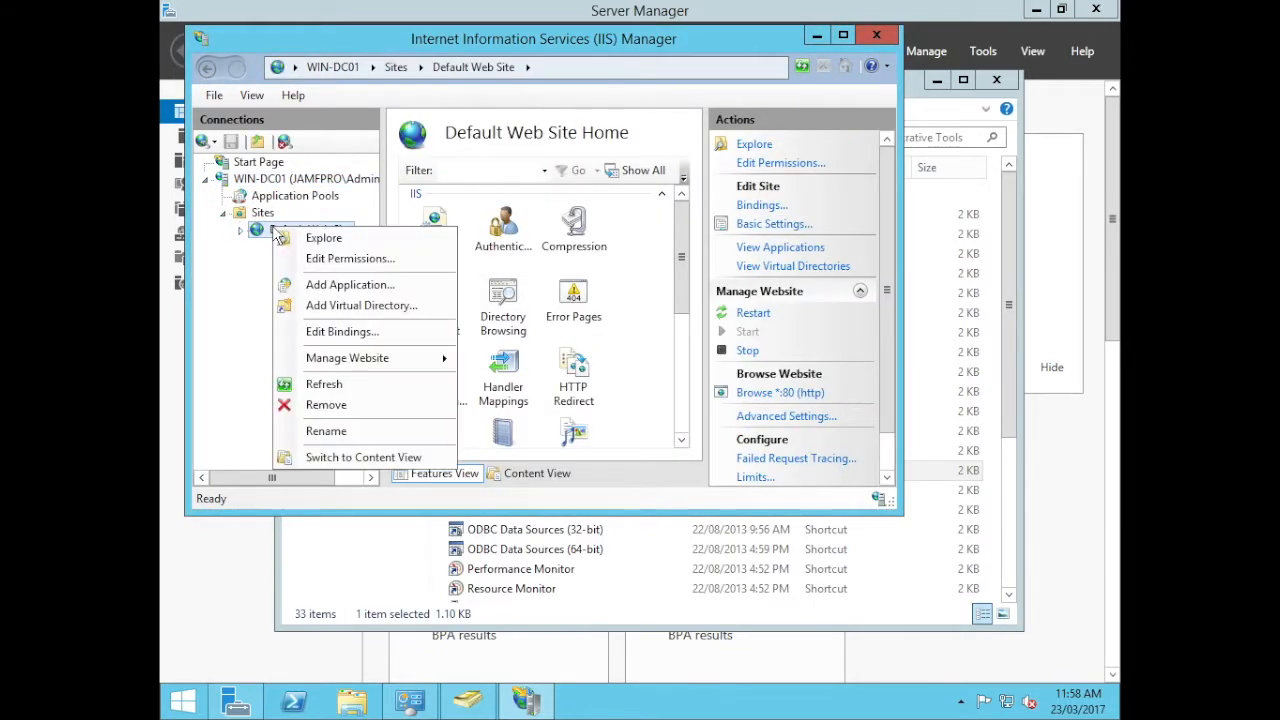
{"action": "mouse_move", "coordinate": [342, 332]}
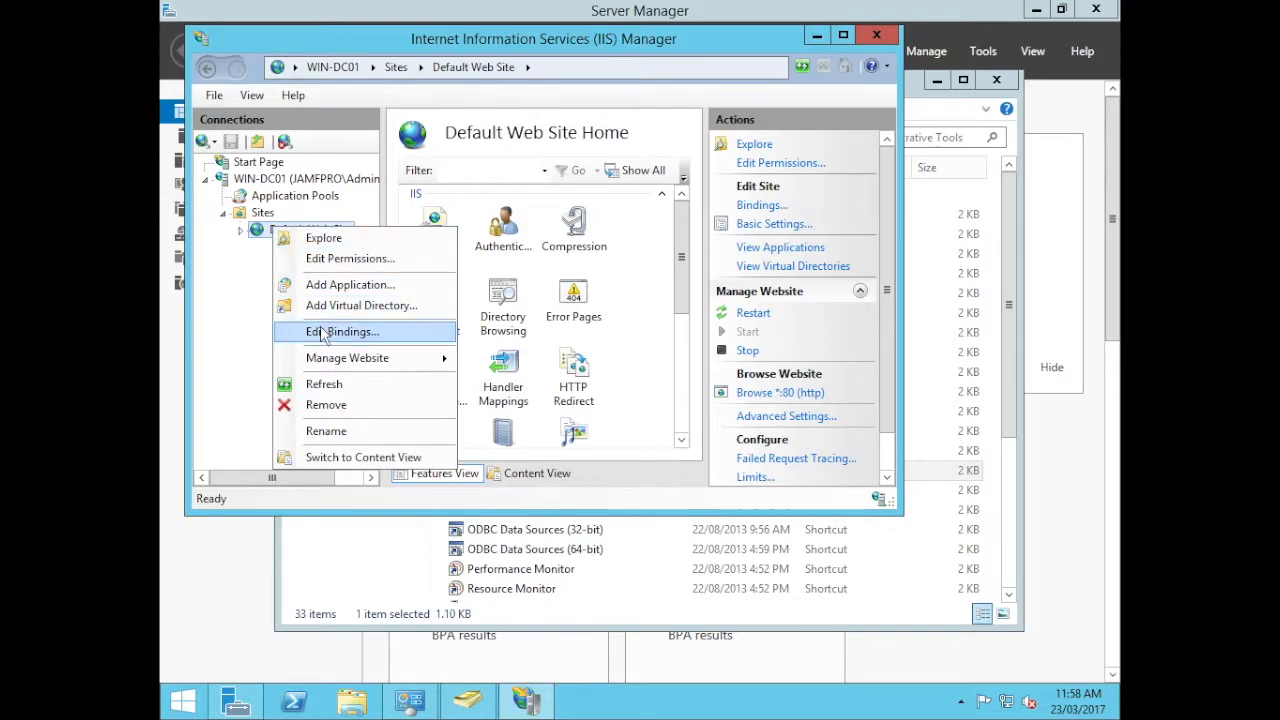
{"action": "left_click", "coordinate": [344, 332]}
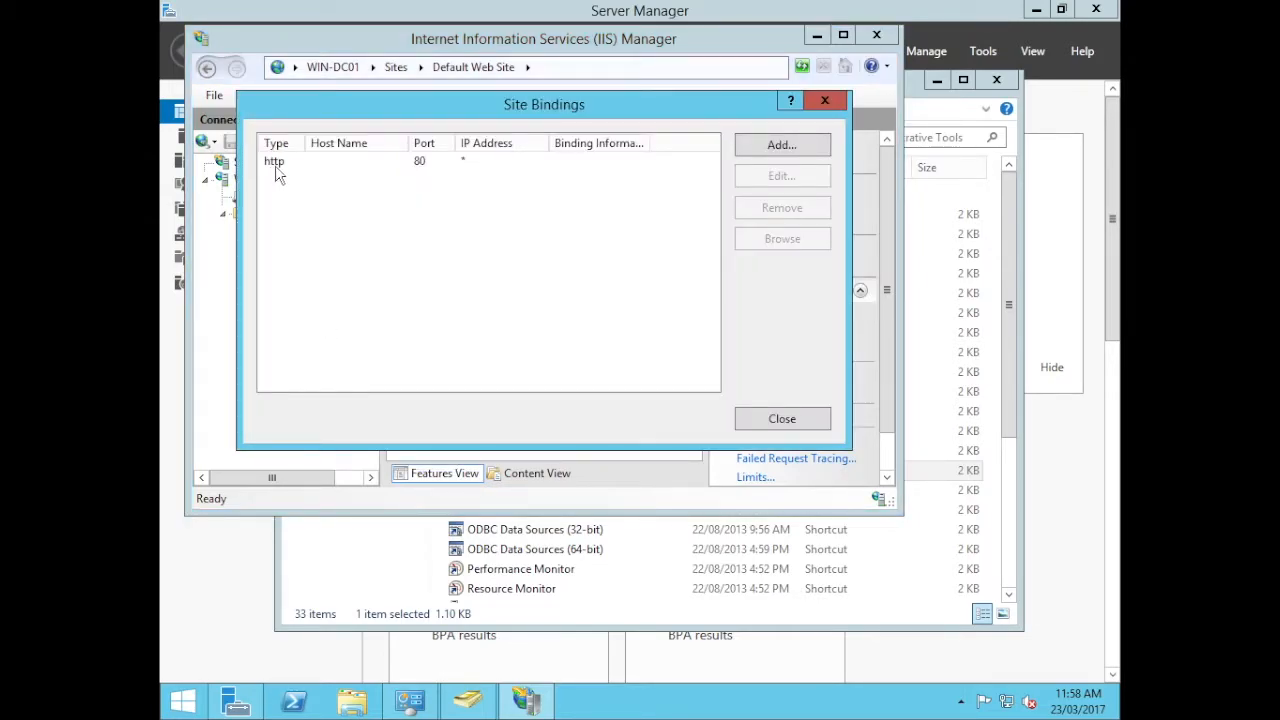
{"action": "mouse_move", "coordinate": [624, 260]}
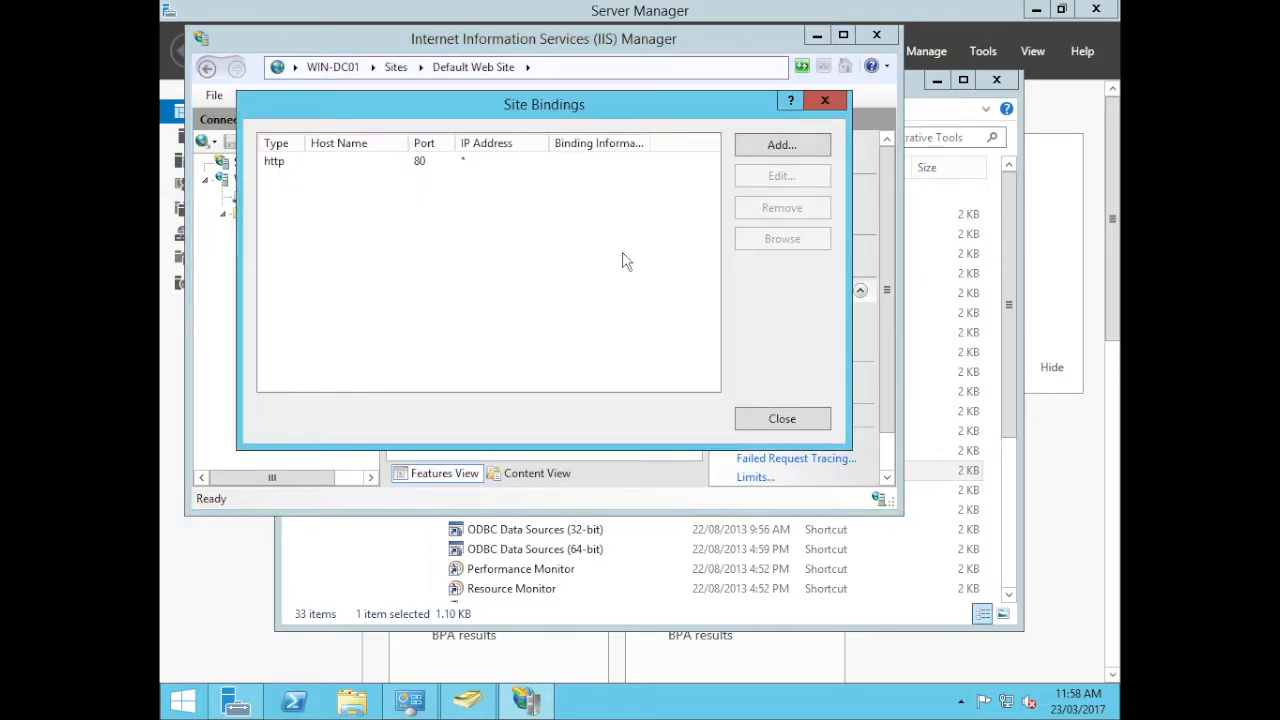
{"action": "left_click", "coordinate": [780, 144]}
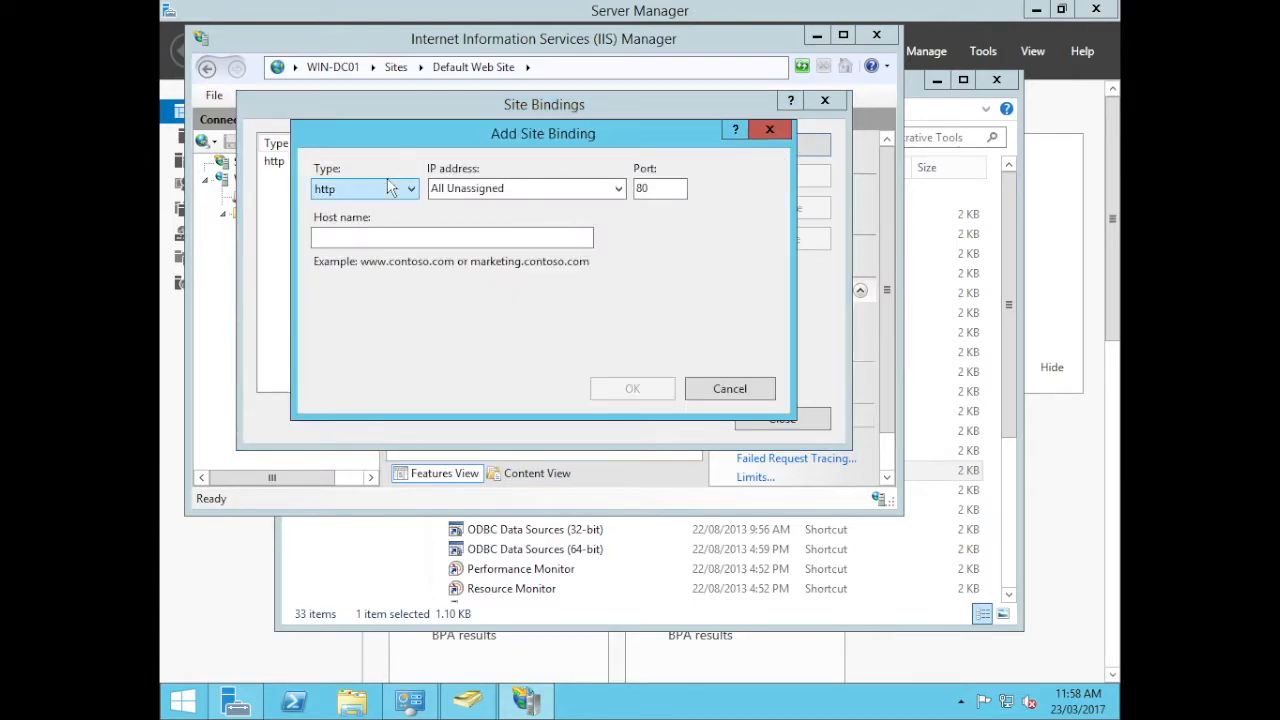
{"action": "left_click", "coordinate": [364, 188]}
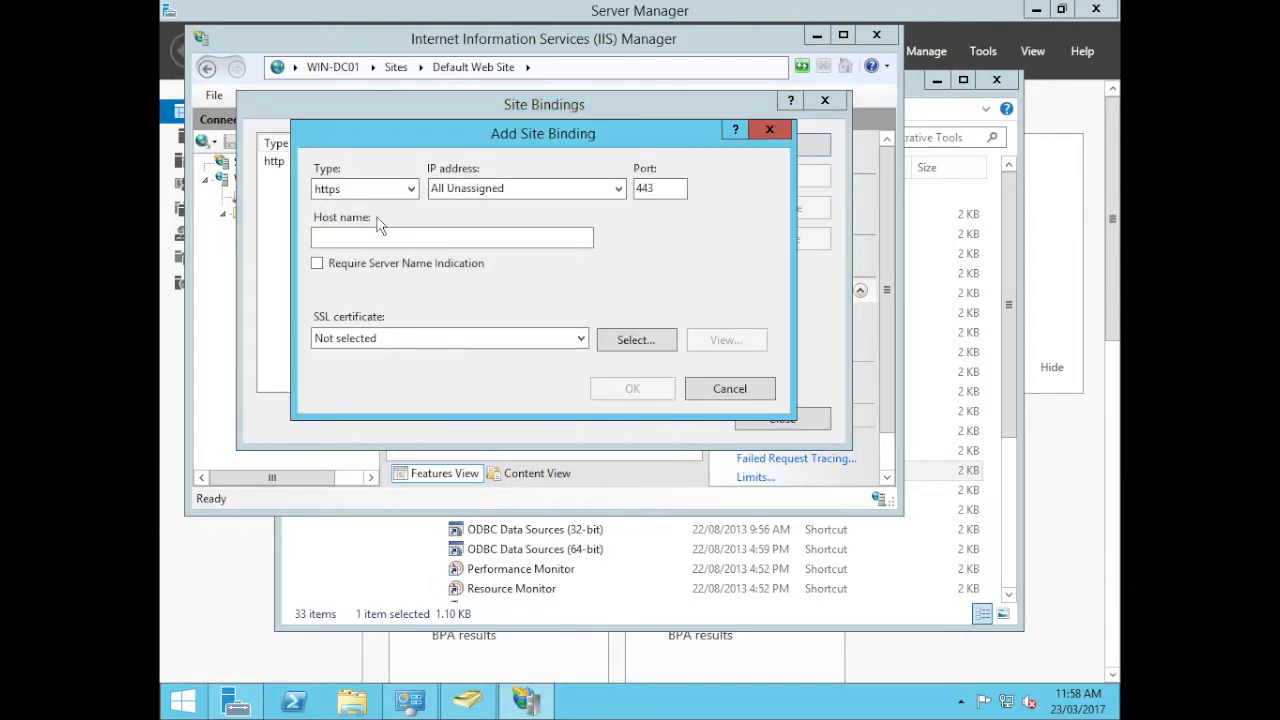
{"action": "left_click", "coordinate": [448, 336]}
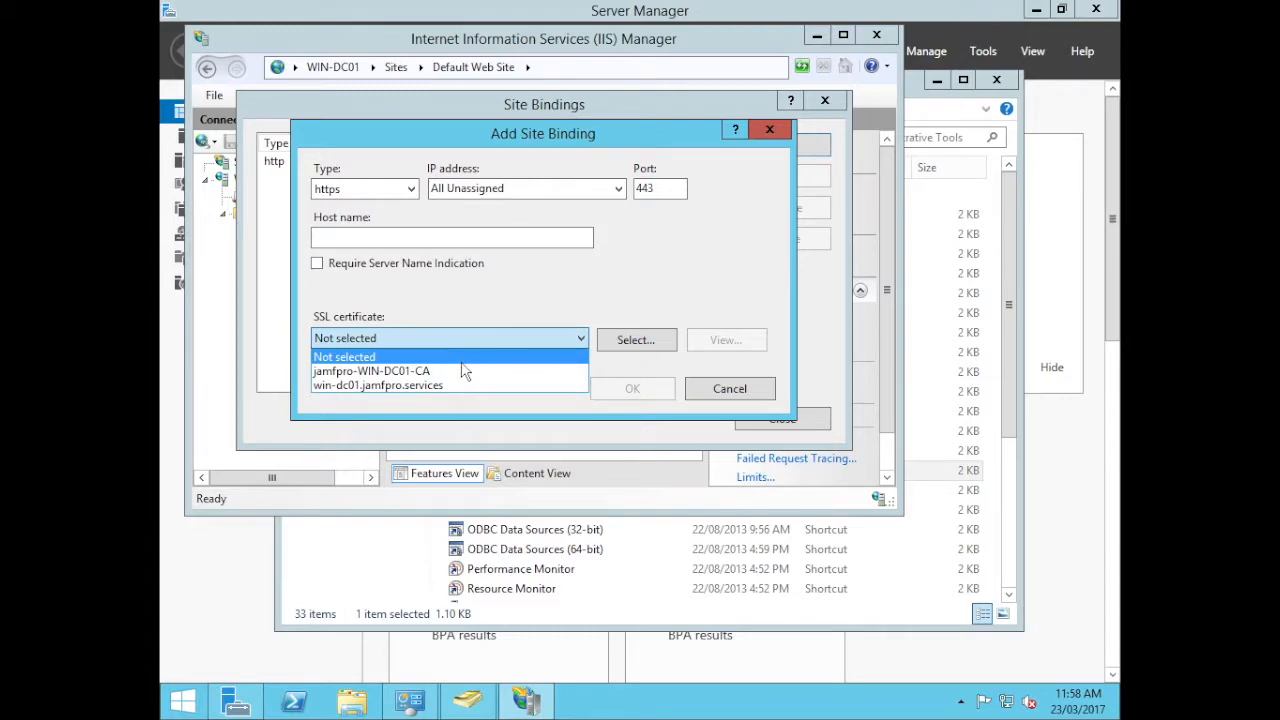
{"action": "mouse_move", "coordinate": [450, 370]}
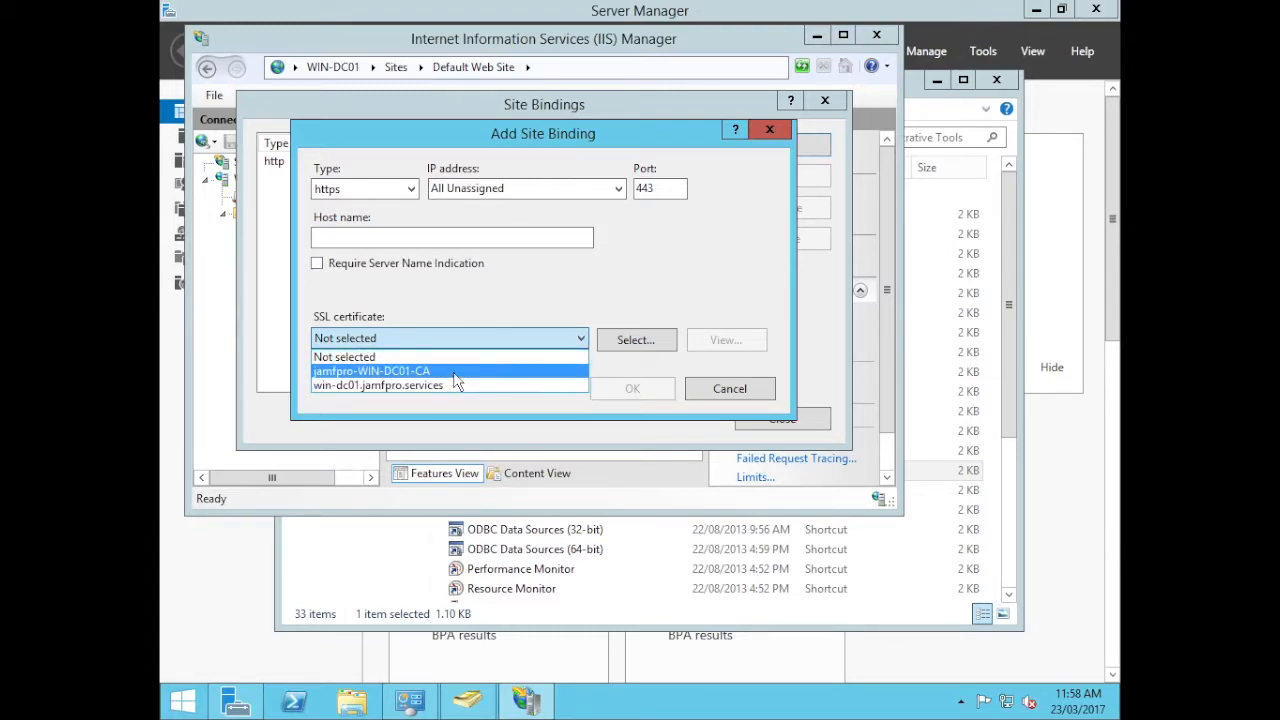
{"action": "left_click", "coordinate": [372, 370]}
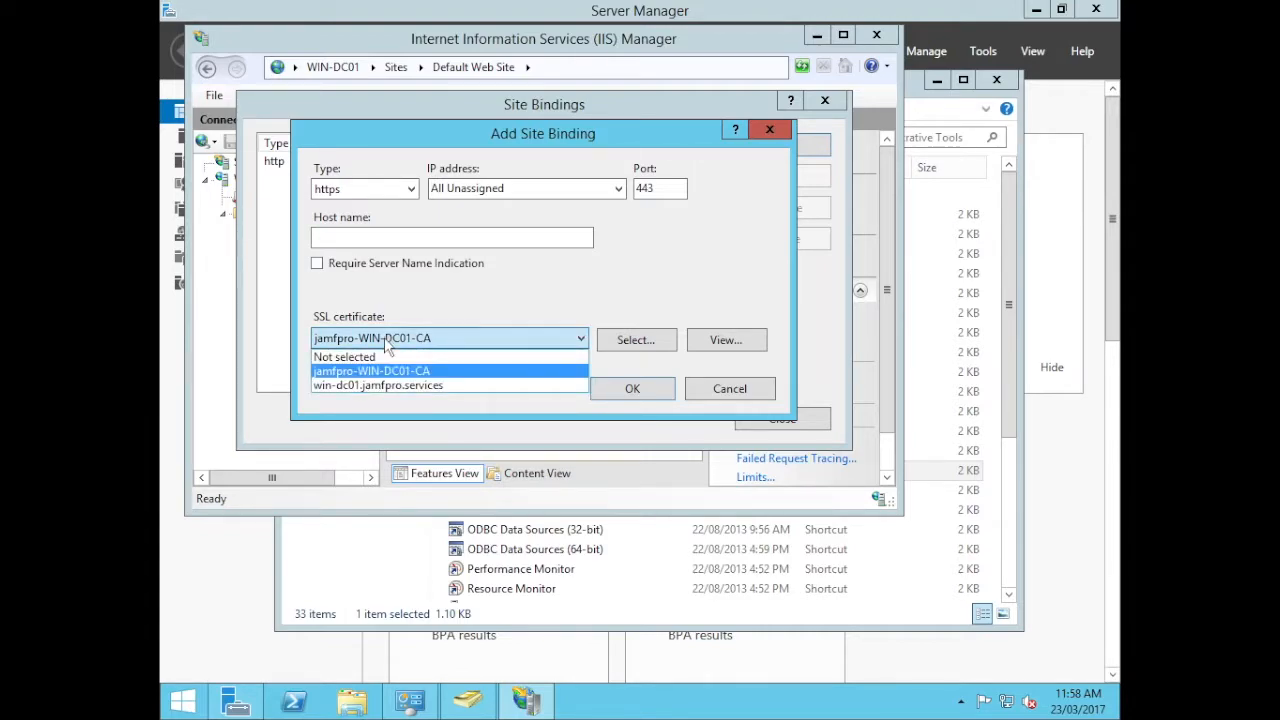
{"action": "left_click", "coordinate": [372, 370]}
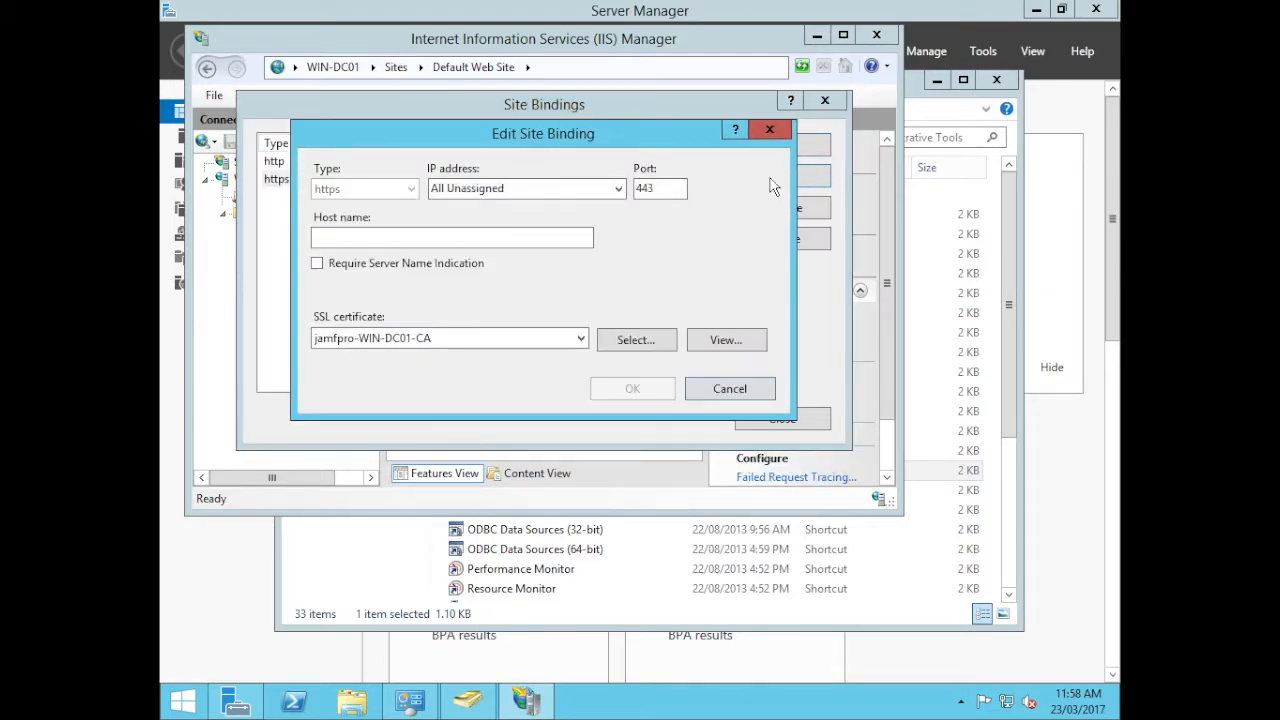
Compare certificate details of jamfpro-WIN-DC01-CA and win-dc01.jamfpro.services for the binding
{"action": "left_click", "coordinate": [724, 340]}
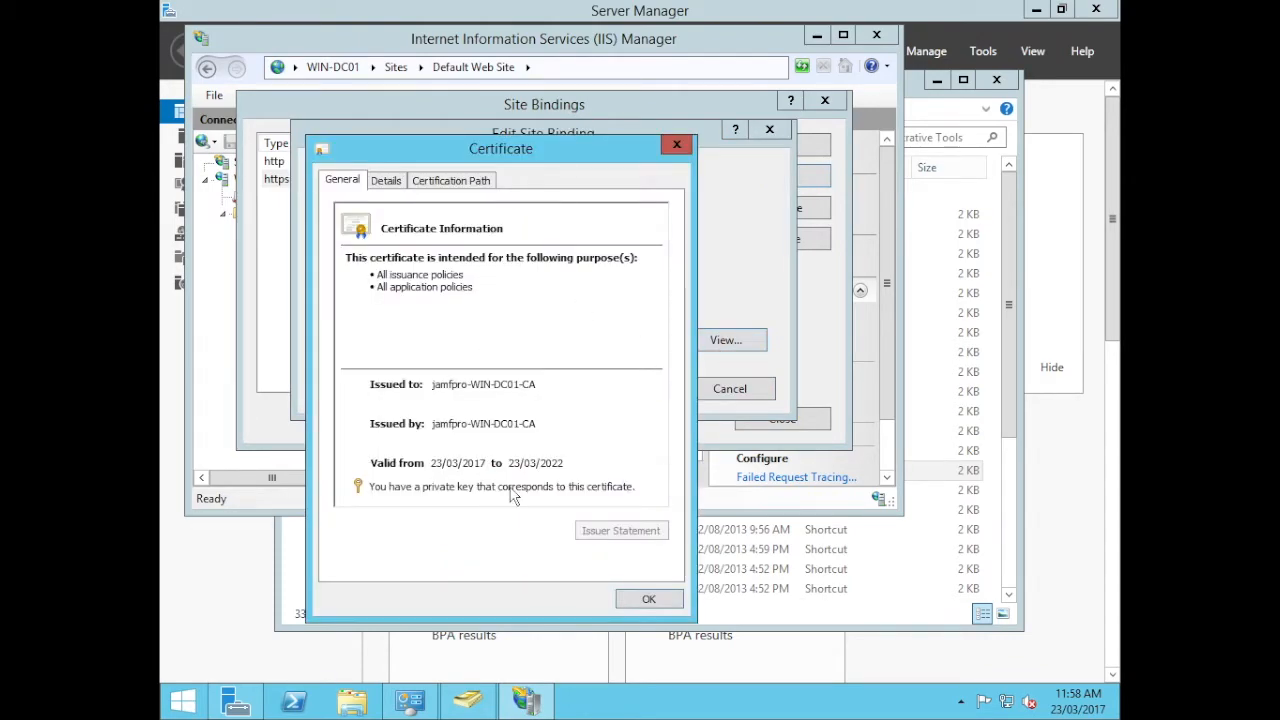
{"action": "mouse_move", "coordinate": [602, 554]}
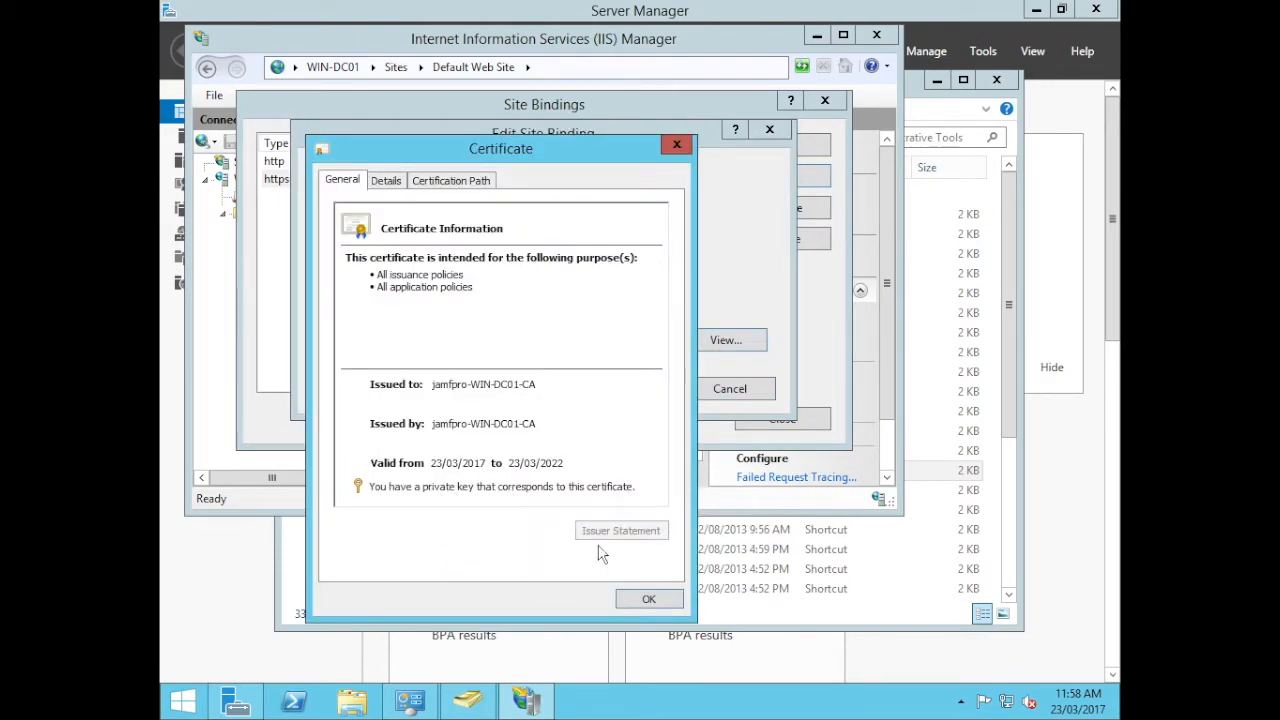
{"action": "left_click", "coordinate": [648, 598]}
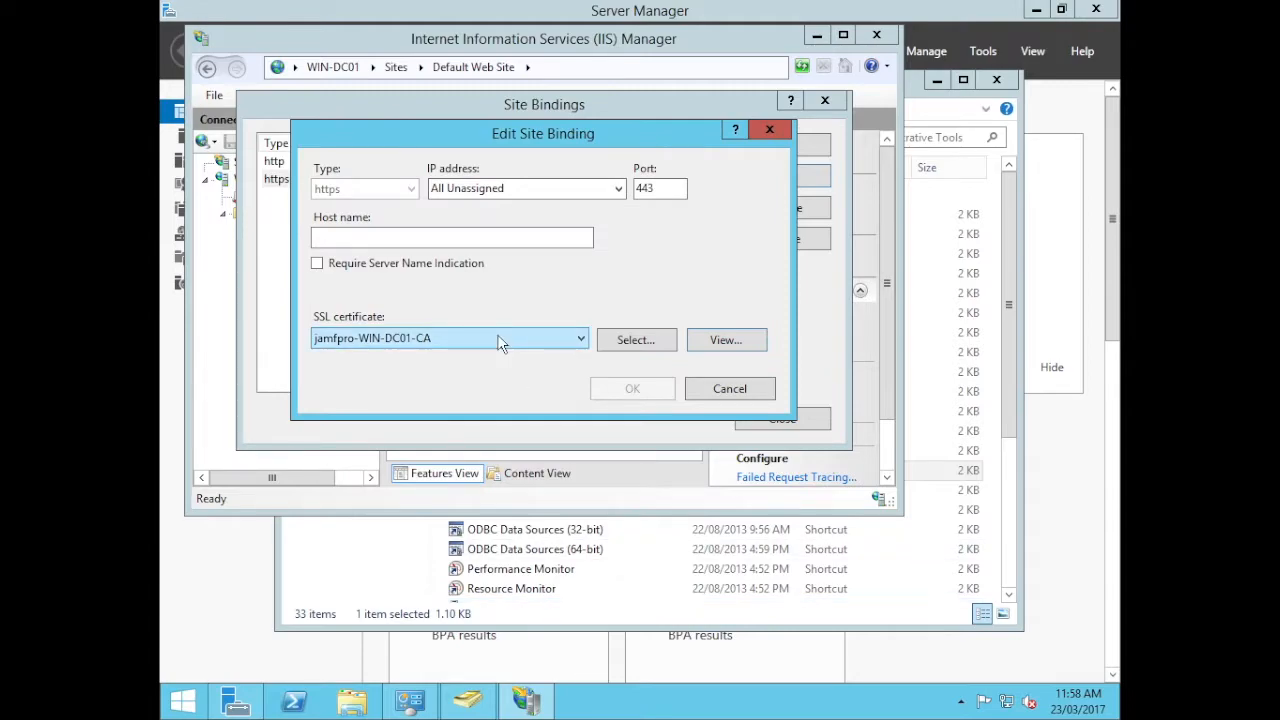
{"action": "left_click", "coordinate": [580, 338]}
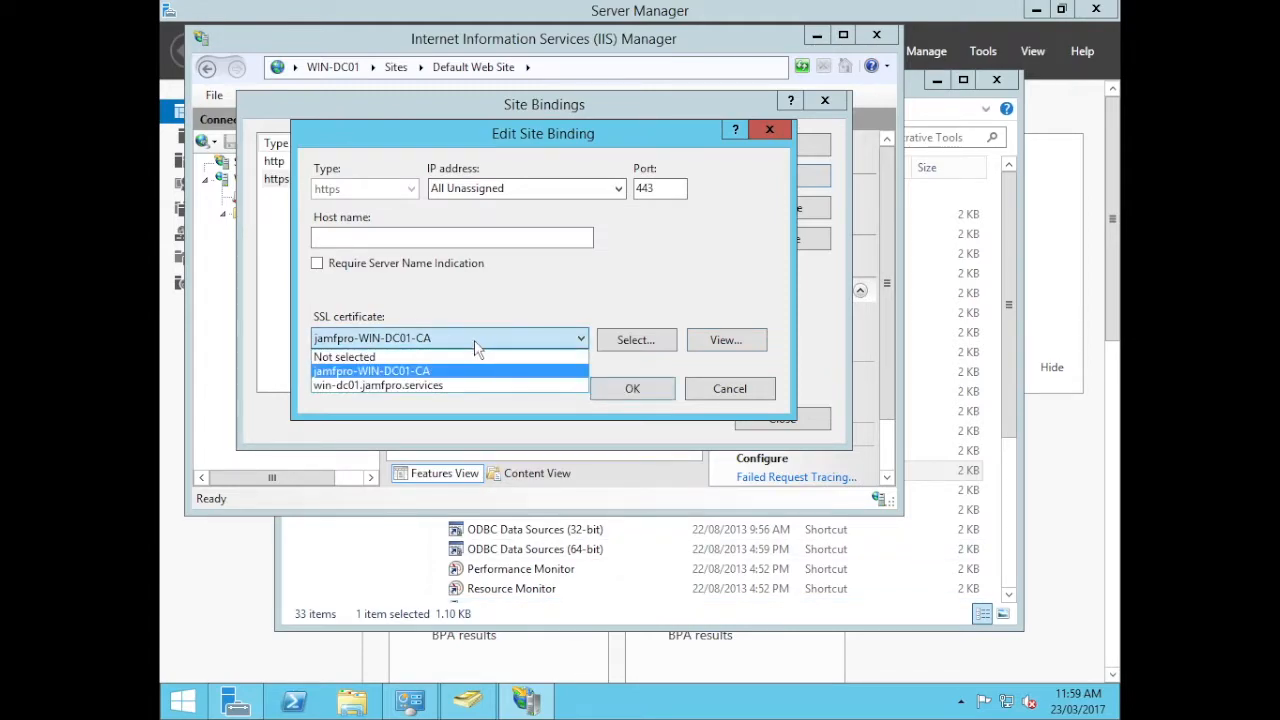
{"action": "left_click", "coordinate": [724, 340]}
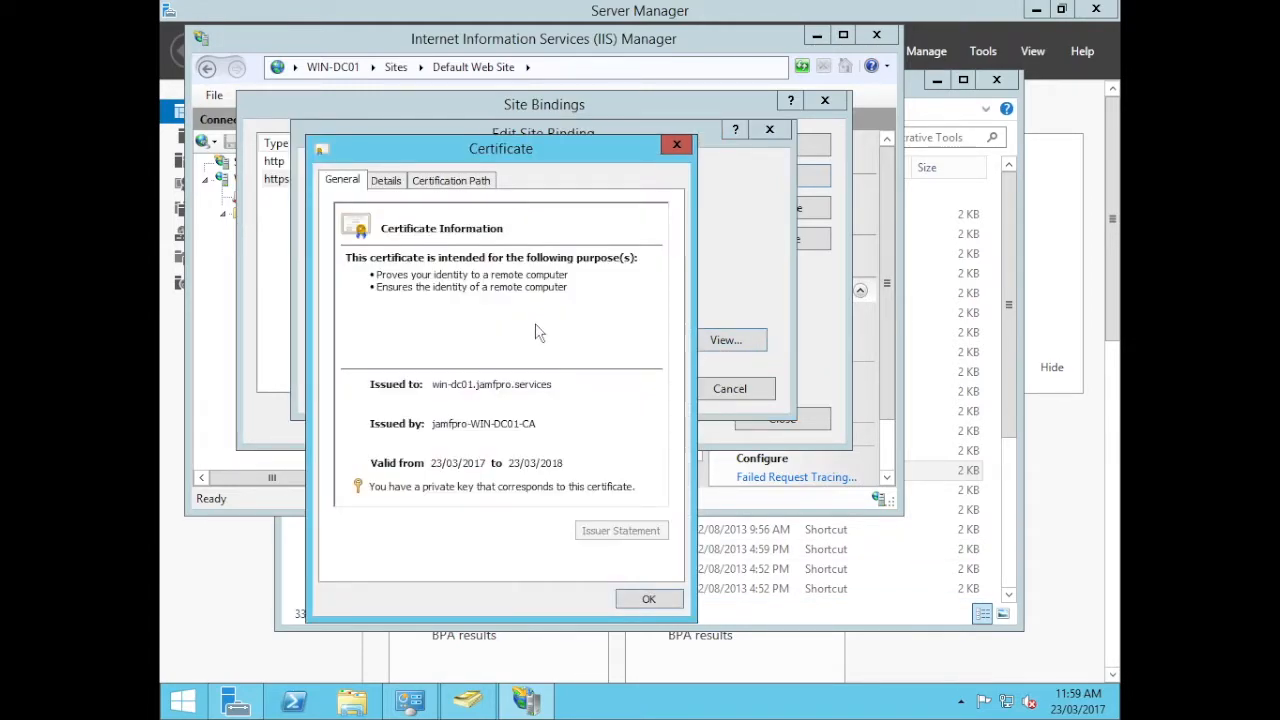
{"action": "mouse_move", "coordinate": [540, 510]}
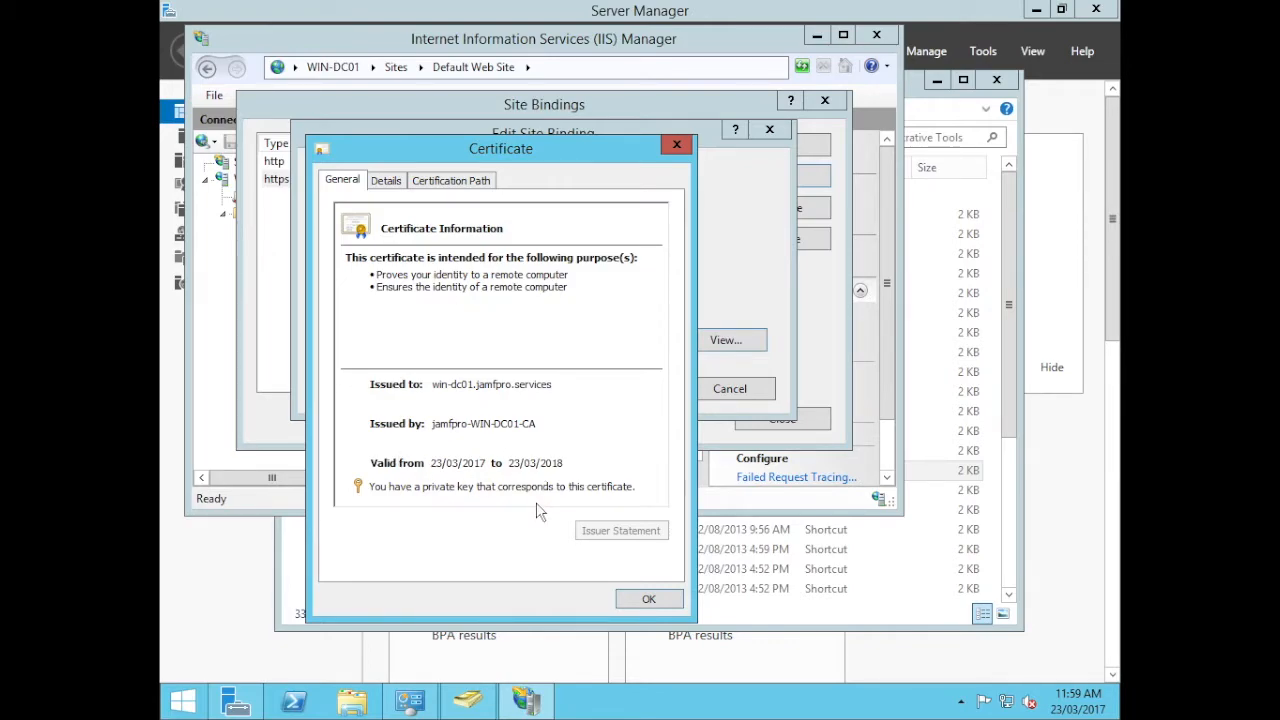
{"action": "left_click", "coordinate": [648, 598]}
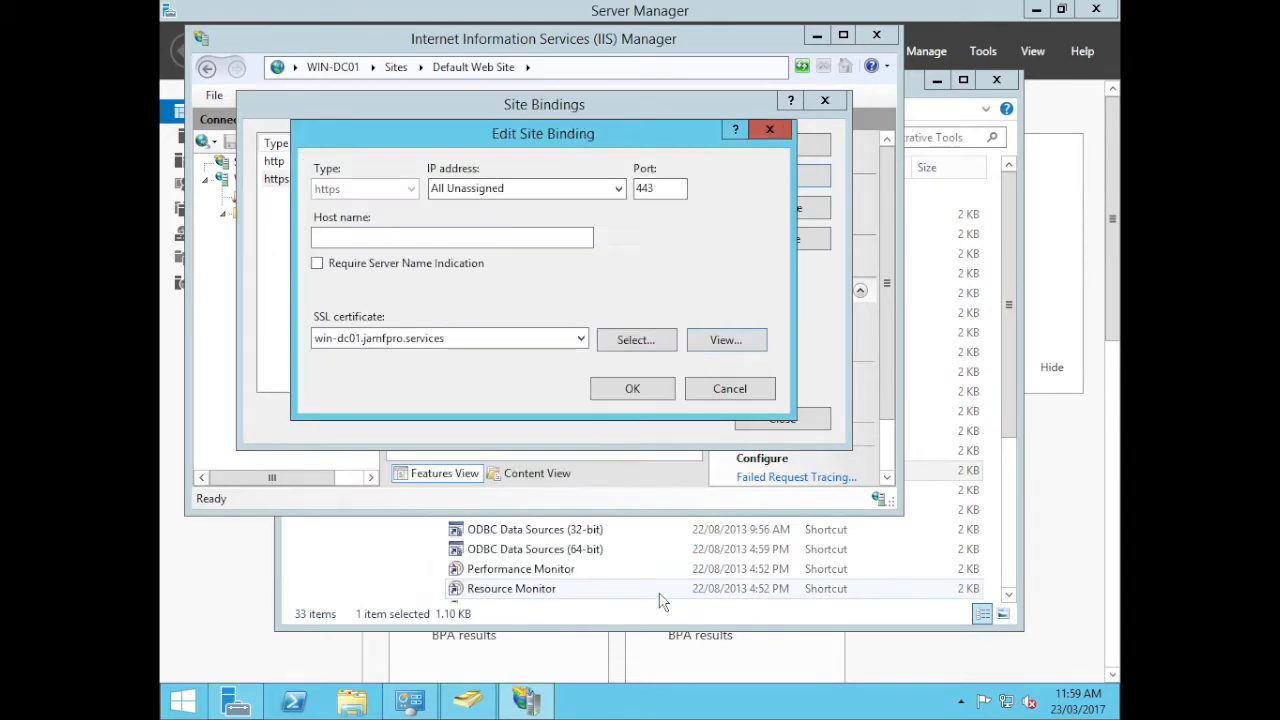
{"action": "left_click", "coordinate": [724, 340]}
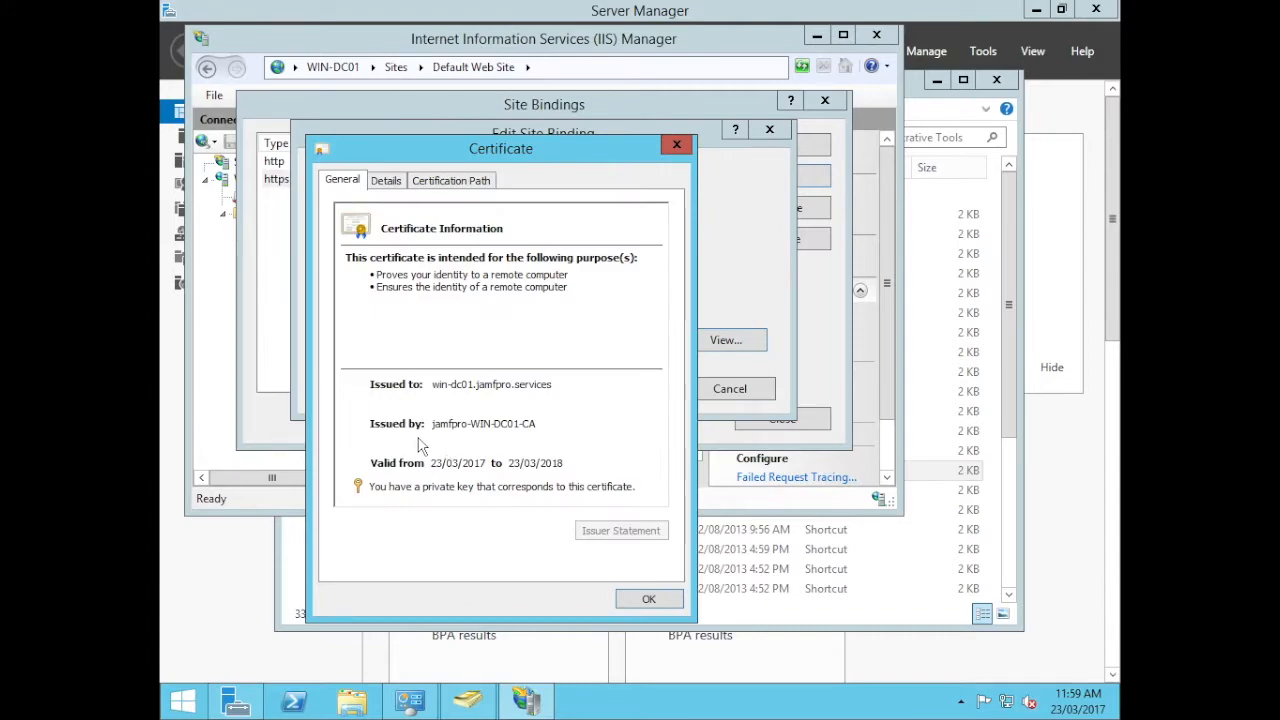
{"action": "left_click", "coordinate": [648, 598]}
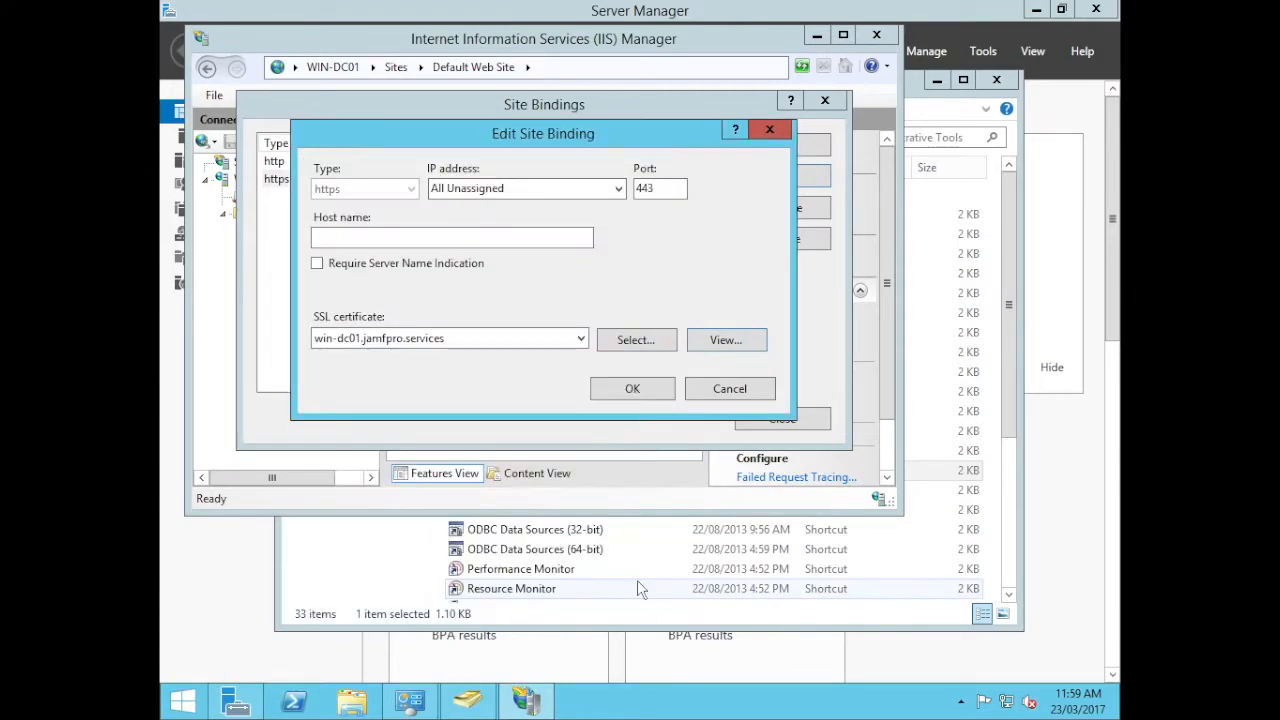
Settle on the jamfpro-WIN-DC01-CA certificate and close the site bindings
{"action": "left_click", "coordinate": [448, 338]}
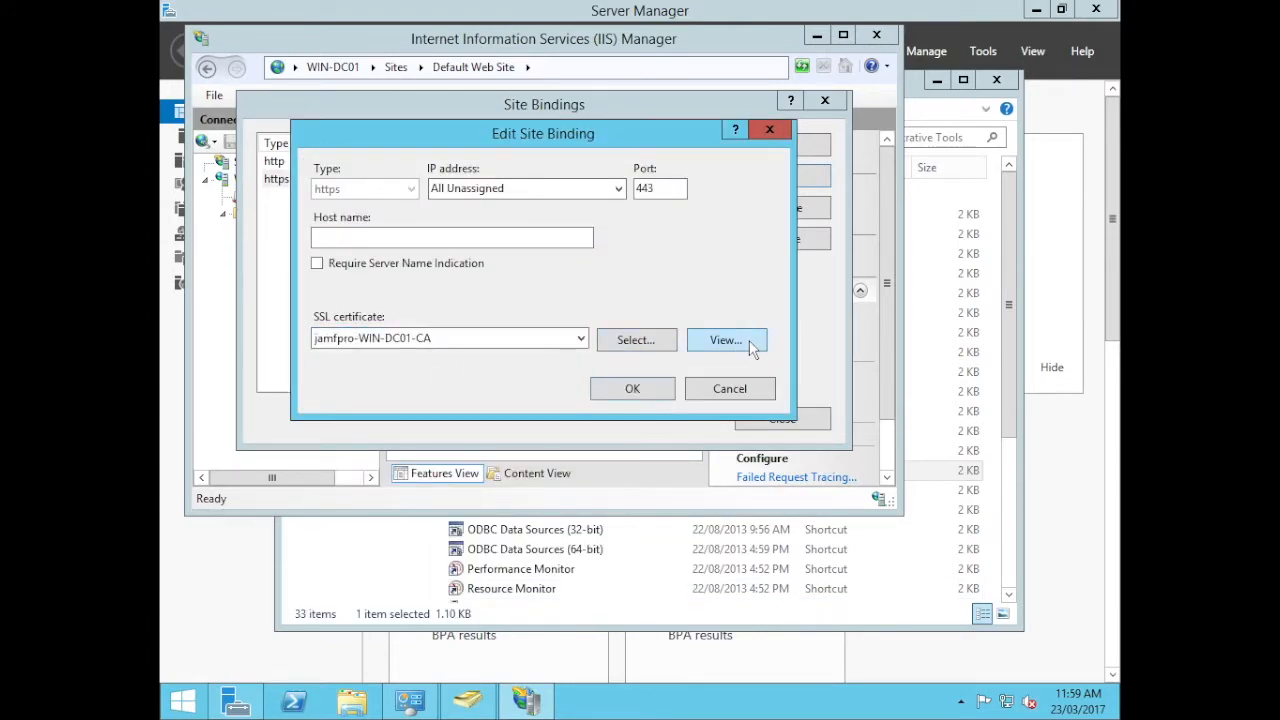
{"action": "left_click", "coordinate": [724, 340]}
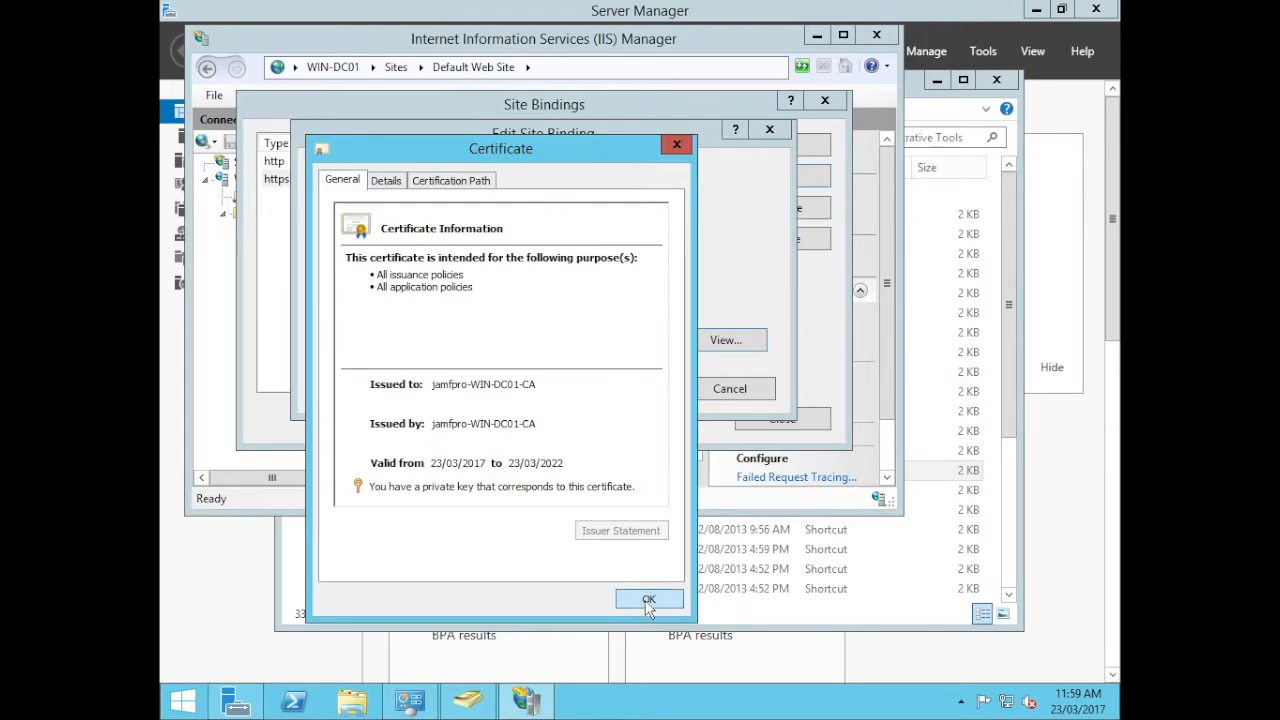
{"action": "left_click", "coordinate": [648, 600]}
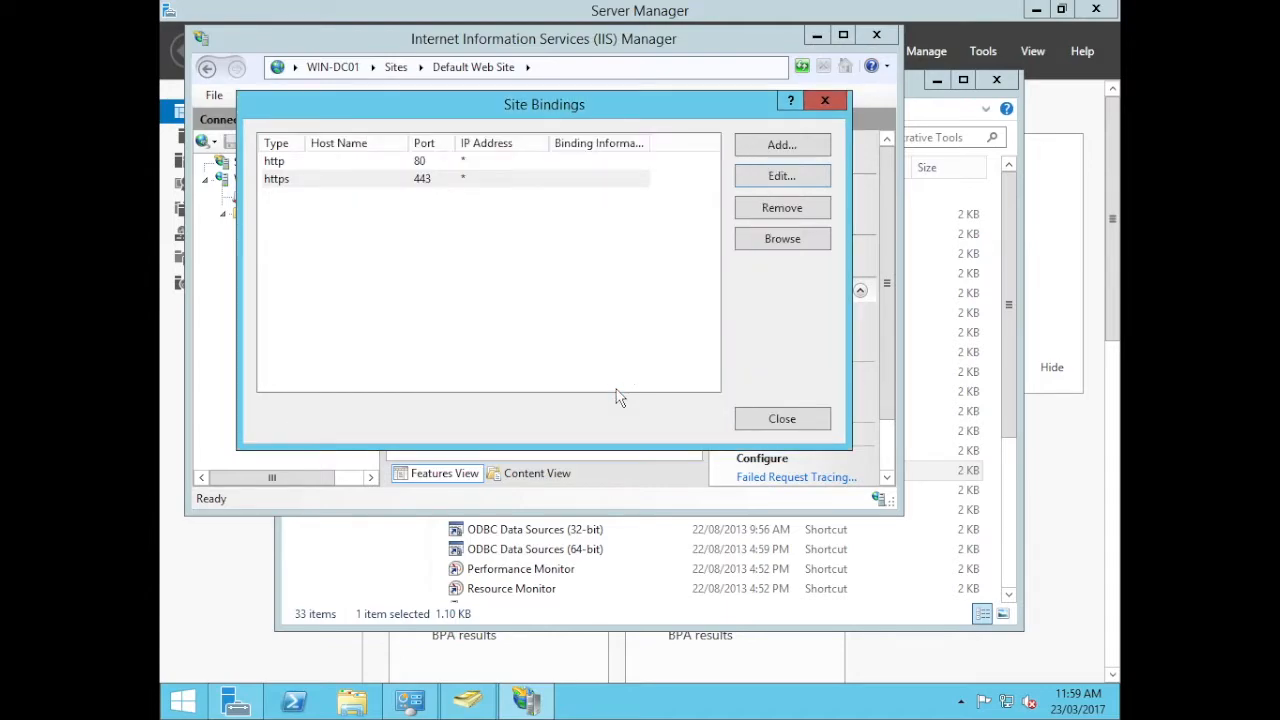
{"action": "left_click", "coordinate": [782, 418]}
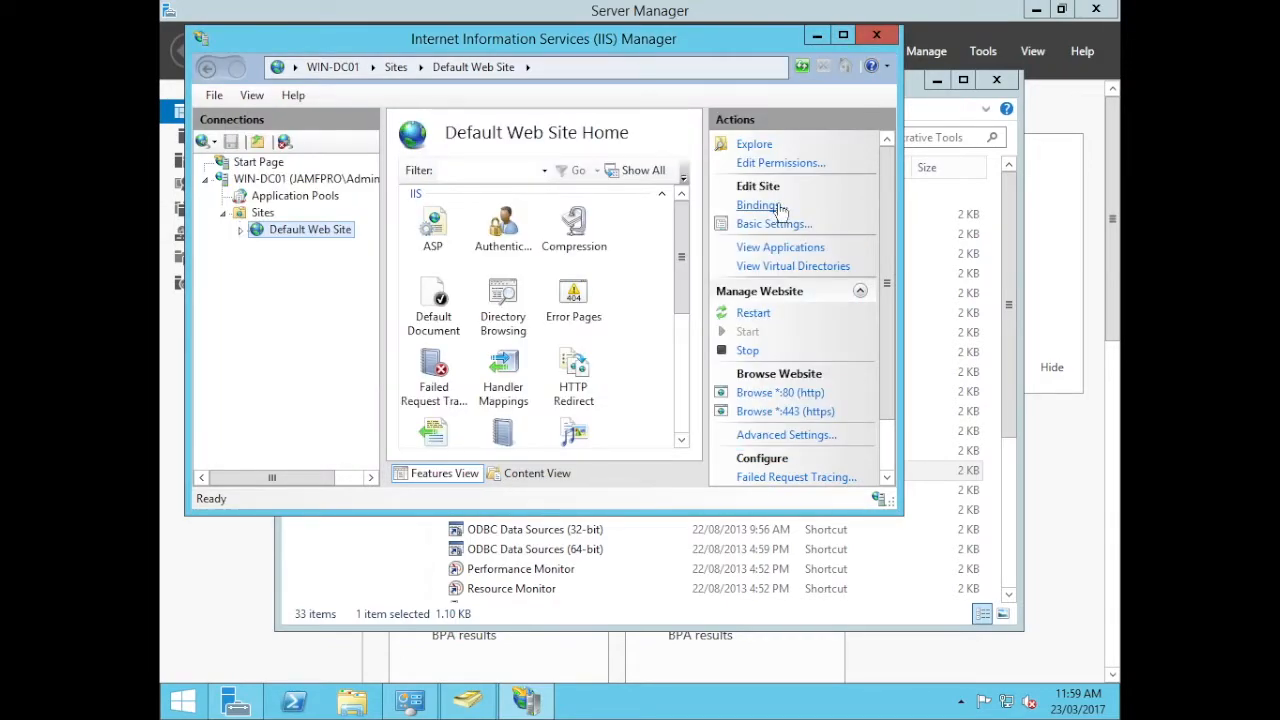
{"action": "mouse_move", "coordinate": [520, 240]}
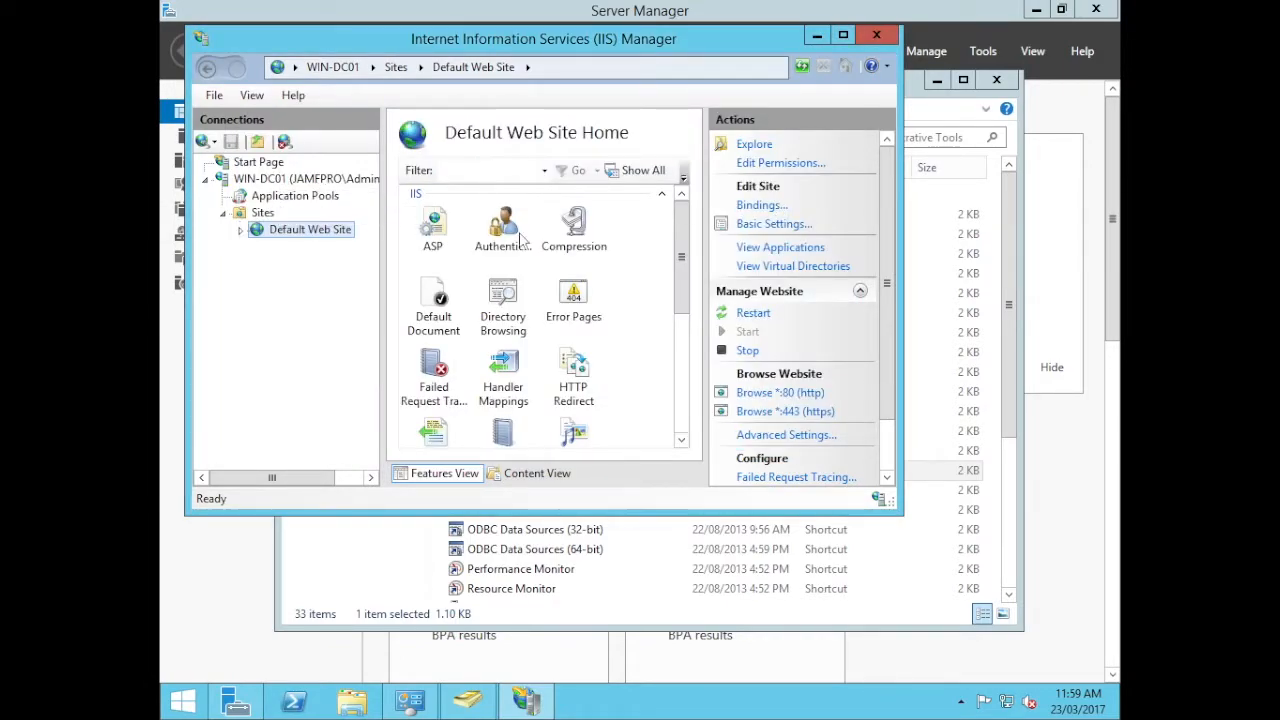
Review the WIN-DC01 application pools, then close IIS Manager and Administrative Tools
{"action": "left_click", "coordinate": [294, 196]}
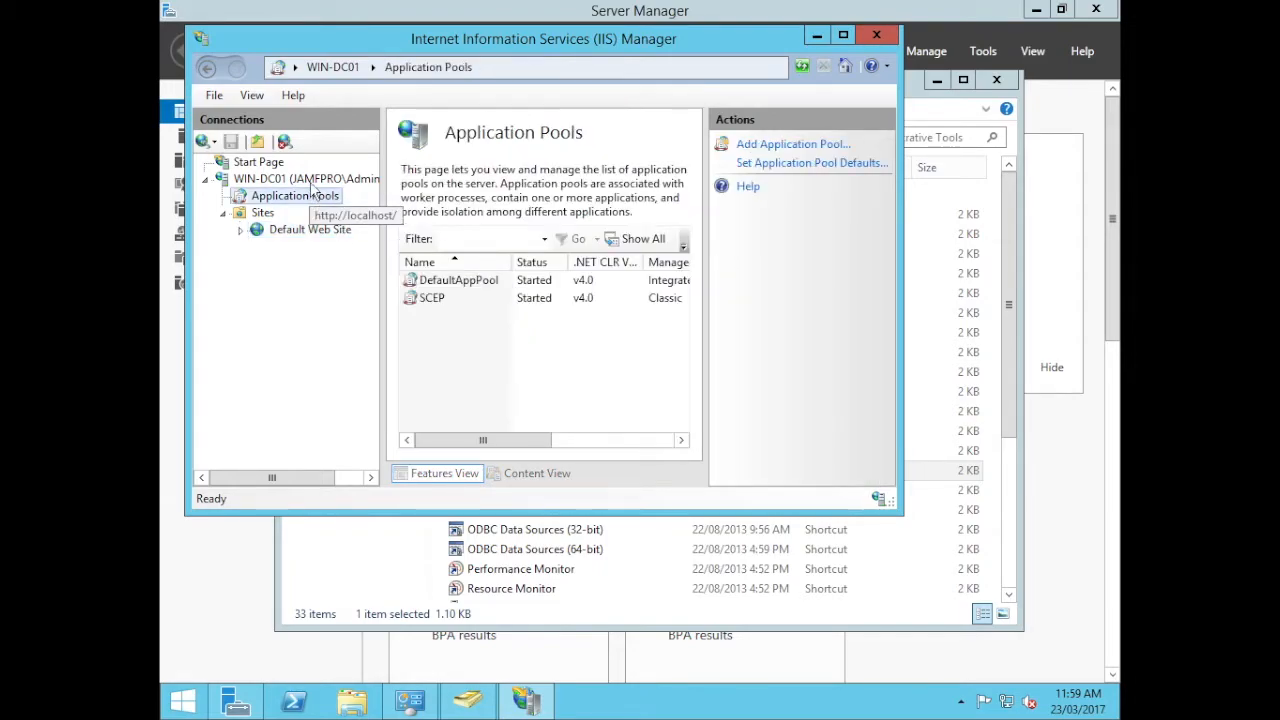
{"action": "left_click", "coordinate": [306, 178]}
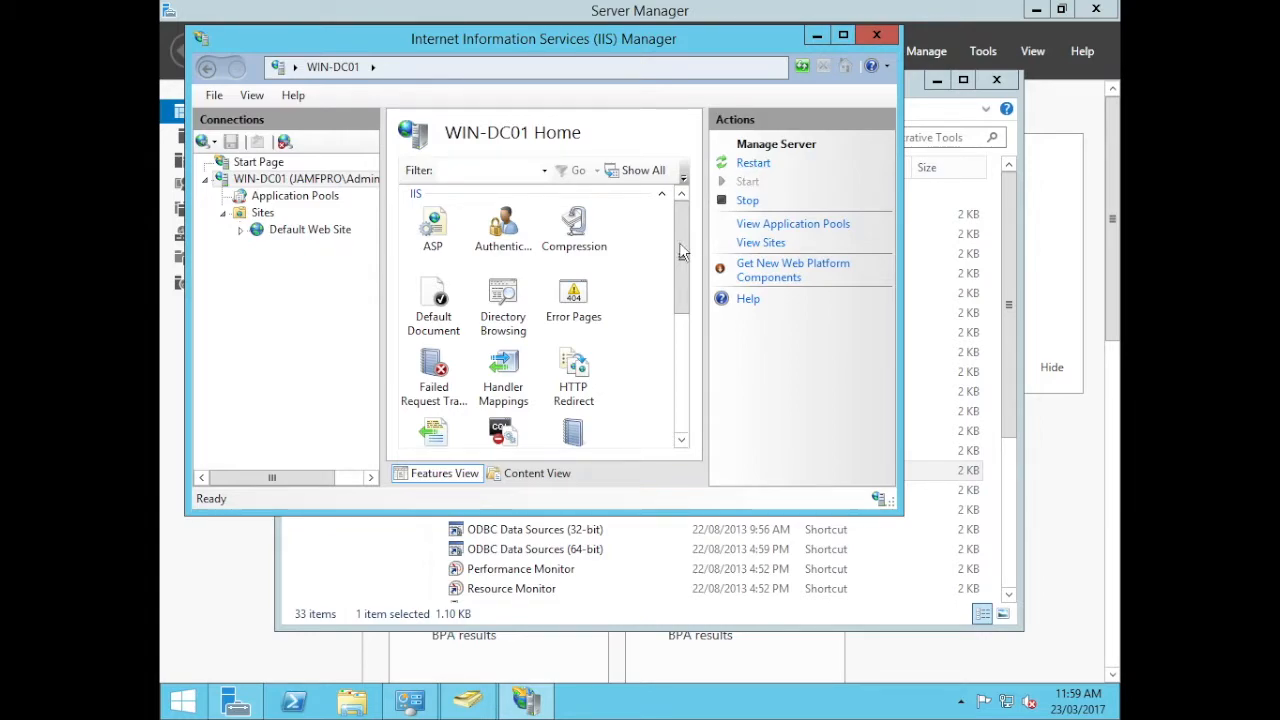
{"action": "left_click", "coordinate": [876, 38]}
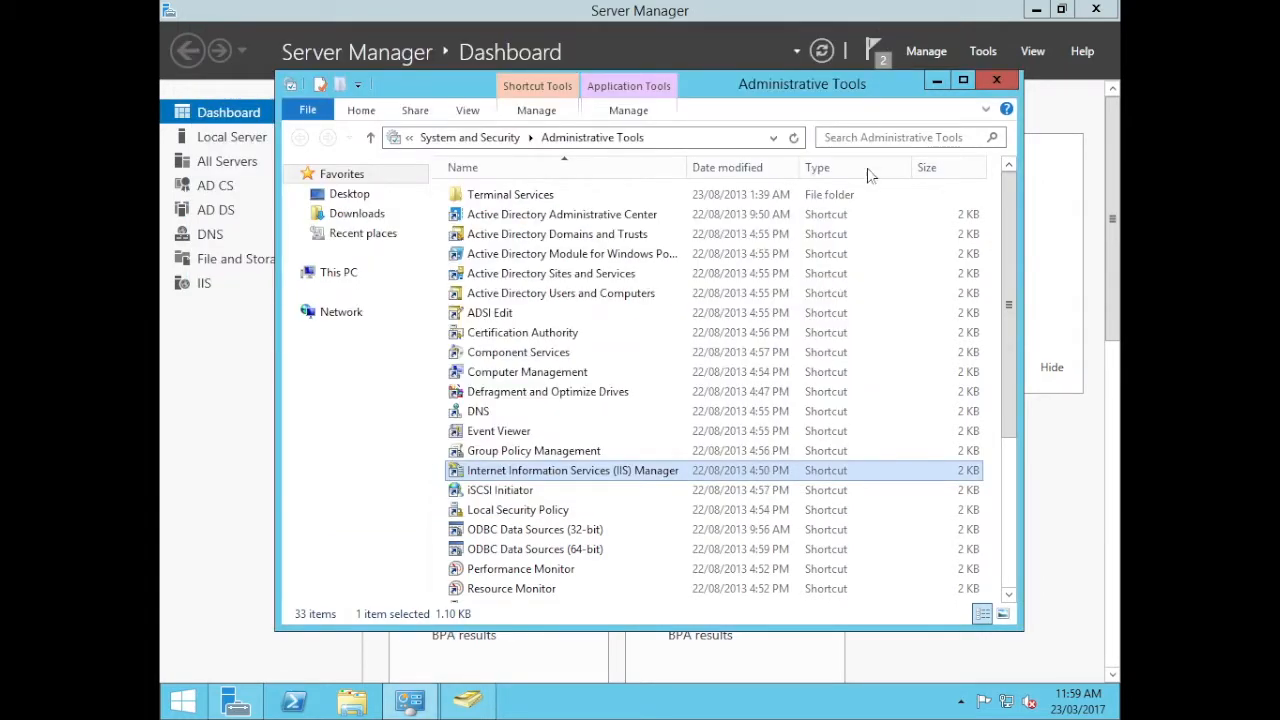
{"action": "left_click", "coordinate": [996, 80]}
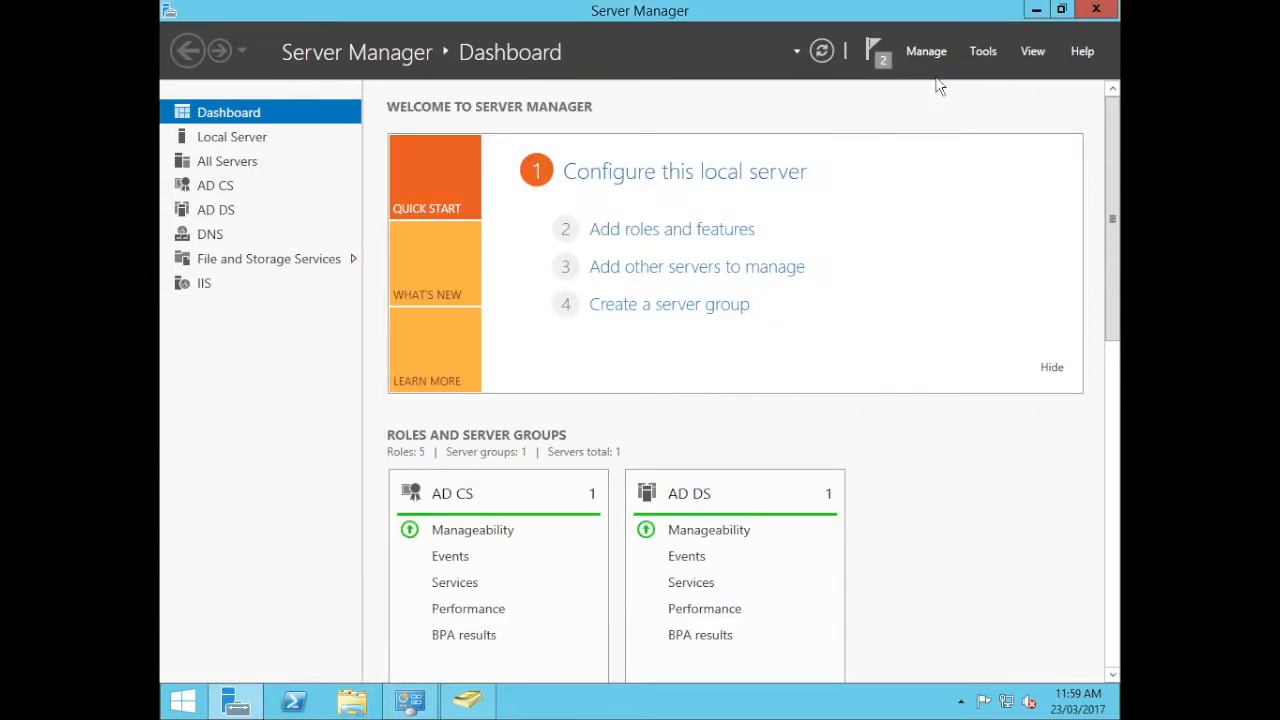
{"action": "mouse_move", "coordinate": [908, 408]}
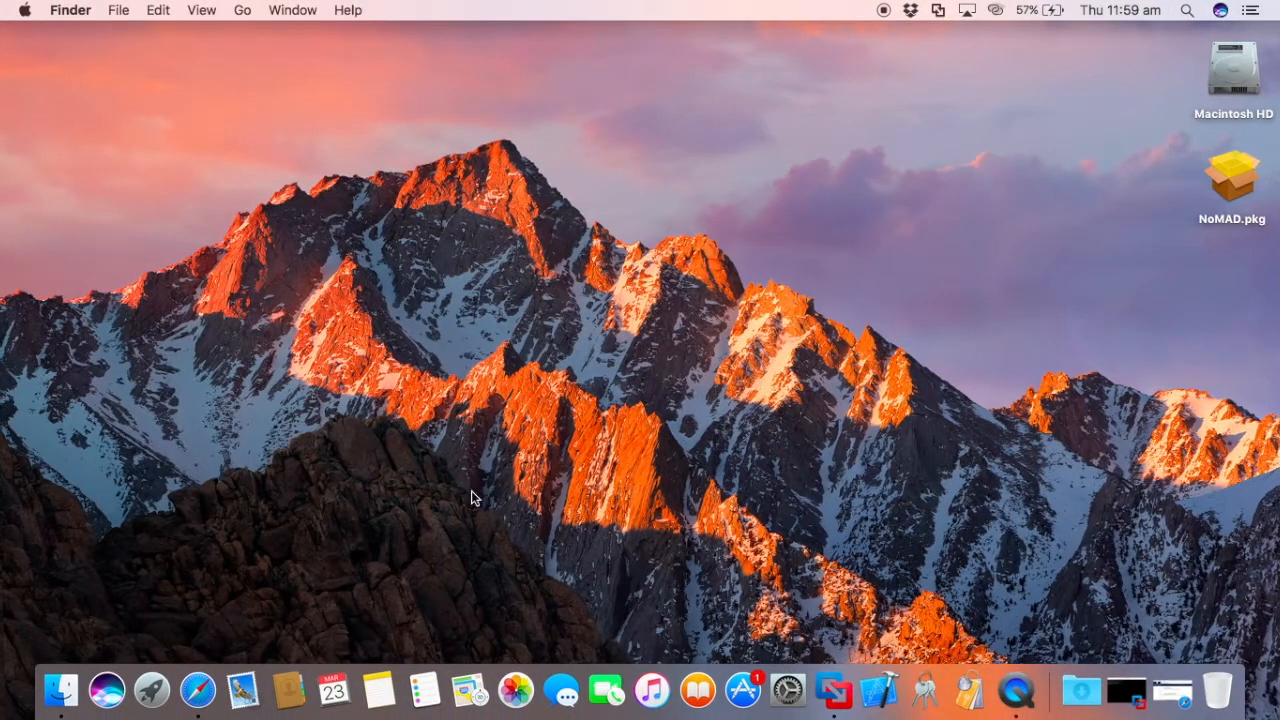
{"action": "mouse_move", "coordinate": [378, 690]}
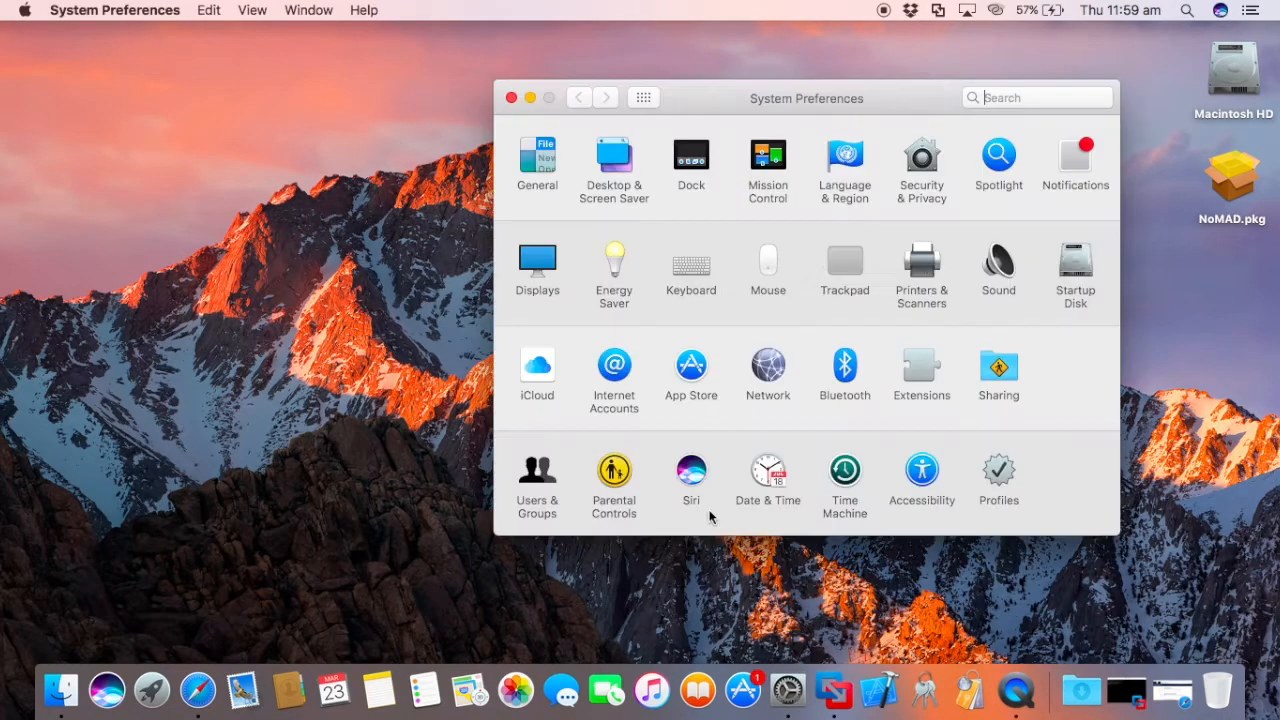
Start a search in System Preferences on the Mac
{"action": "left_click", "coordinate": [1036, 96]}
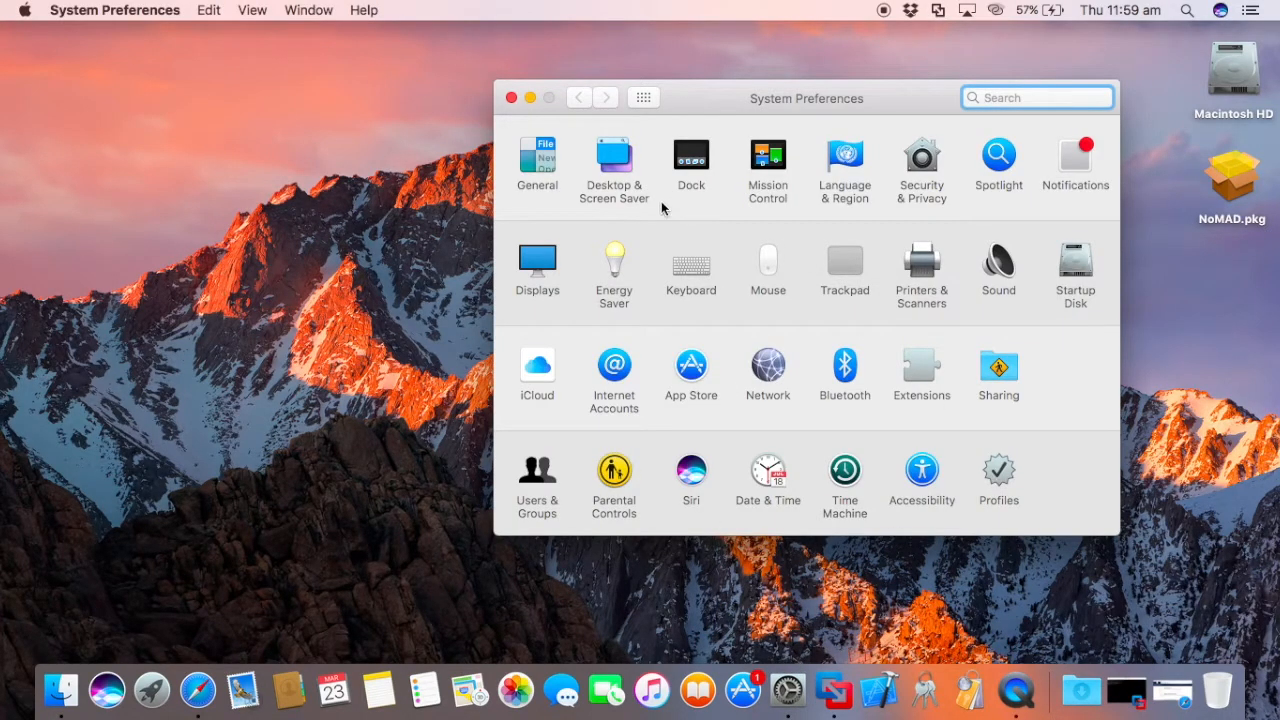
{"action": "left_click", "coordinate": [996, 470]}
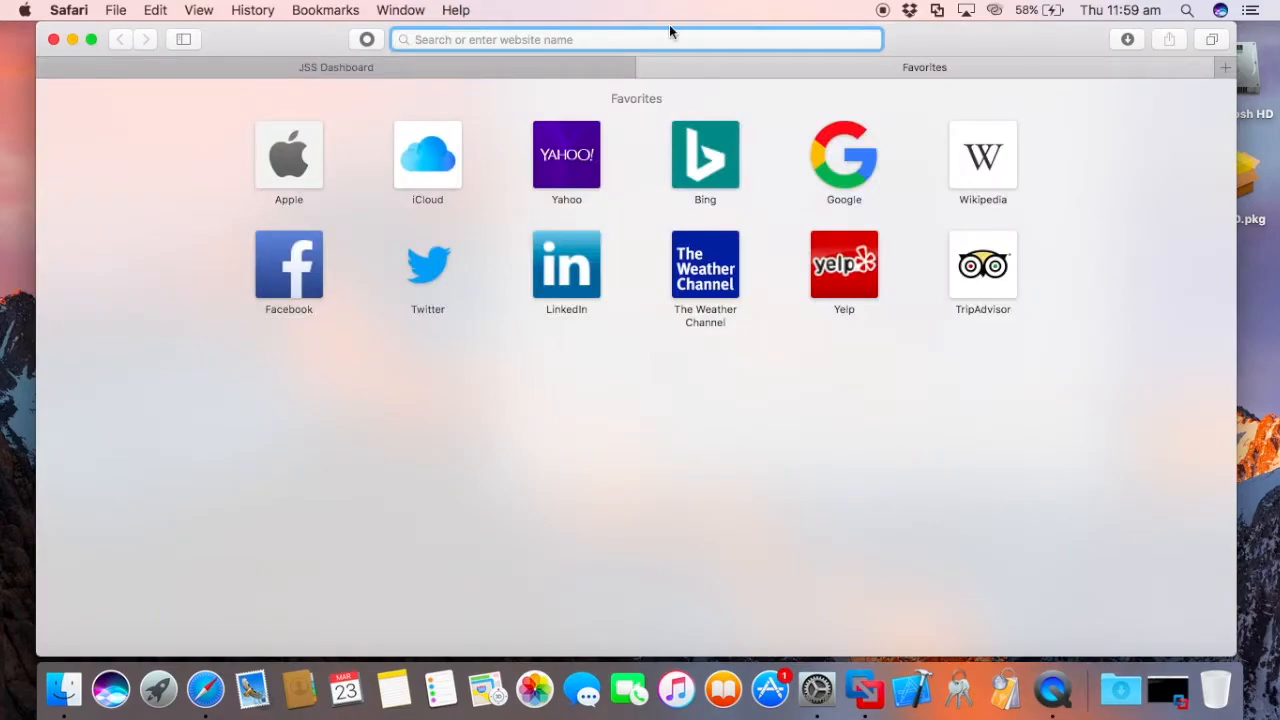
Load win-dc01.jamfpro.services in Safari and begin entering the certsrv address
{"action": "type", "text": "http://www.haproxy.org"}
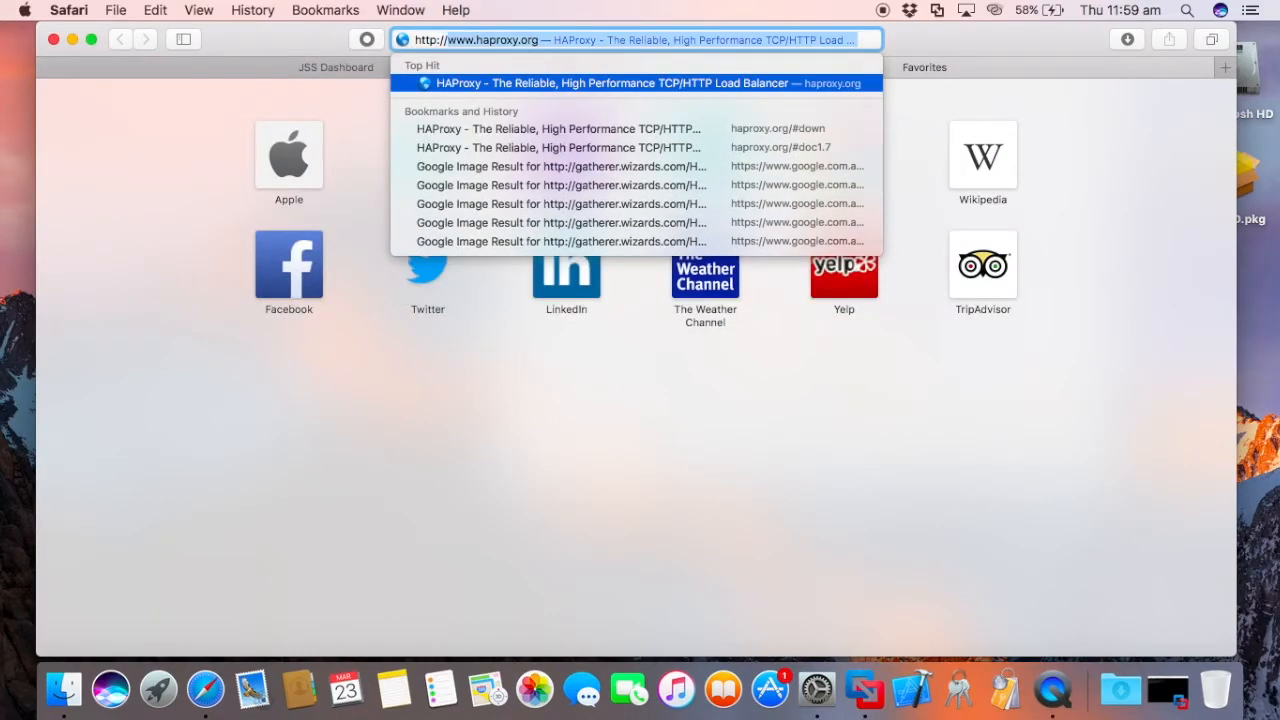
{"action": "type", "text": "win-dc01.jamfpro.services"}
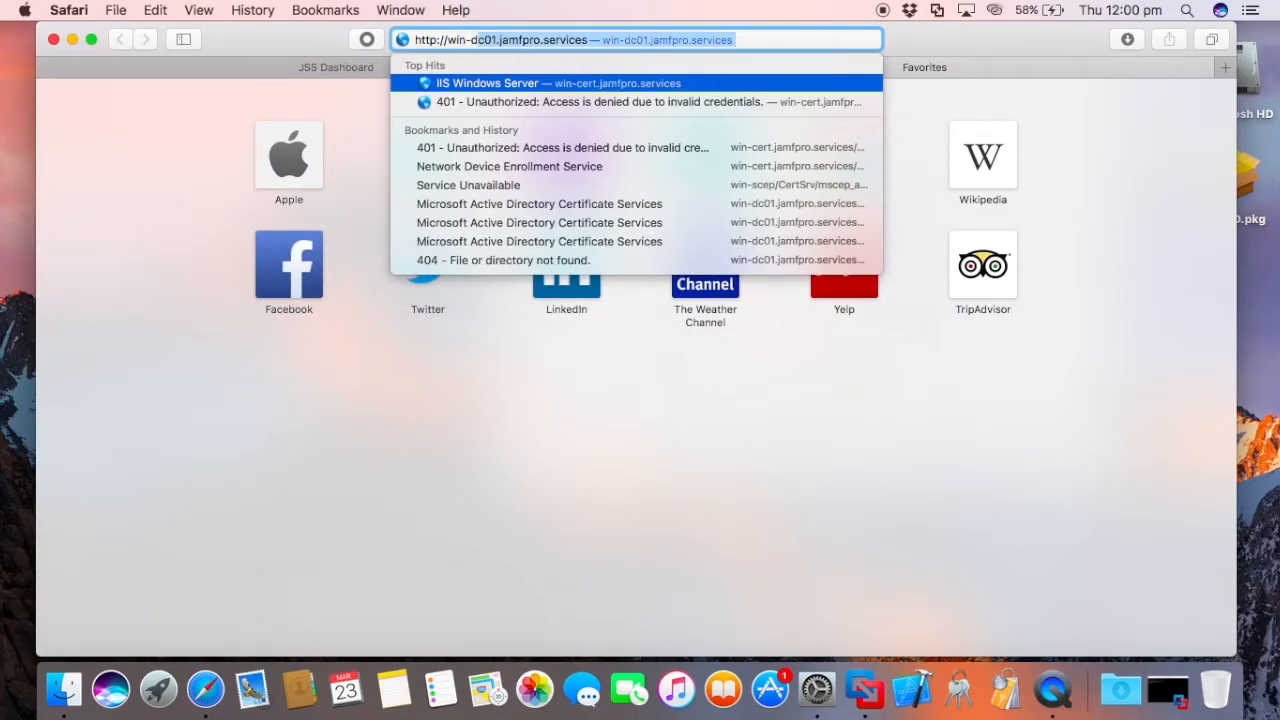
{"action": "type", "text": "/"}
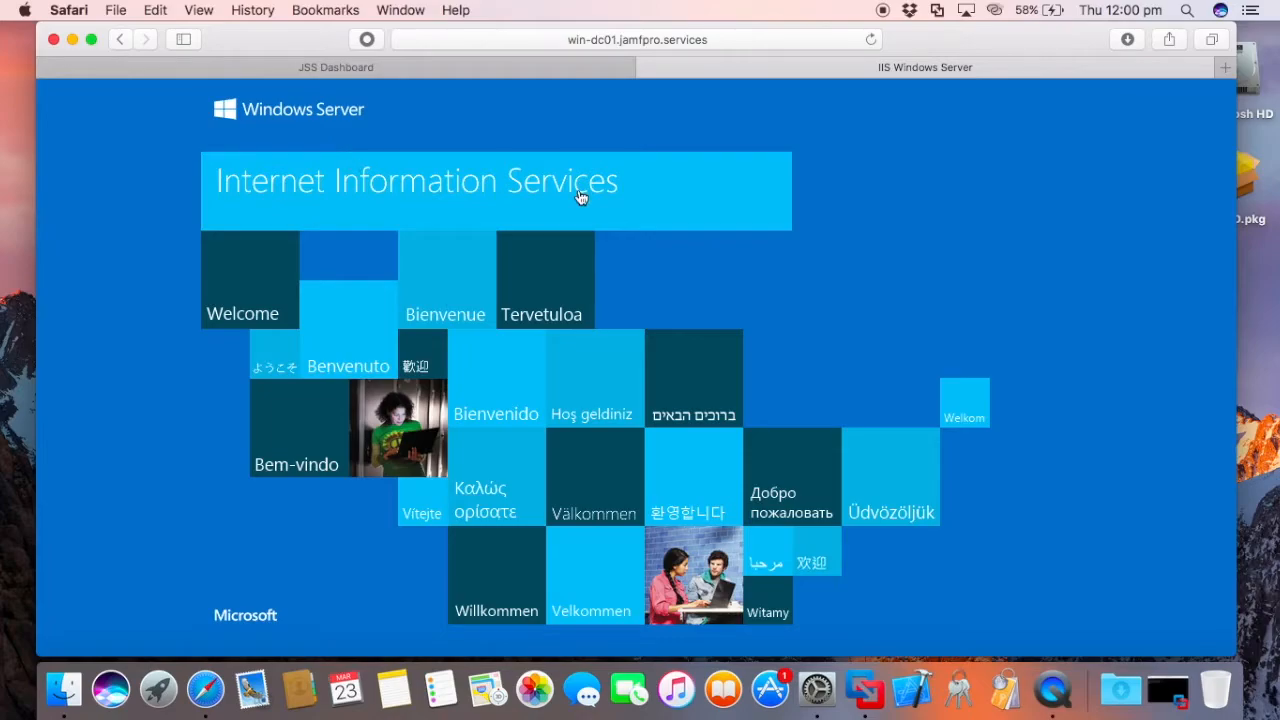
{"action": "left_click", "coordinate": [636, 40]}
{"action": "type", "text": "/cer"}
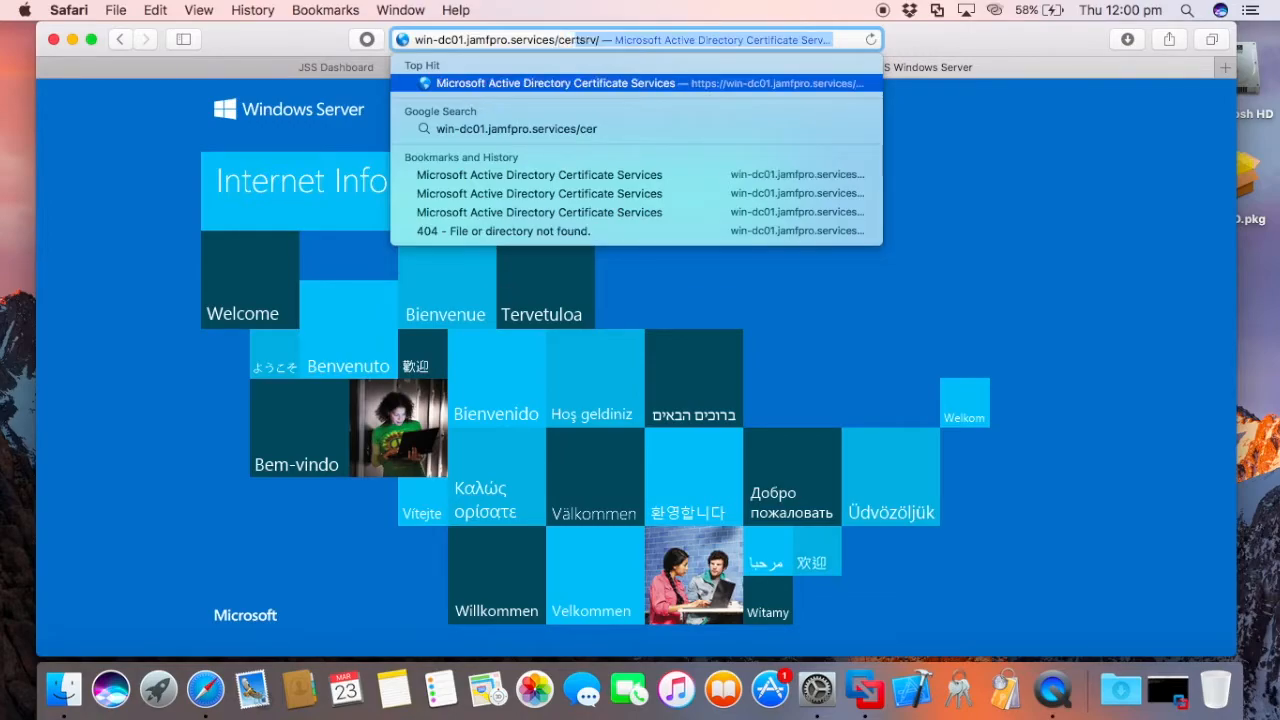
Load the /certsrv/ page, dismiss the certificate warning and reload it
{"action": "key", "text": "enter"}
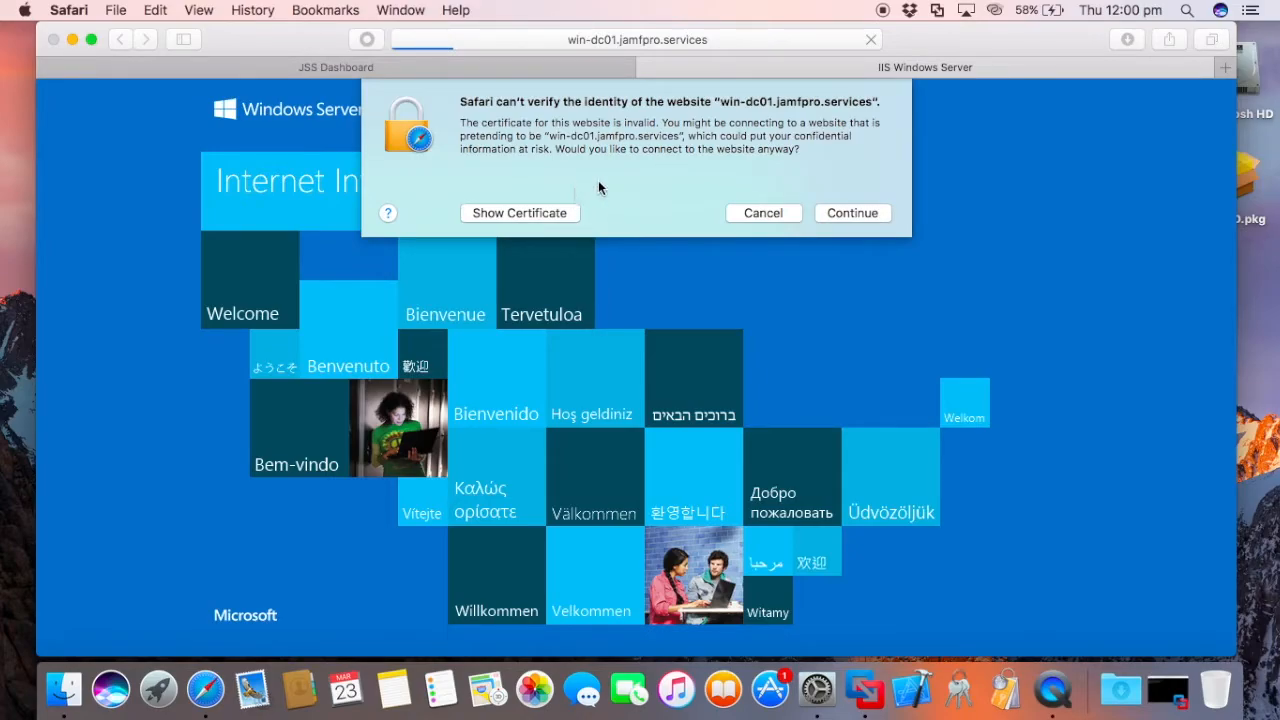
{"action": "mouse_move", "coordinate": [558, 30]}
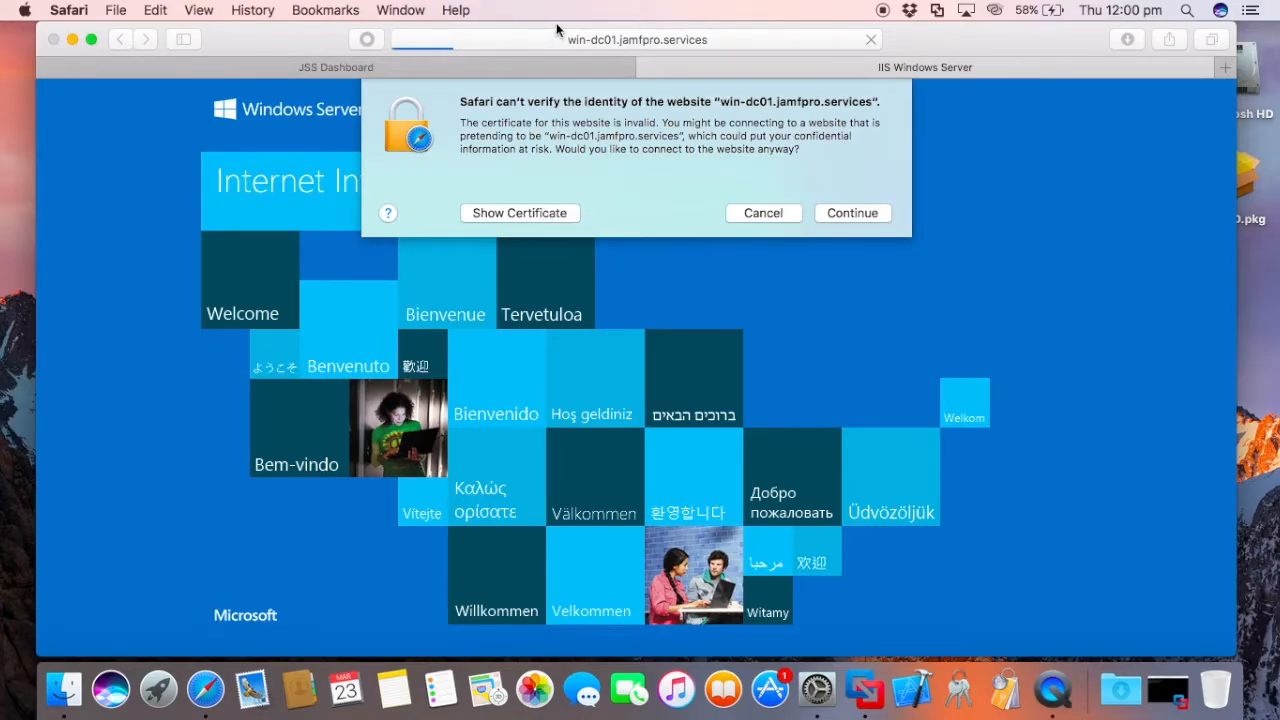
{"action": "left_click", "coordinate": [852, 212]}
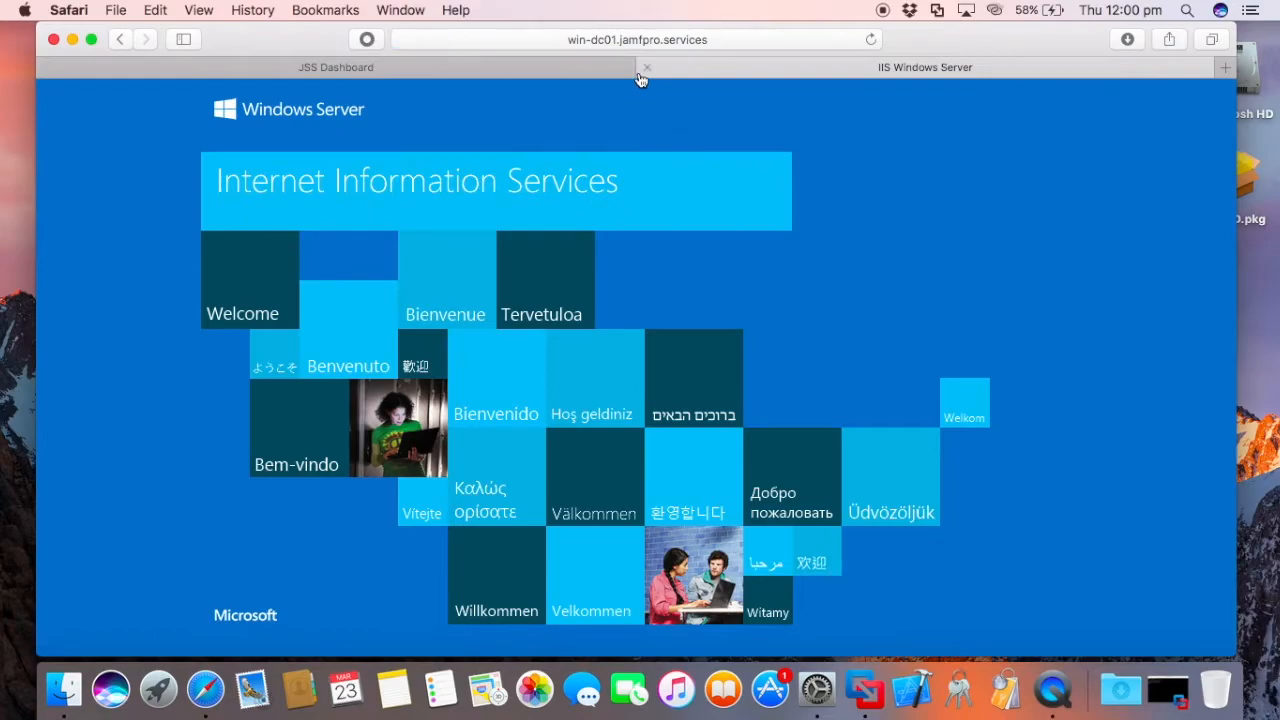
{"action": "left_click", "coordinate": [636, 40]}
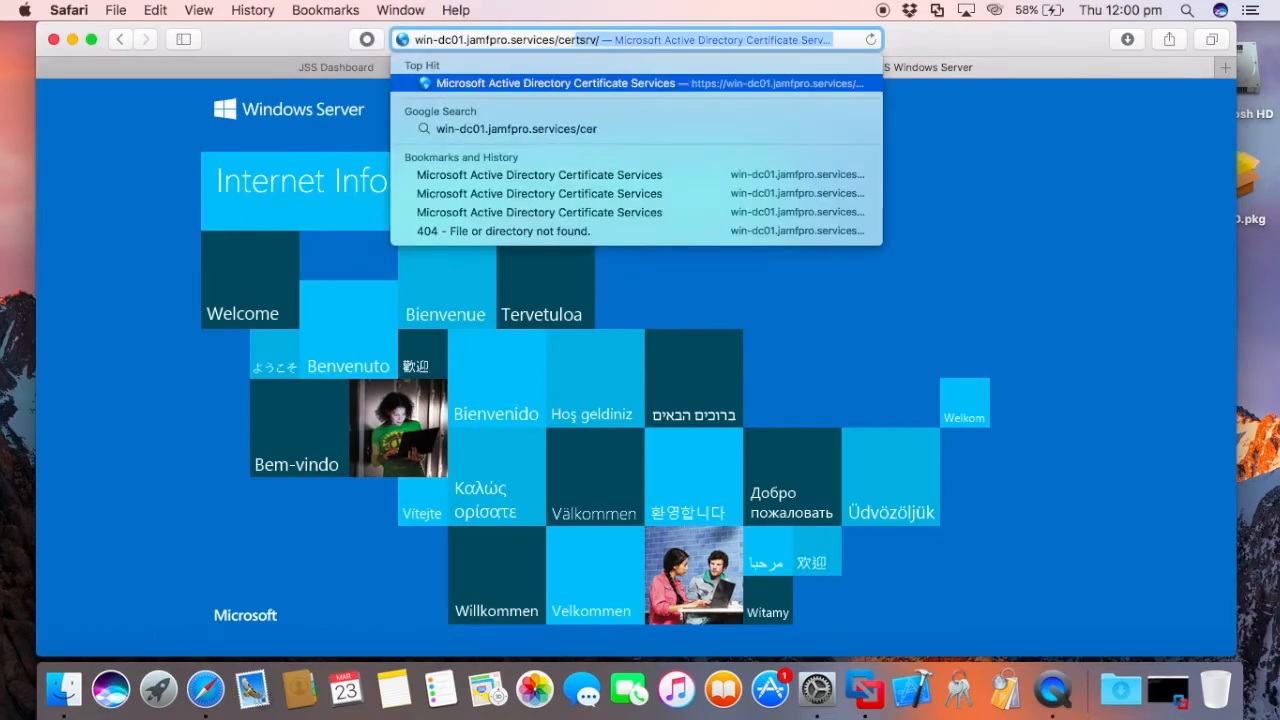
{"action": "key", "text": "Return"}
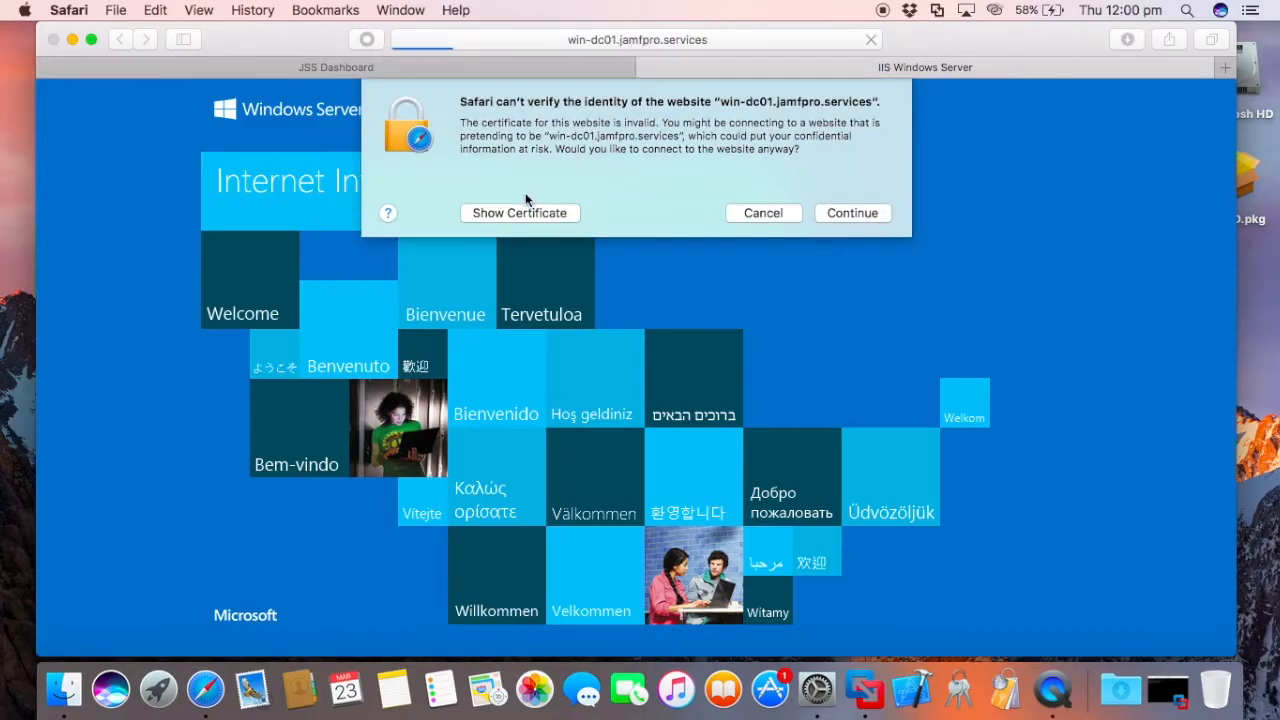
View the server certificate and Always Trust the jamfpro-WIN-DC01-CA root so certsrv asks for login
{"action": "left_click", "coordinate": [520, 212]}
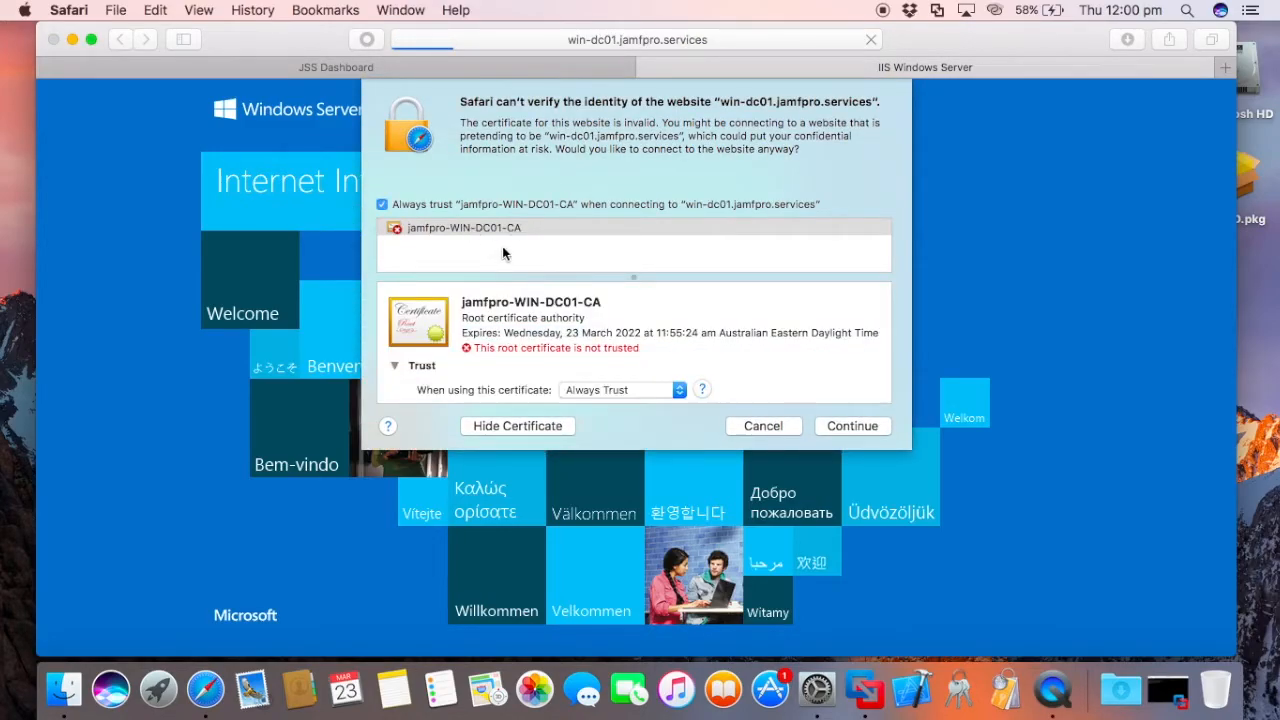
{"action": "left_click", "coordinate": [852, 424]}
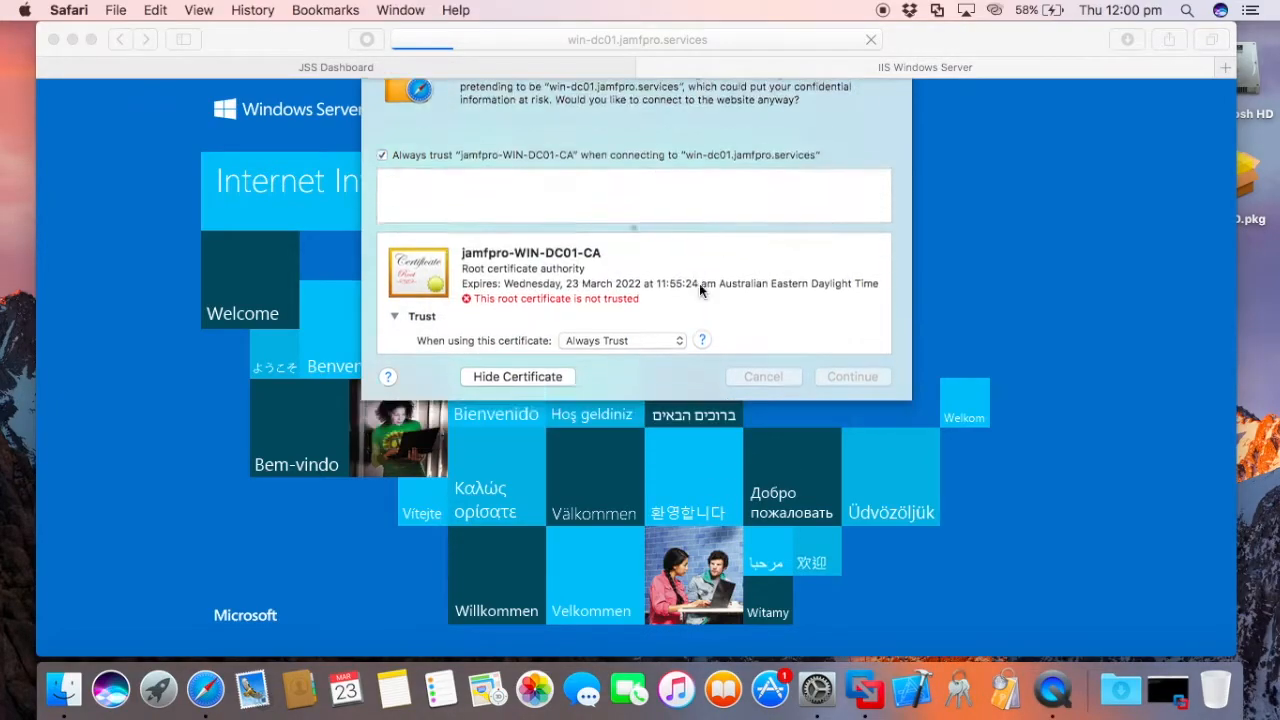
{"action": "left_click", "coordinate": [852, 376]}
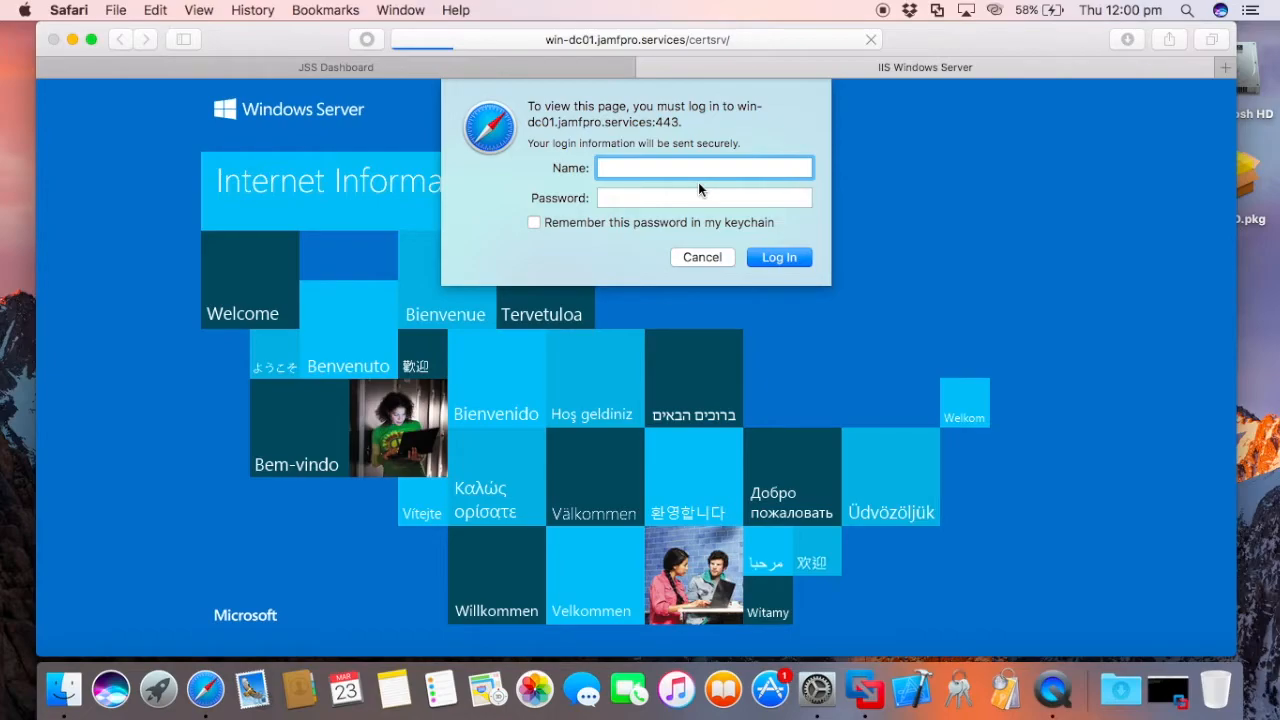
{"action": "type", "text": "daniel.maclaughlin"}
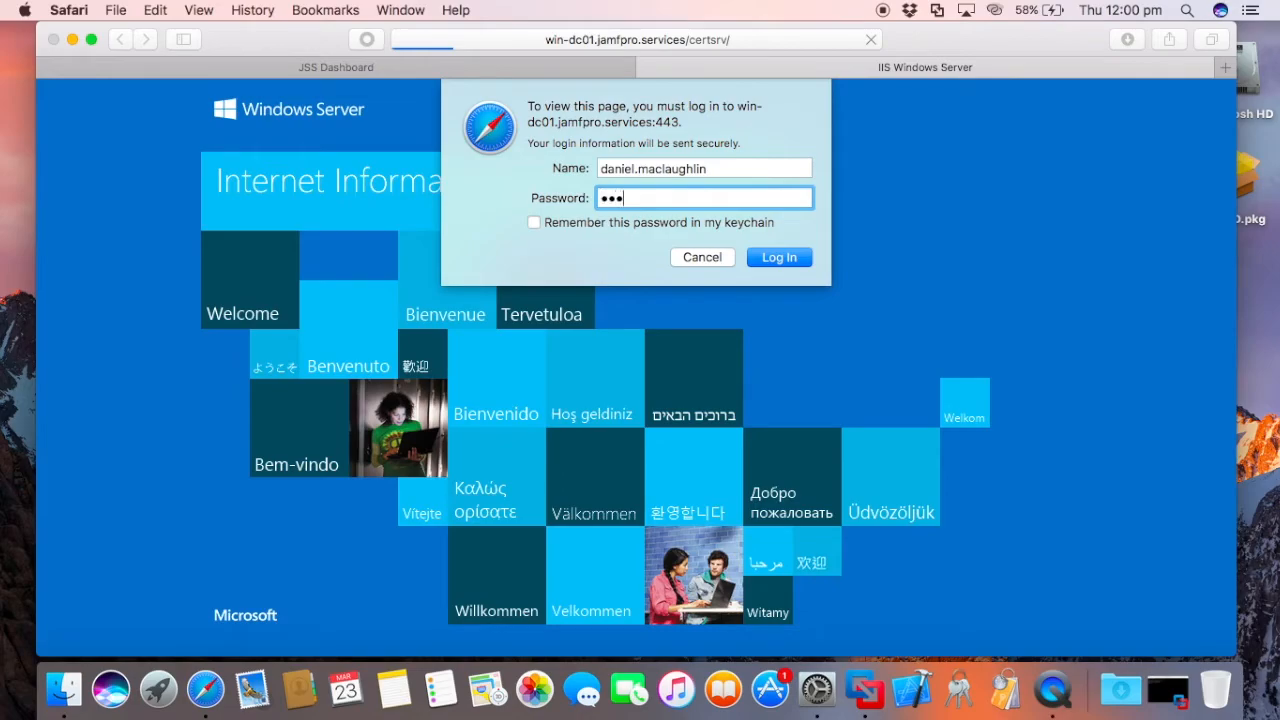
{"action": "left_click", "coordinate": [780, 256]}
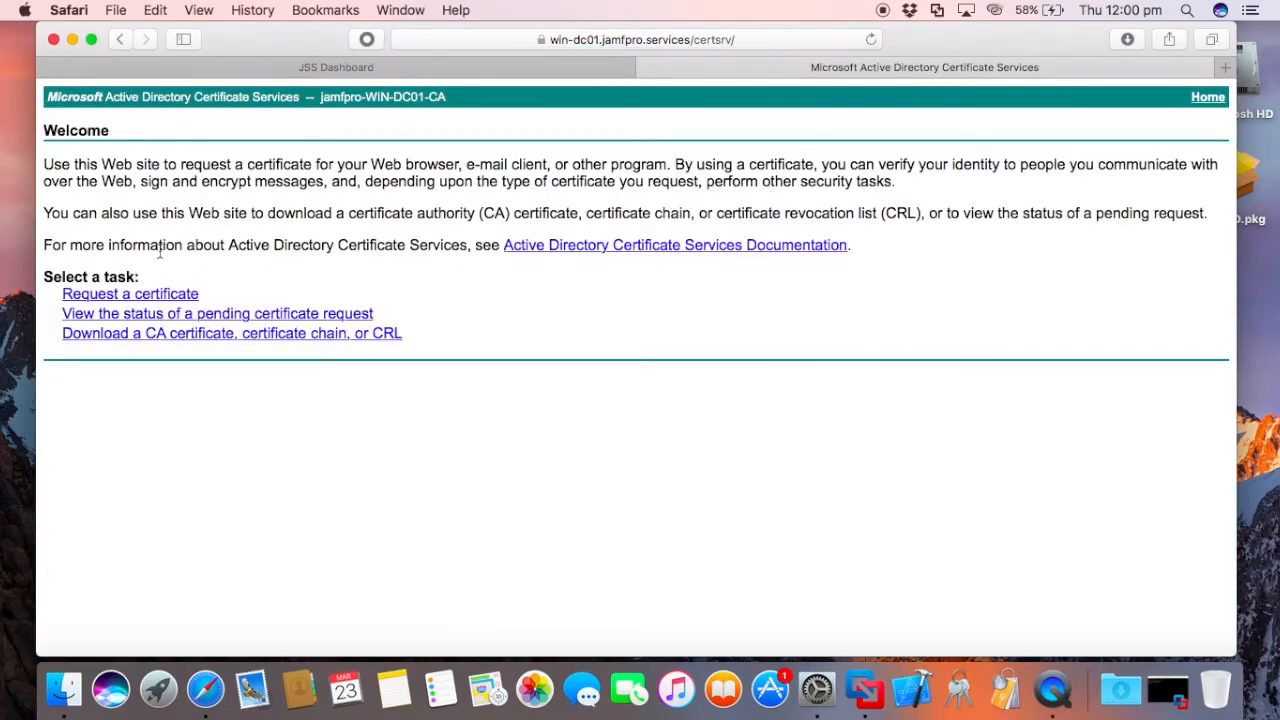
{"action": "left_click", "coordinate": [130, 292]}
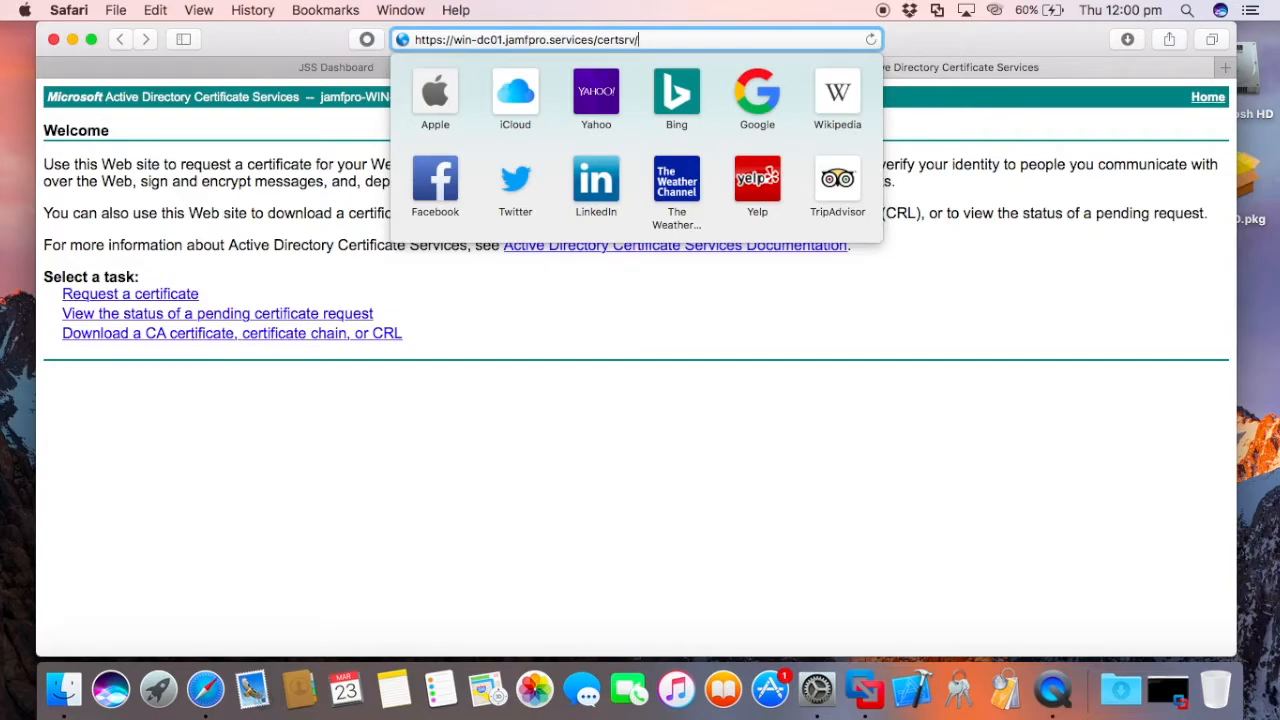
Go to /certsrv/mscep/, open mscep_admin and sign in as NDES_User to see the challenge password
{"action": "type", "text": "mscep/"}
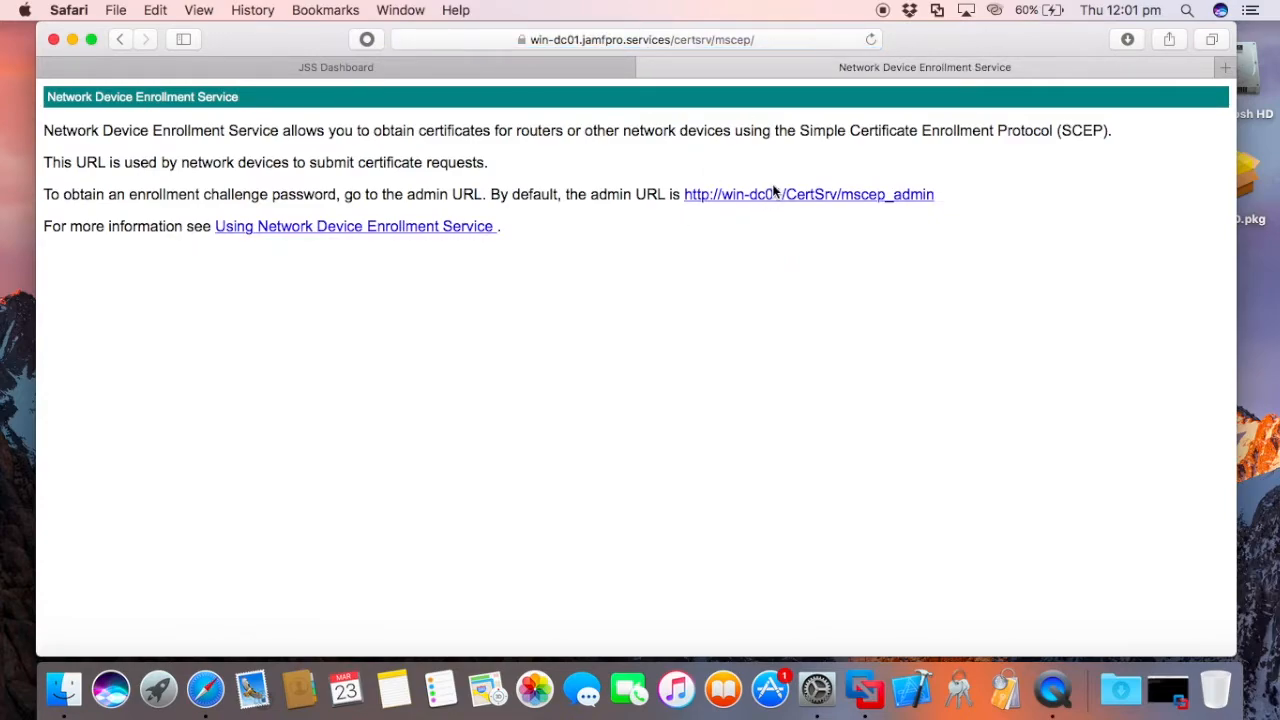
{"action": "mouse_move", "coordinate": [872, 206]}
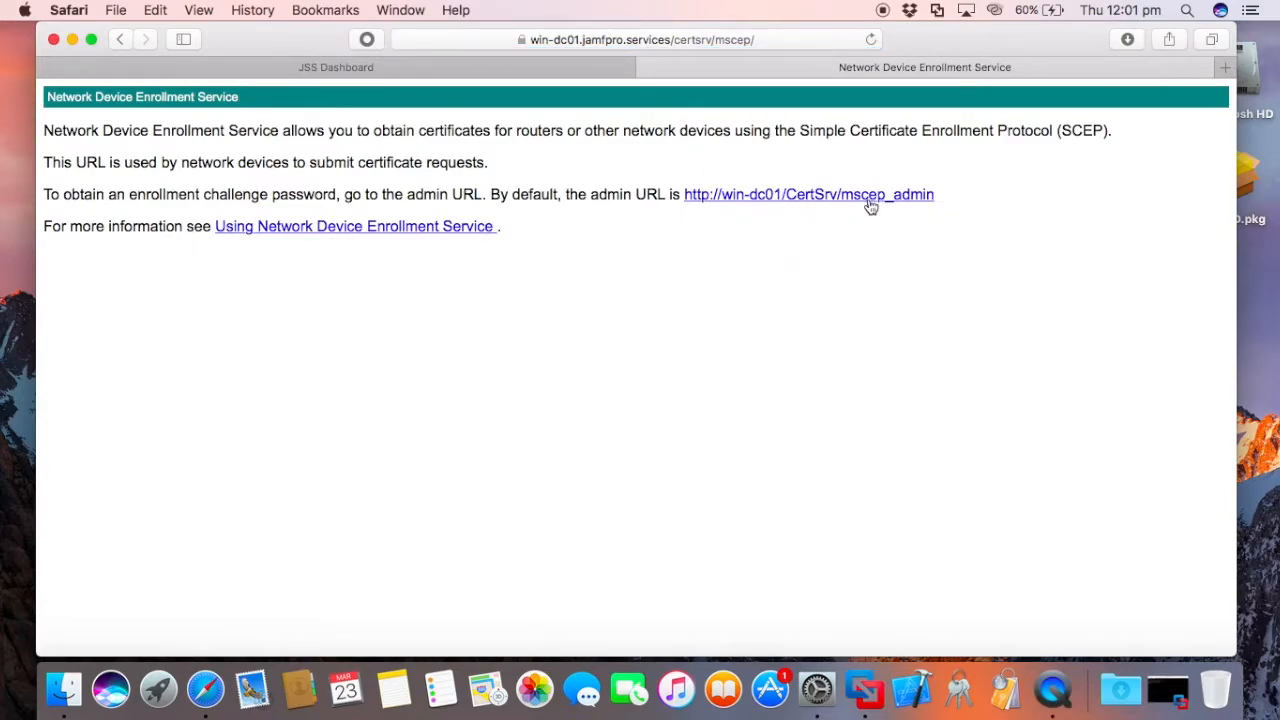
{"action": "left_click", "coordinate": [808, 194]}
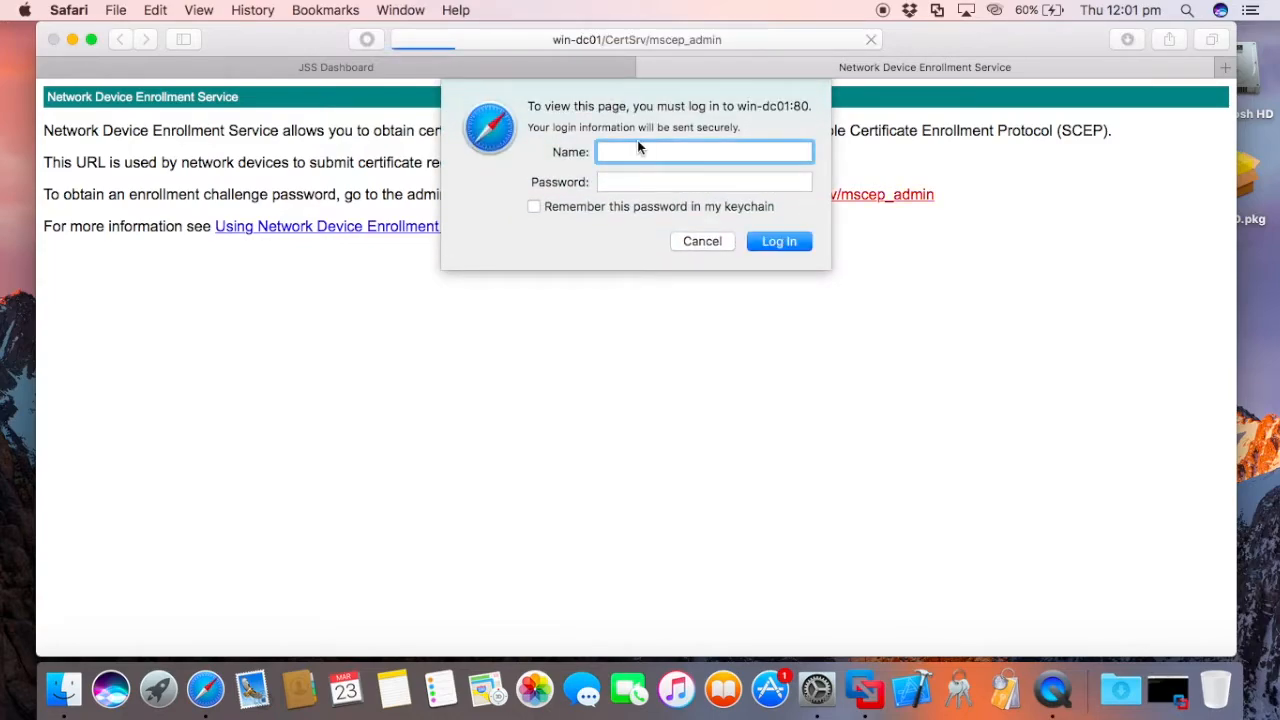
{"action": "type", "text": "NDES_User"}
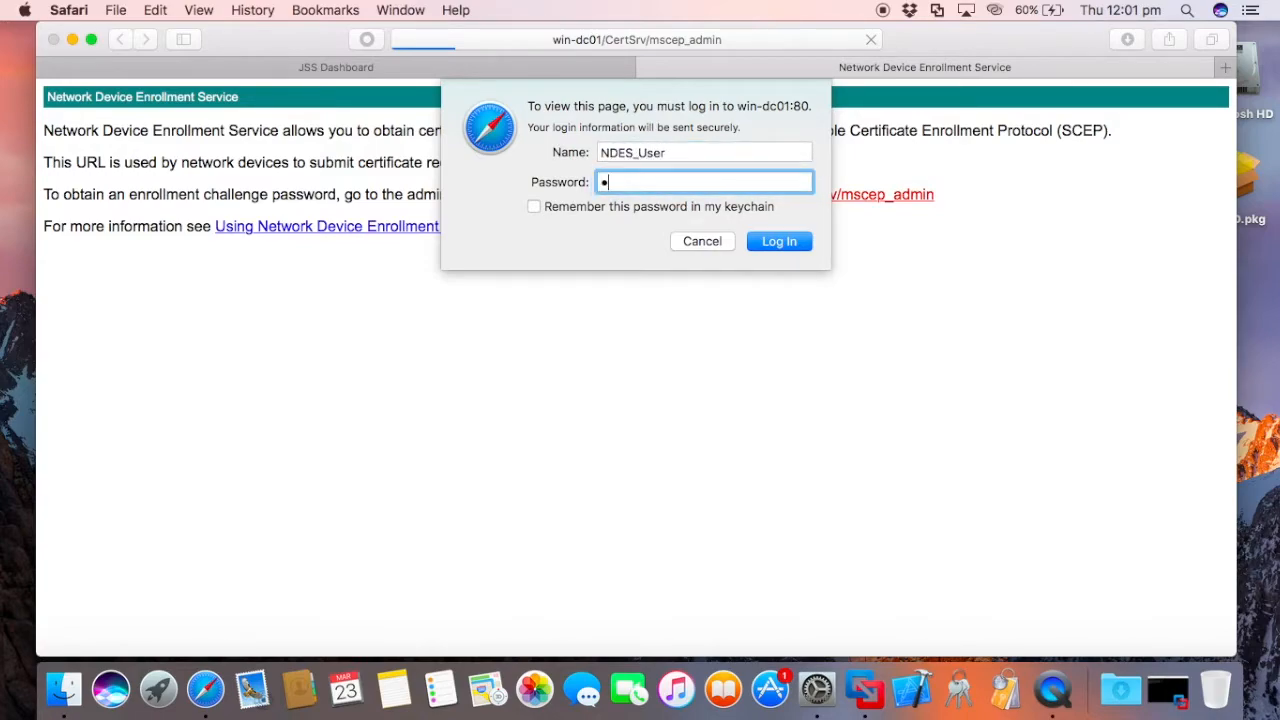
{"action": "left_click", "coordinate": [780, 240]}
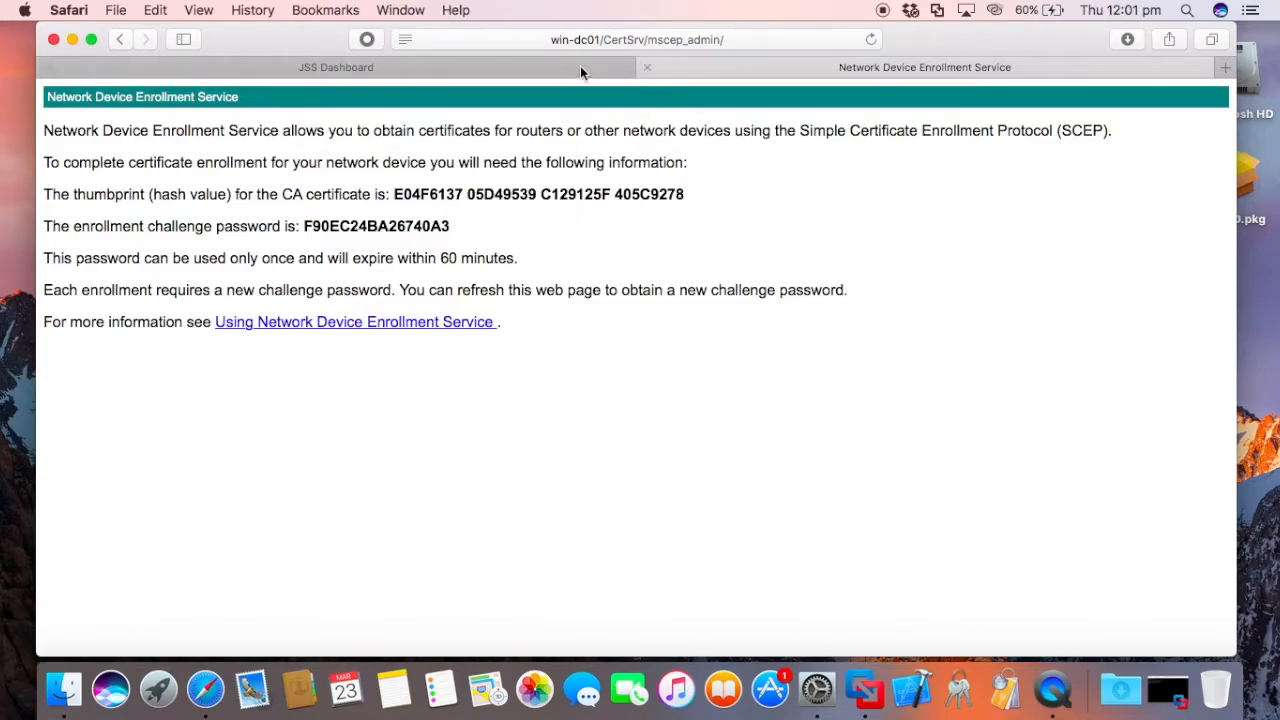
Return to the JSS Dashboard and begin a new macOS configuration profile under Computers > Configuration Profiles
{"action": "left_click", "coordinate": [336, 68]}
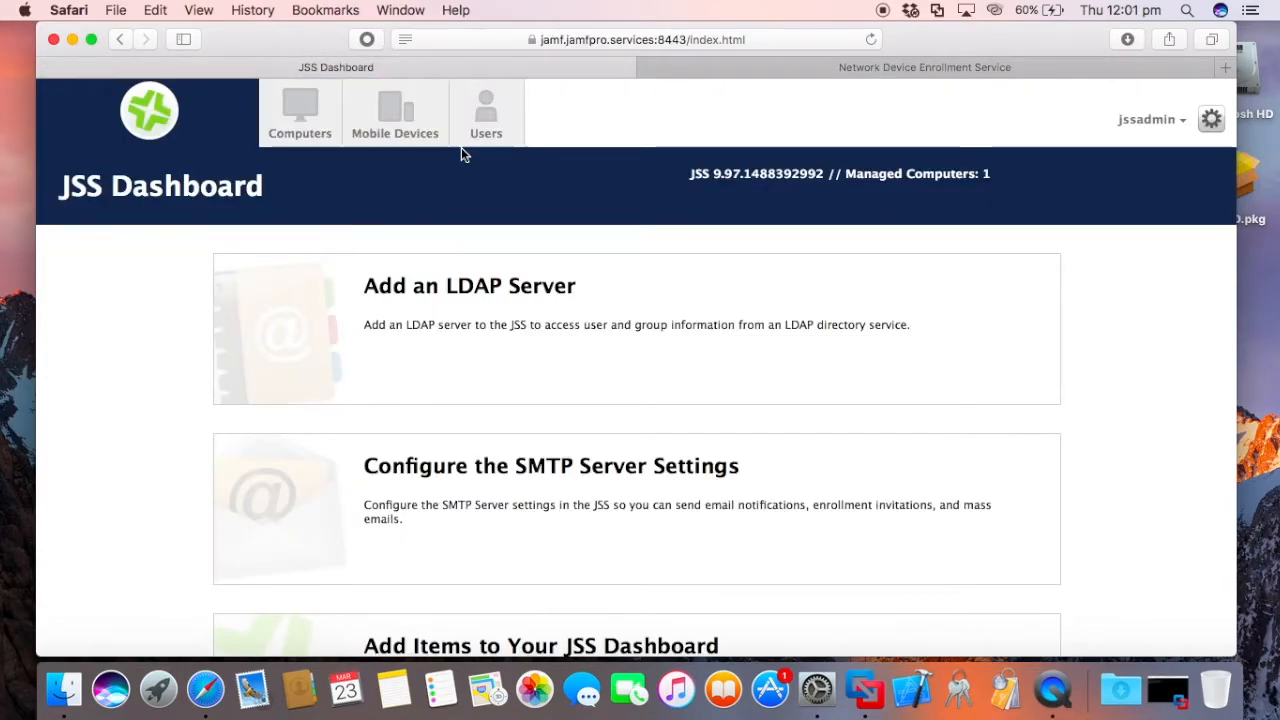
{"action": "left_click", "coordinate": [300, 110]}
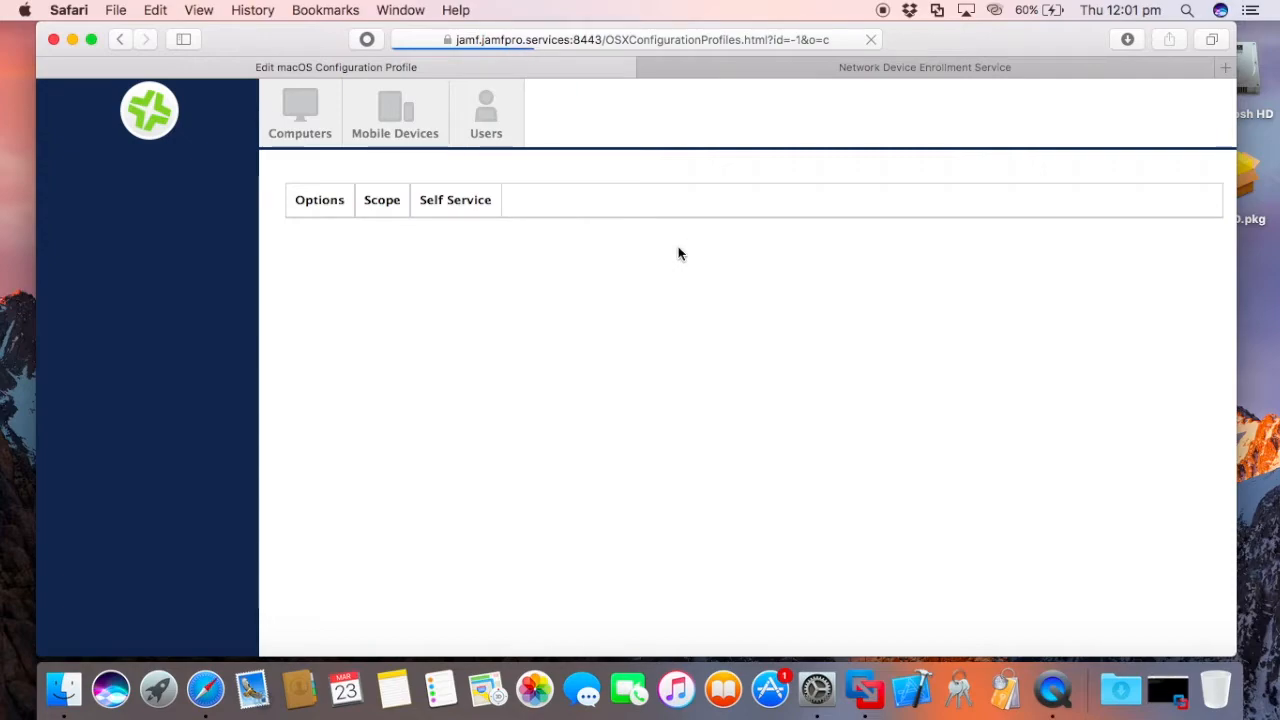
{"action": "mouse_move", "coordinate": [660, 126]}
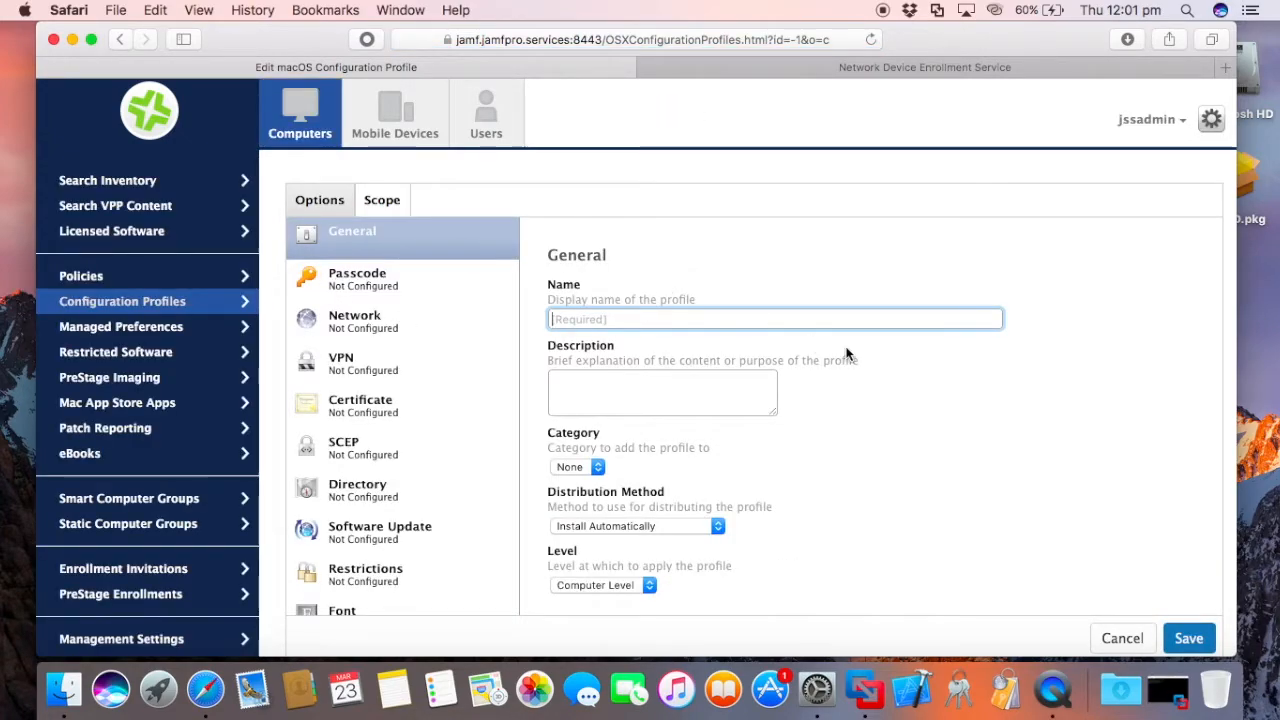
Name the profile SCEP Test, add a SCEP payload and enter the mscep server URL from the NDES tab
{"action": "type", "text": "SCEP Test"}
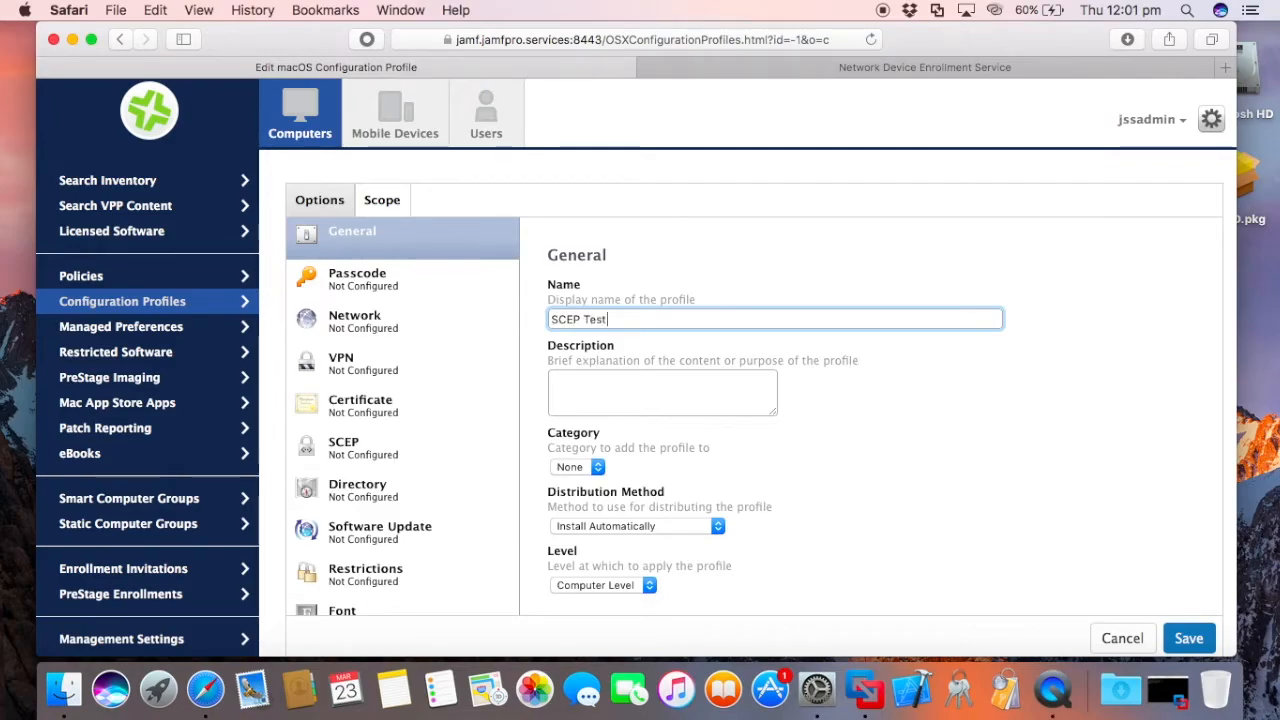
{"action": "left_click", "coordinate": [344, 448]}
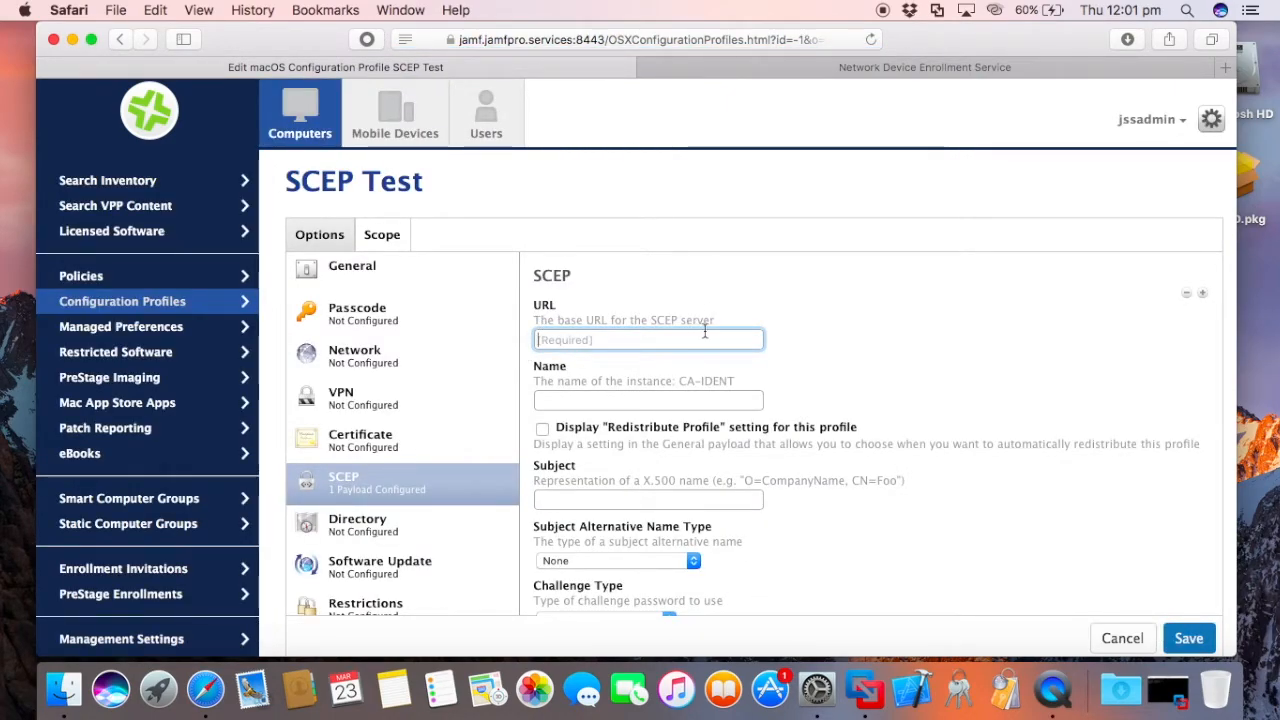
{"action": "left_click", "coordinate": [924, 68]}
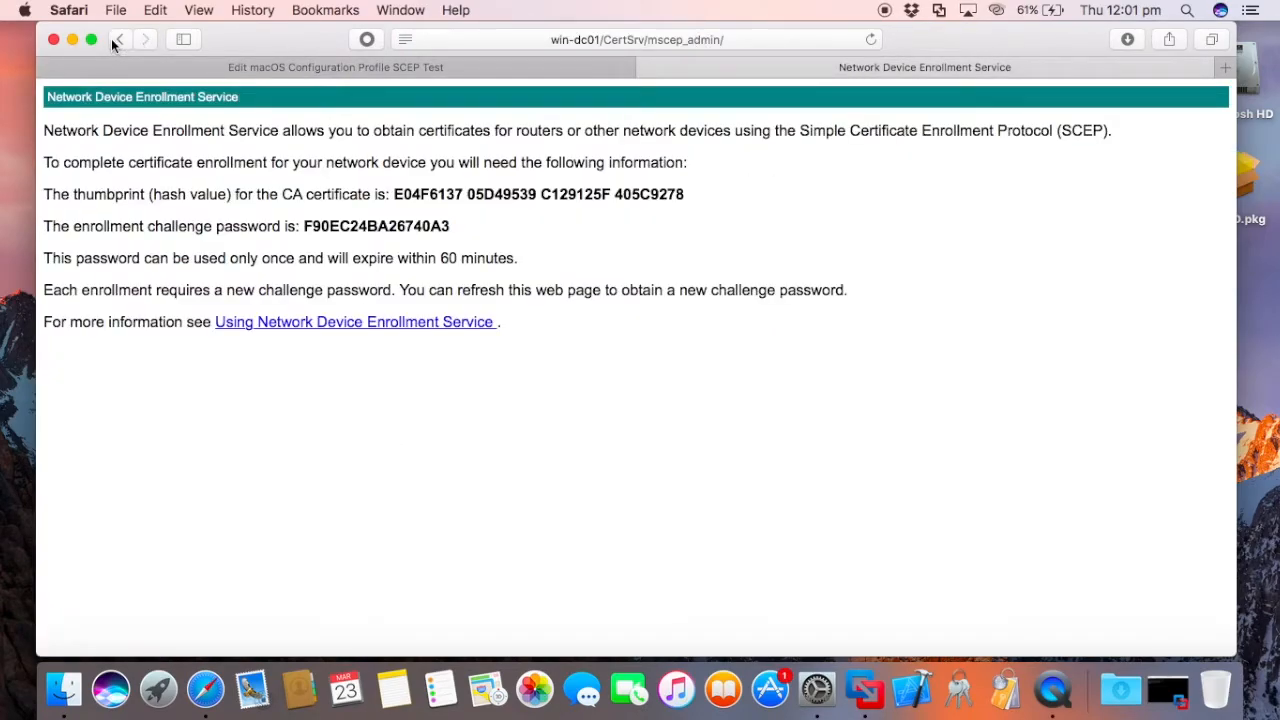
{"action": "left_click", "coordinate": [636, 40]}
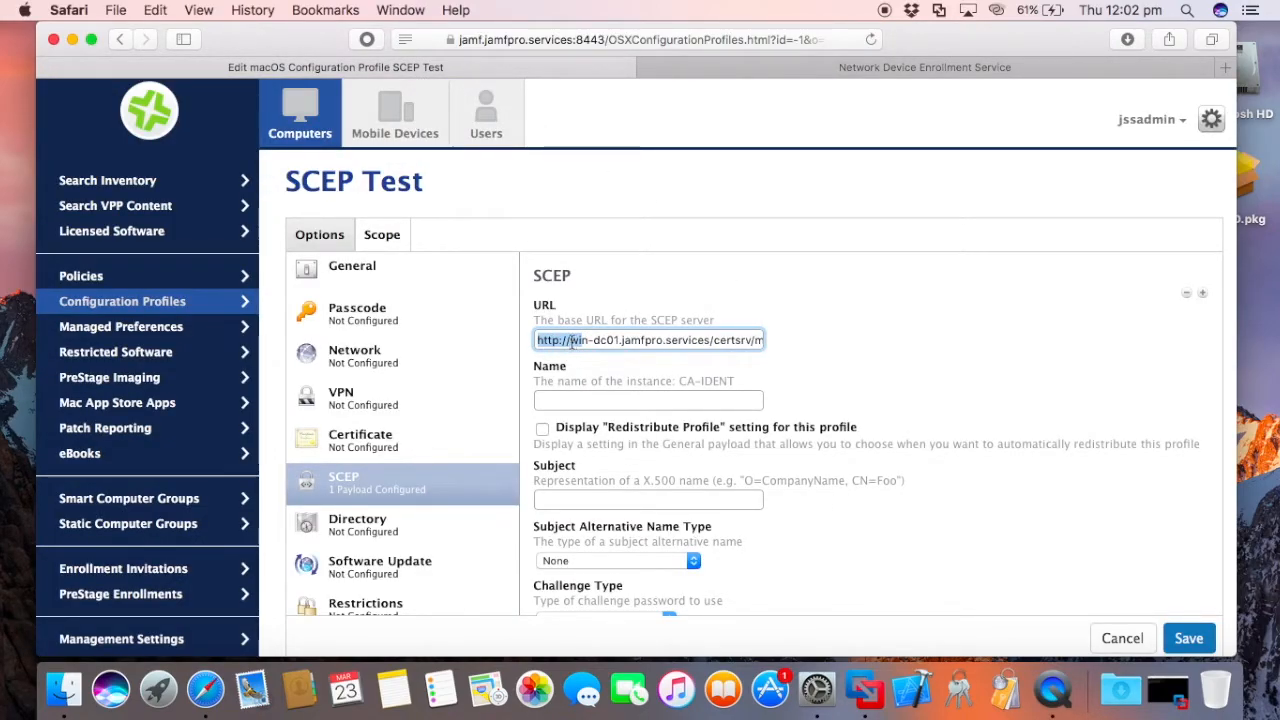
{"action": "type", "text": "n"}
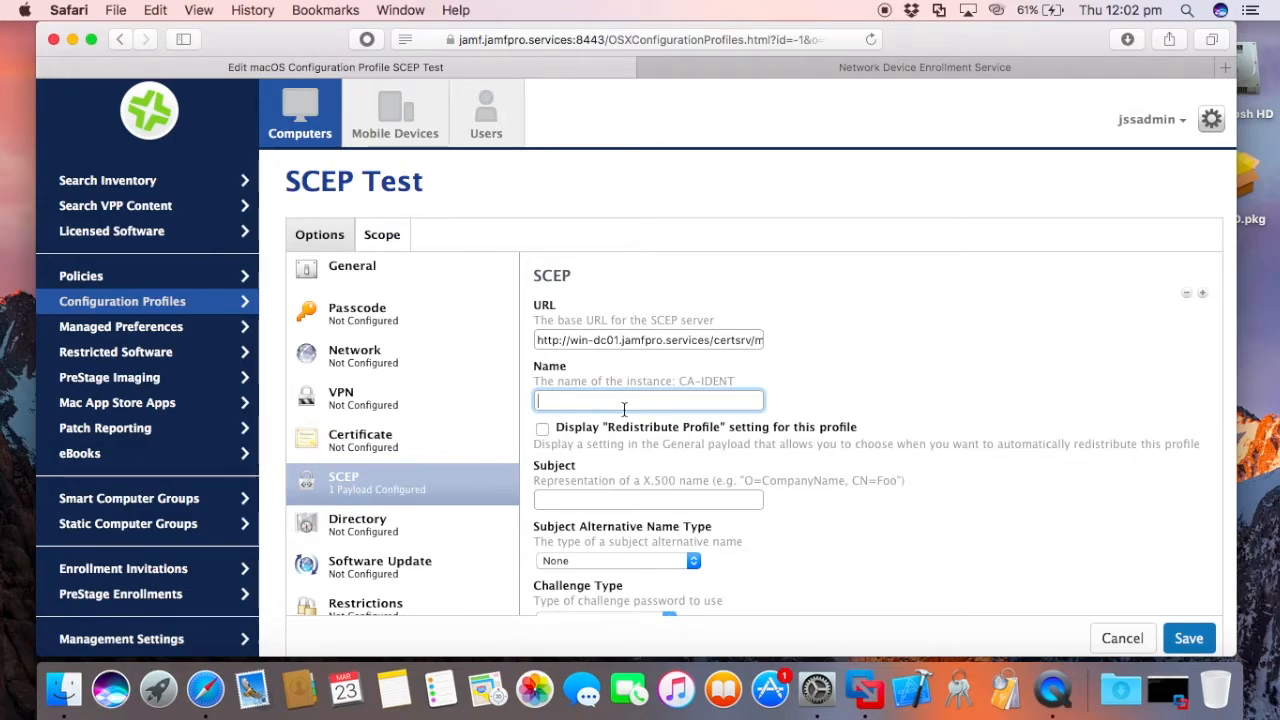
Enter WIN-DC01-CA-MSCEP-RA as the SCEP instance name
{"action": "type", "text": "WIN-DC01"}
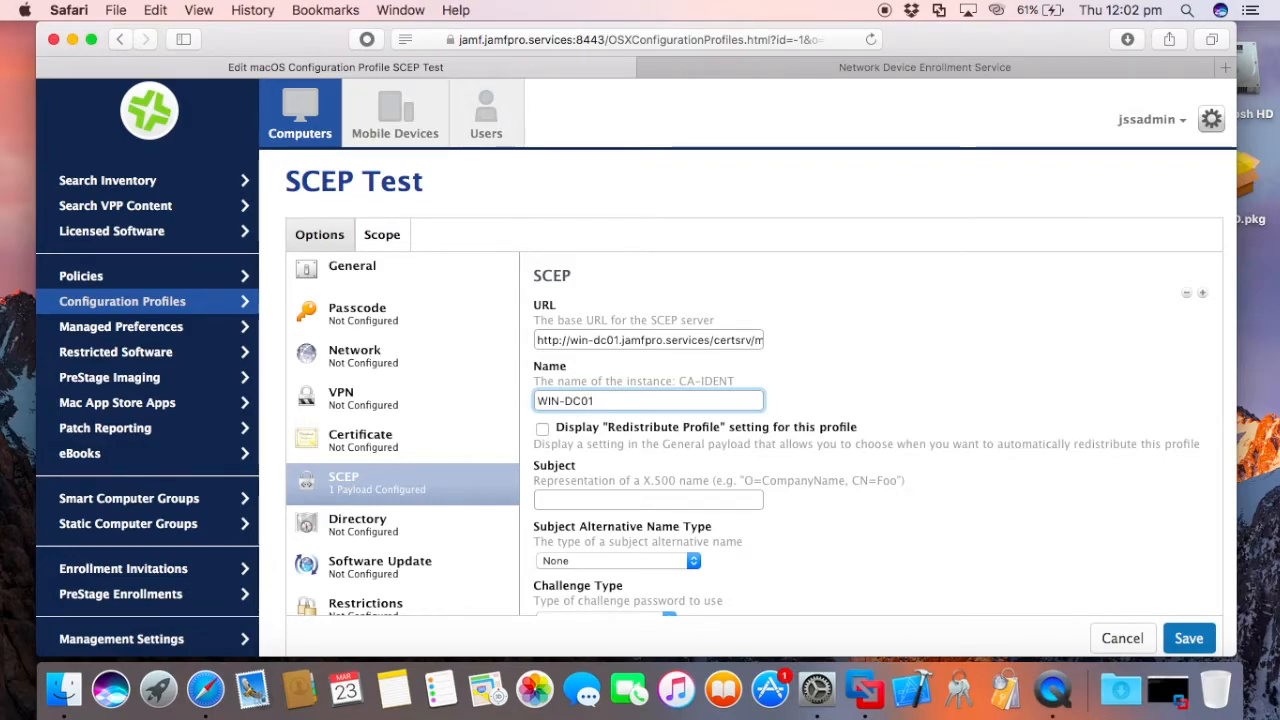
{"action": "type", "text": "-CA"}
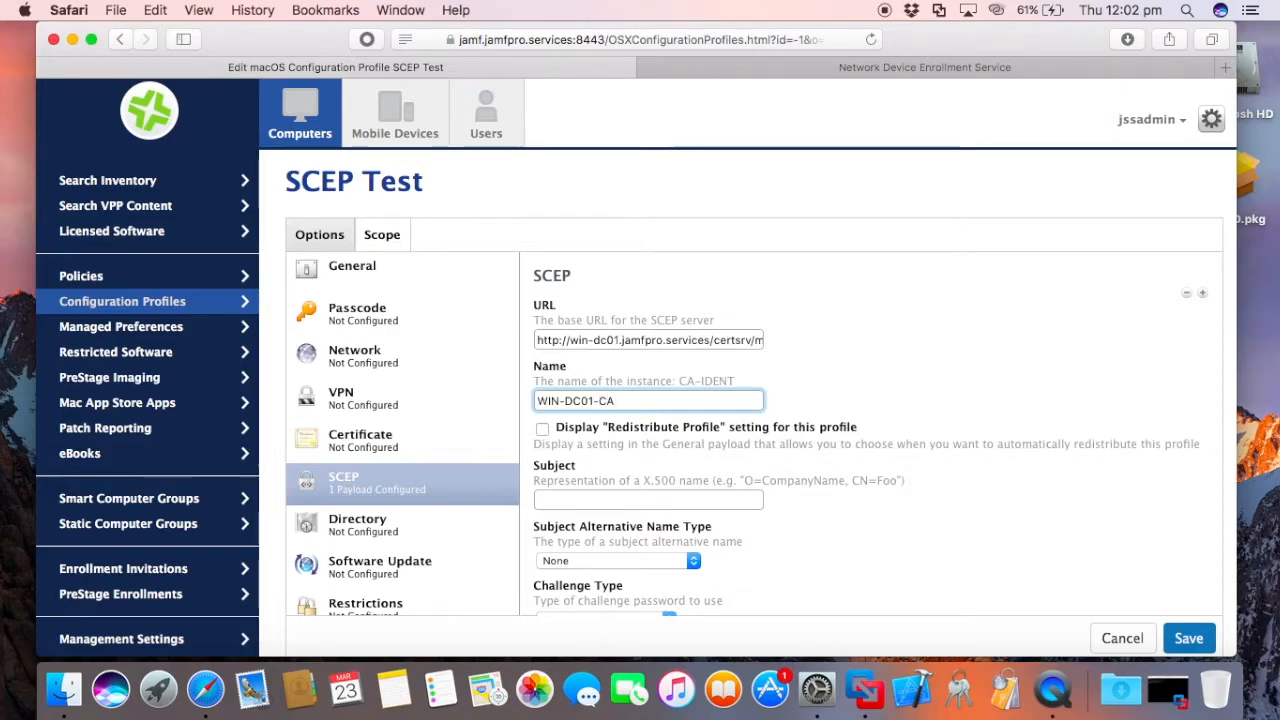
{"action": "type", "text": "-M"}
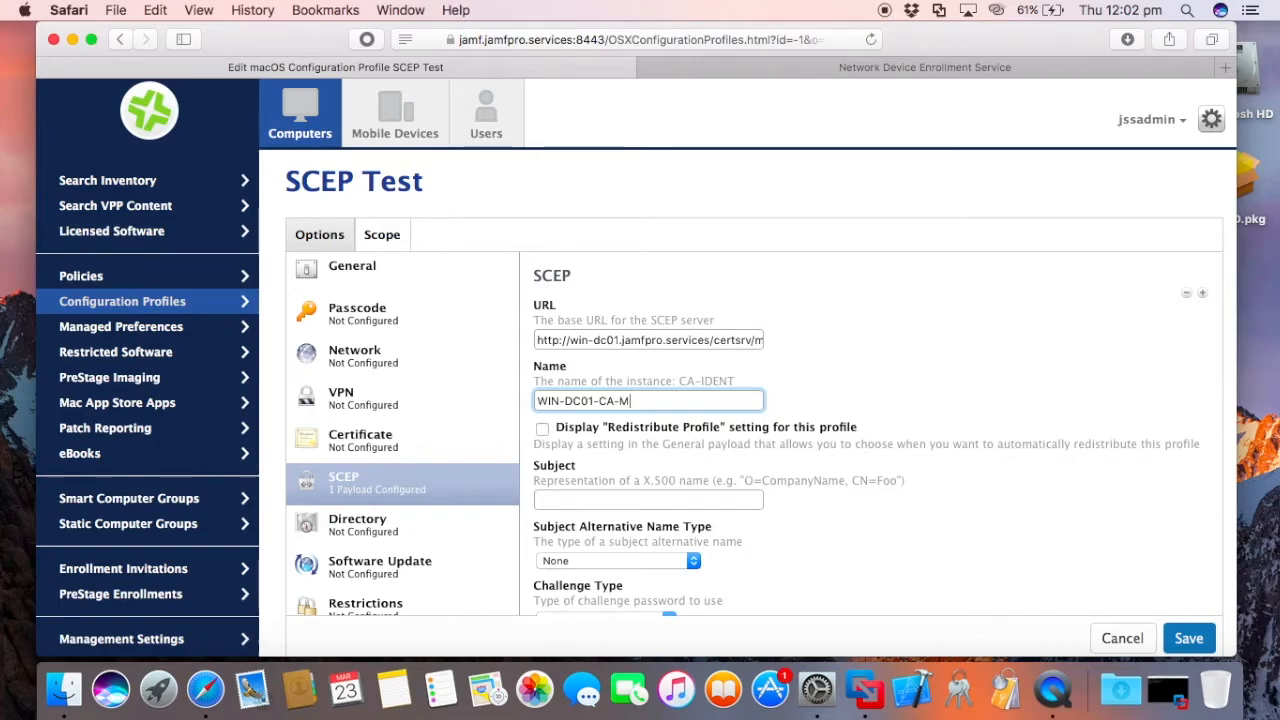
{"action": "type", "text": "SCEP-"}
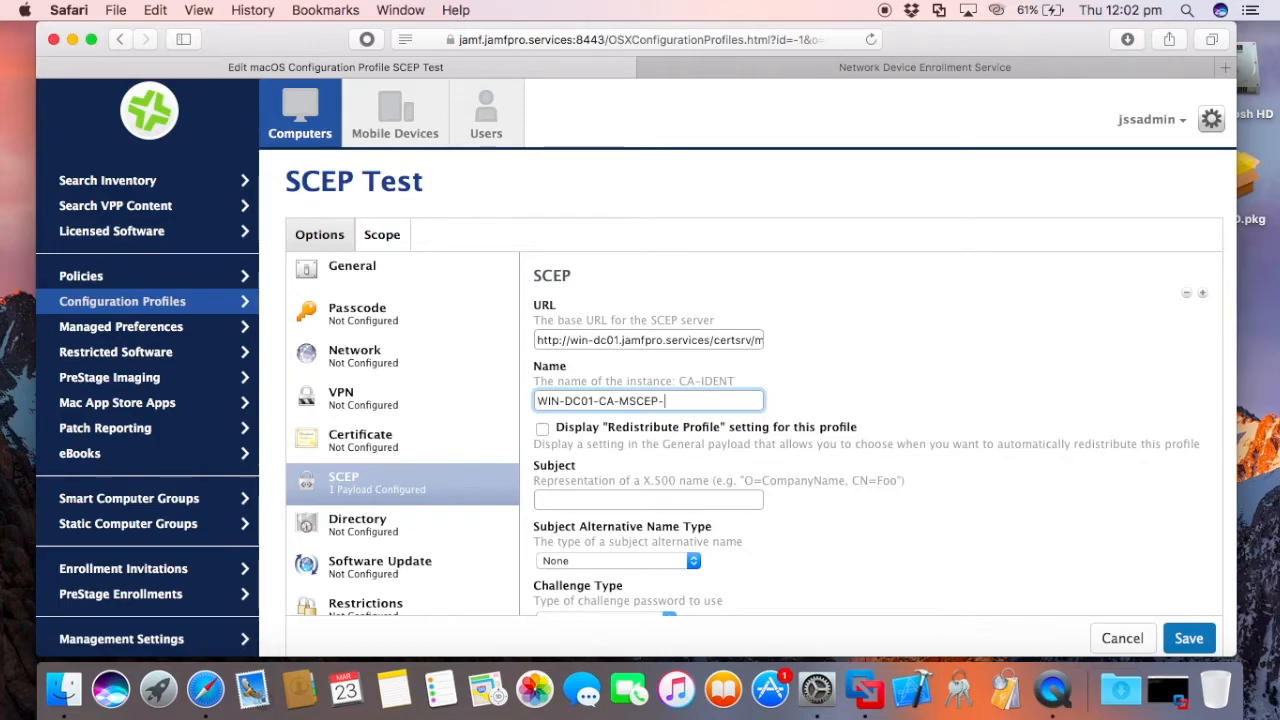
{"action": "type", "text": "RA"}
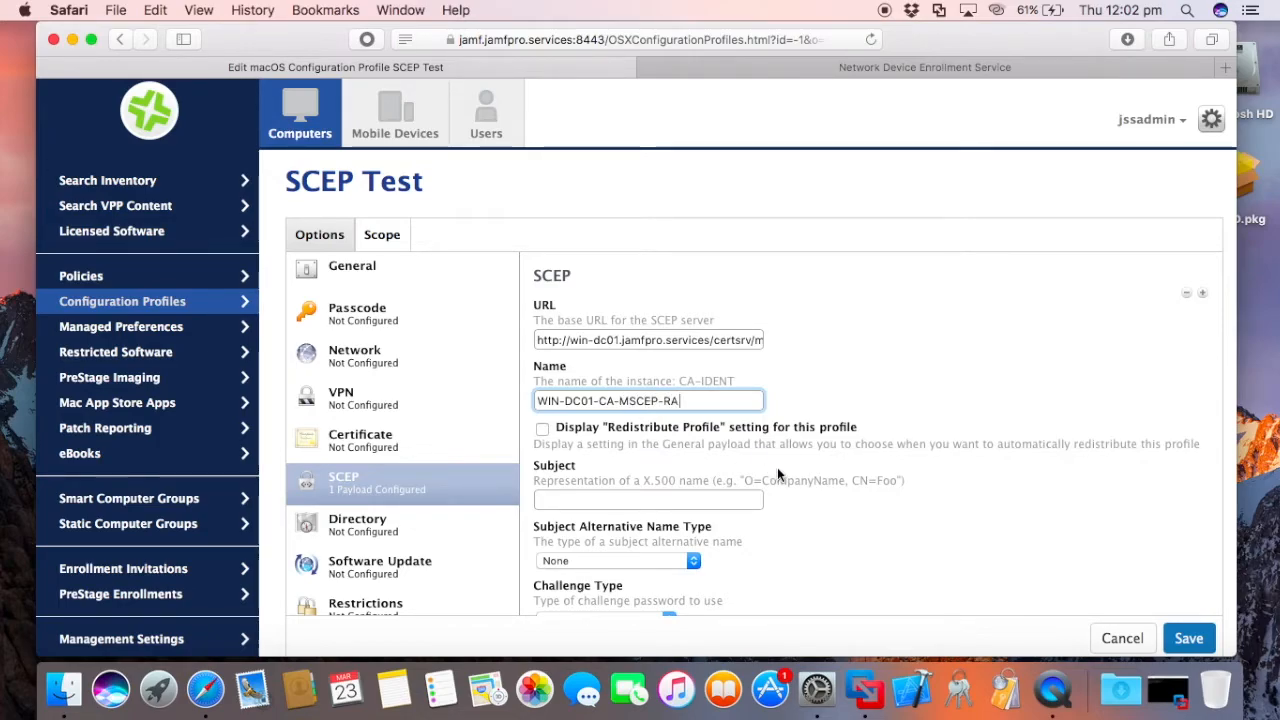
{"action": "scroll", "scroll_direction": "down", "scroll_amount": 3}
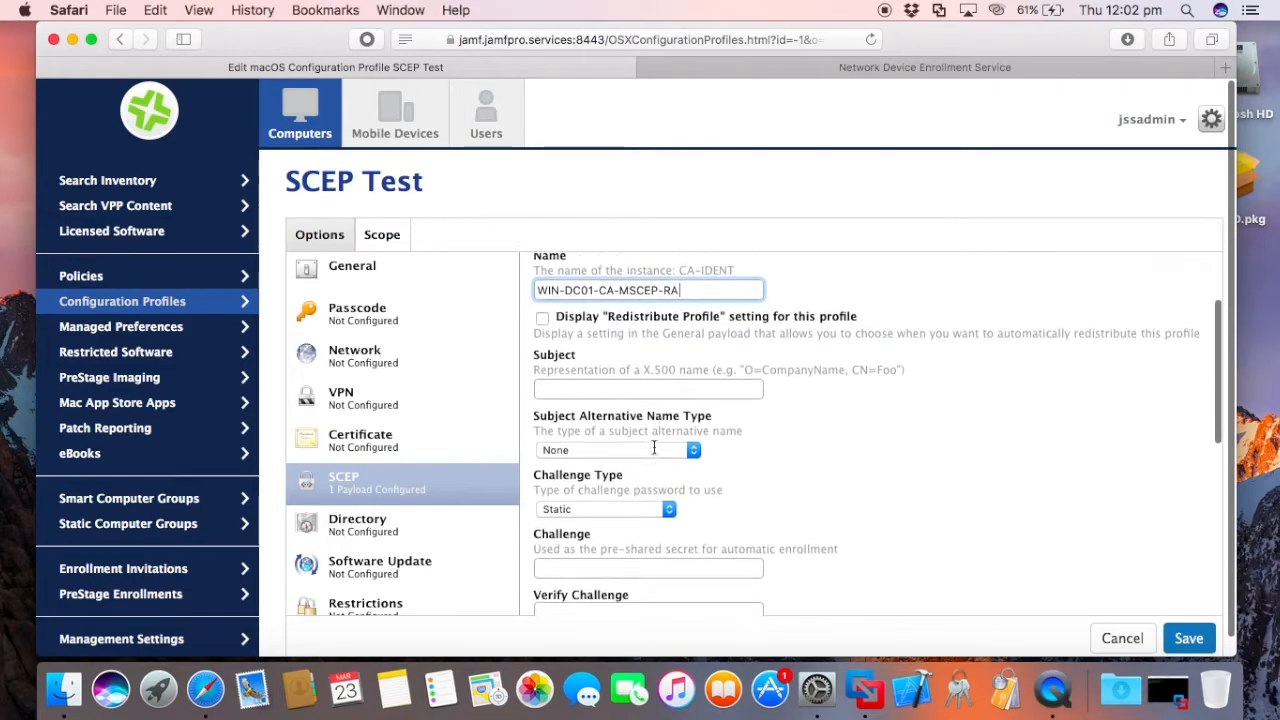
{"action": "scroll", "scroll_direction": "down", "scroll_amount": 3}
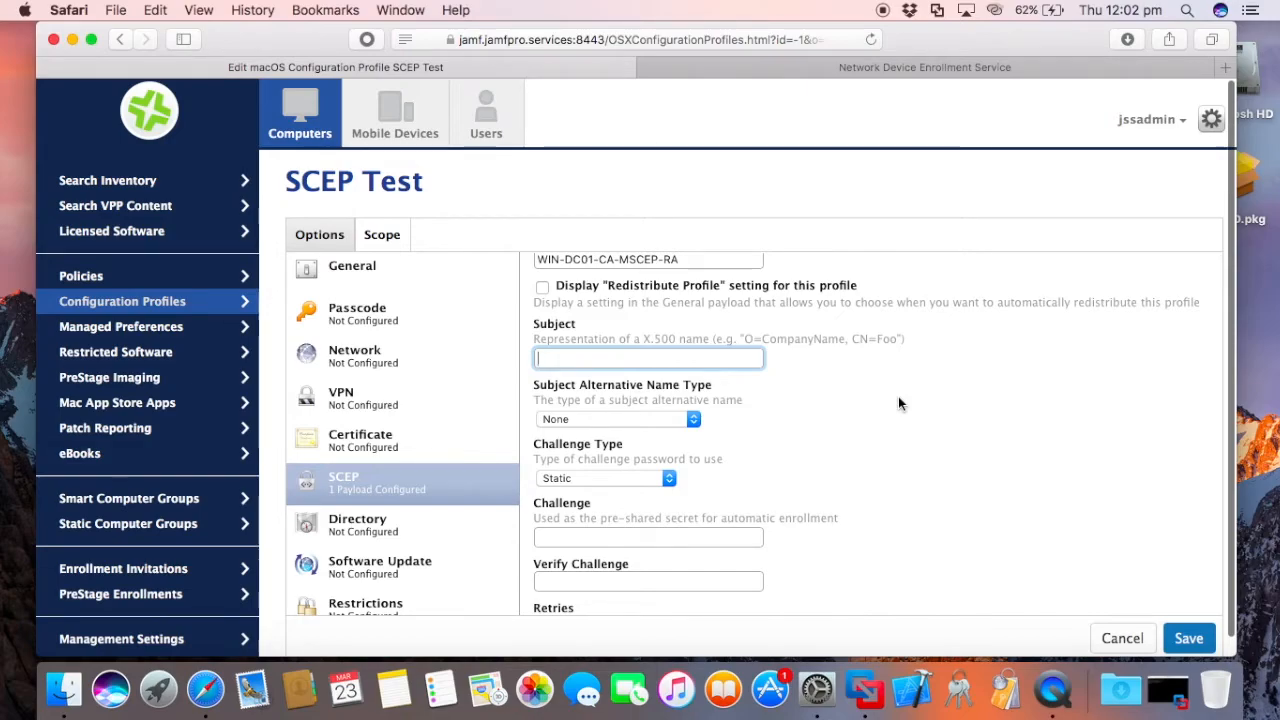
Replace the placeholder subject 'my laptop' with CN=$COMPUTERNAME,O=Jamf
{"action": "type", "text": "m"}
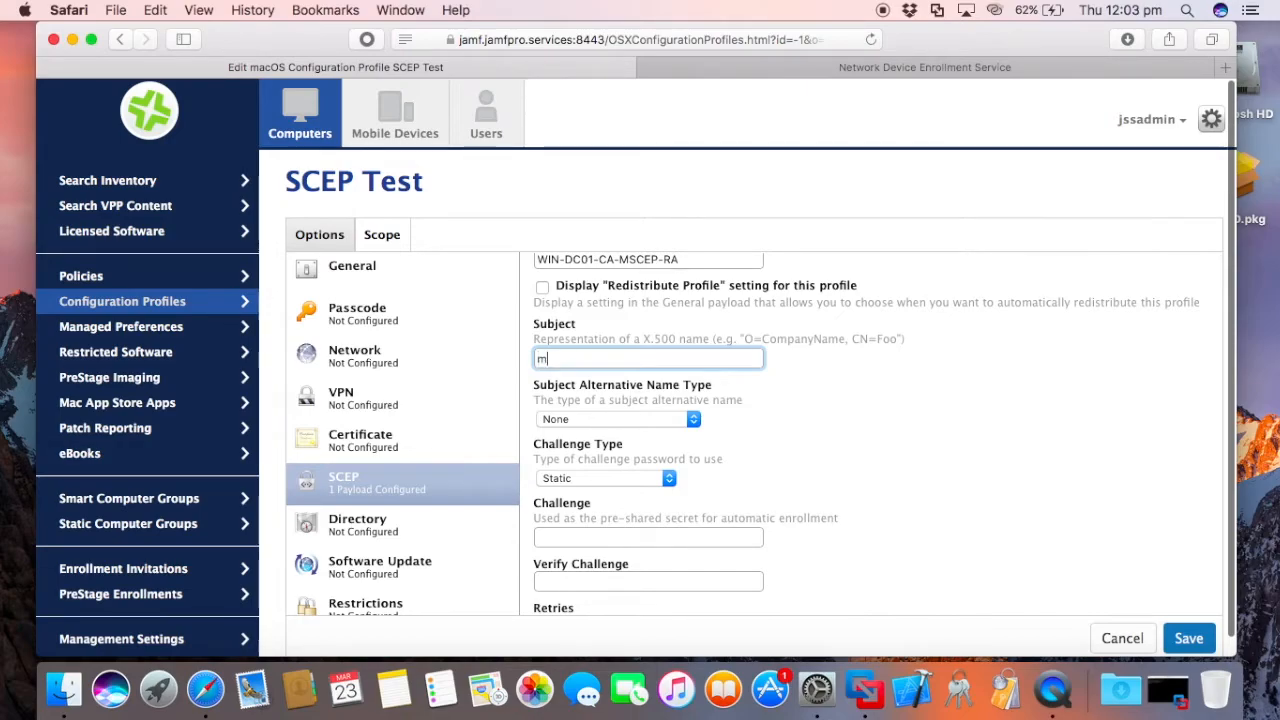
{"action": "type", "text": "y laptop"}
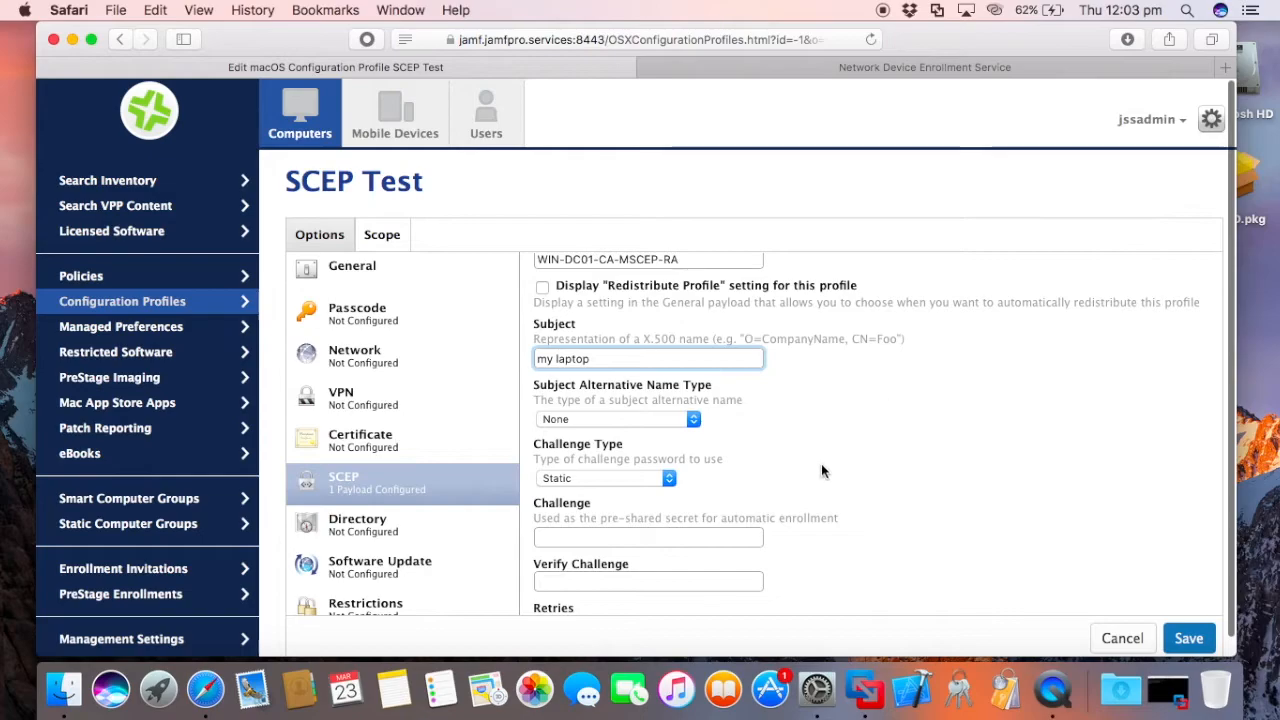
{"action": "mouse_move", "coordinate": [806, 460]}
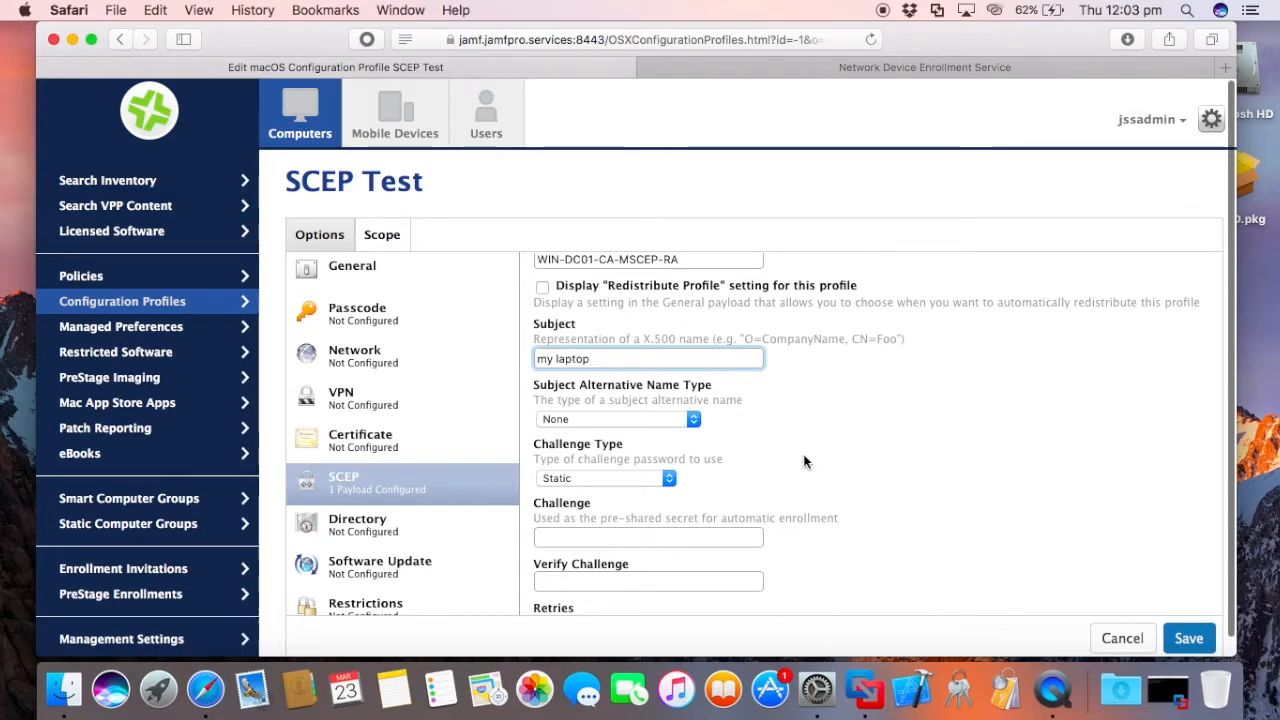
{"action": "double_click", "coordinate": [564, 358]}
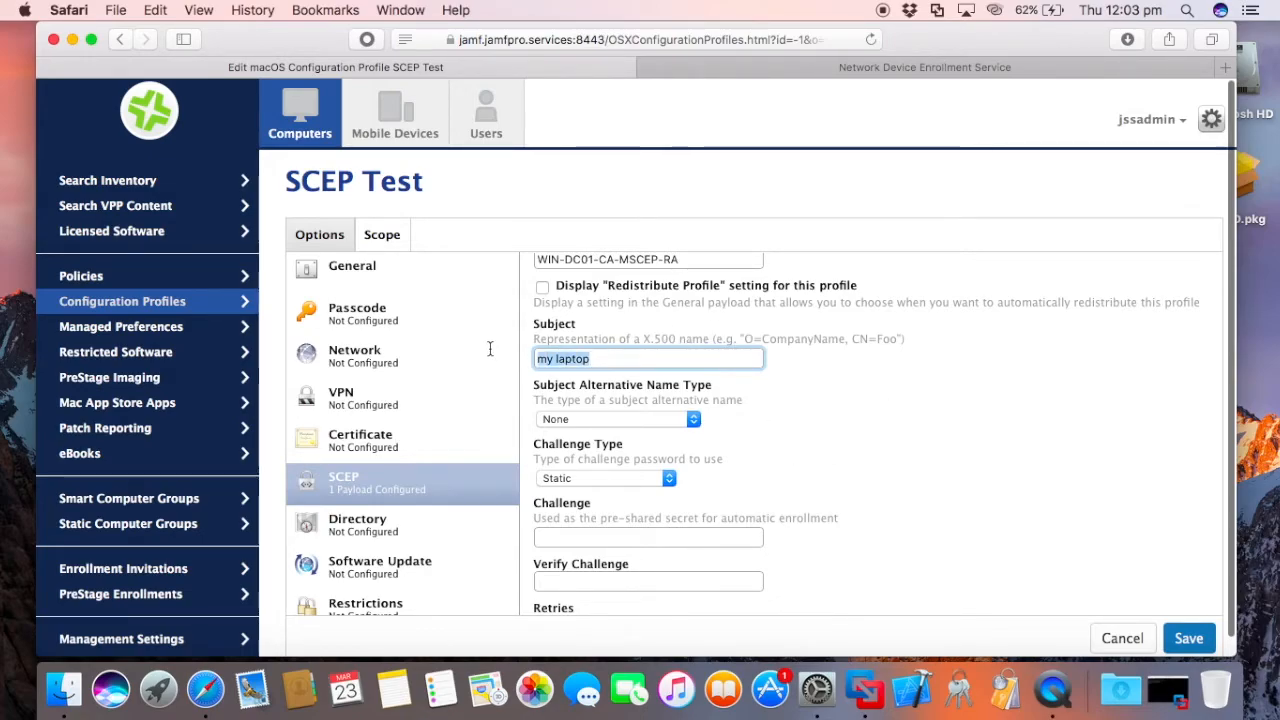
{"action": "type", "text": "CN"}
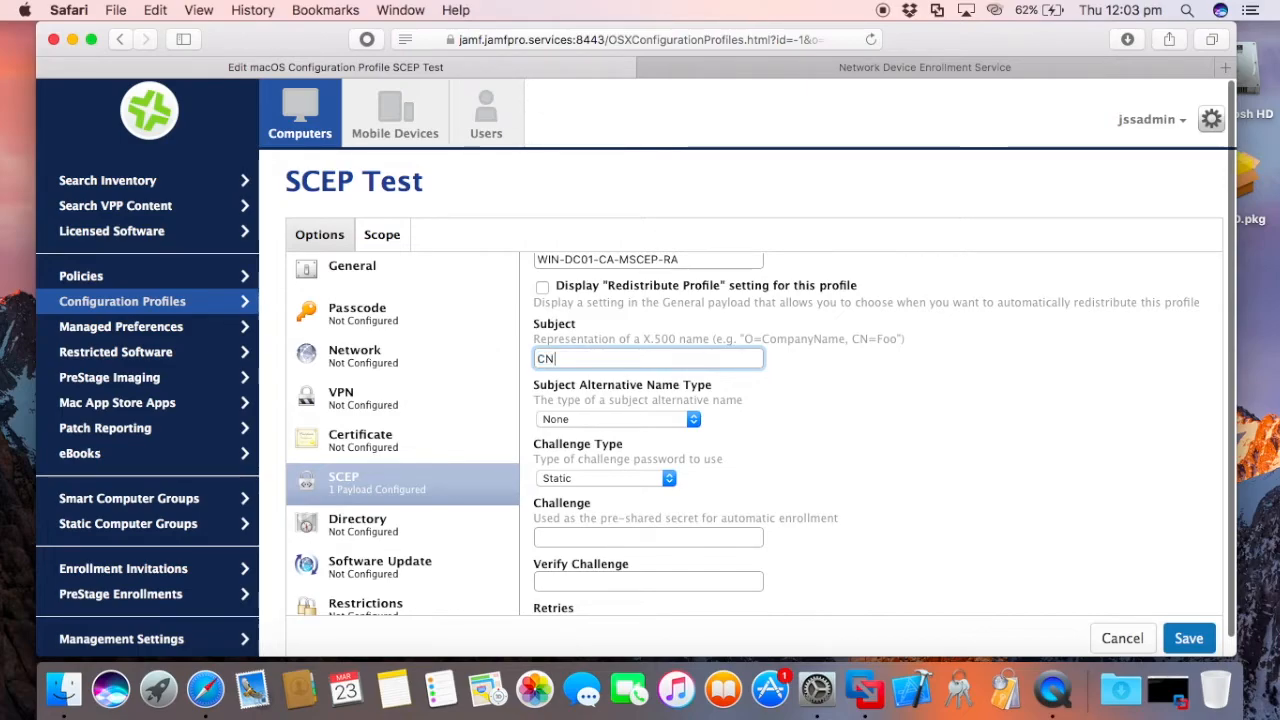
{"action": "type", "text": "="}
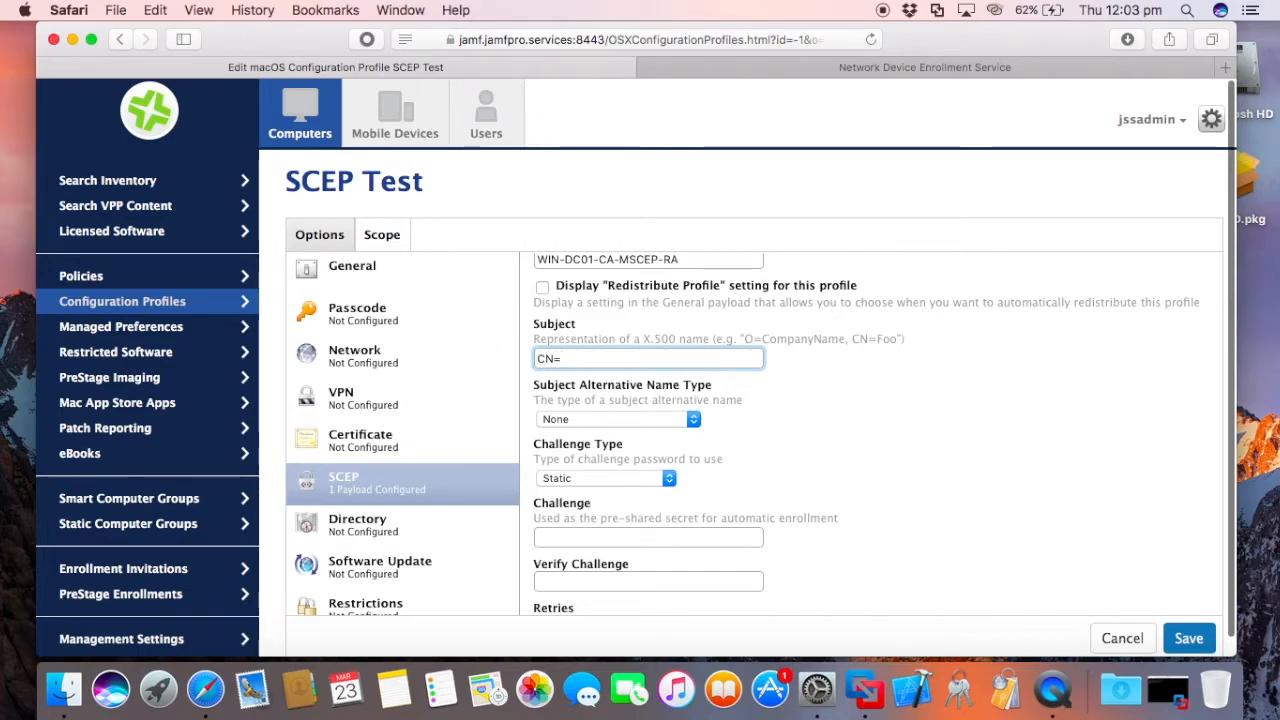
{"action": "type", "text": "$COMPUTERNAME,"}
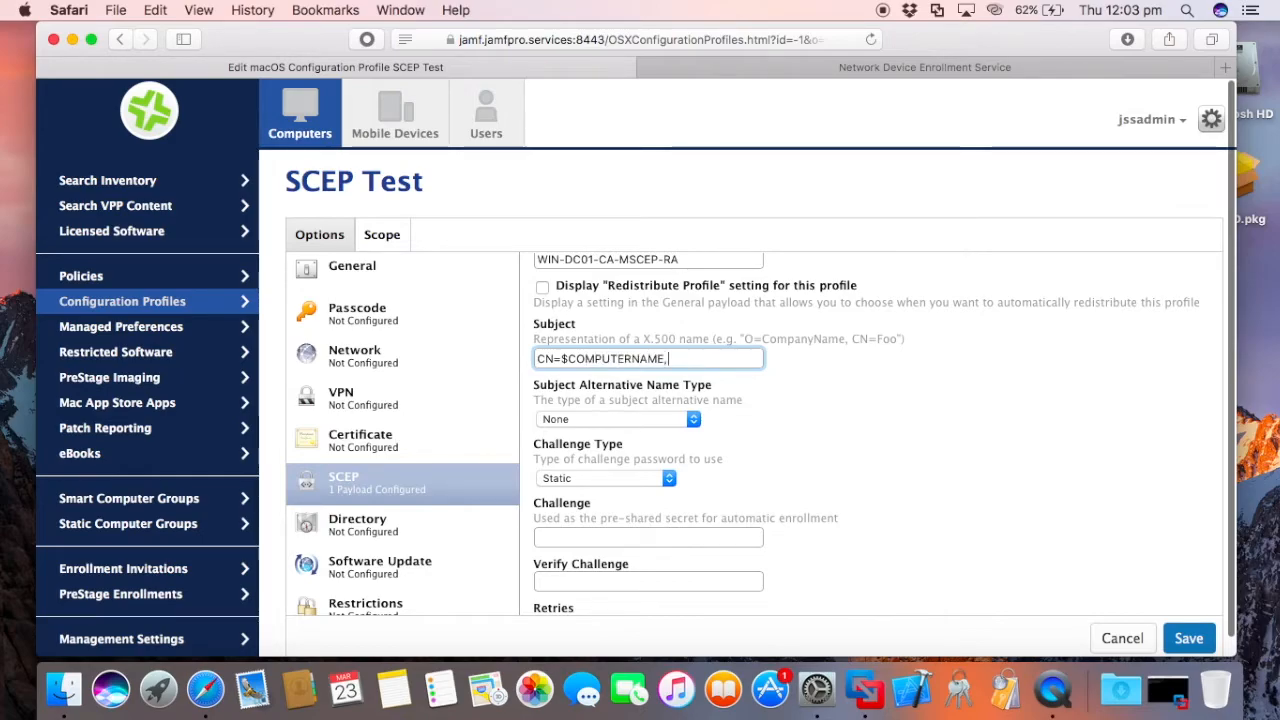
{"action": "type", "text": "O="}
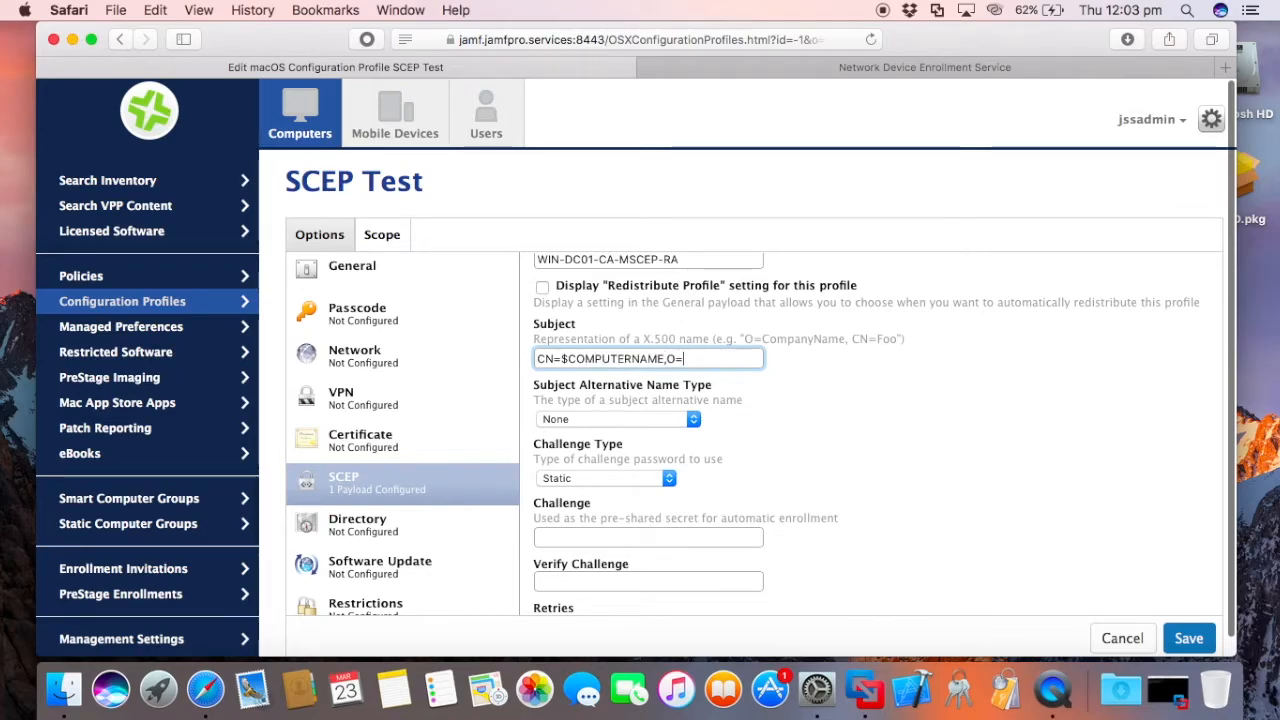
{"action": "type", "text": "Jamf"}
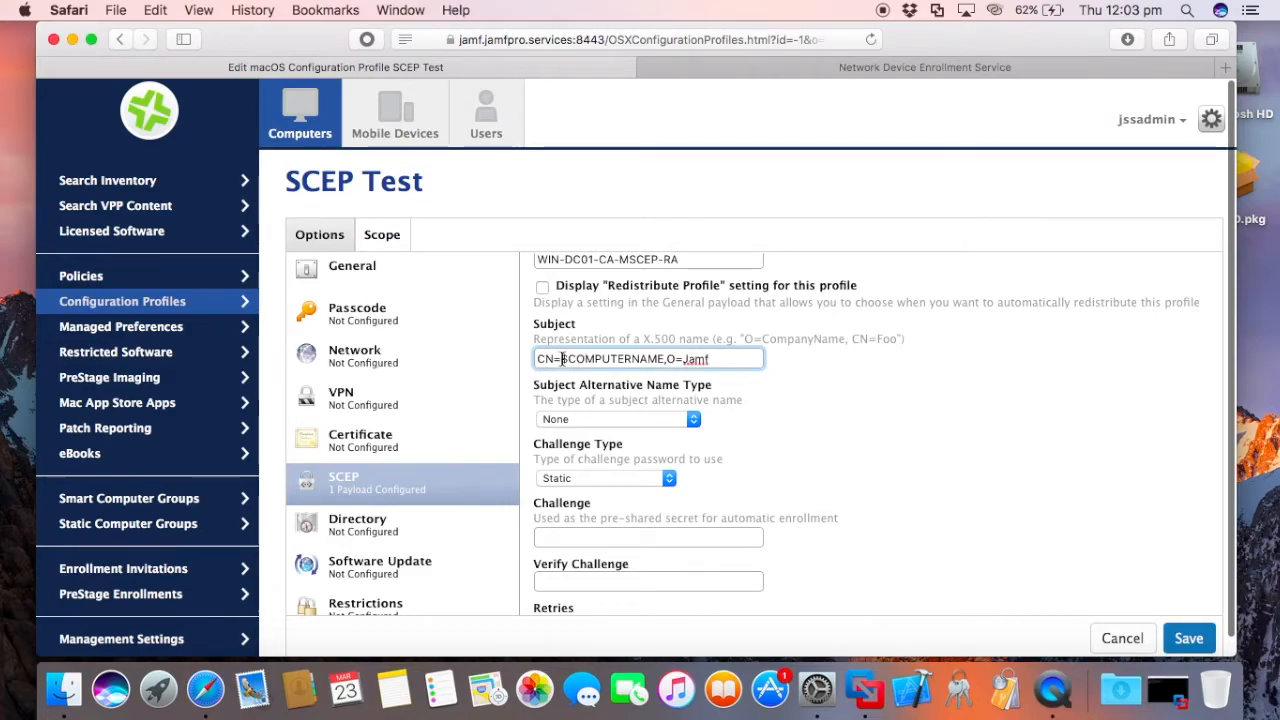
{"action": "double_click", "coordinate": [610, 358]}
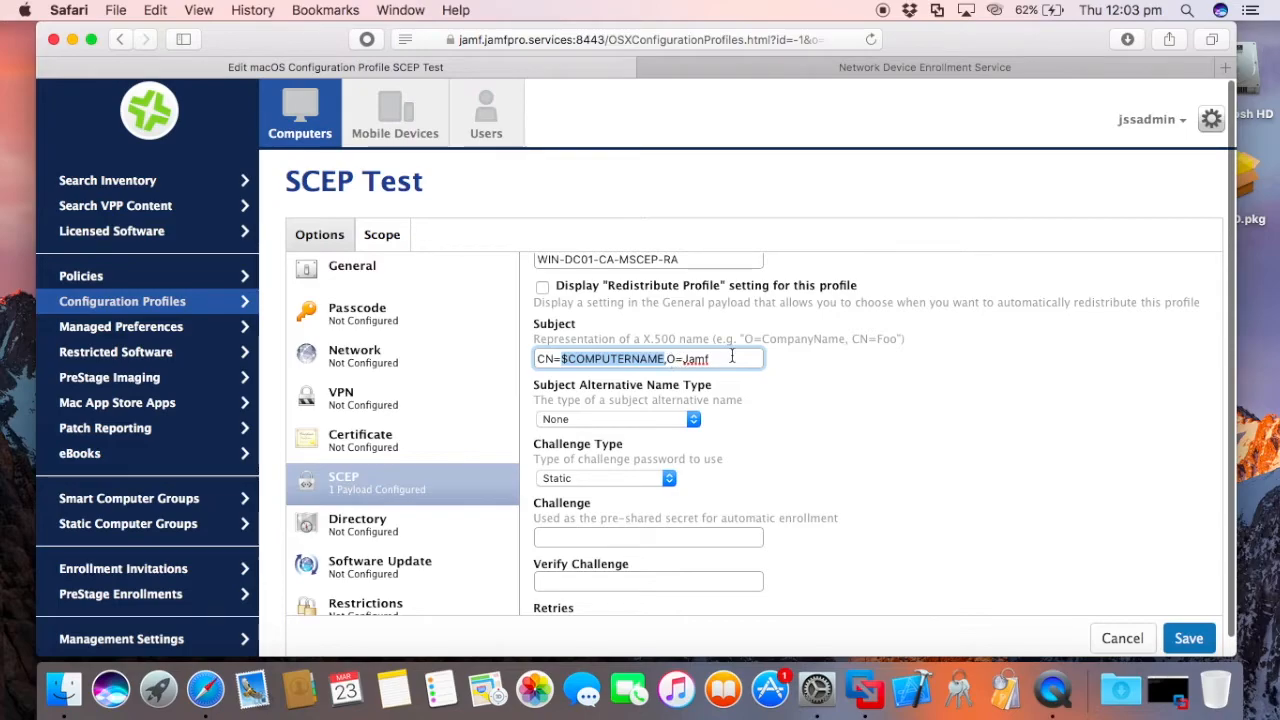
{"action": "mouse_move", "coordinate": [768, 444]}
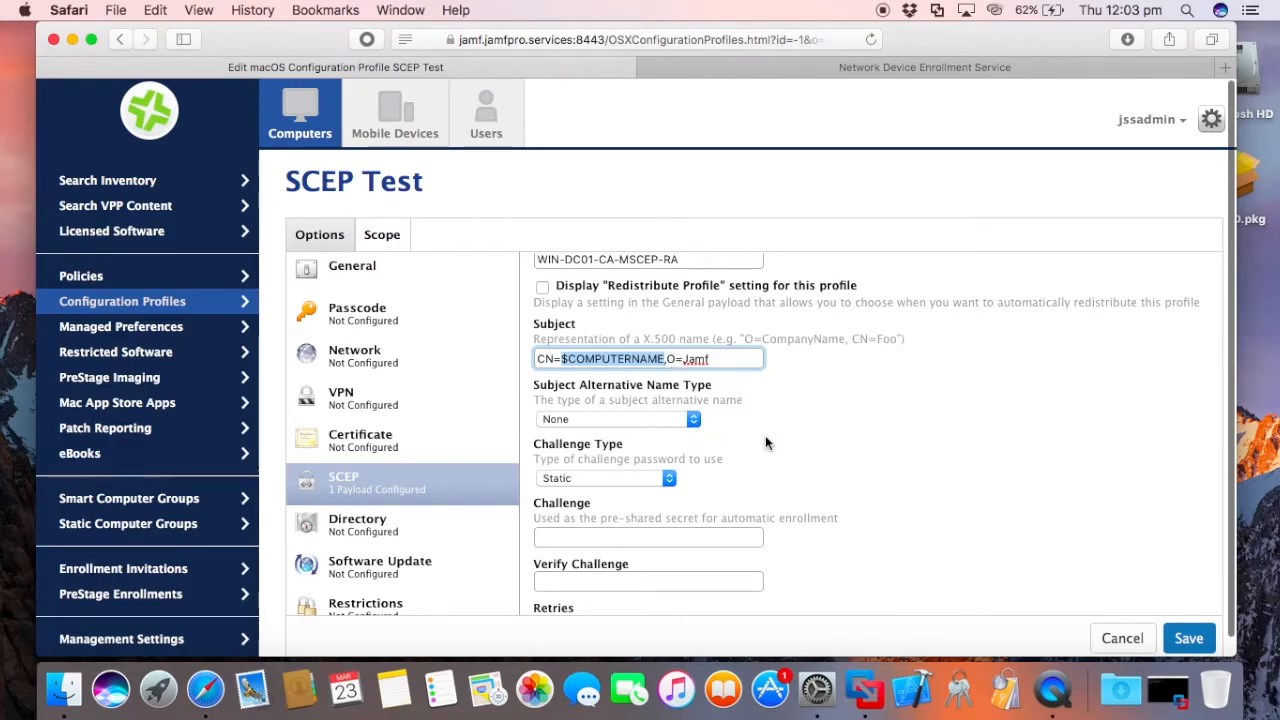
{"action": "scroll", "scroll_direction": "down", "scroll_amount": 3}
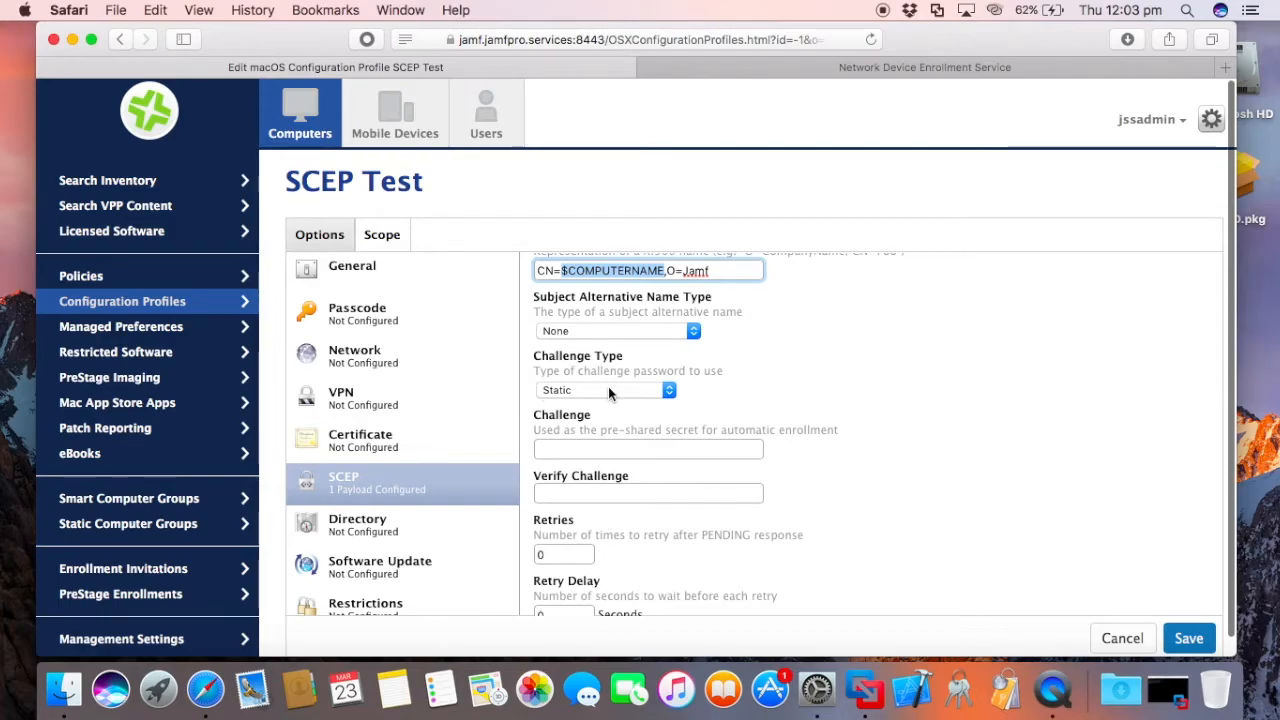
{"action": "mouse_move", "coordinate": [1004, 40]}
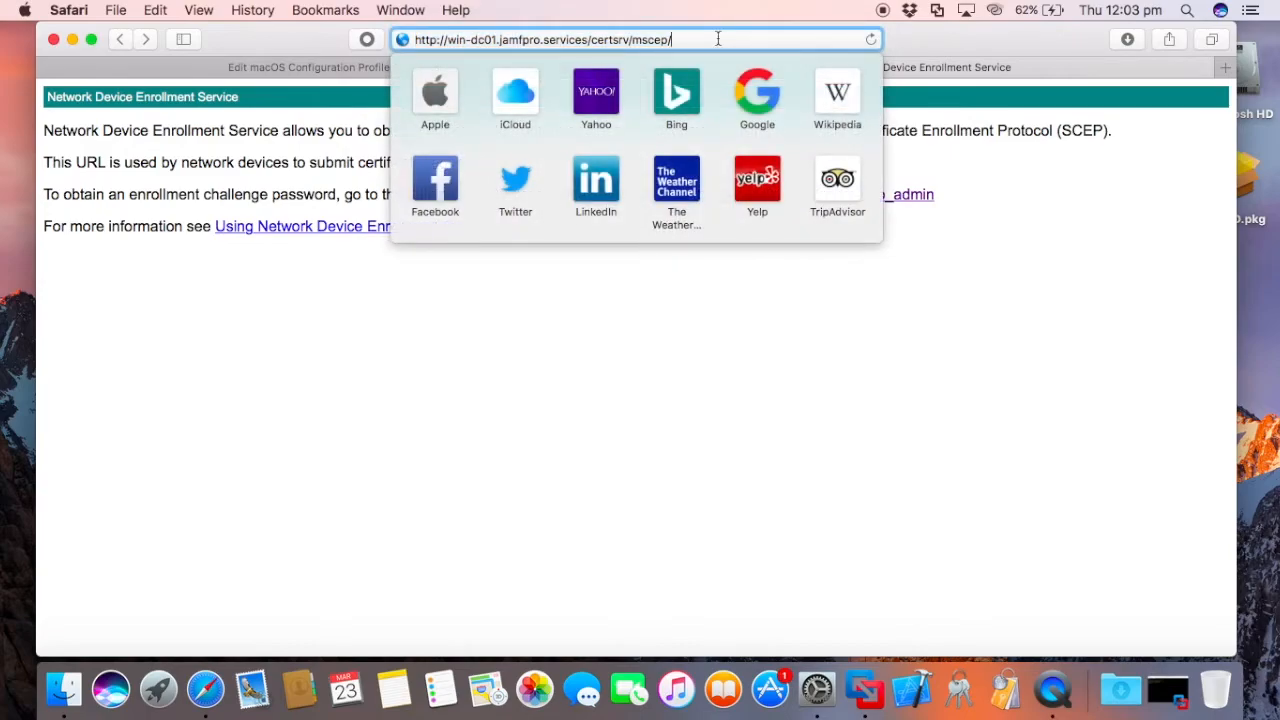
Reload the NDES mscep_admin page in Safari to generate a new enrollment challenge password
{"action": "type", "text": "mscep_admin/"}
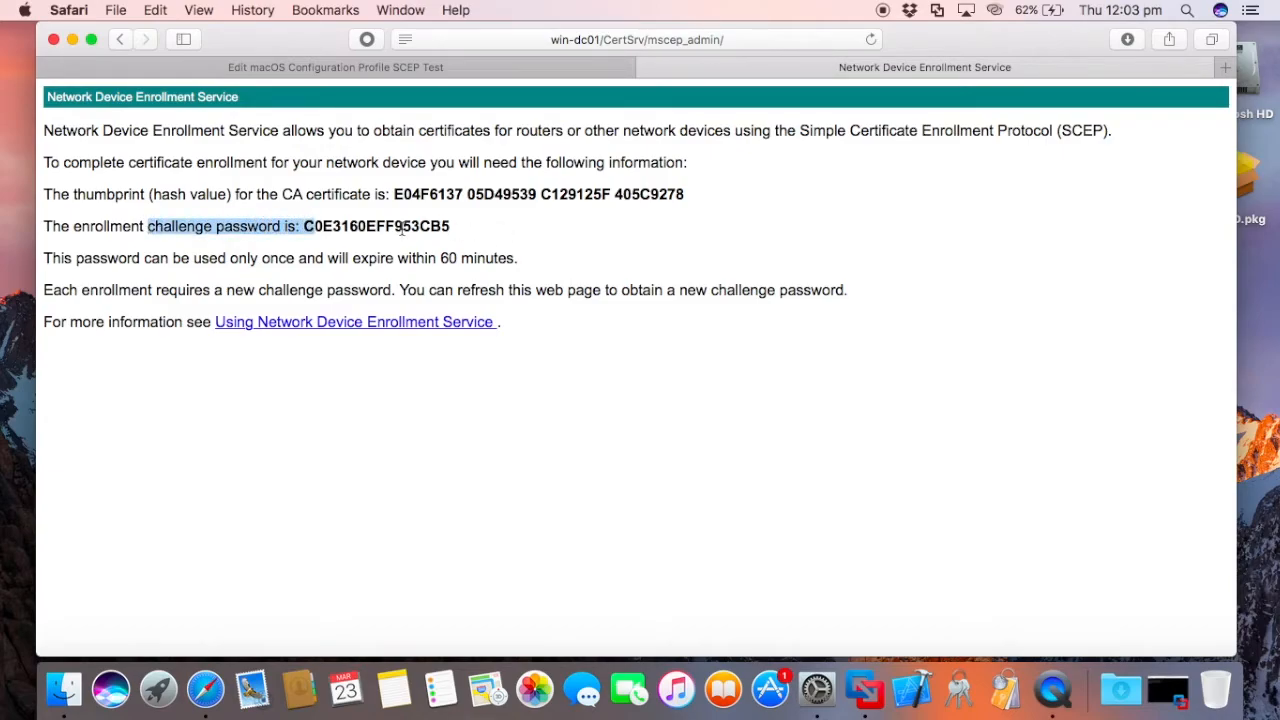
{"action": "left_click", "coordinate": [336, 68]}
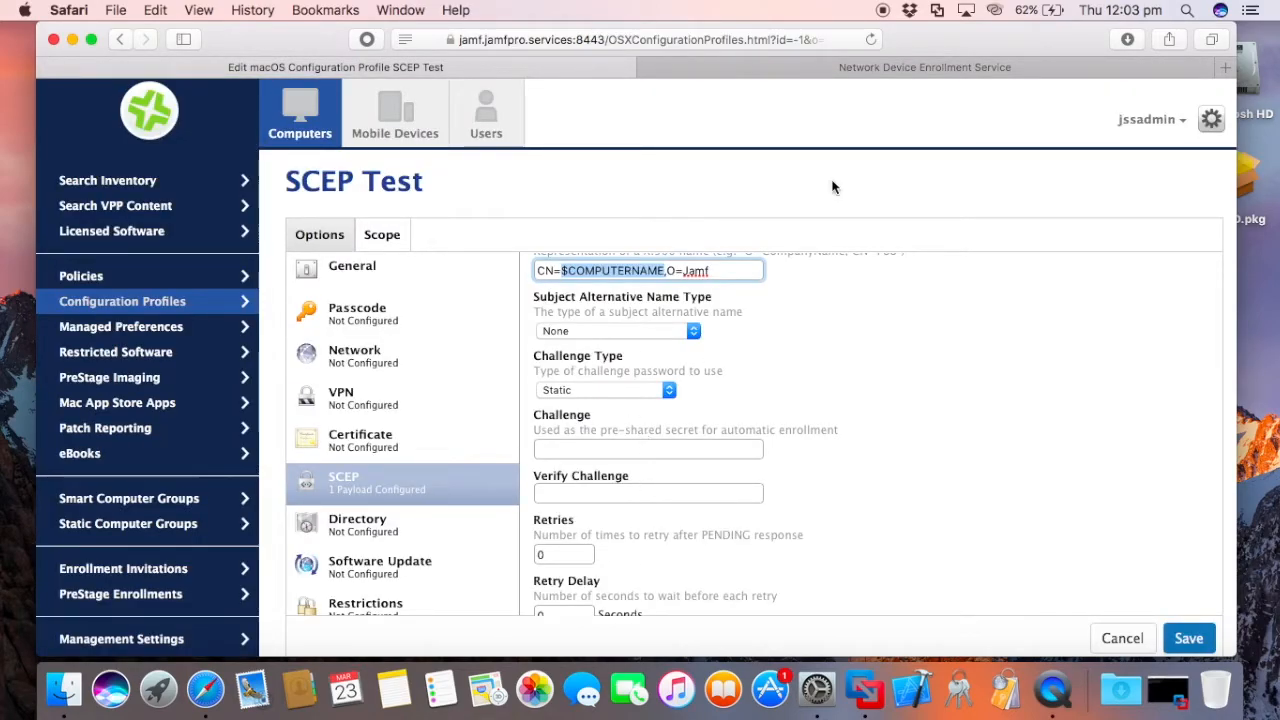
{"action": "left_click", "coordinate": [924, 68]}
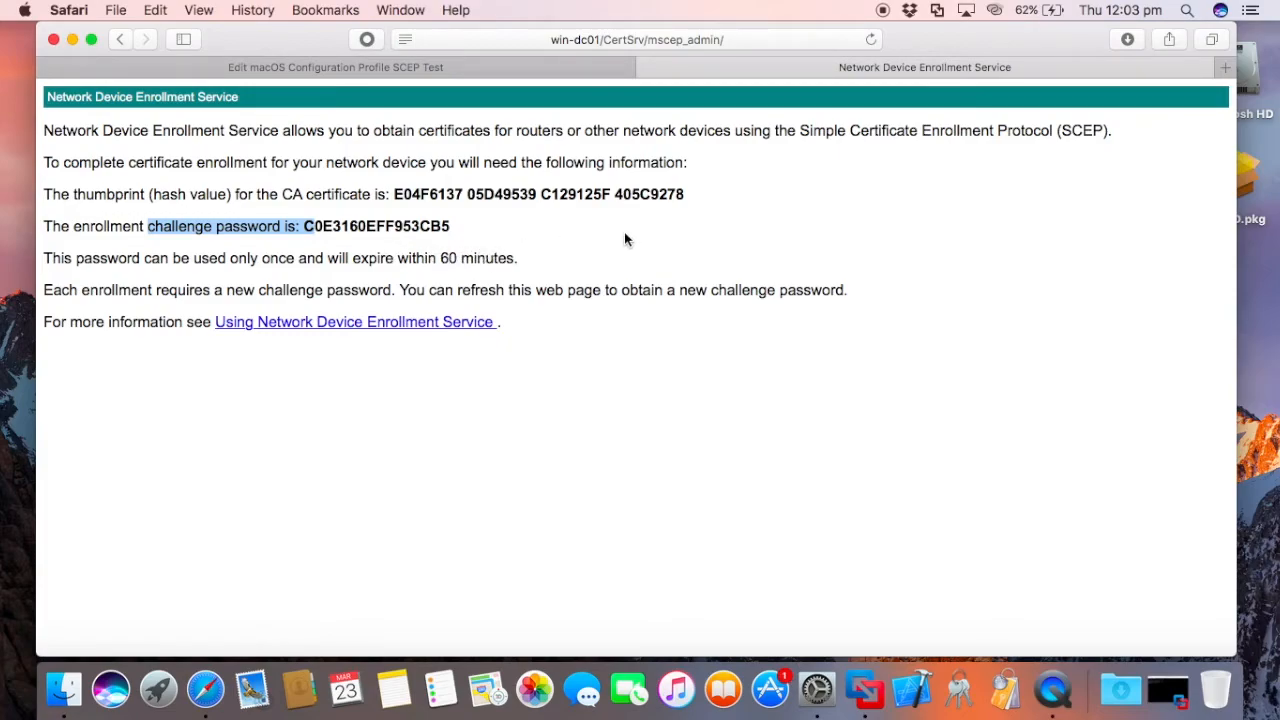
{"action": "mouse_move", "coordinate": [520, 228]}
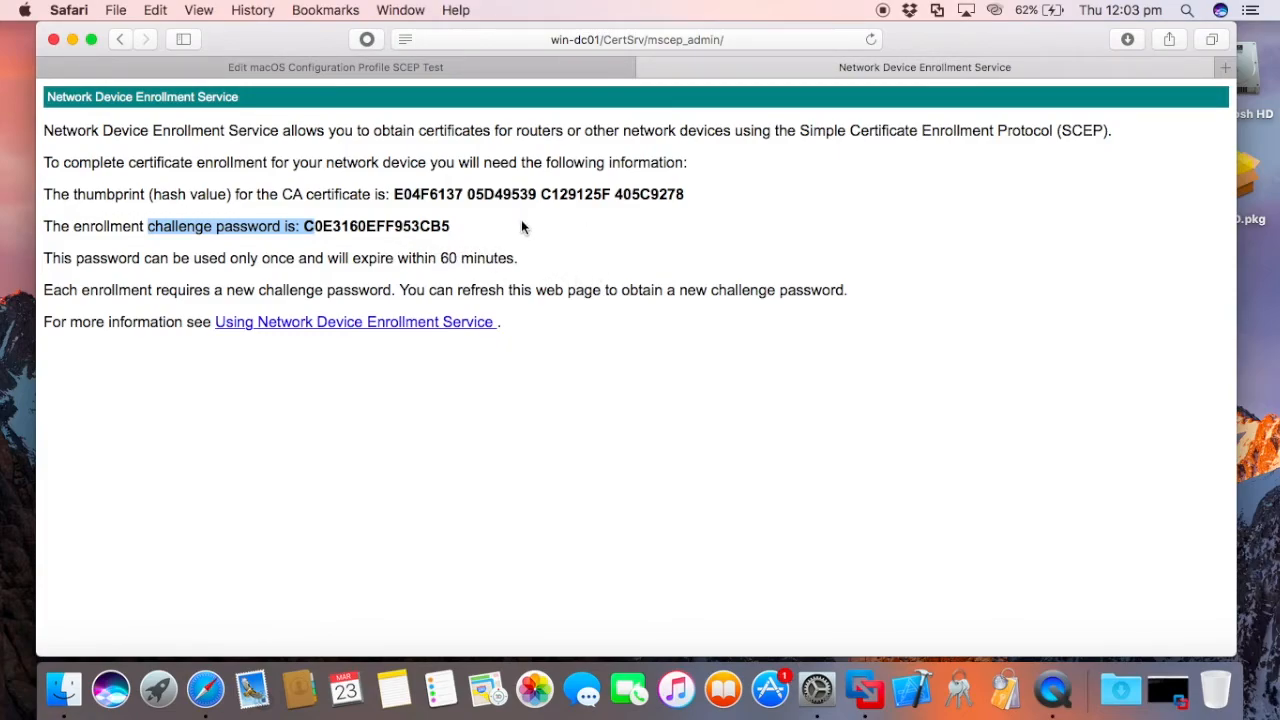
{"action": "left_click", "coordinate": [868, 40]}
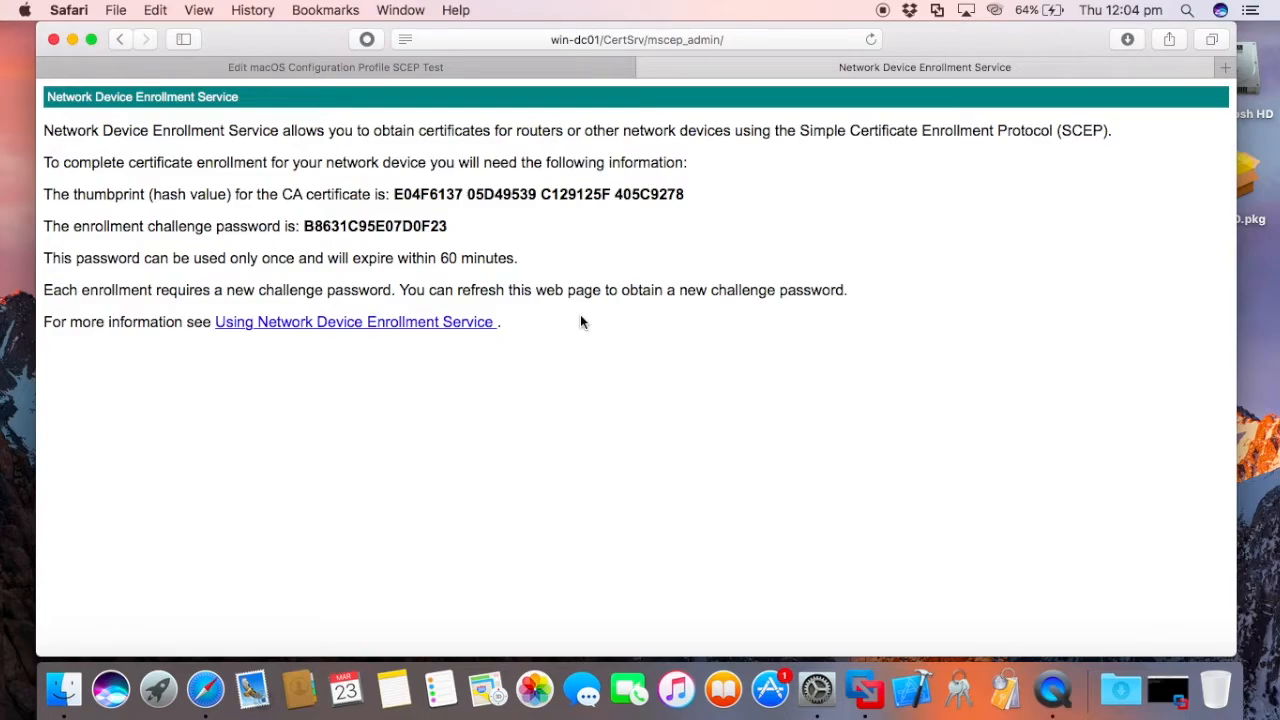
Set the SCEP payload's challenge type to Dynamic-Microsoft CA, checking against the NDES tab
{"action": "left_click", "coordinate": [336, 68]}
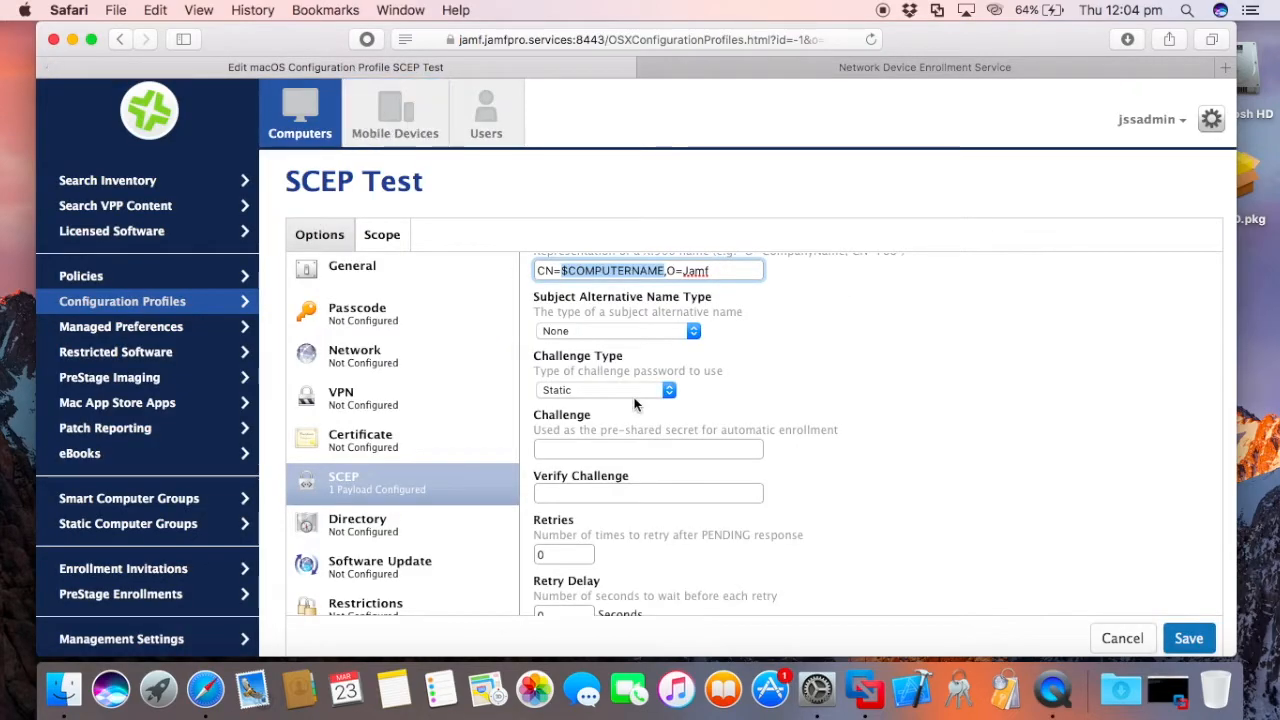
{"action": "left_click", "coordinate": [604, 388]}
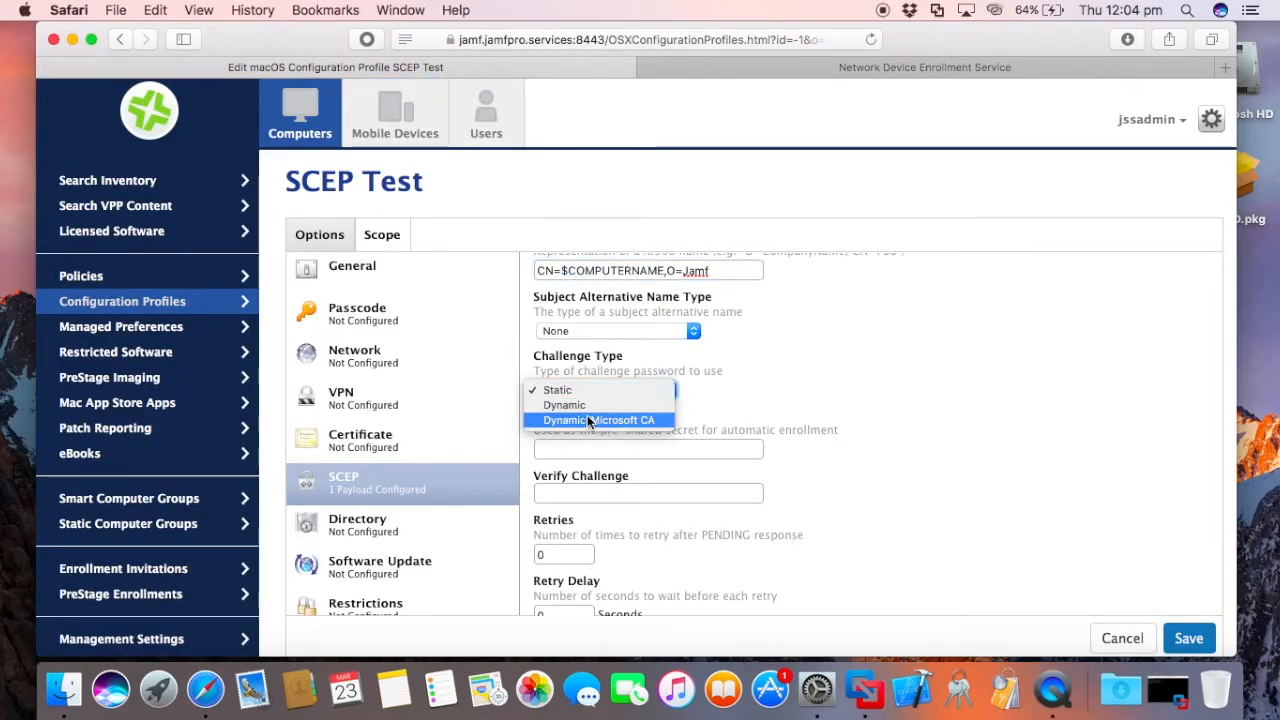
{"action": "left_click", "coordinate": [600, 420]}
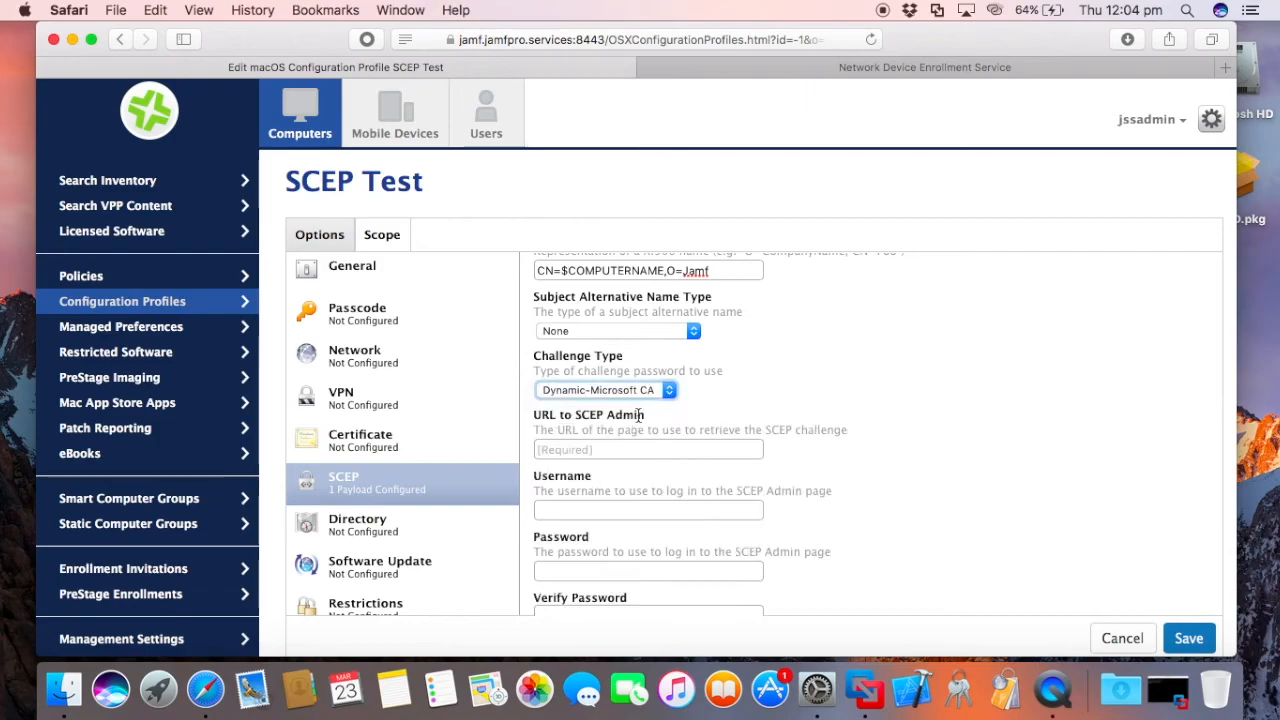
{"action": "left_click", "coordinate": [598, 390]}
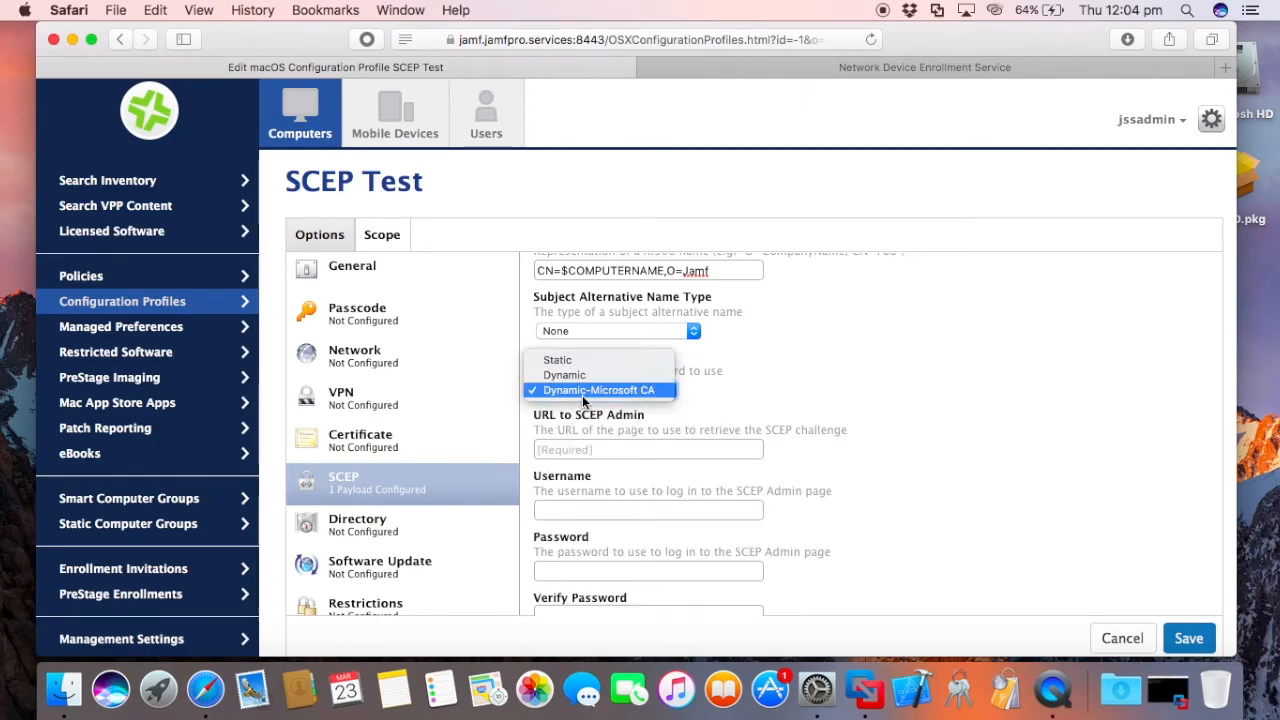
{"action": "left_click", "coordinate": [600, 390]}
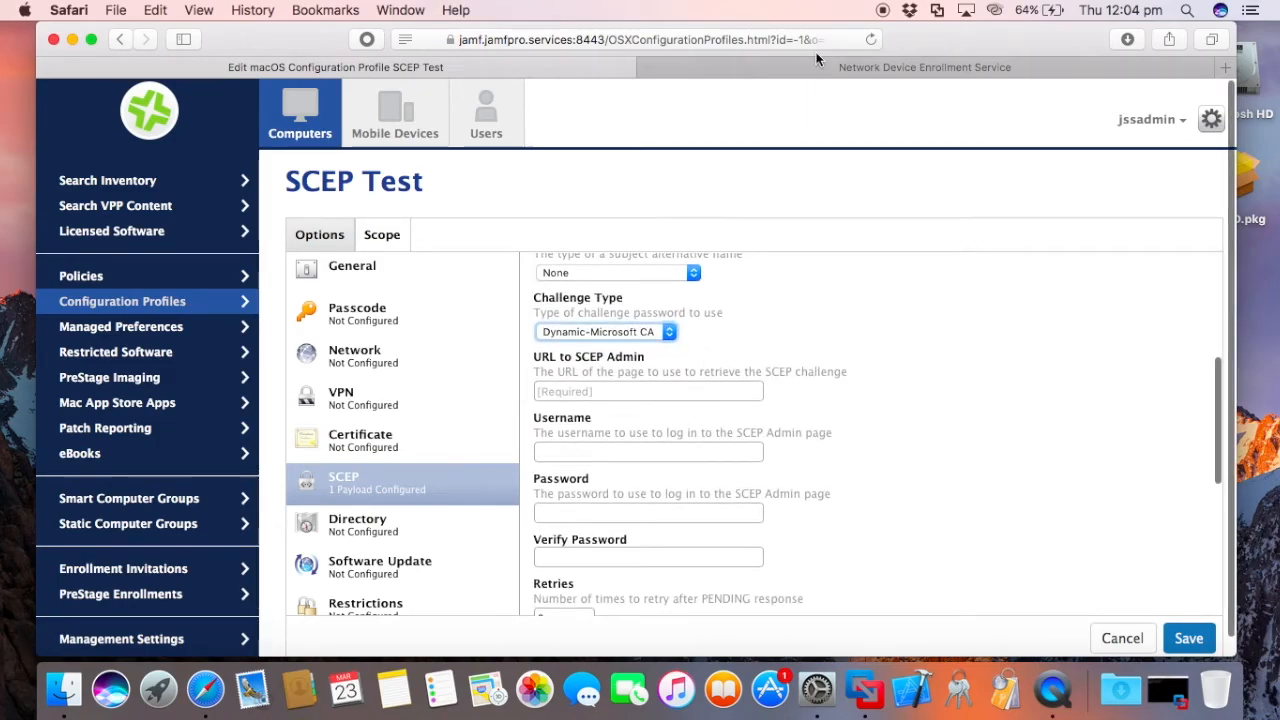
{"action": "left_click", "coordinate": [924, 68]}
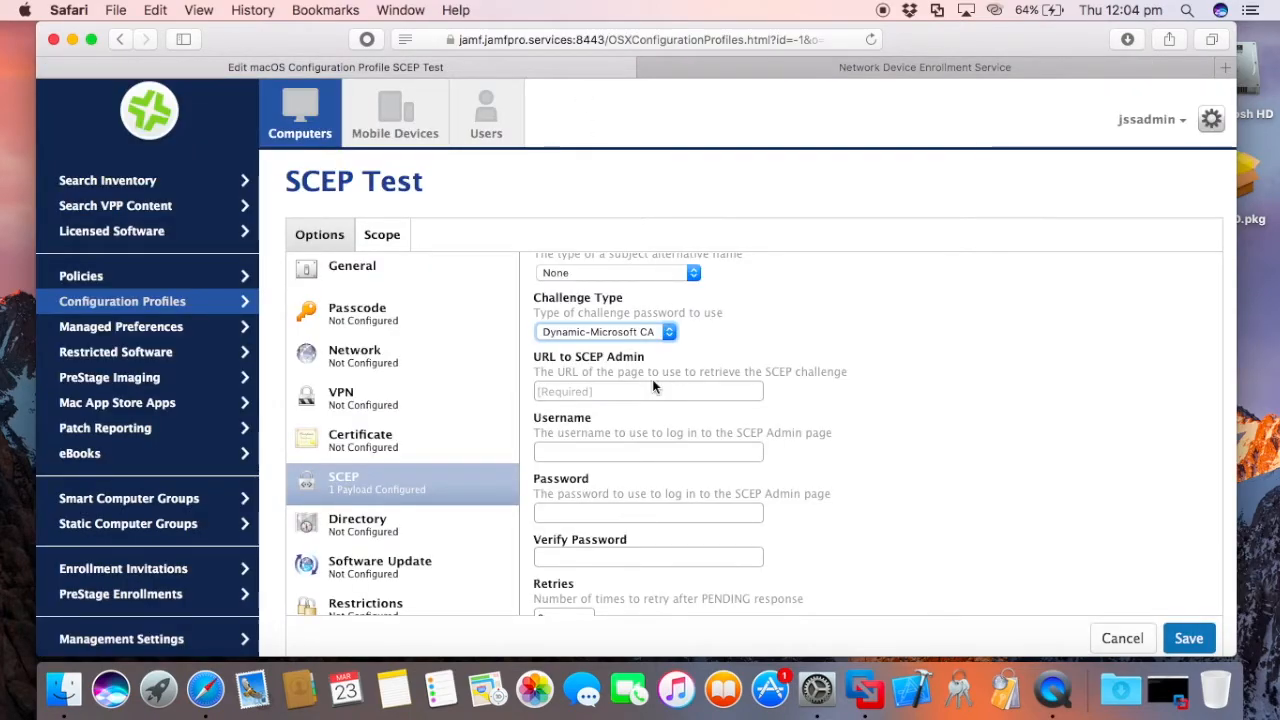
{"action": "left_click", "coordinate": [604, 332]}
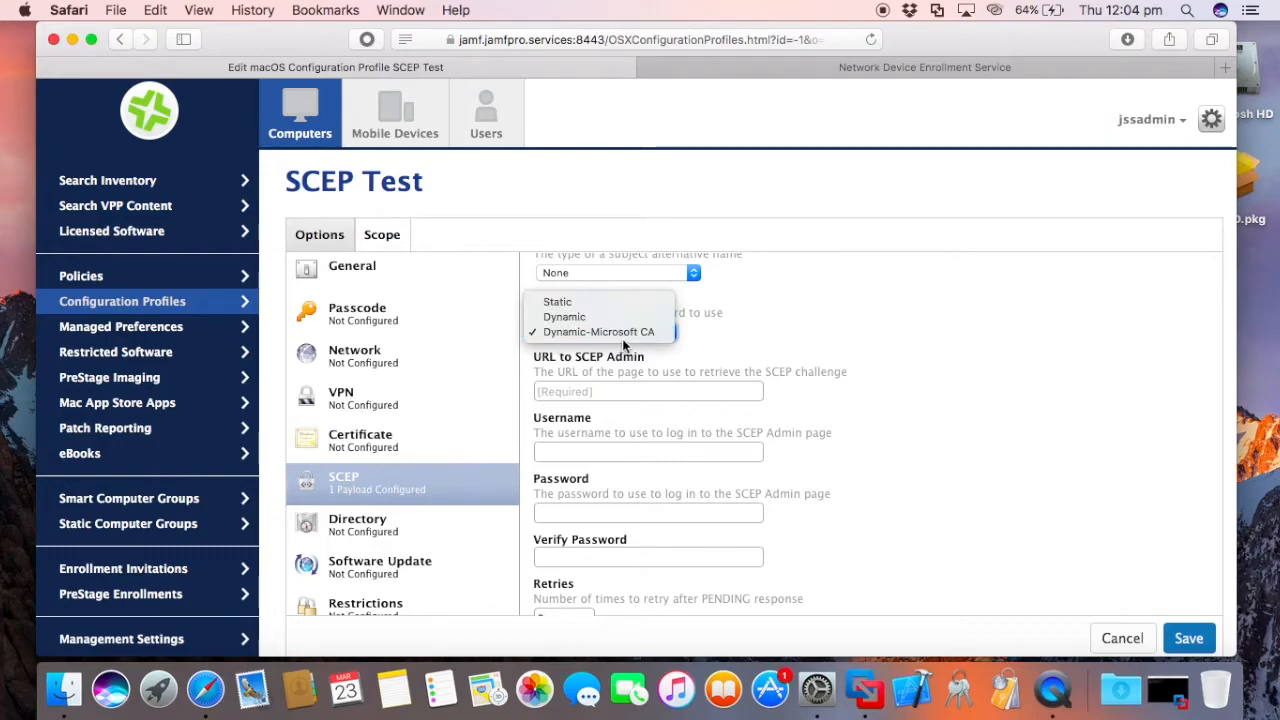
{"action": "left_click", "coordinate": [600, 332]}
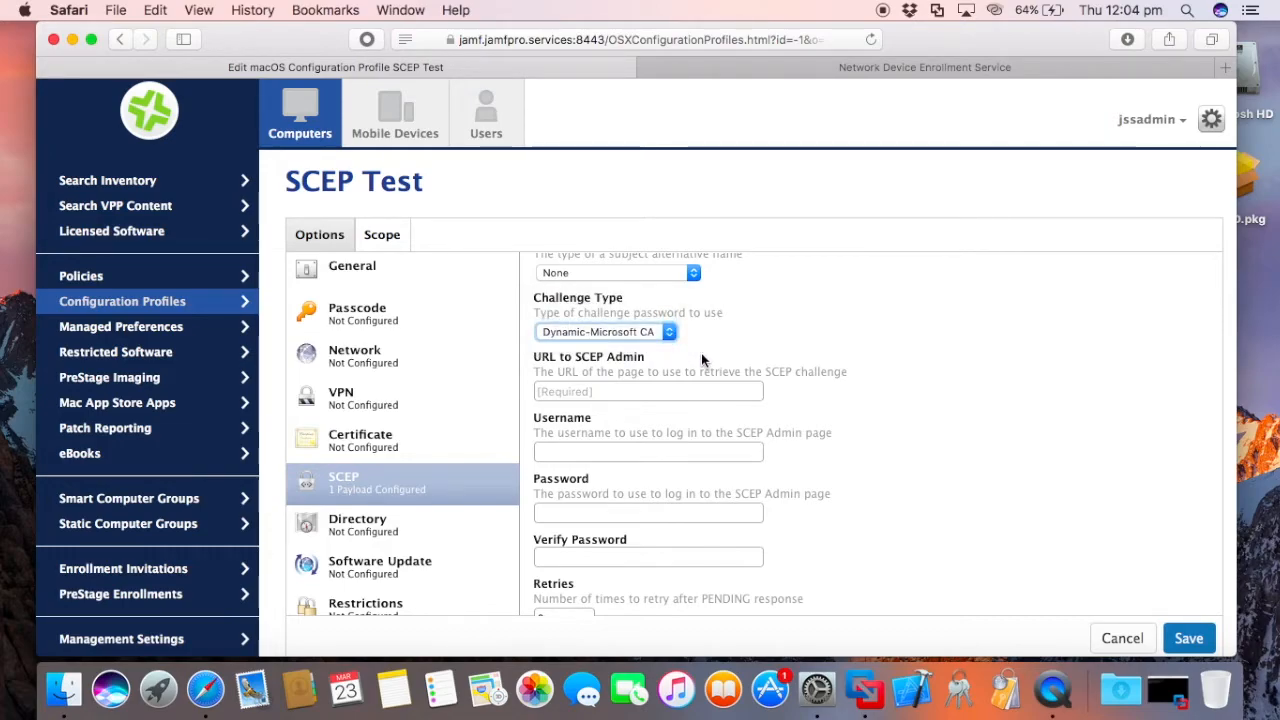
{"action": "left_click", "coordinate": [648, 390]}
{"action": "type", "text": "http://win-dc01/CertSrv/mscep_admin/"}
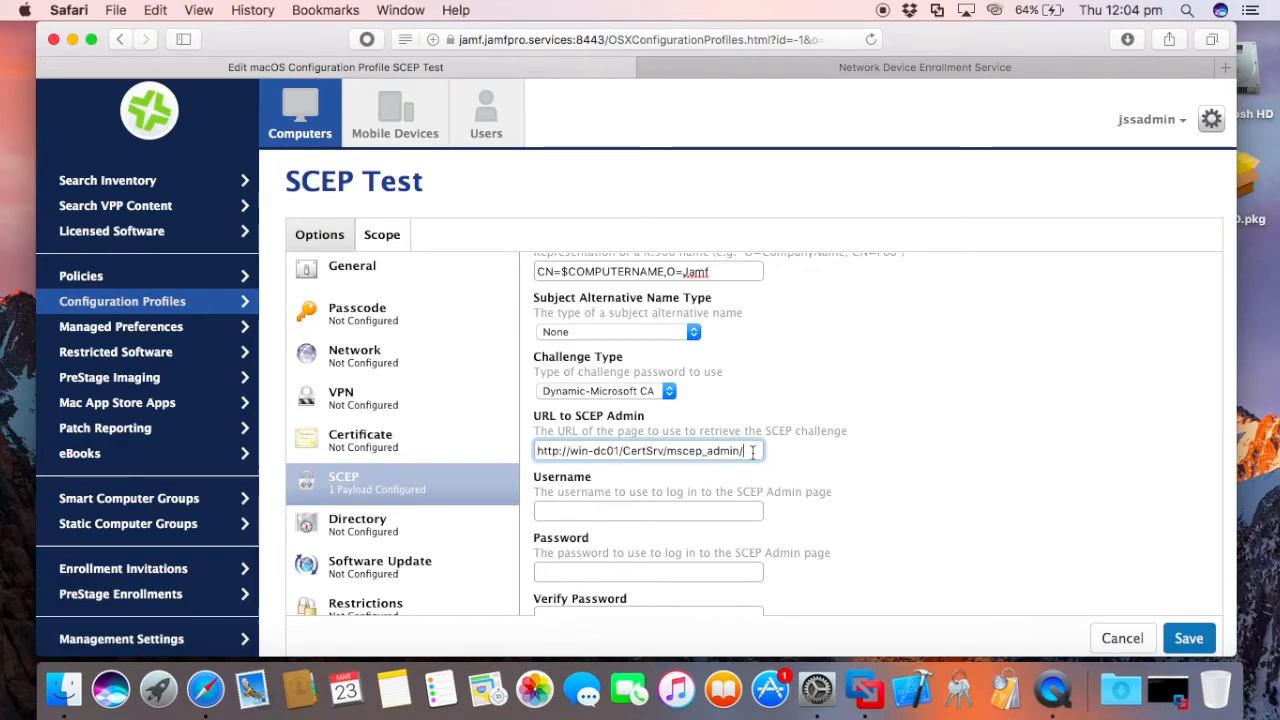
Enter NDES_User as the SCEP admin username with its password and verification
{"action": "left_click", "coordinate": [648, 512]}
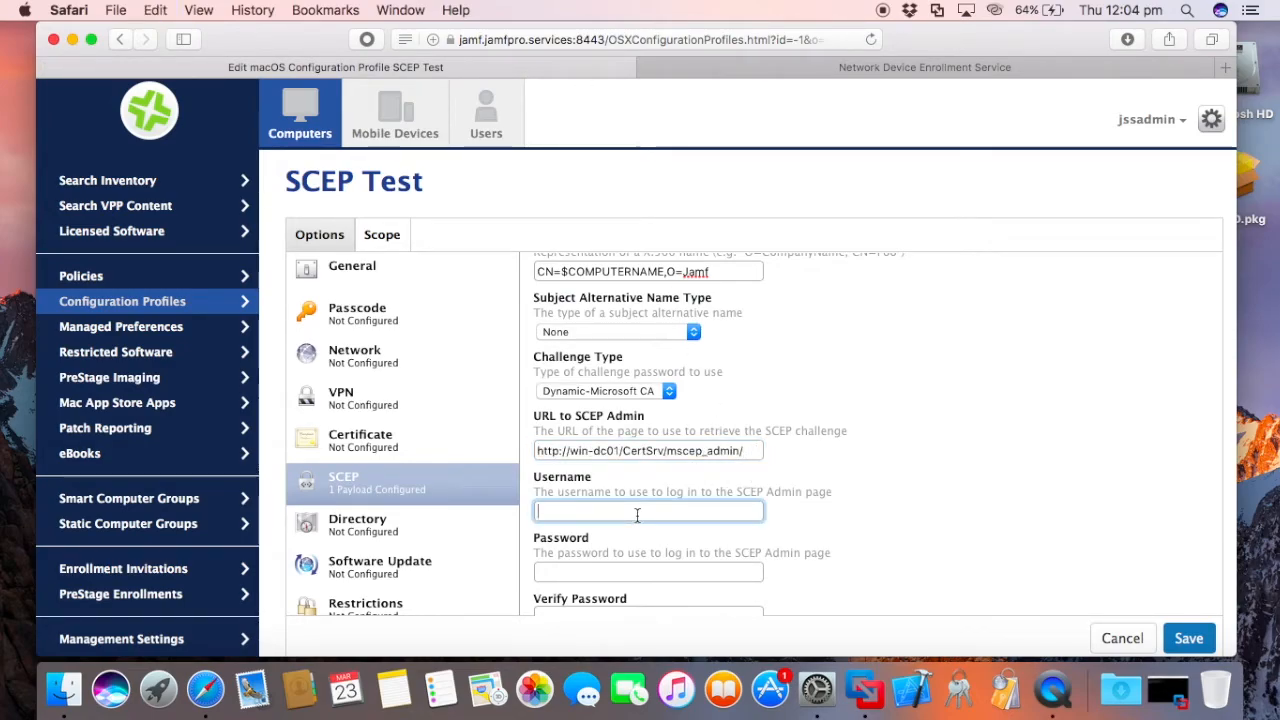
{"action": "type", "text": "NDES_User"}
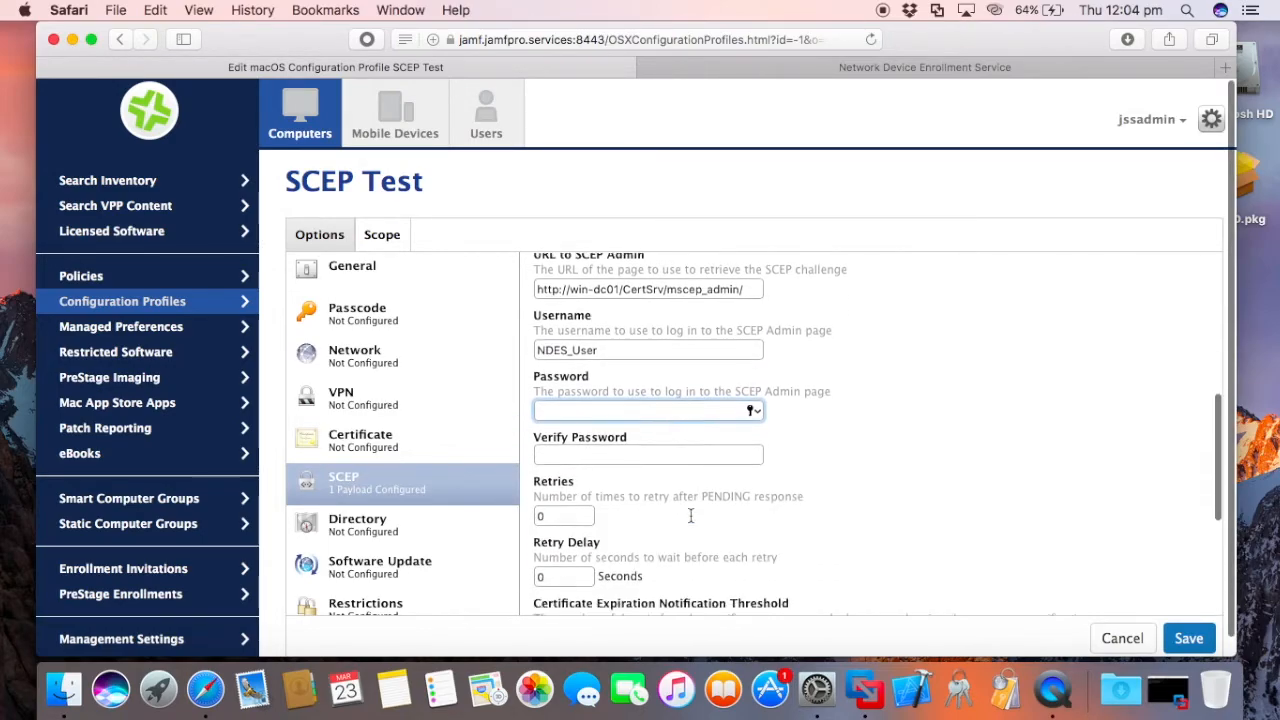
{"action": "type", "text": "•••••"}
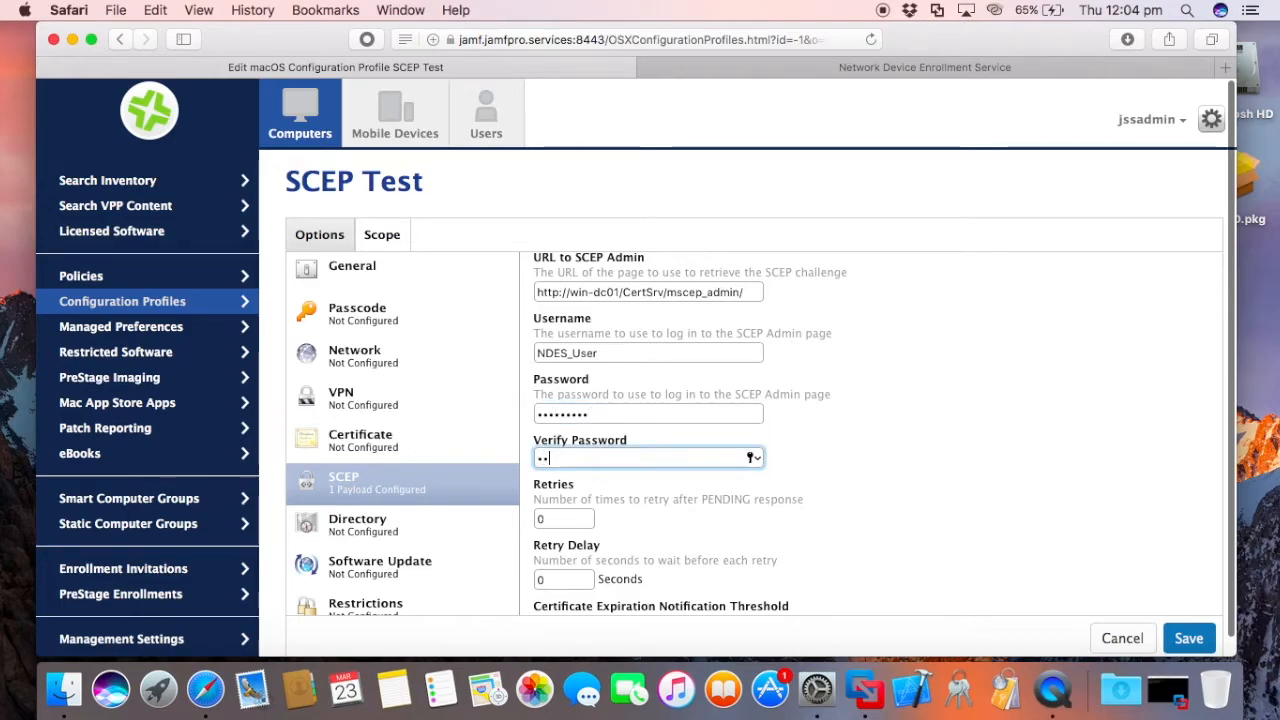
{"action": "type", "text": "••••••••"}
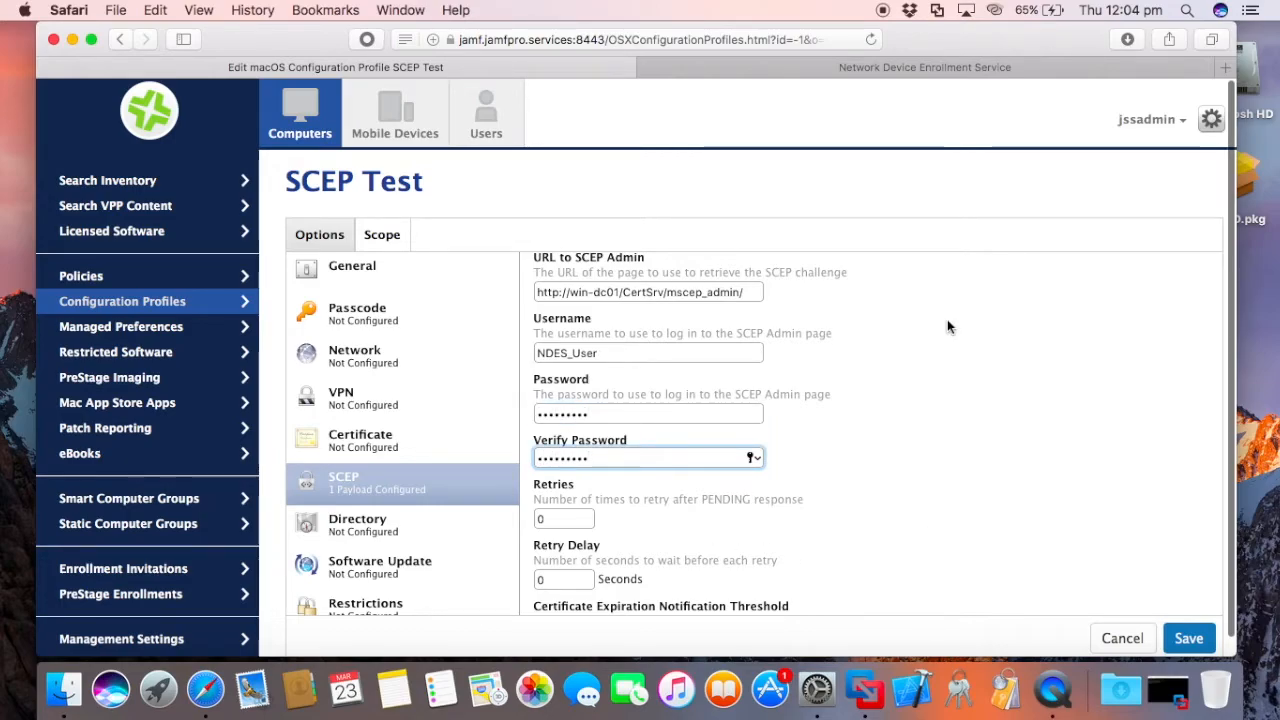
{"action": "scroll", "scroll_direction": "down", "scroll_amount": 3}
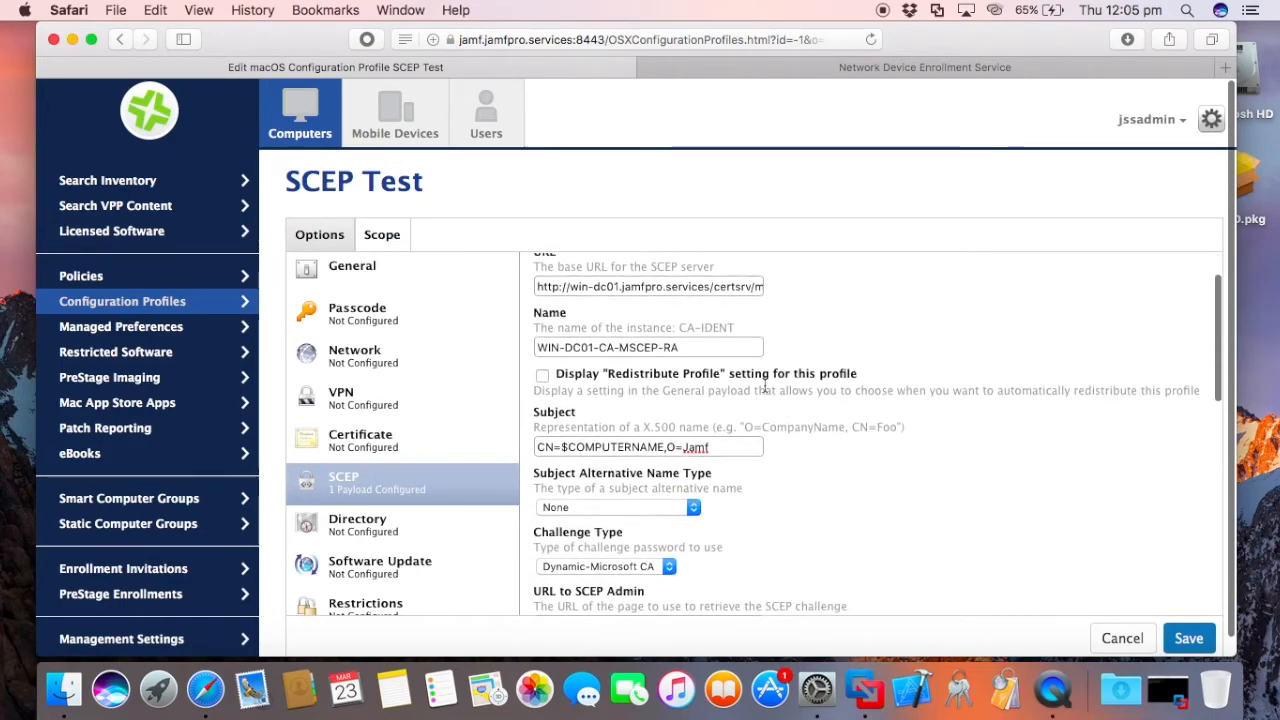
Scope the SCEP Test profile to the Daniels Test computer and save it
{"action": "left_click", "coordinate": [382, 234]}
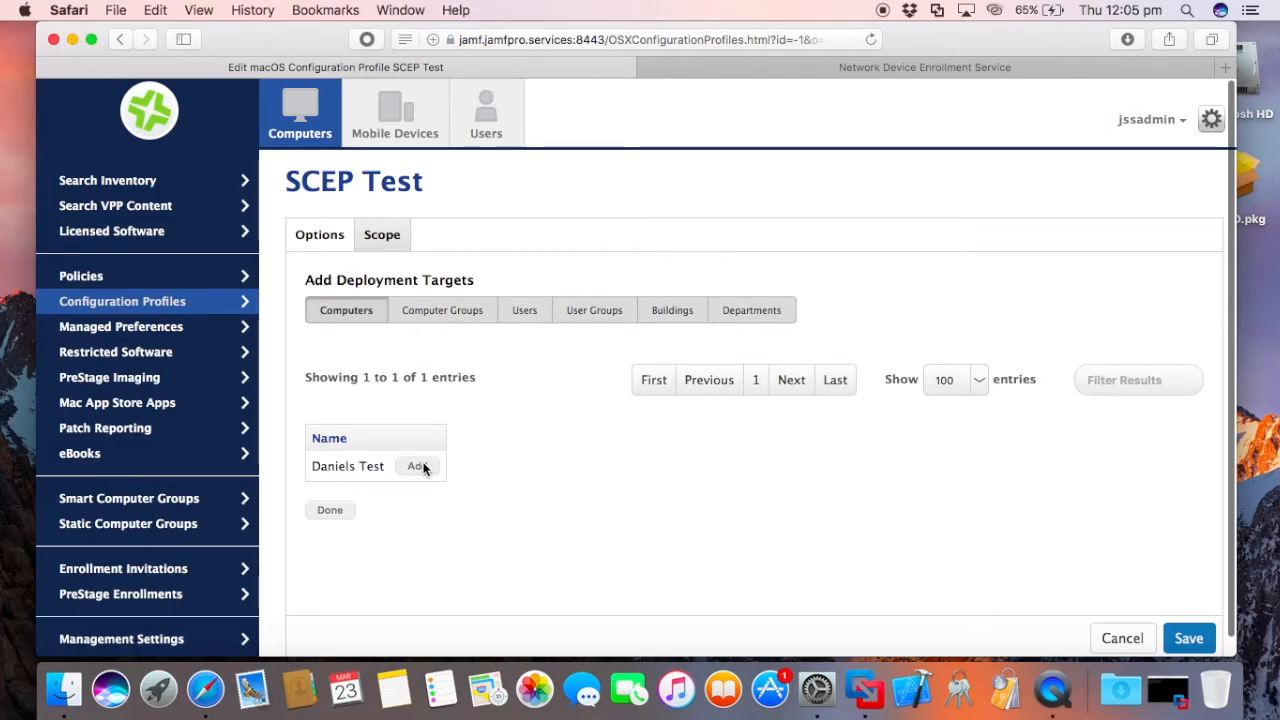
{"action": "left_click", "coordinate": [418, 466]}
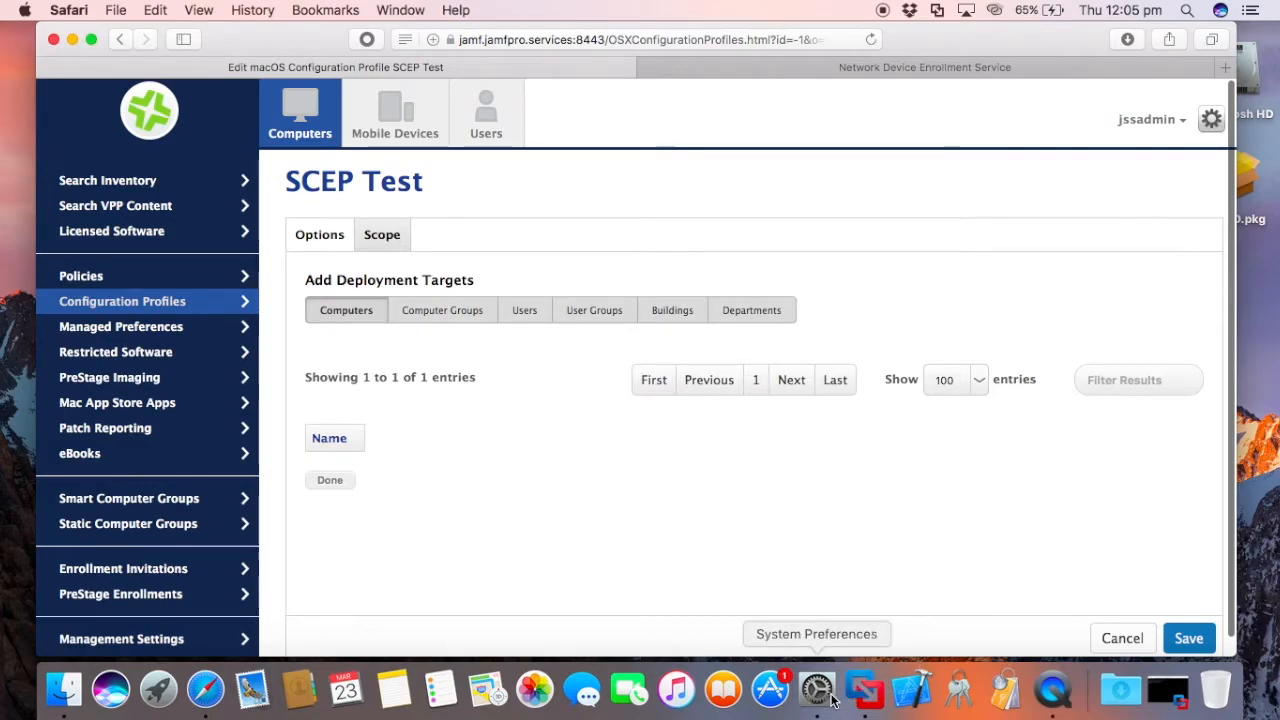
{"action": "left_click", "coordinate": [816, 688]}
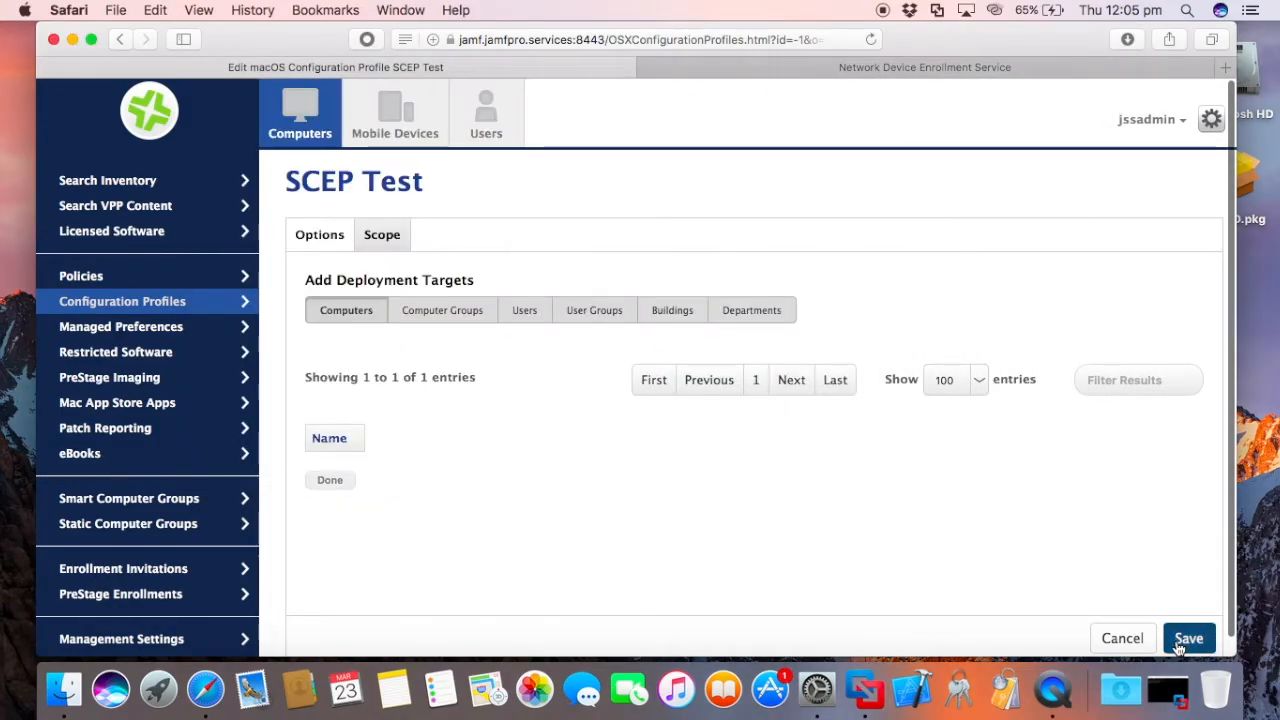
{"action": "left_click", "coordinate": [1188, 638]}
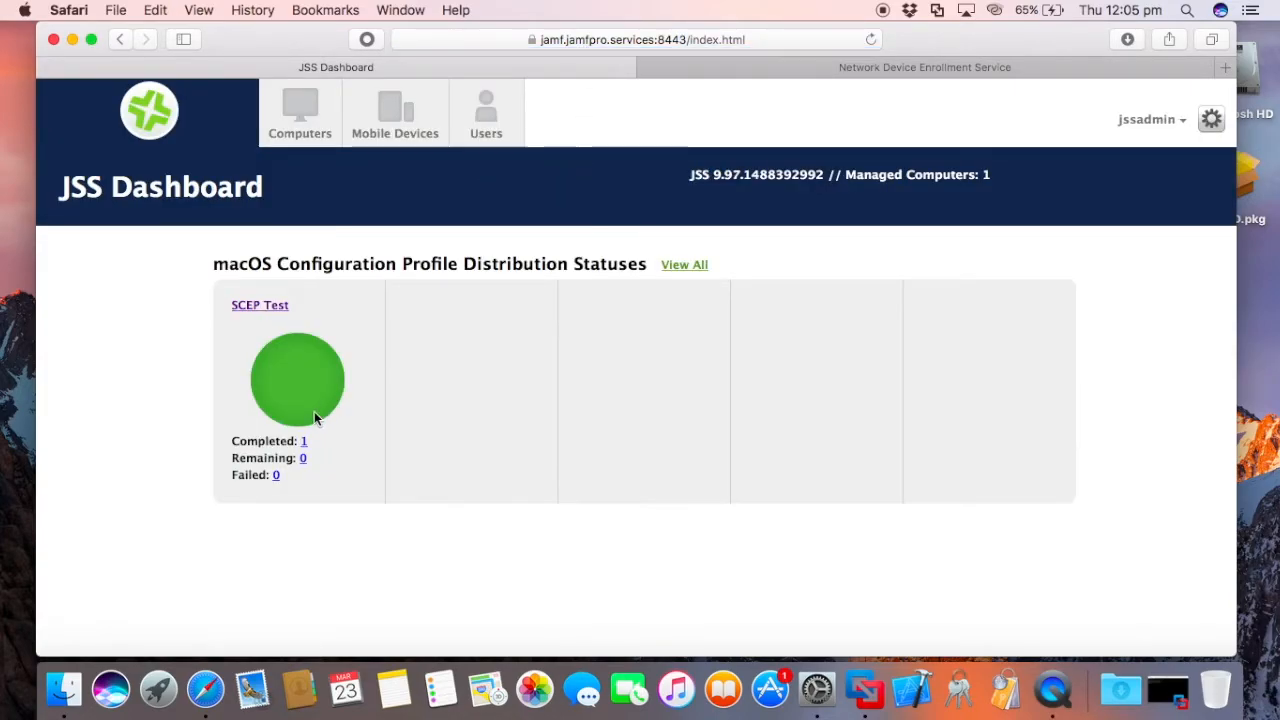
{"action": "mouse_move", "coordinate": [816, 688]}
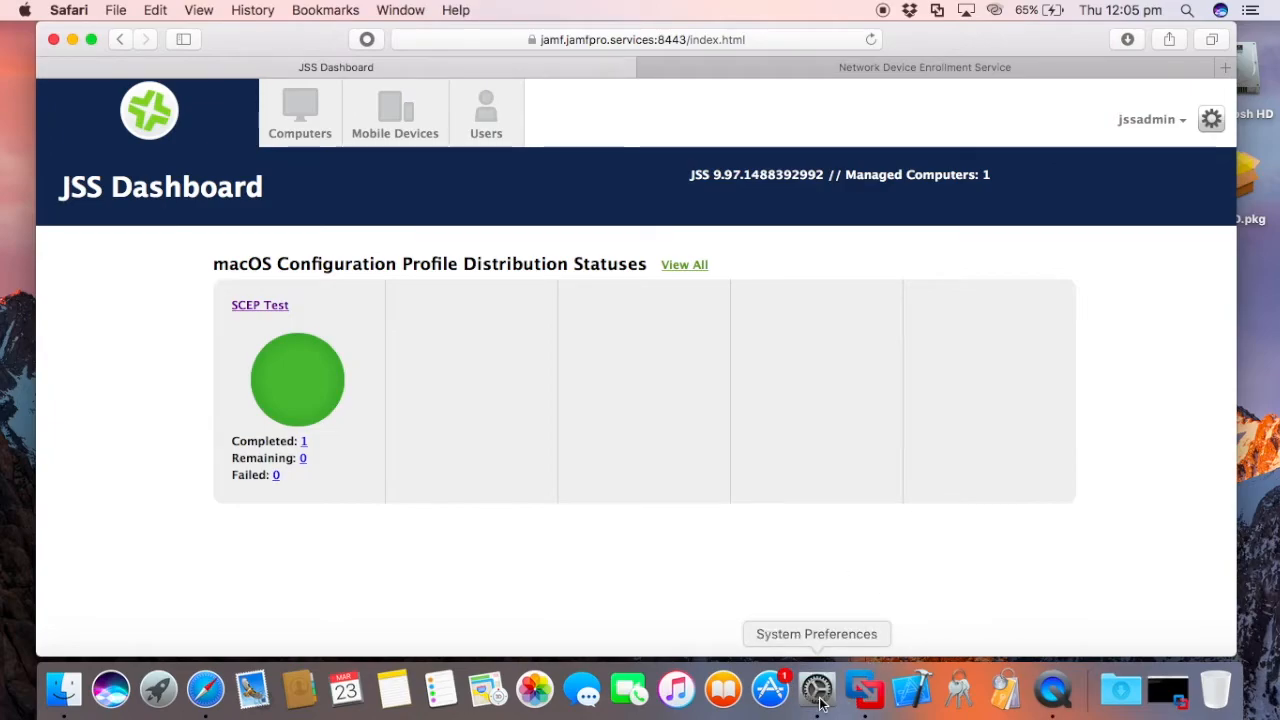
Open System Preferences from the Dock to view the Mac's installed Profiles
{"action": "left_click", "coordinate": [816, 688]}
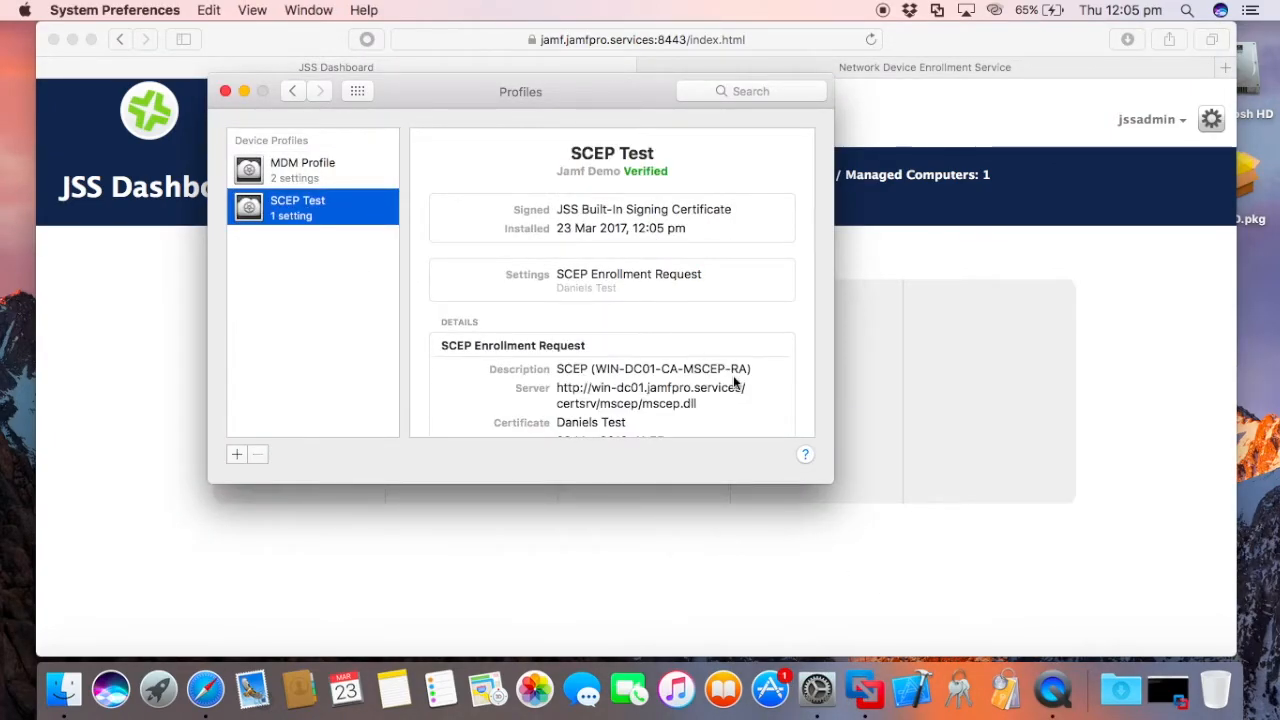
{"action": "mouse_move", "coordinate": [956, 688]}
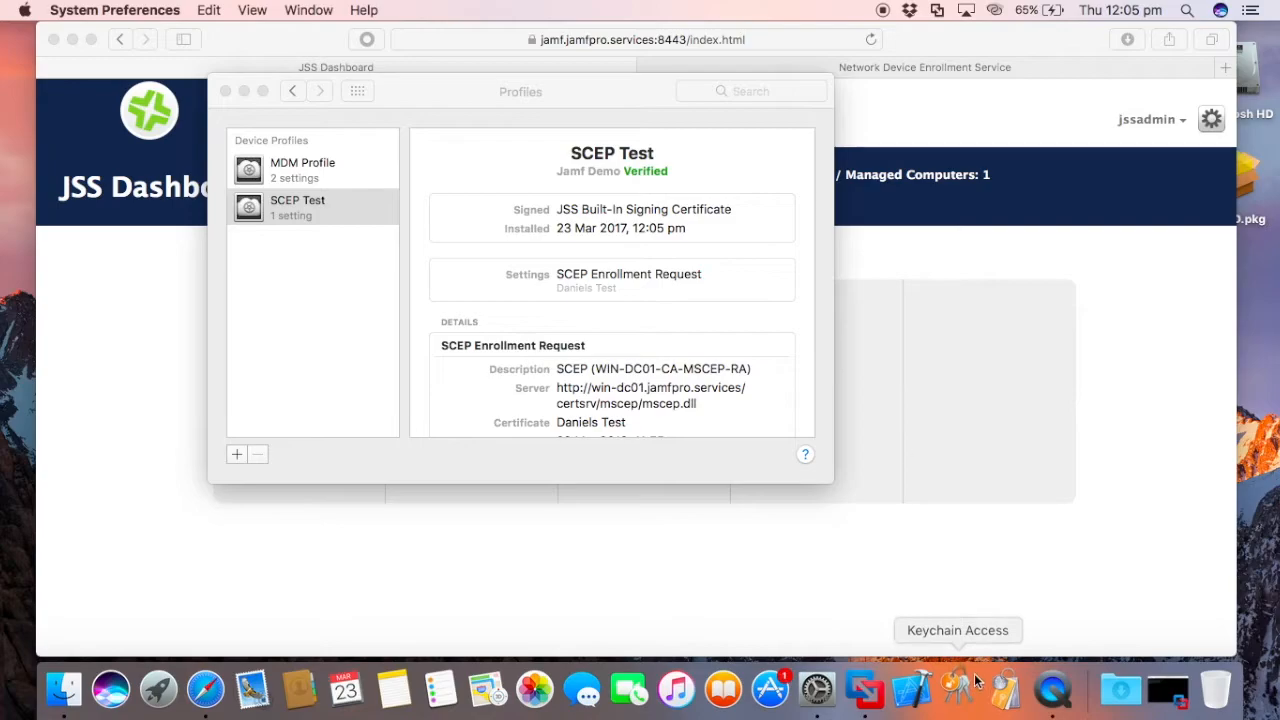
Show the System keychain's Certificates list, revealing the Daniels Test certificate
{"action": "left_click", "coordinate": [956, 688]}
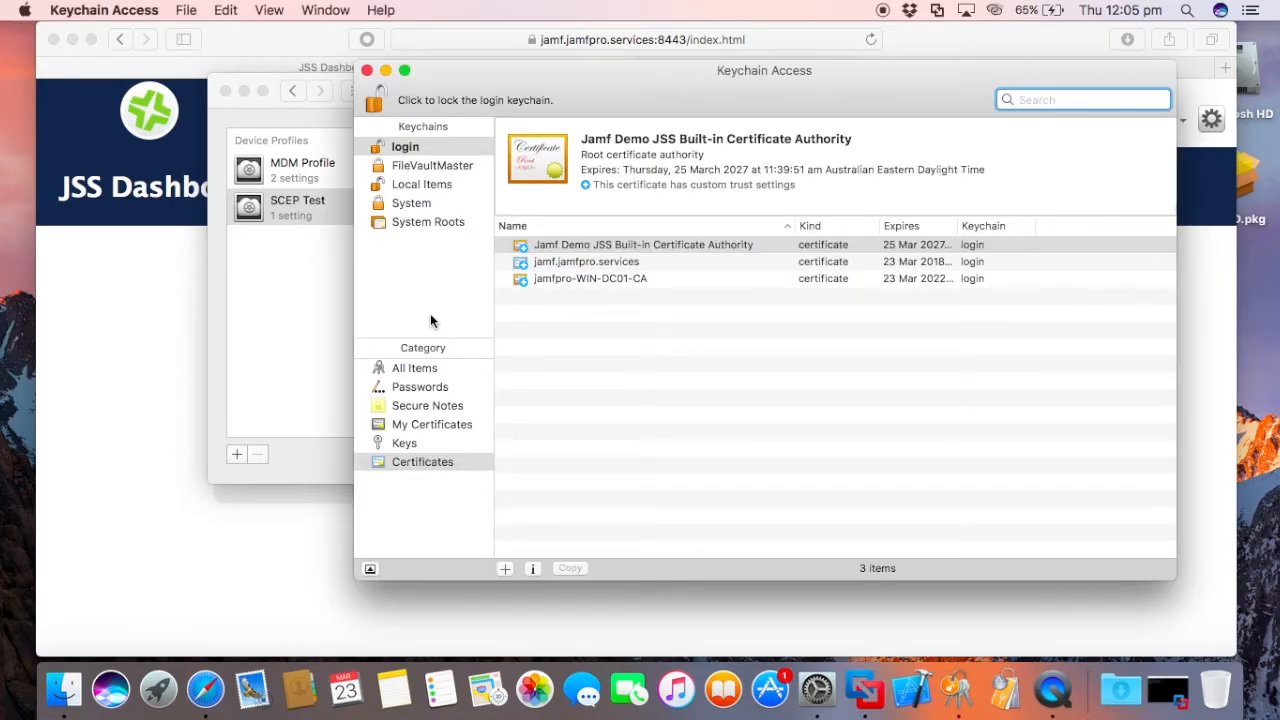
{"action": "left_click", "coordinate": [412, 204]}
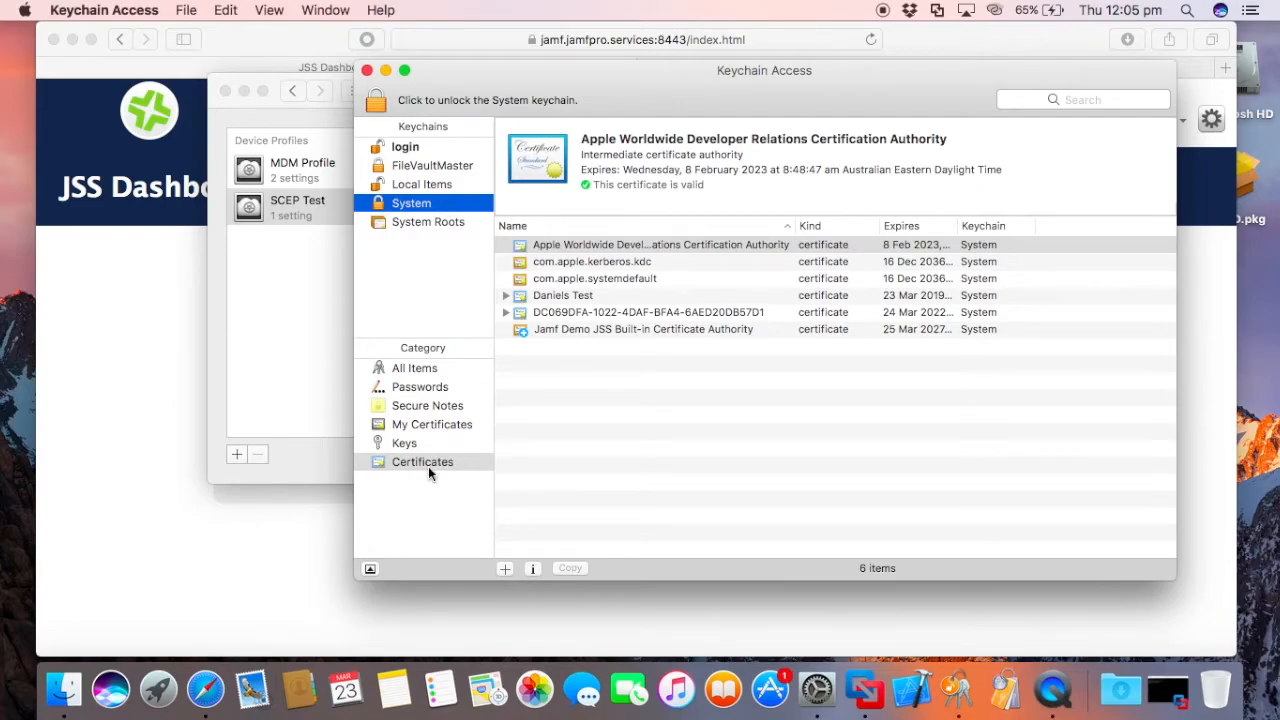
{"action": "left_click", "coordinate": [504, 296]}
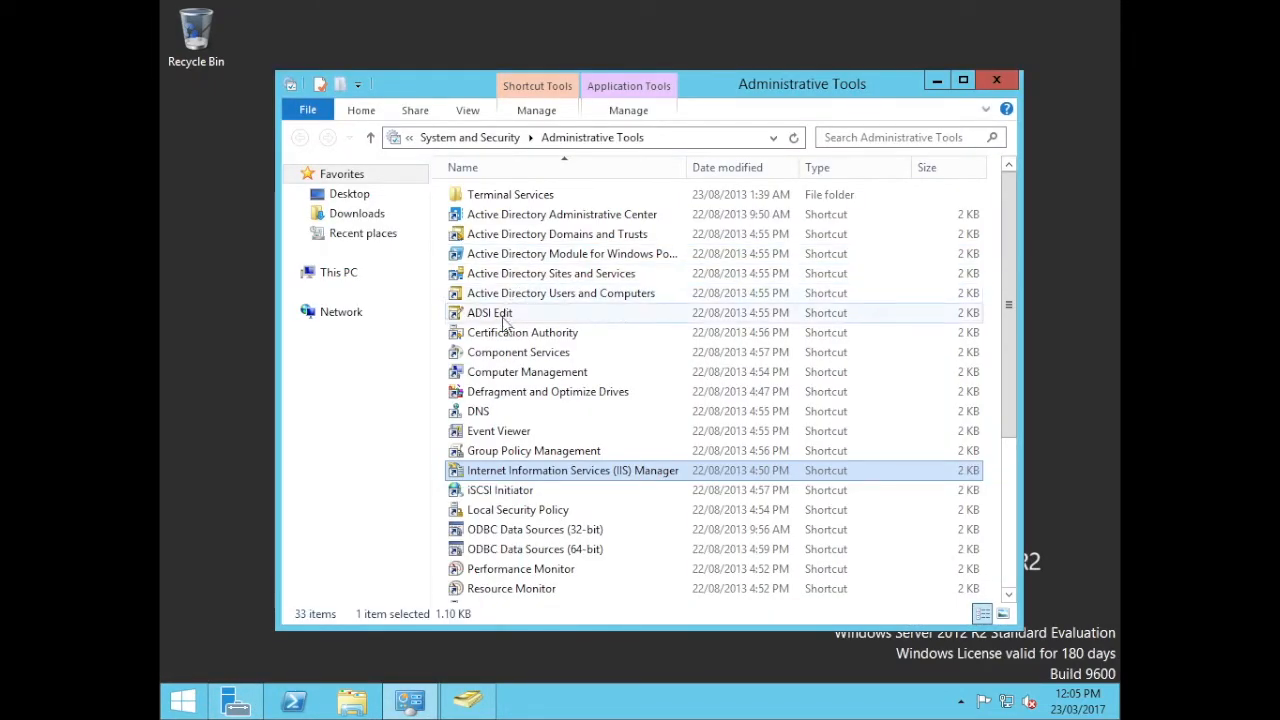
In Certification Authority, list Issued Certificates and view the one issued to NDES_User
{"action": "double_click", "coordinate": [522, 332]}
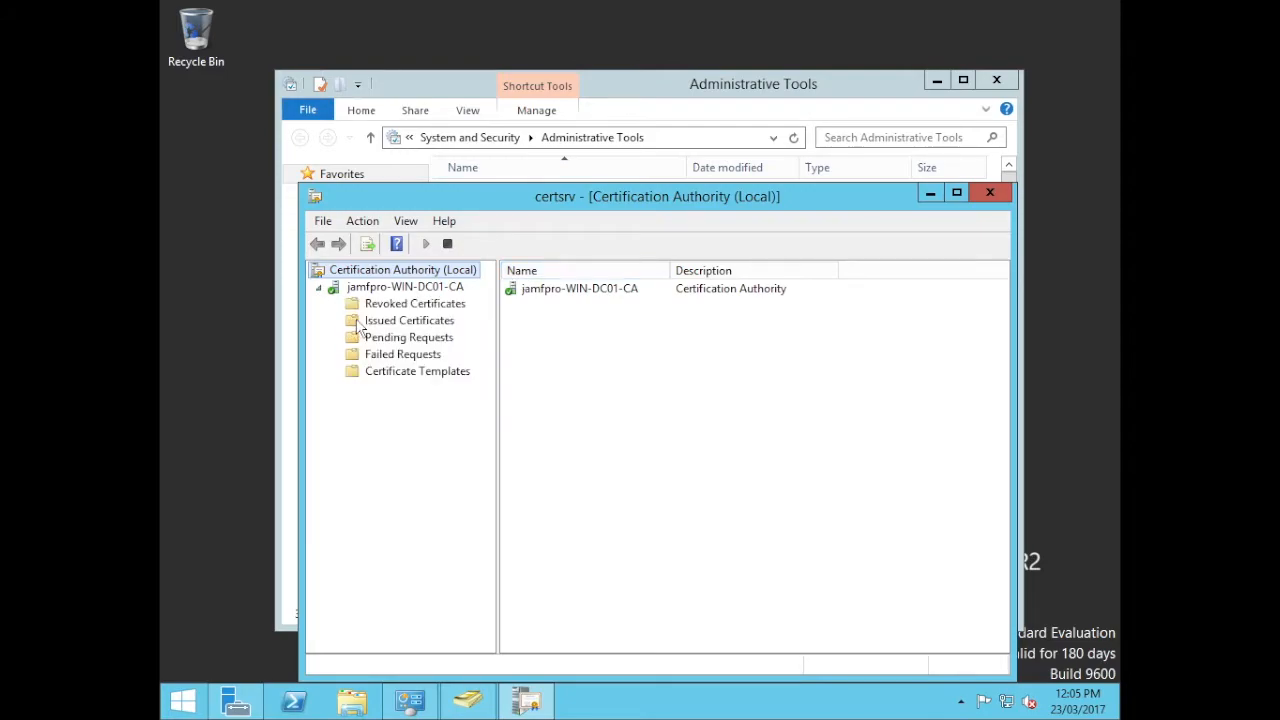
{"action": "left_click", "coordinate": [410, 320]}
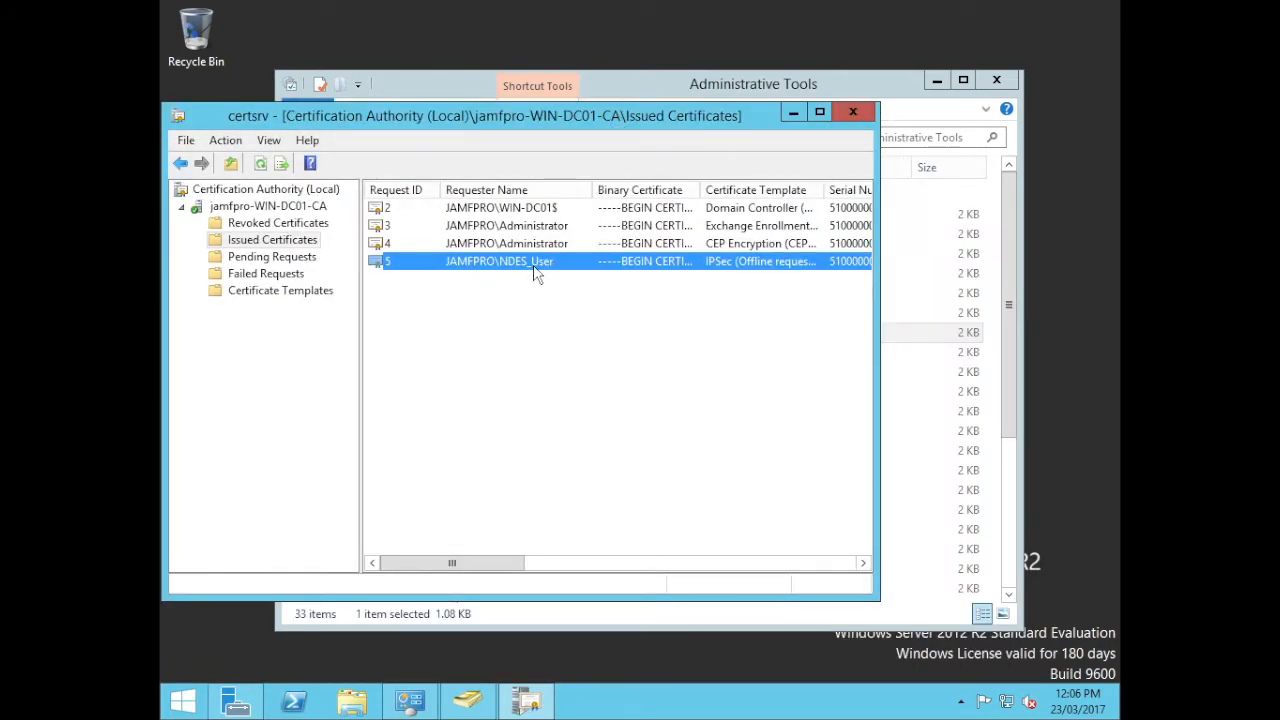
{"action": "mouse_move", "coordinate": [736, 278]}
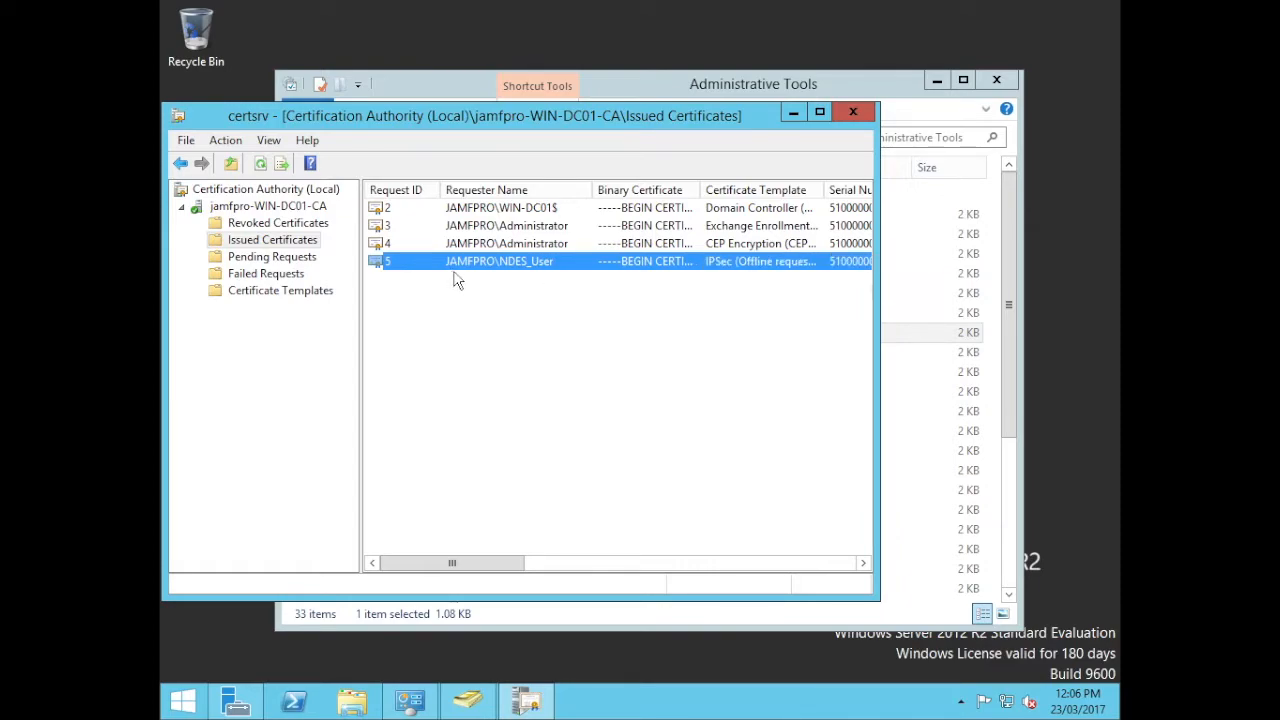
{"action": "double_click", "coordinate": [500, 260]}
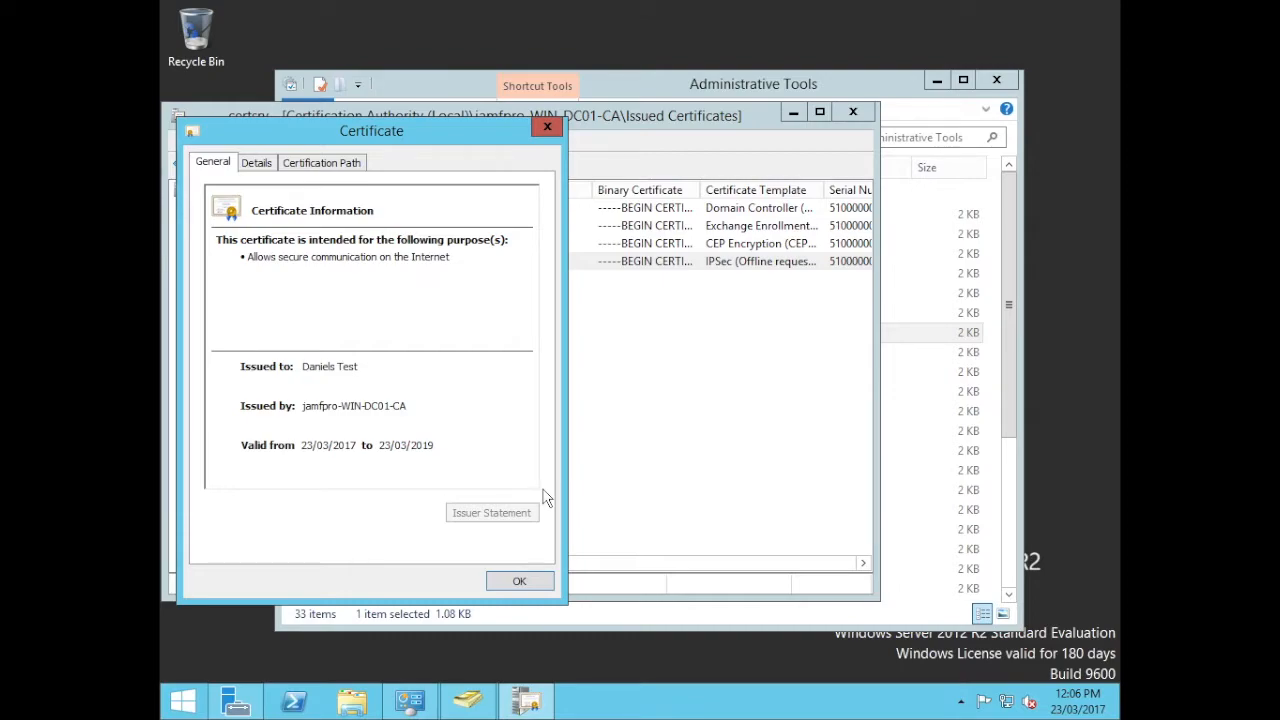
Check the certificate's Subject reads CN=Daniels Test, O=Jamf, then dismiss it
{"action": "left_click", "coordinate": [256, 162]}
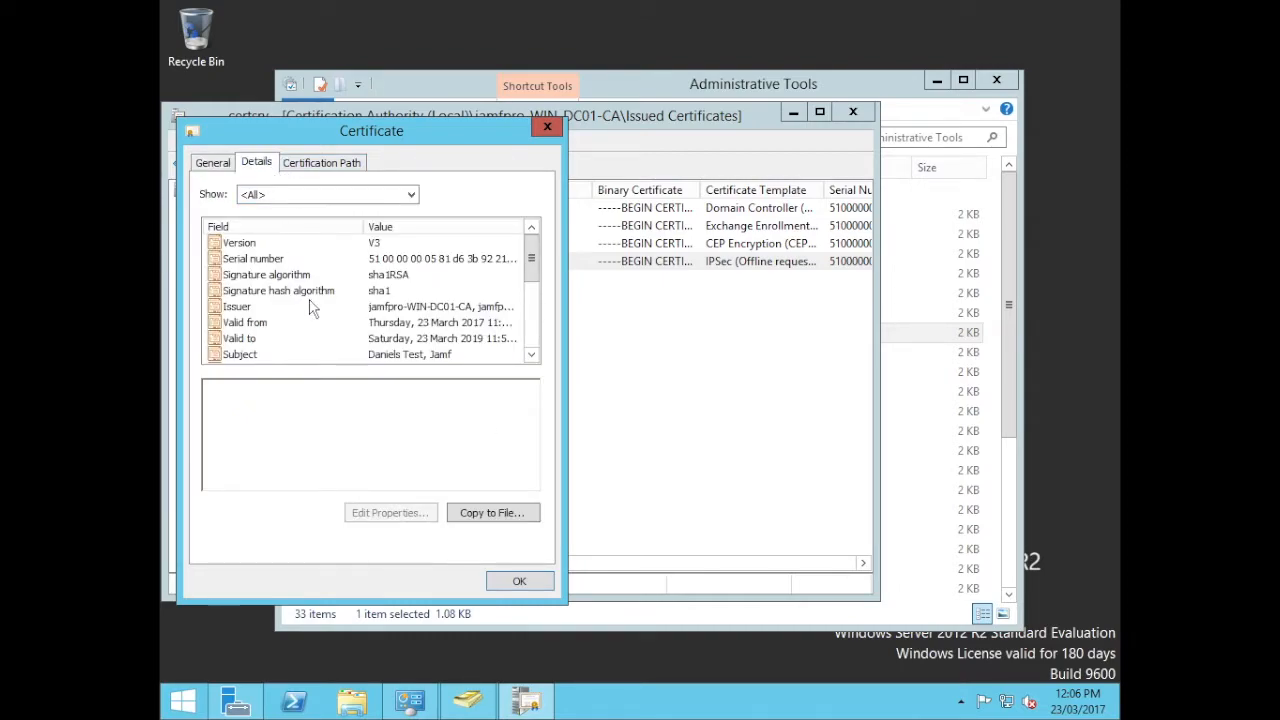
{"action": "left_click", "coordinate": [240, 354]}
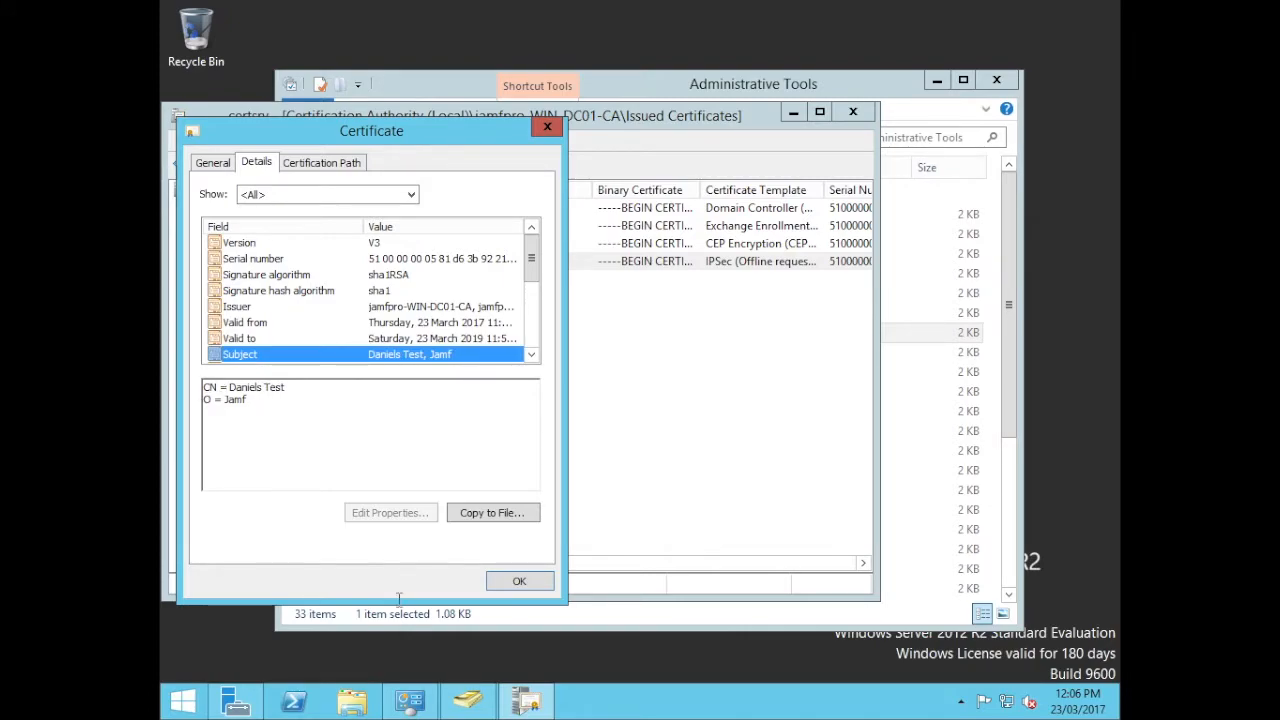
{"action": "left_click", "coordinate": [520, 580]}
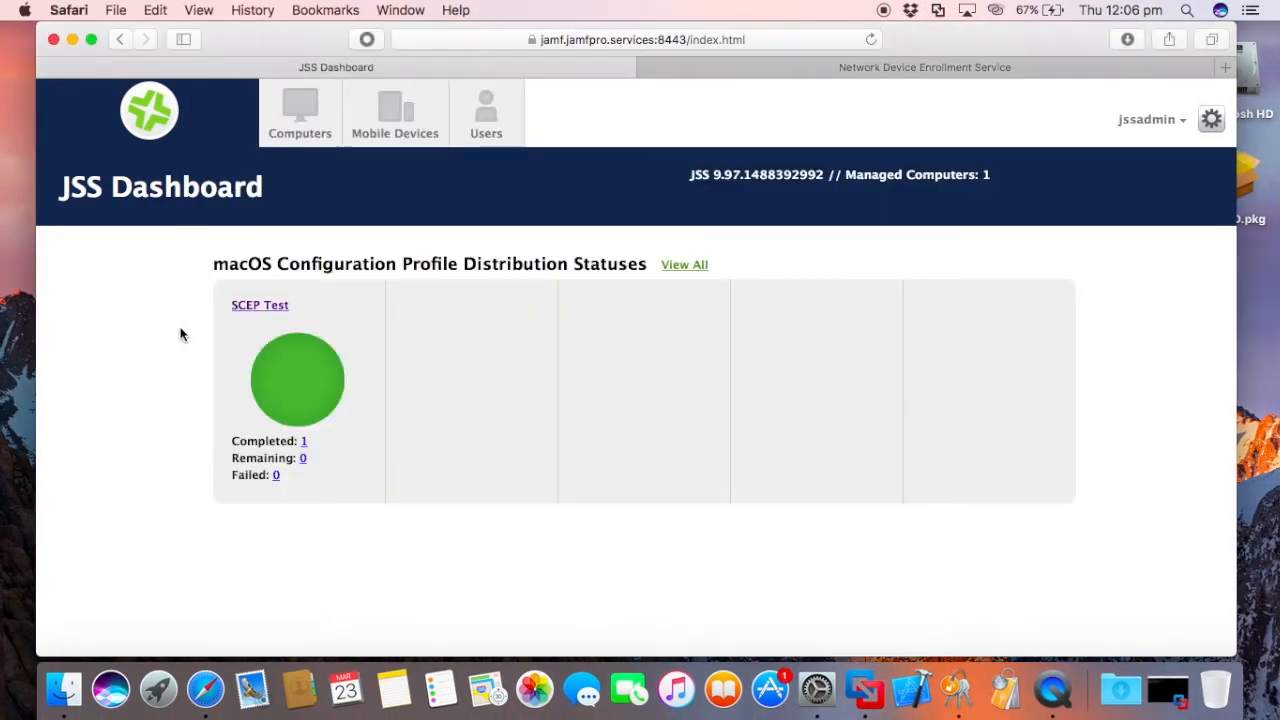
Edit the SCEP Test configuration profile from the Jamf Pro dashboard
{"action": "left_click", "coordinate": [260, 304]}
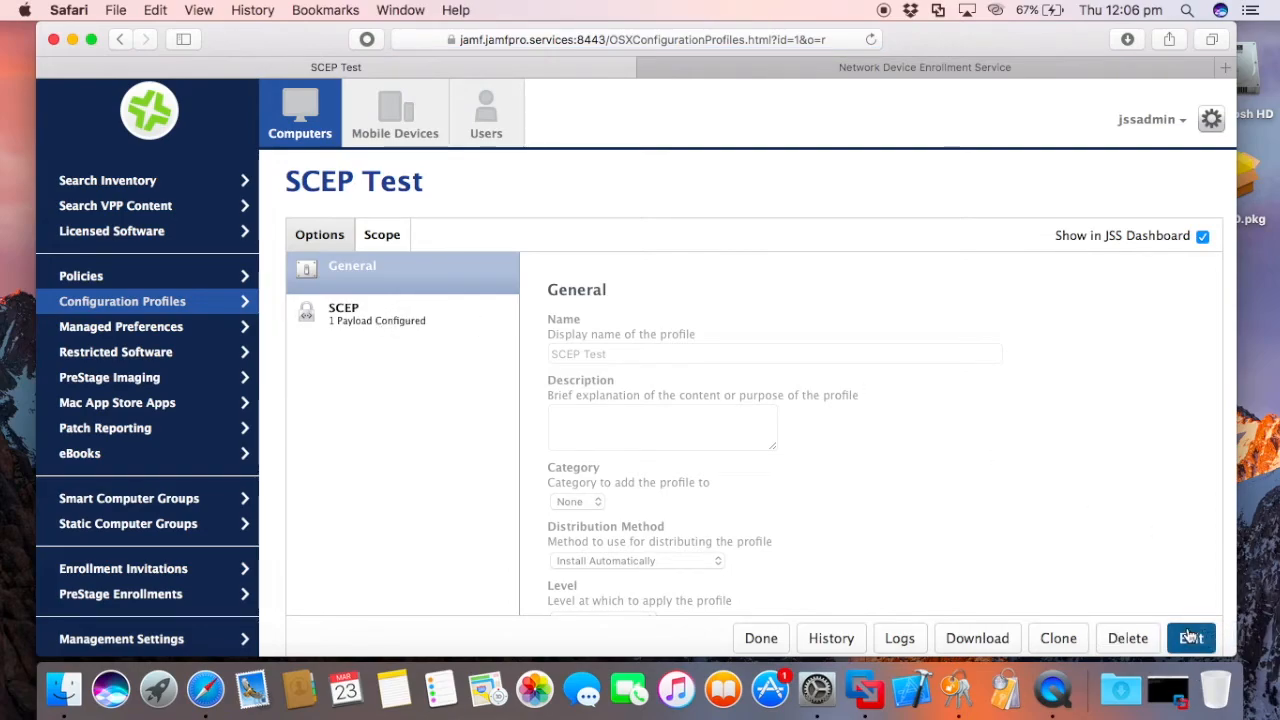
{"action": "left_click", "coordinate": [1190, 638]}
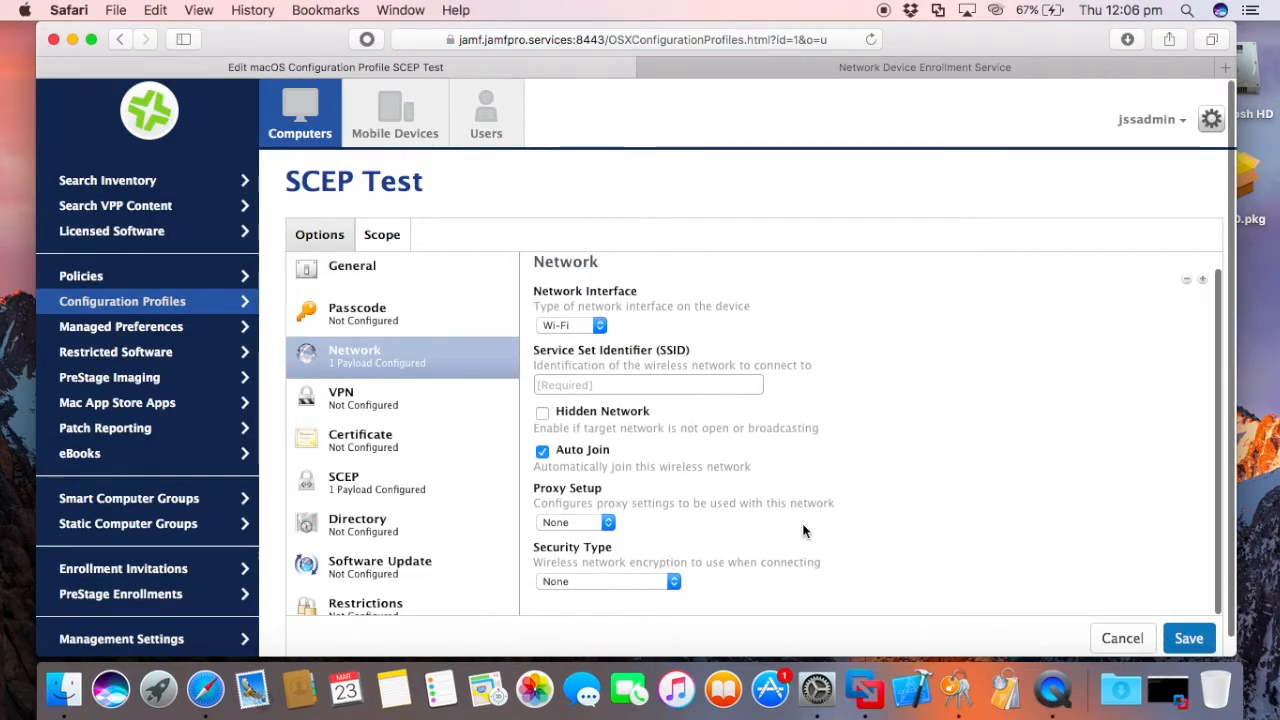
Preview a WPA/WPA2 Enterprise TLS Wi-Fi payload using the SCEP certificate as identity
{"action": "left_click", "coordinate": [608, 580]}
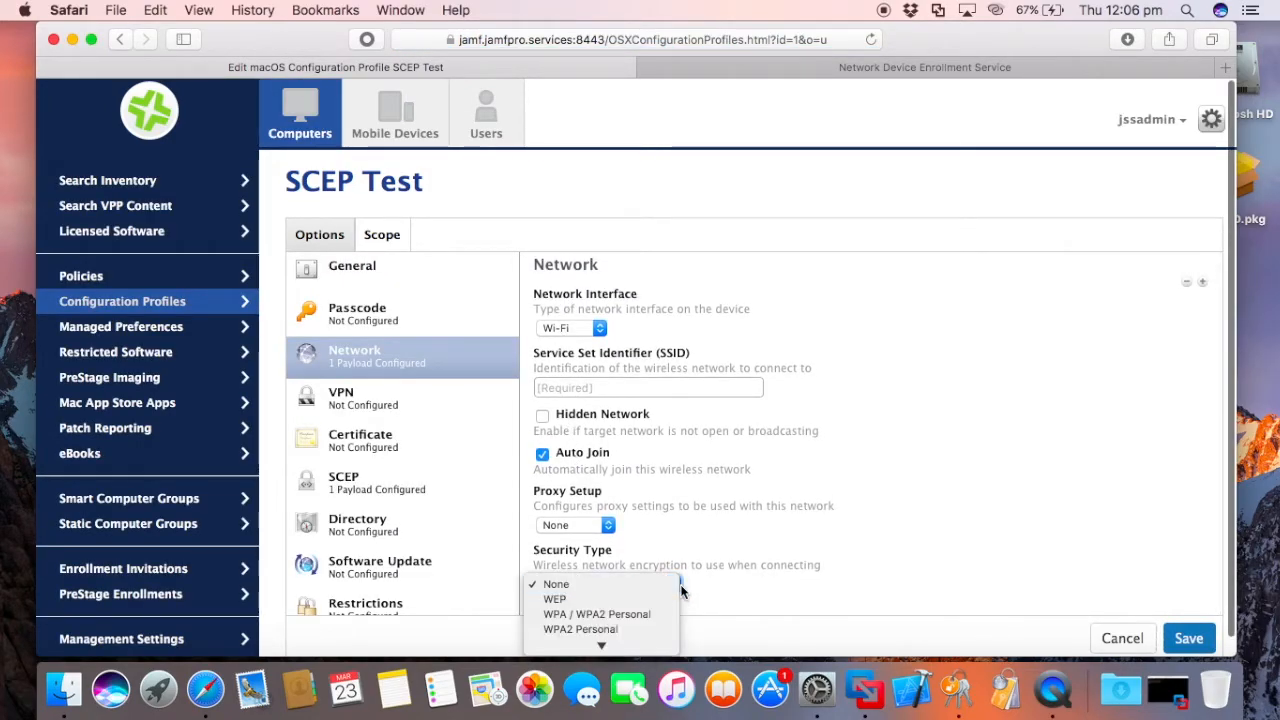
{"action": "left_click", "coordinate": [600, 584]}
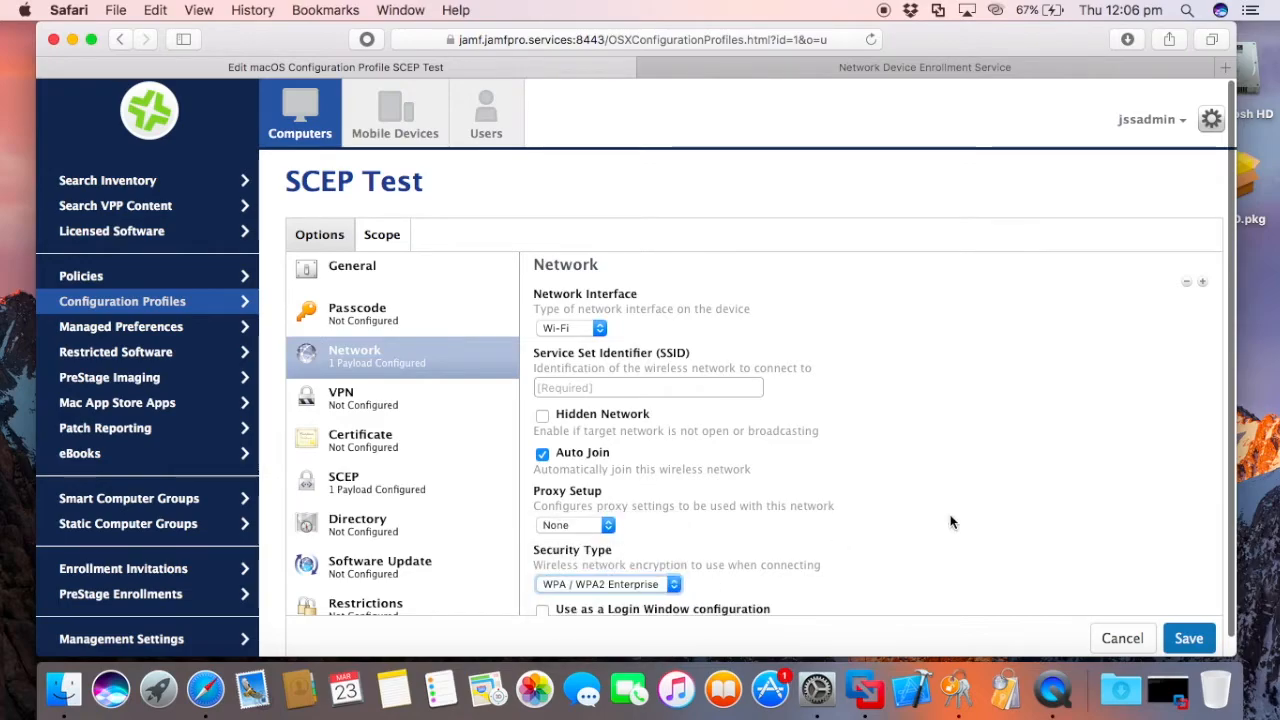
{"action": "scroll", "scroll_direction": "down", "scroll_amount": 3}
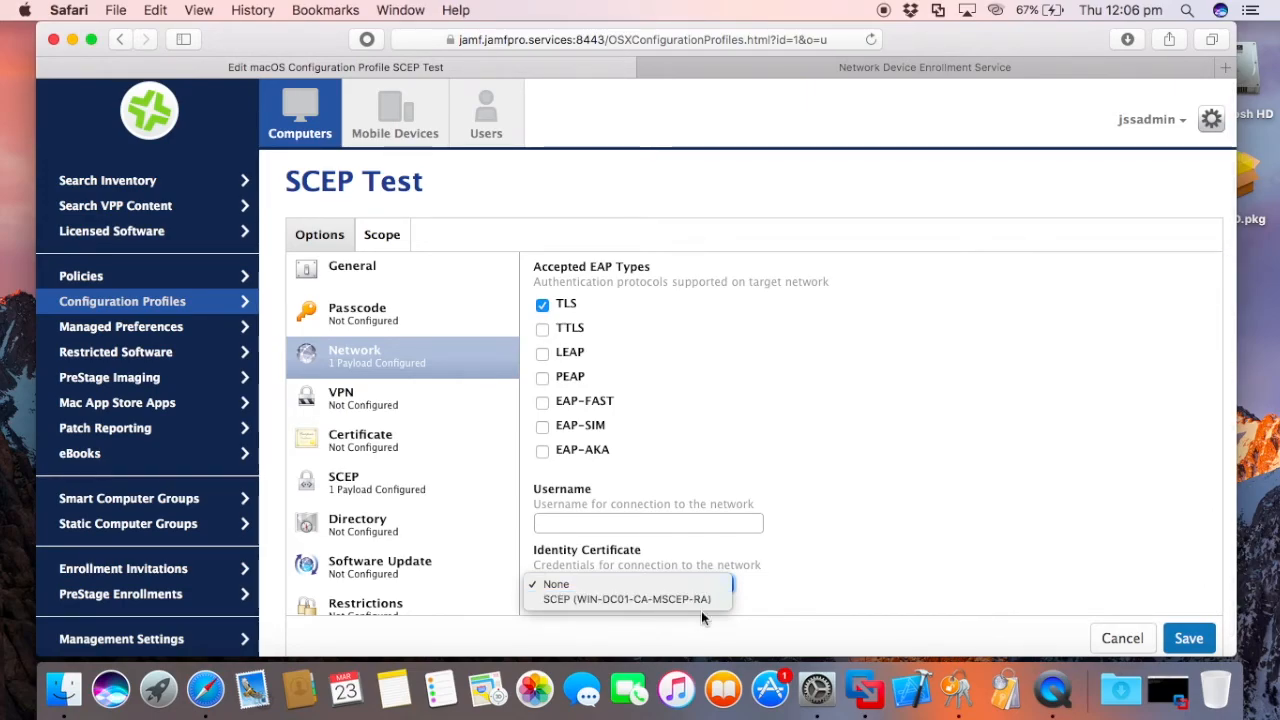
{"action": "left_click", "coordinate": [556, 584]}
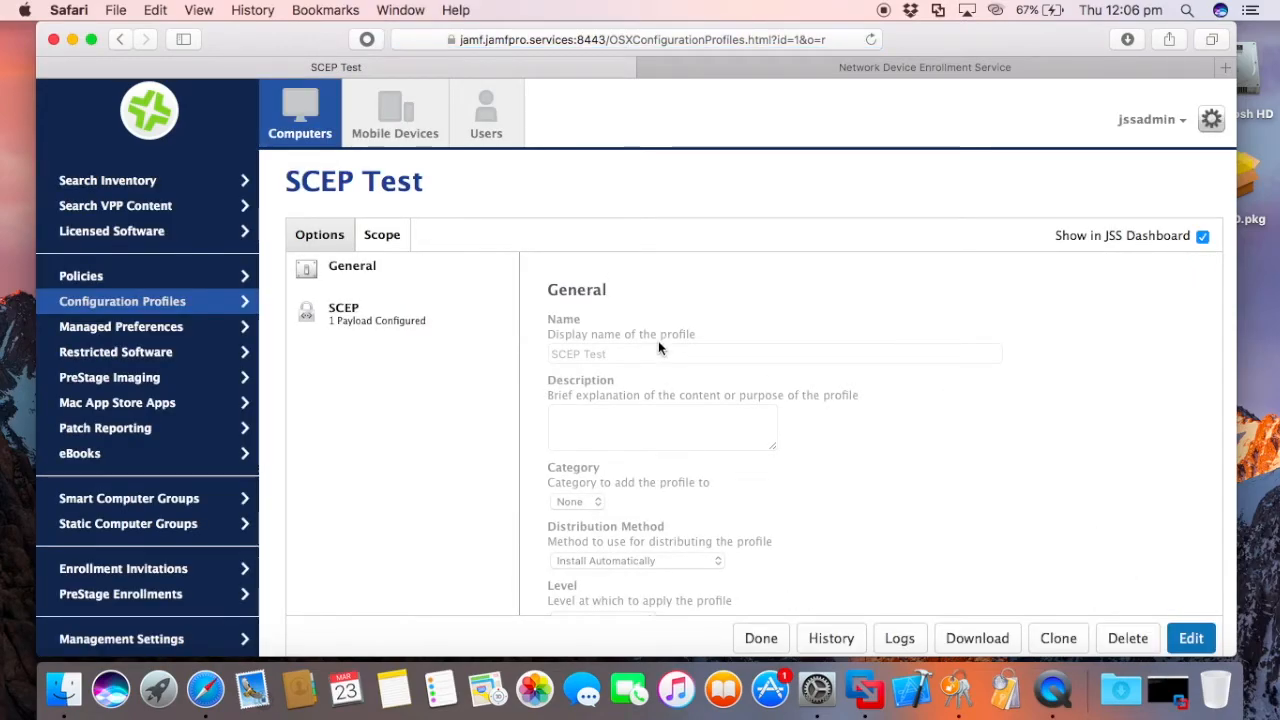
{"action": "mouse_move", "coordinate": [248, 144]}
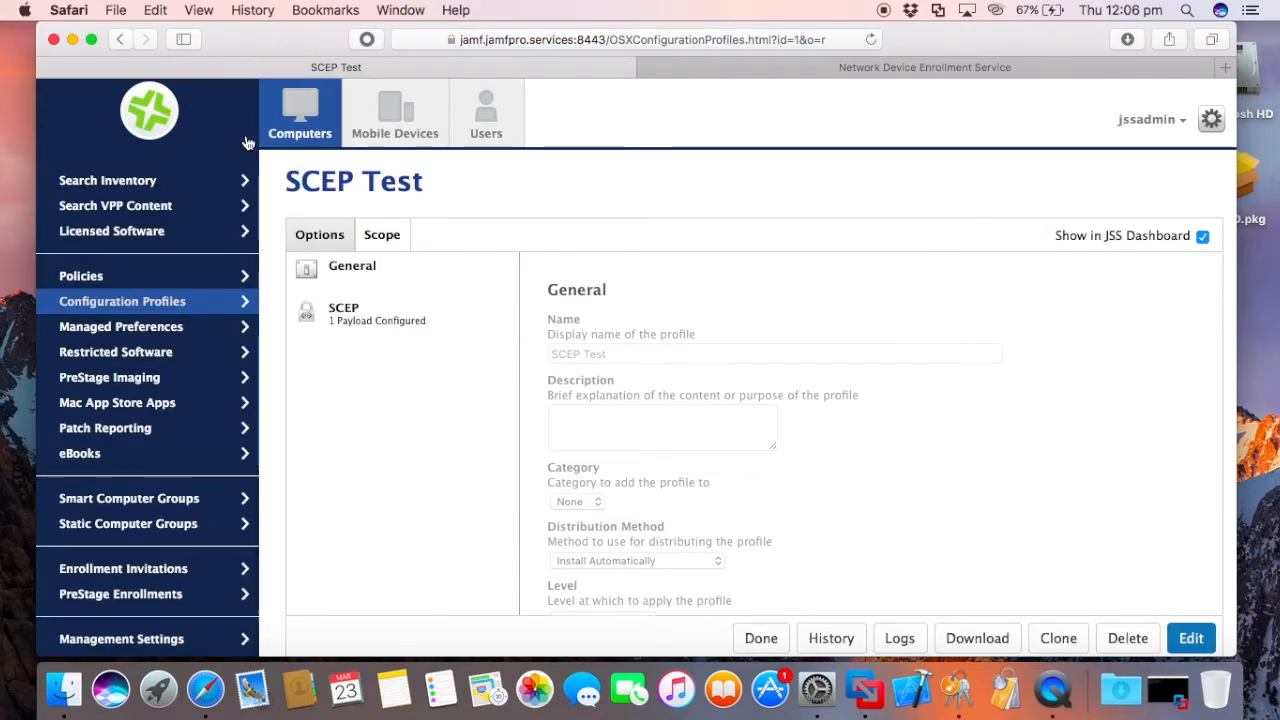
{"action": "mouse_move", "coordinate": [808, 352]}
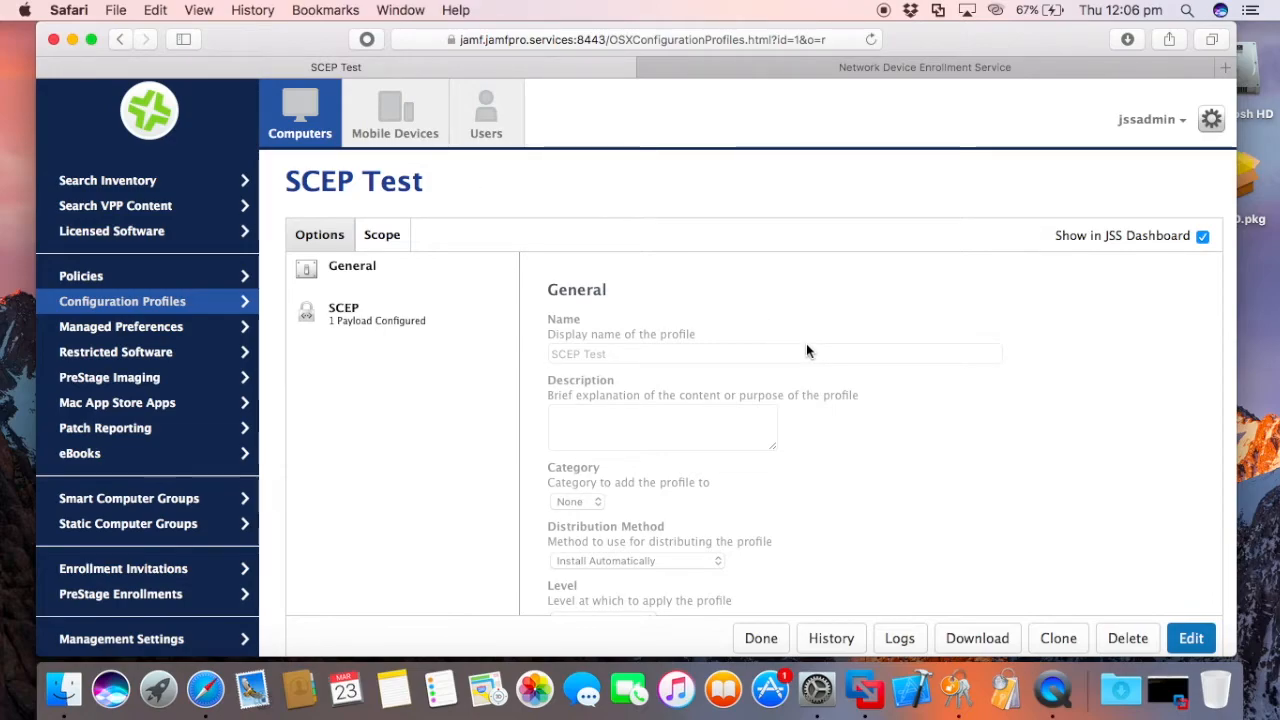
{"action": "mouse_move", "coordinate": [784, 284]}
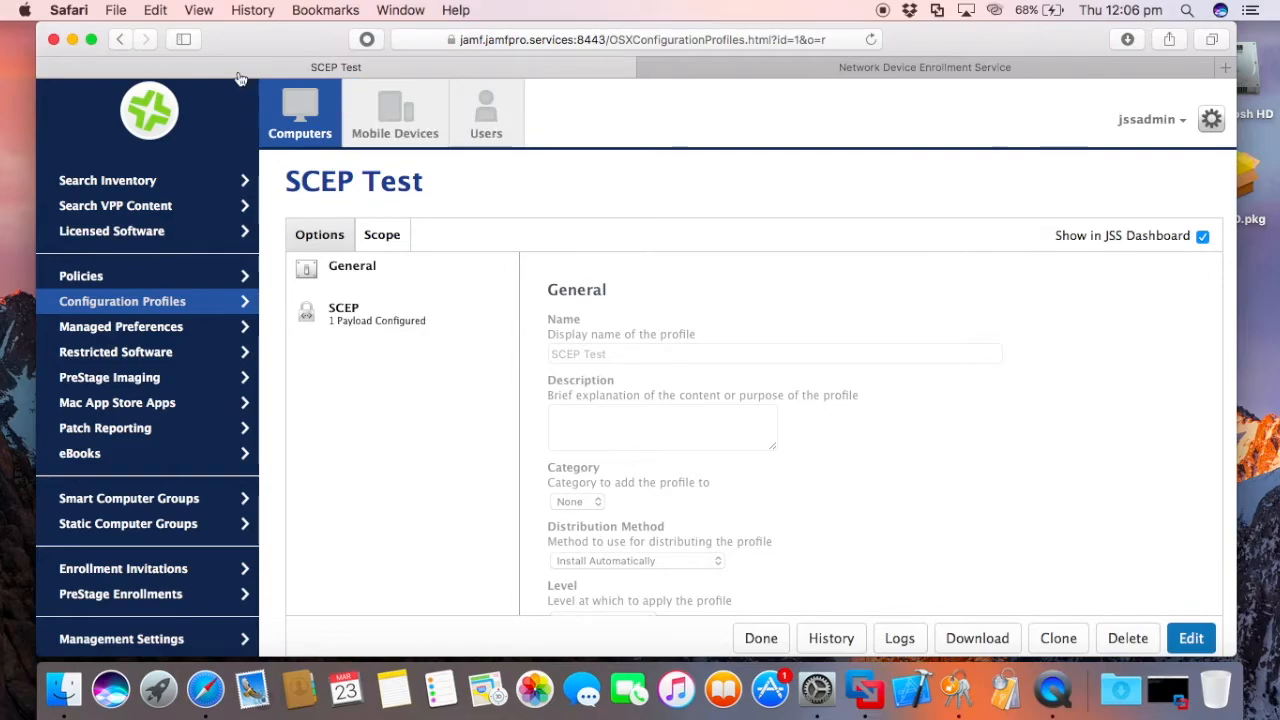
{"action": "mouse_move", "coordinate": [328, 22]}
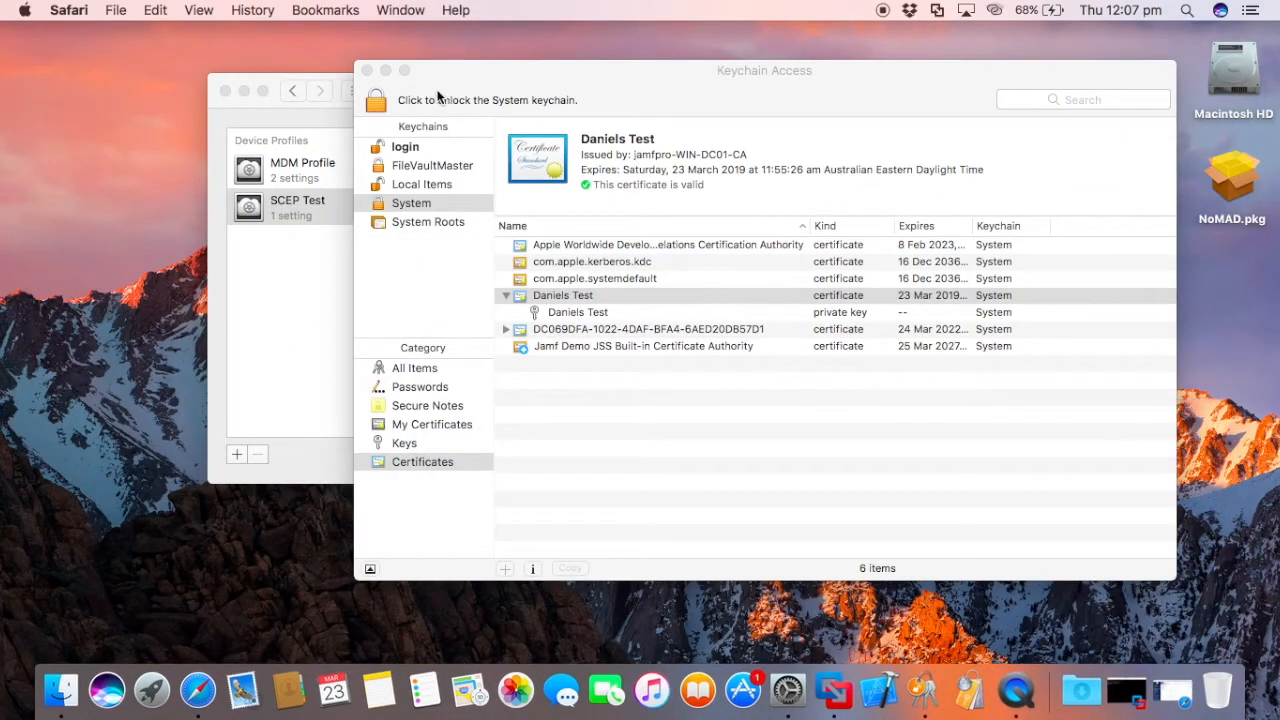
Inspect the Daniels Test certificate among the System keychain's certificates
{"action": "left_click", "coordinate": [562, 296]}
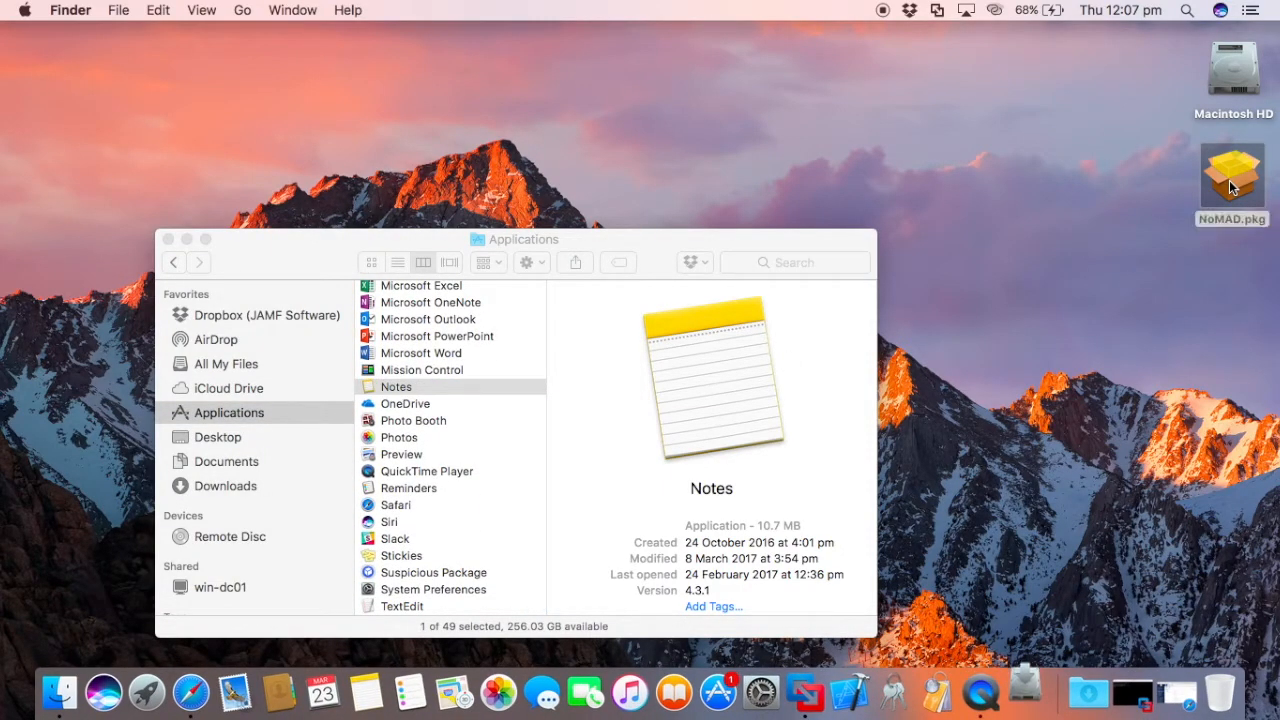
Install NoMAD.pkg onto Macintosh HD, authorising with the admin password
{"action": "double_click", "coordinate": [1232, 176]}
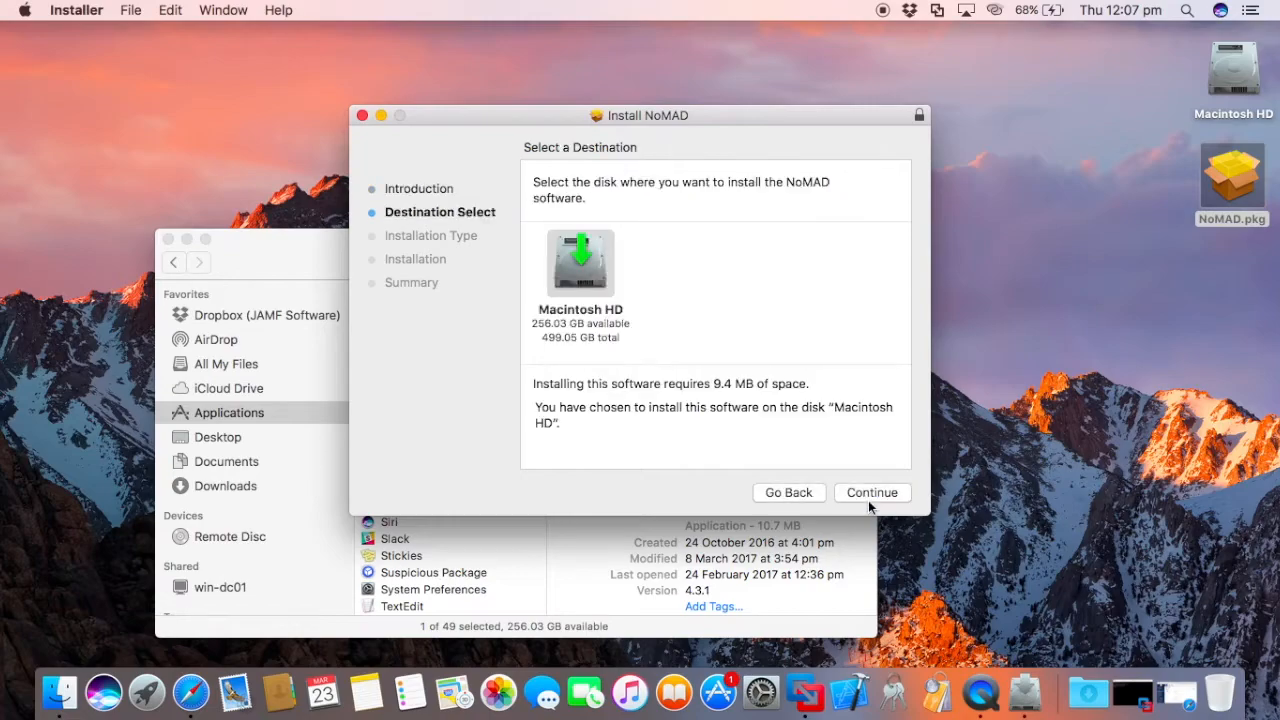
{"action": "left_click", "coordinate": [870, 492]}
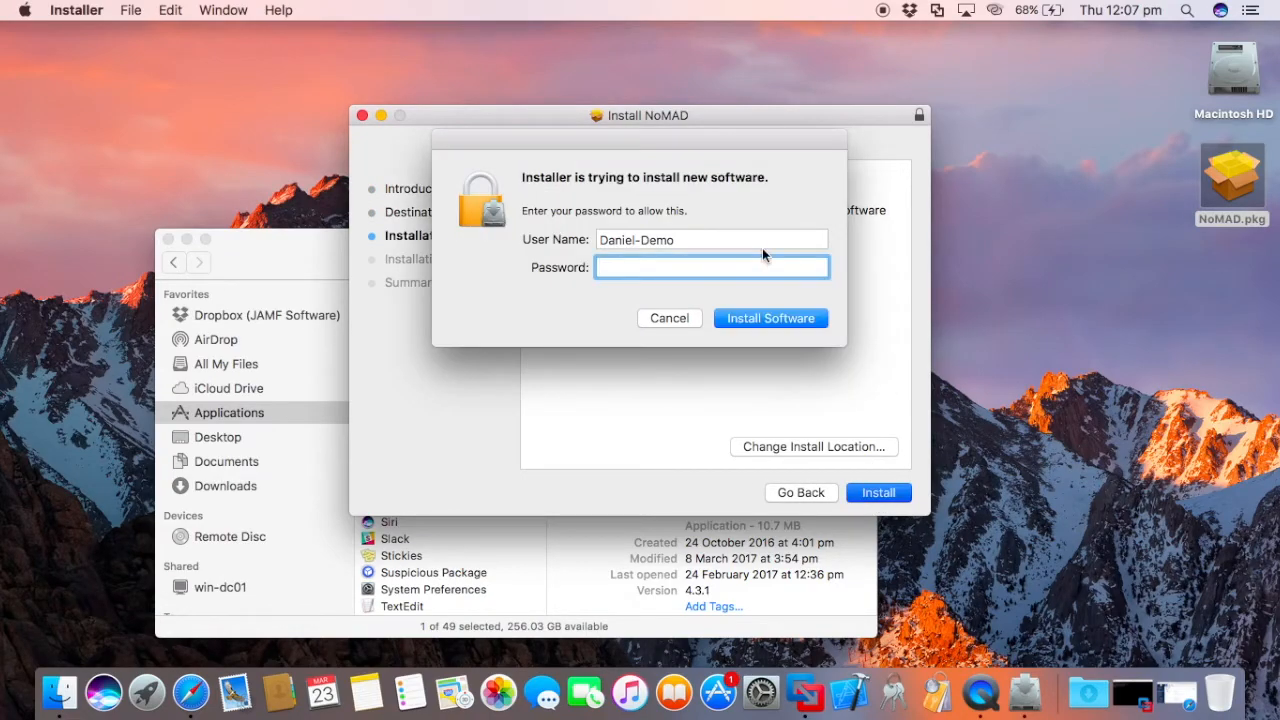
{"action": "left_click", "coordinate": [770, 318]}
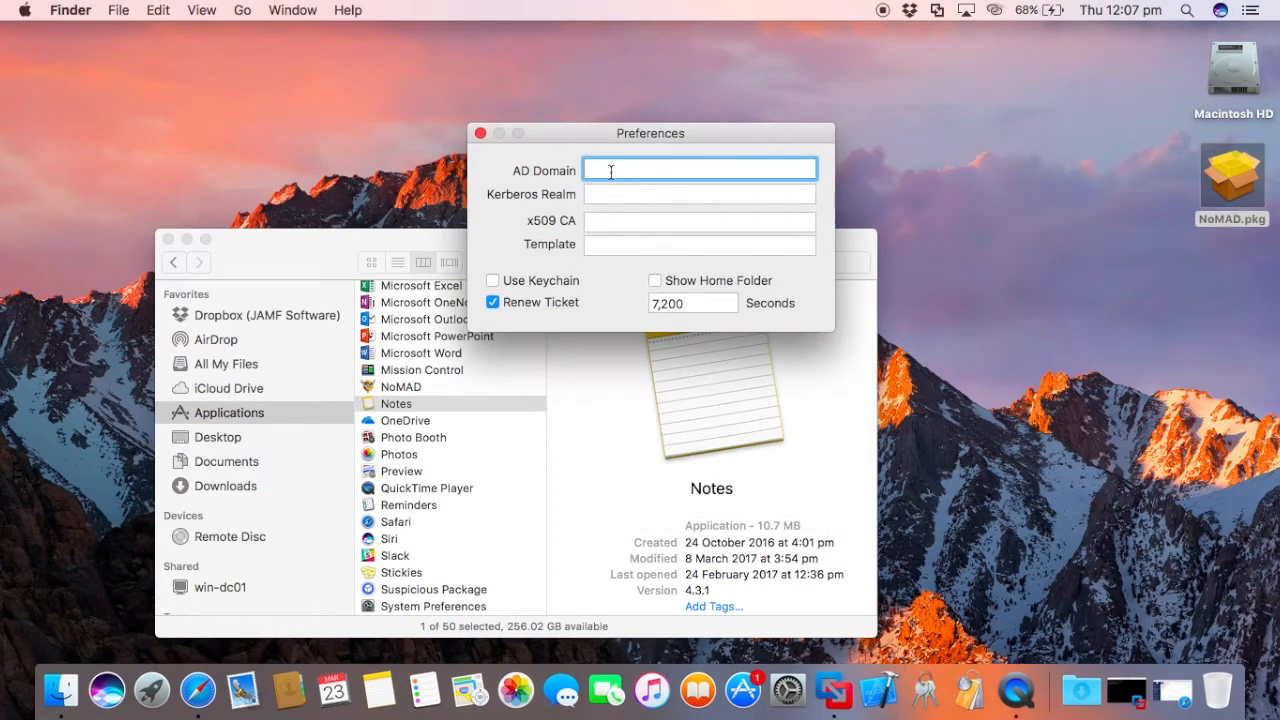
Set NoMAD's AD Domain to jamfpro.services and check DNS and Users & Groups in System Preferences
{"action": "type", "text": "jamfpro.servi"}
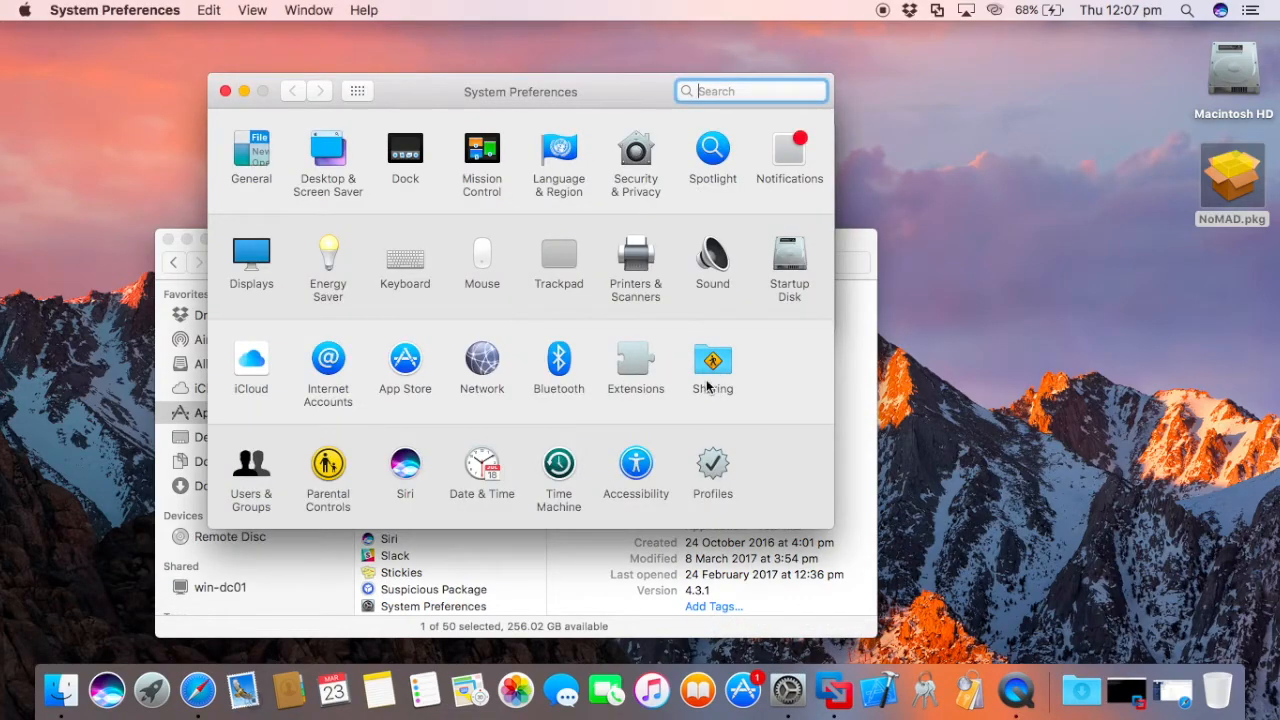
{"action": "left_click", "coordinate": [480, 360]}
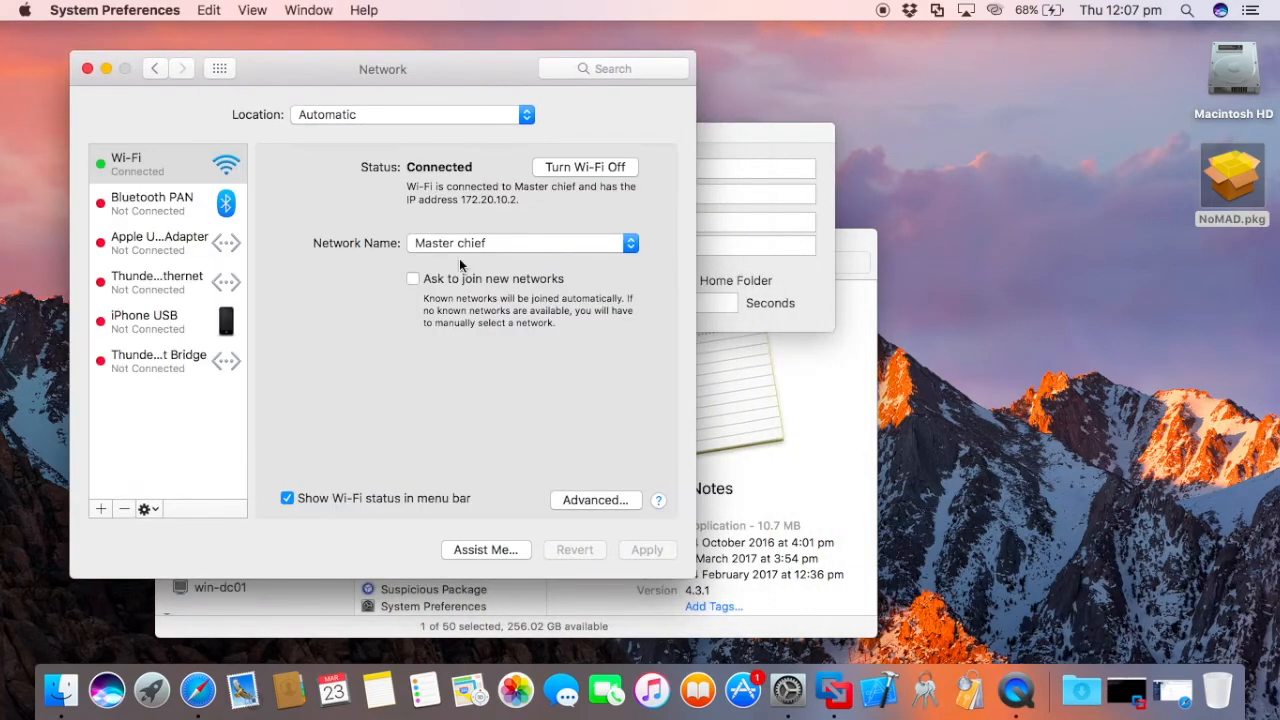
{"action": "left_click", "coordinate": [596, 500]}
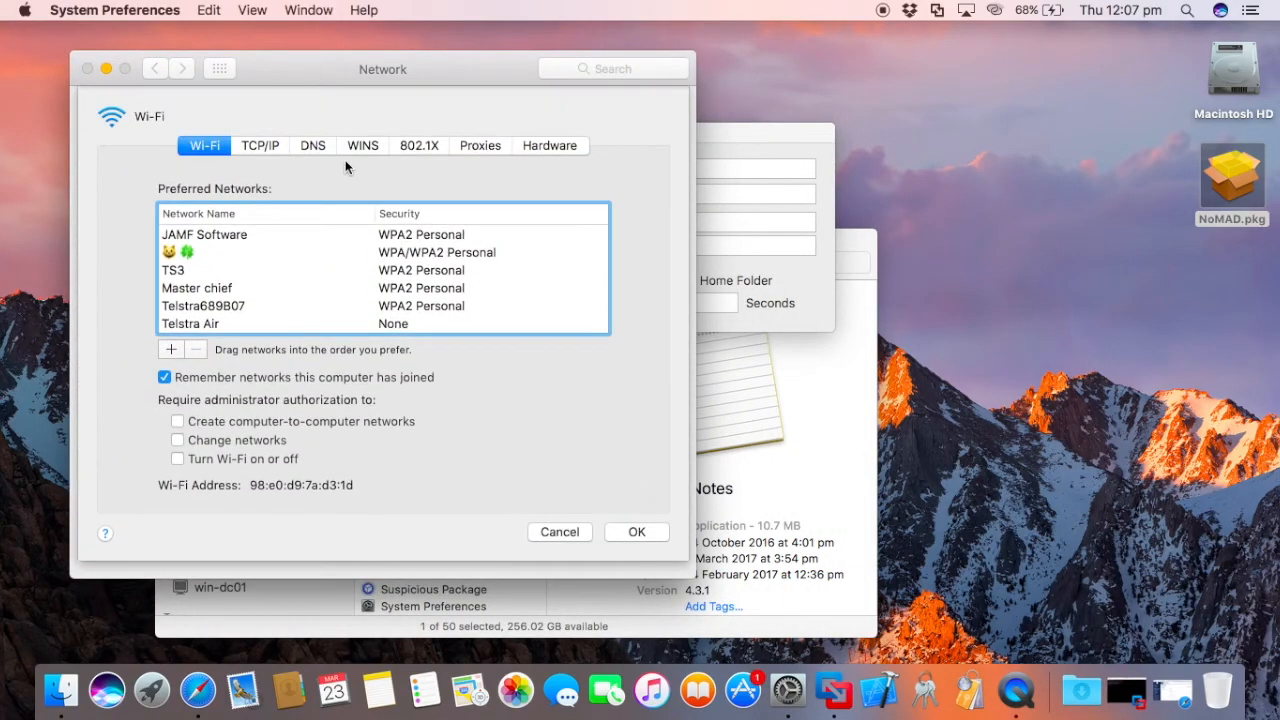
{"action": "left_click", "coordinate": [312, 144]}
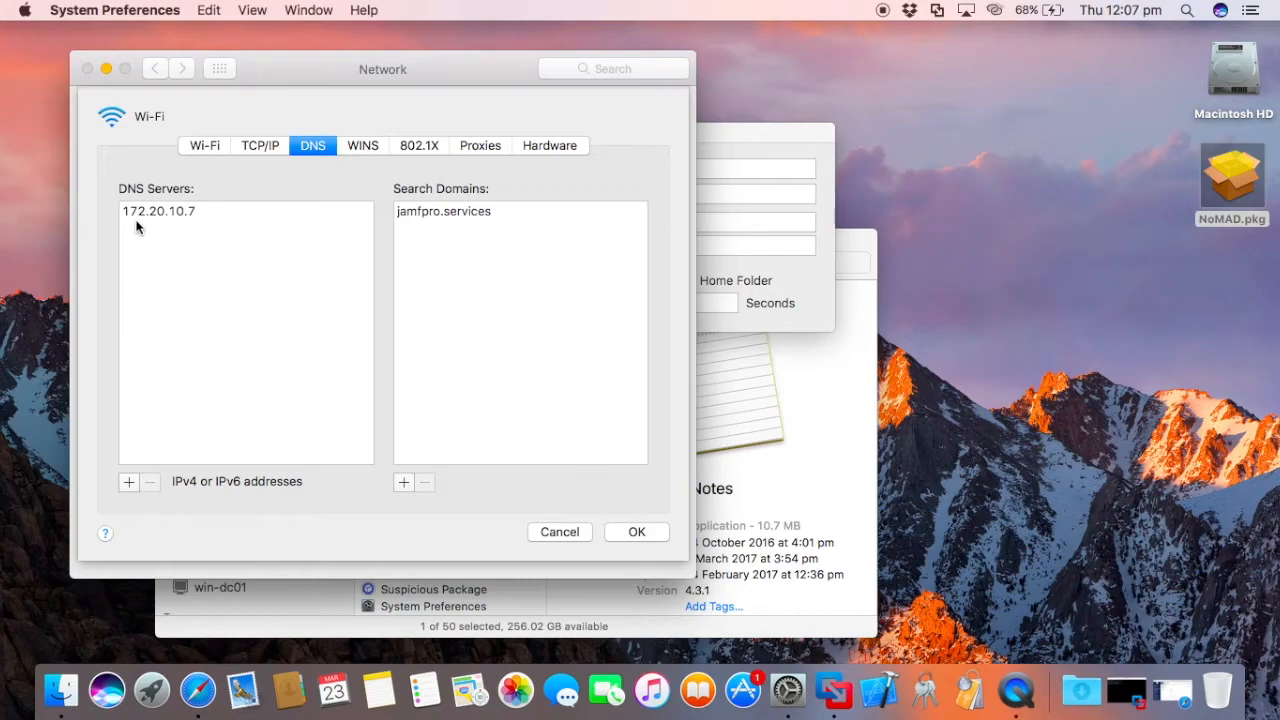
{"action": "mouse_move", "coordinate": [176, 222]}
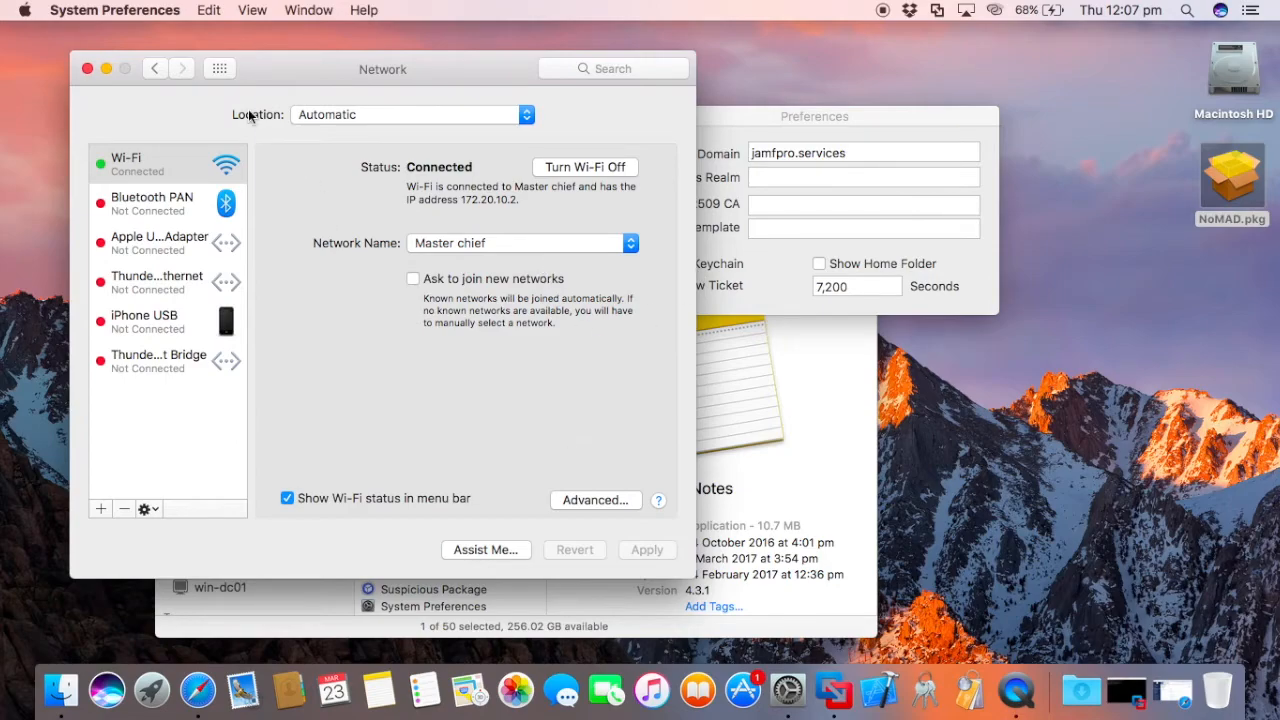
{"action": "left_click", "coordinate": [220, 68]}
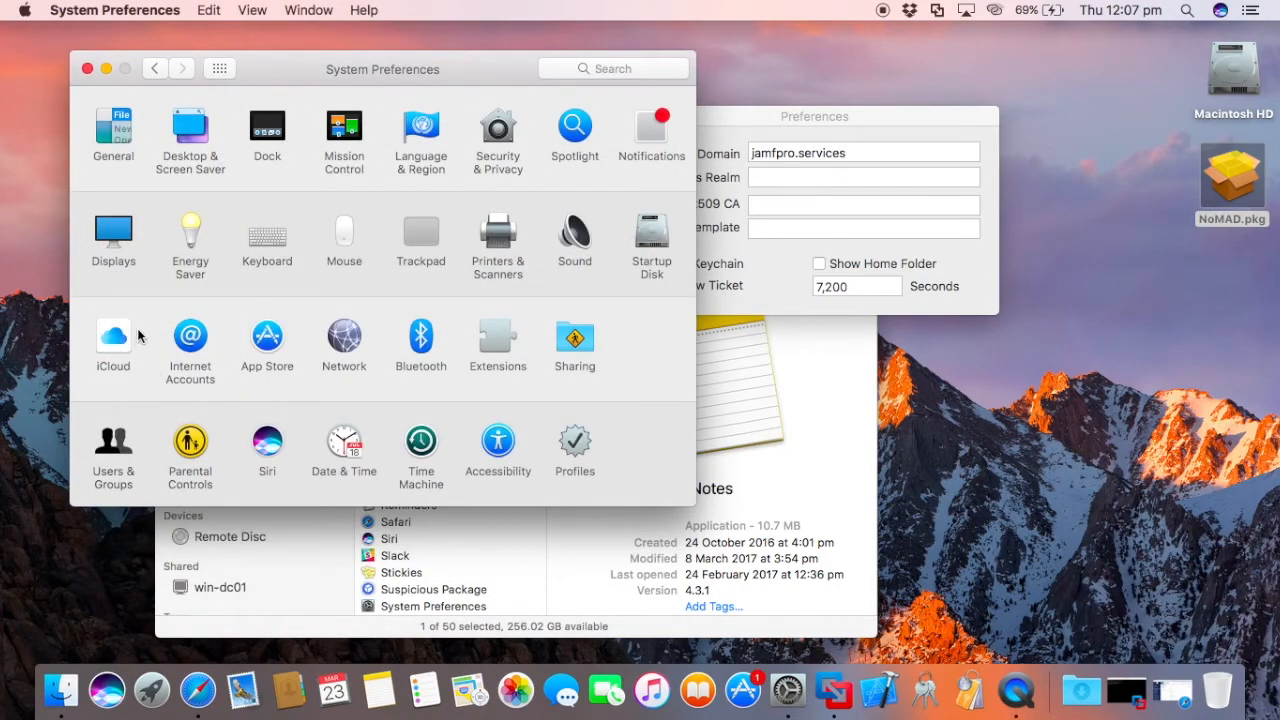
{"action": "left_click", "coordinate": [112, 442]}
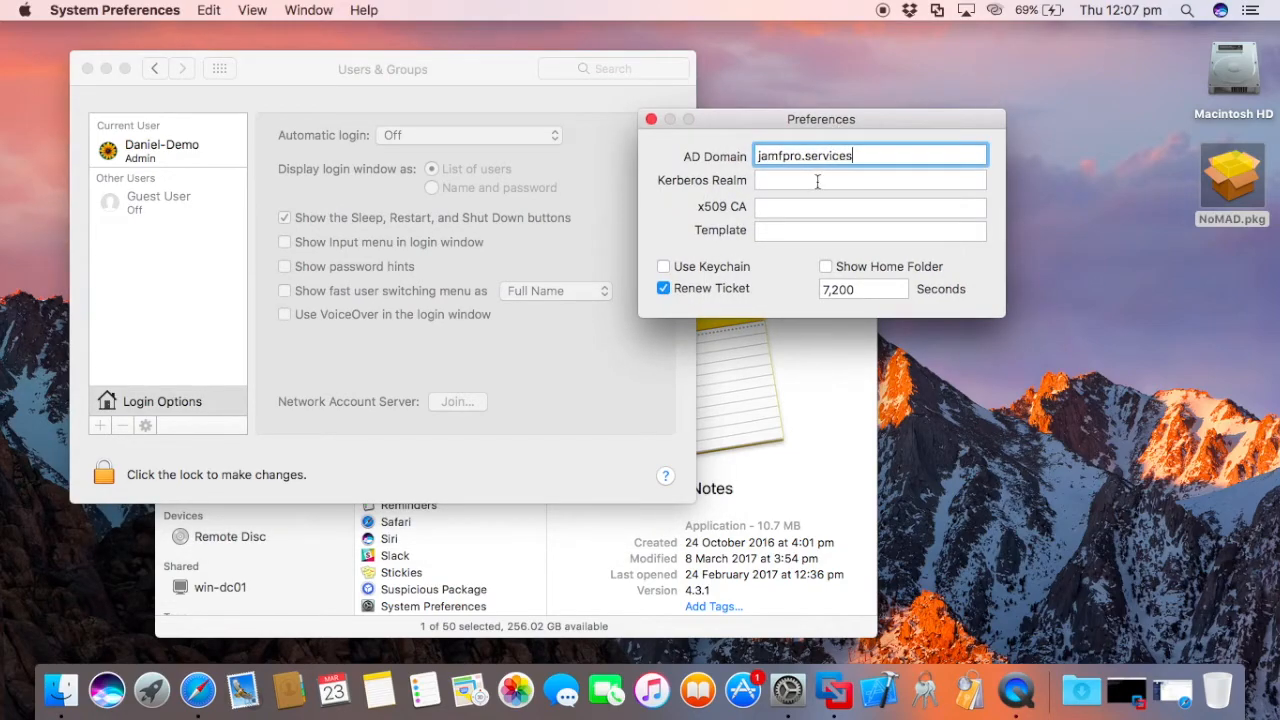
Set the x509 CA to win-dc01.jamfpro.services and the certificate template to User
{"action": "left_click", "coordinate": [868, 206]}
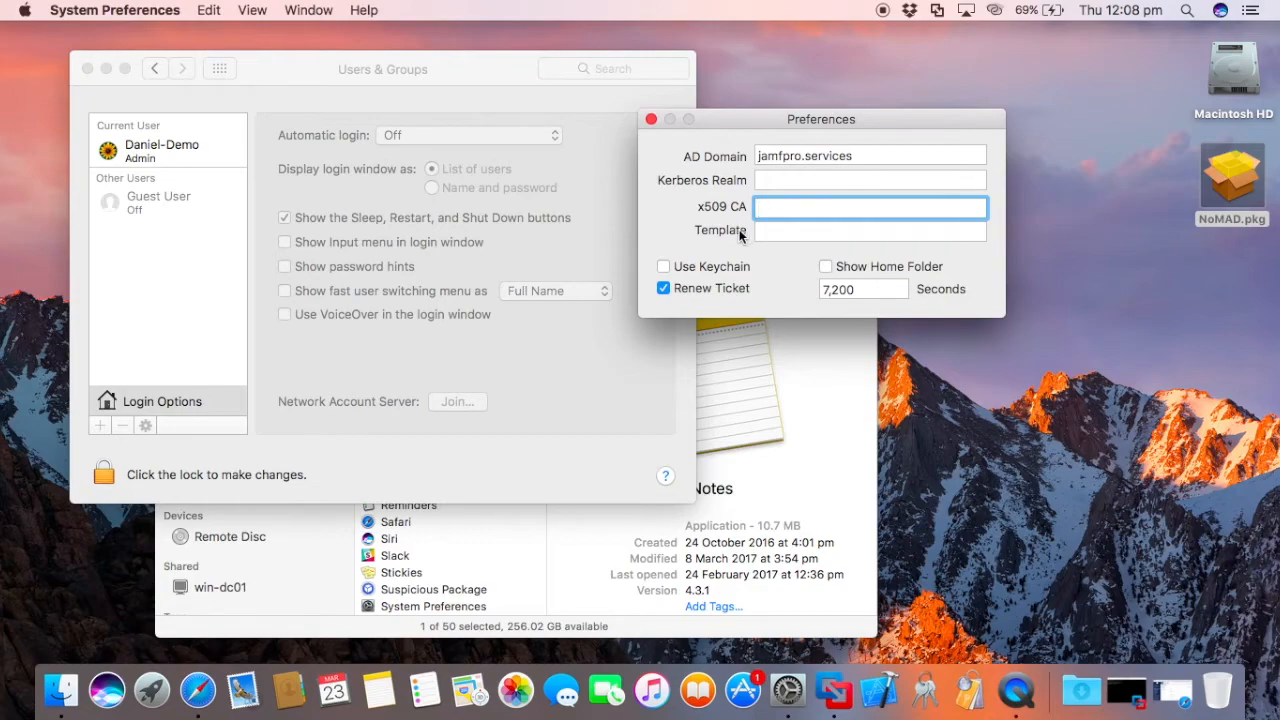
{"action": "mouse_move", "coordinate": [556, 260]}
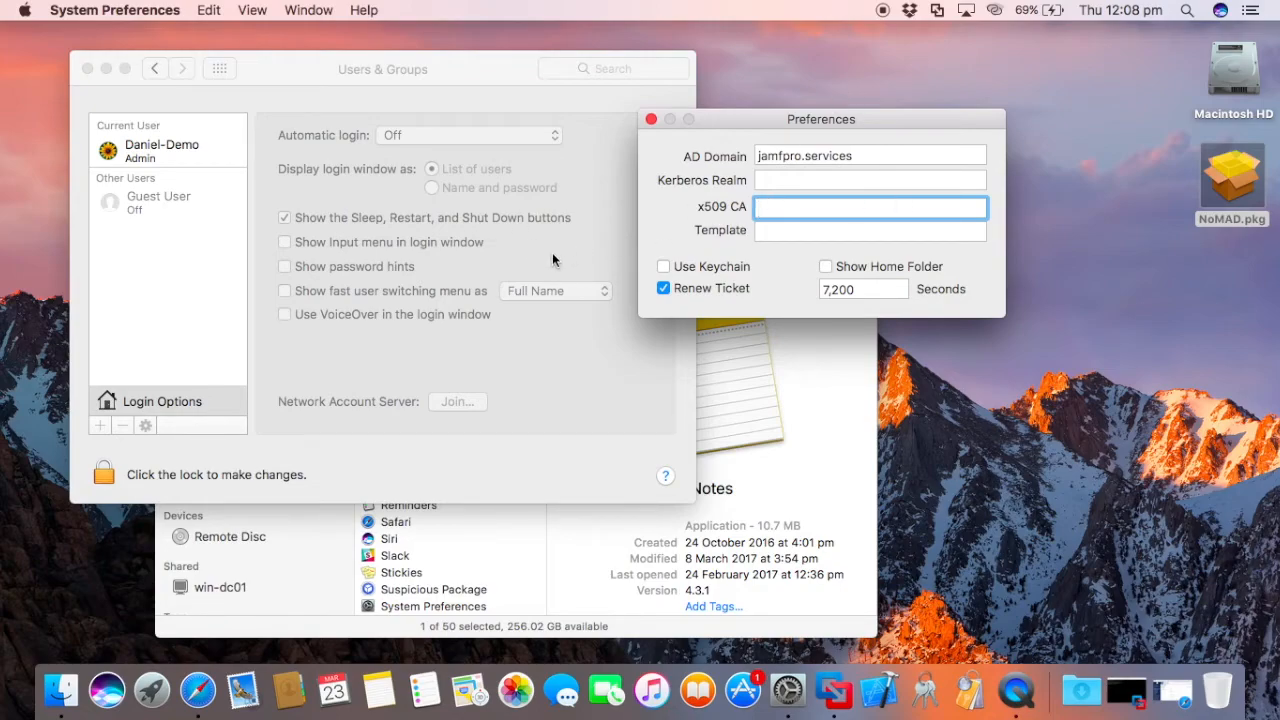
{"action": "type", "text": "win-"}
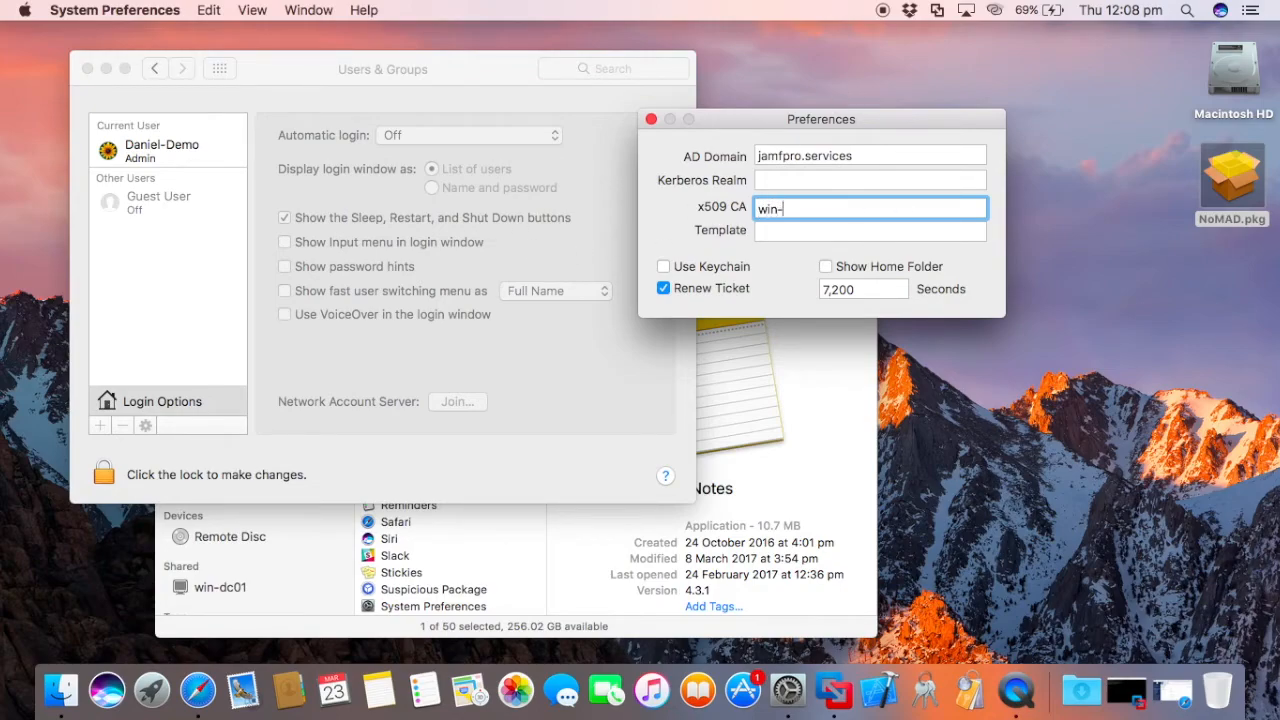
{"action": "type", "text": "dc01."}
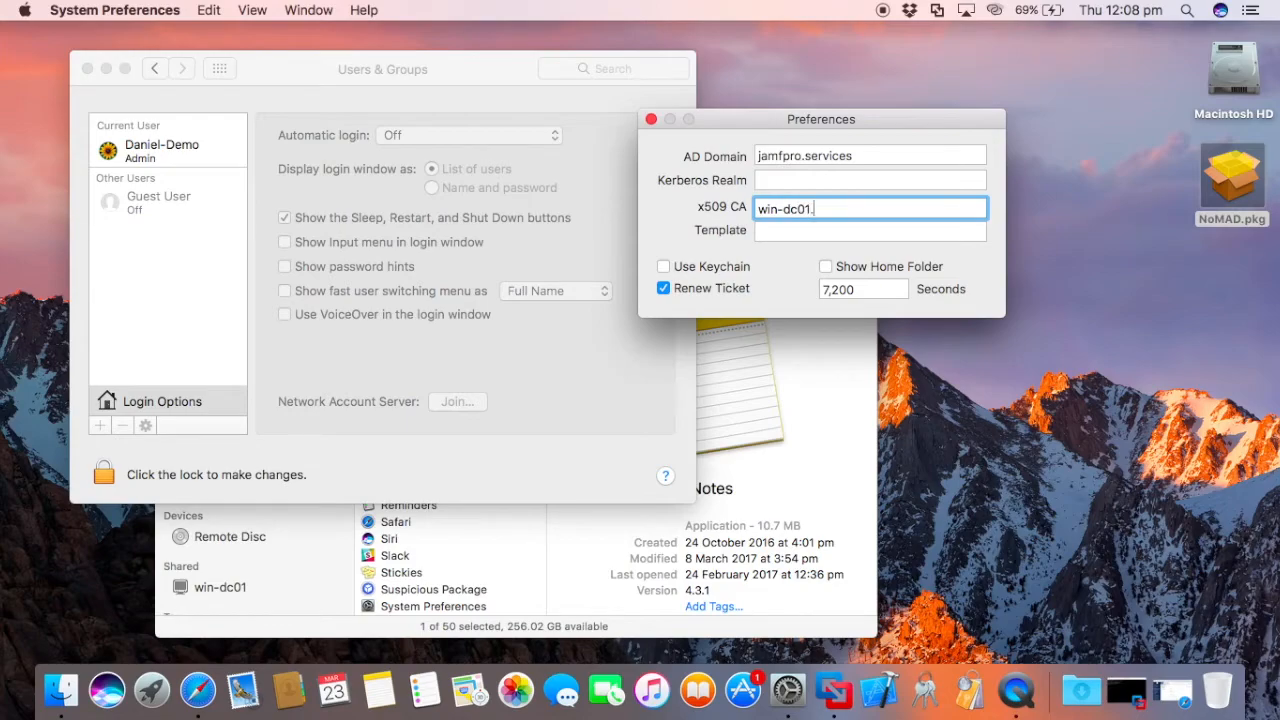
{"action": "type", "text": "jamfpro.ser"}
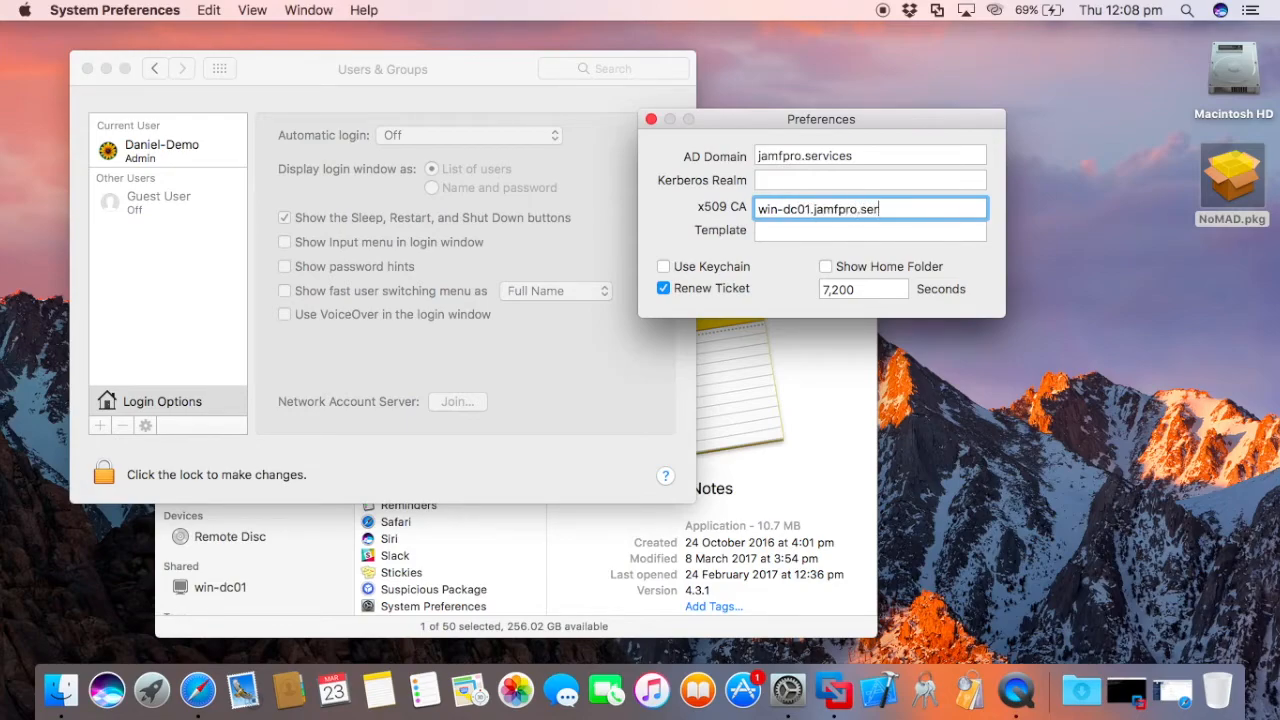
{"action": "type", "text": "U"}
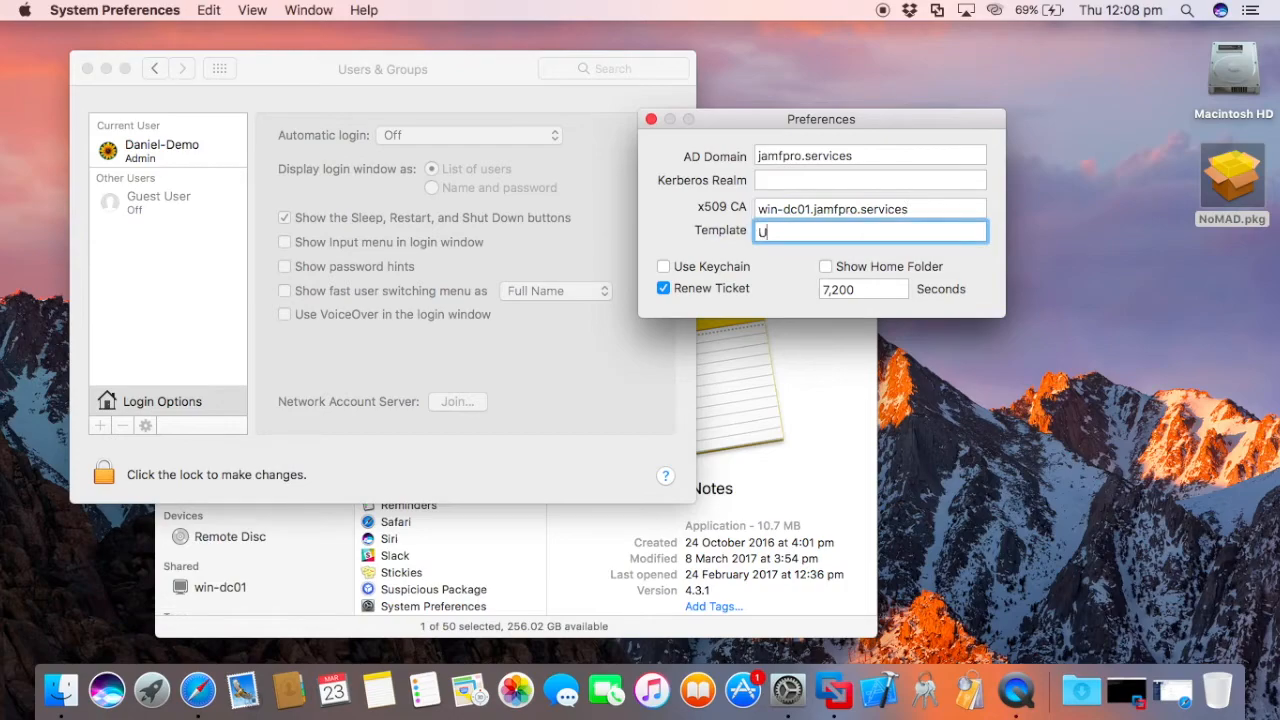
{"action": "type", "text": "ser"}
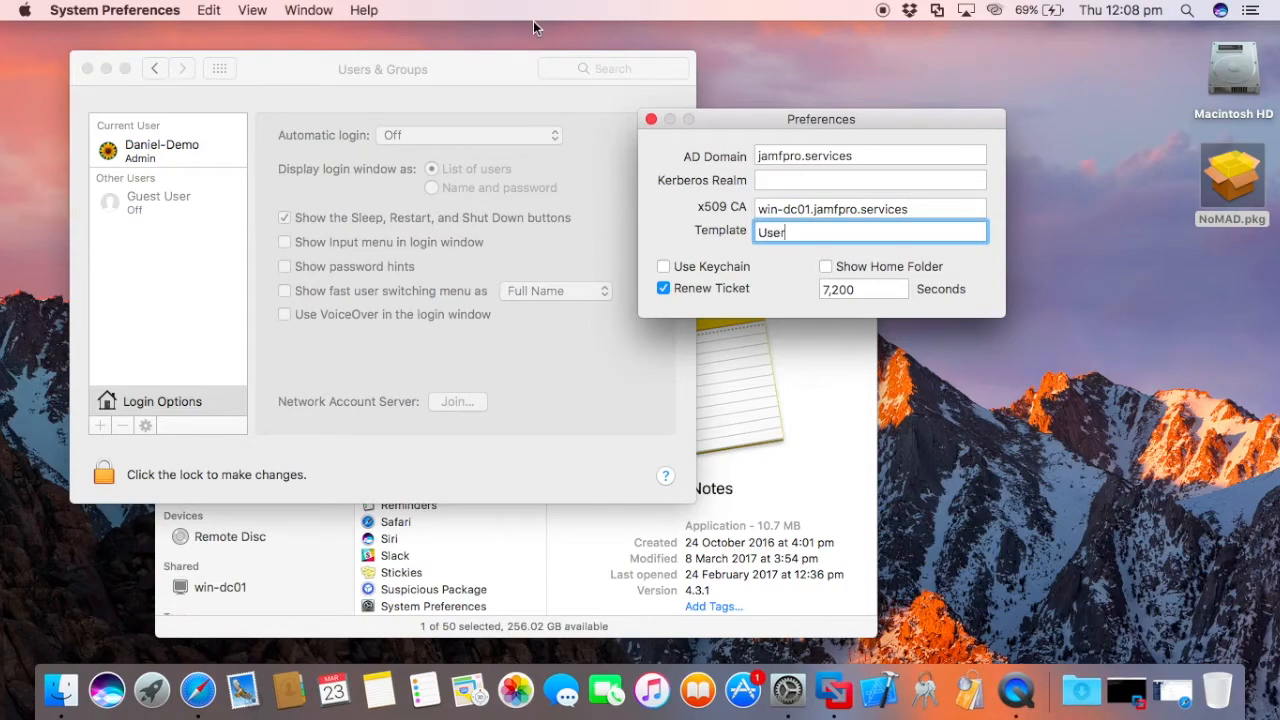
{"action": "left_click", "coordinate": [664, 266]}
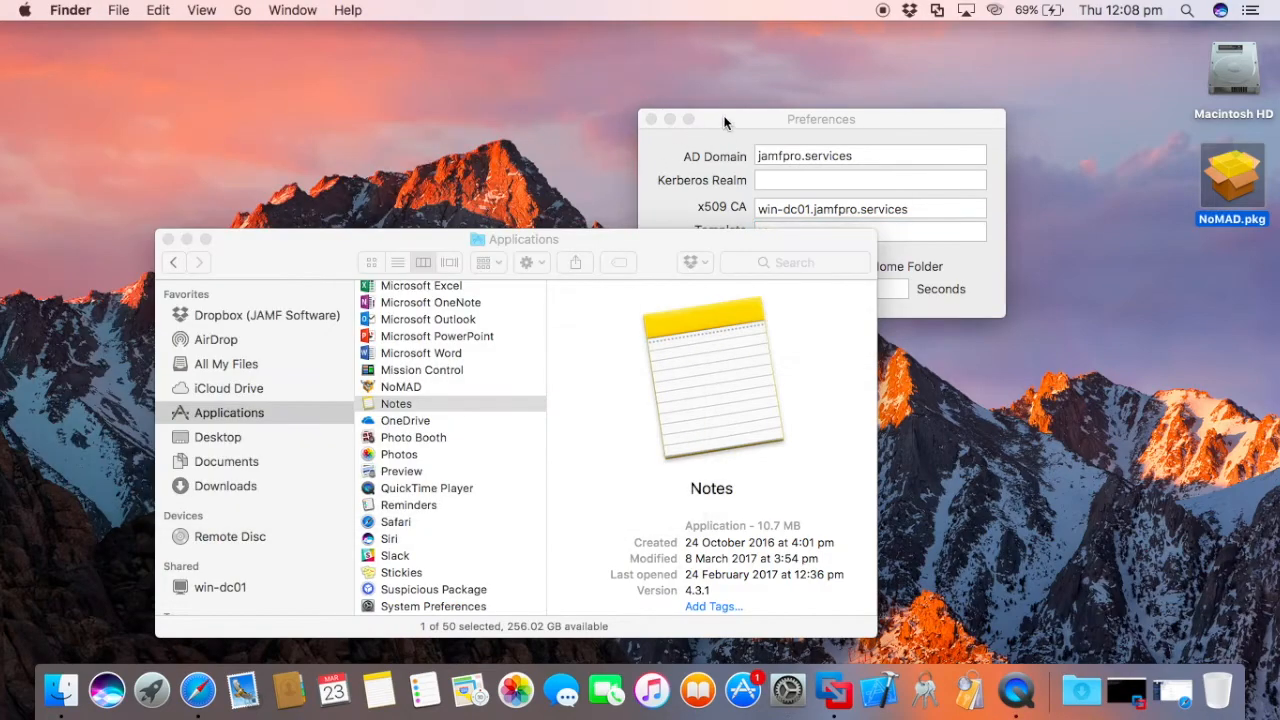
Close NoMAD preferences and enter win-dc01.jamfpro.services/Homes in Connect to Server
{"action": "left_click", "coordinate": [650, 120]}
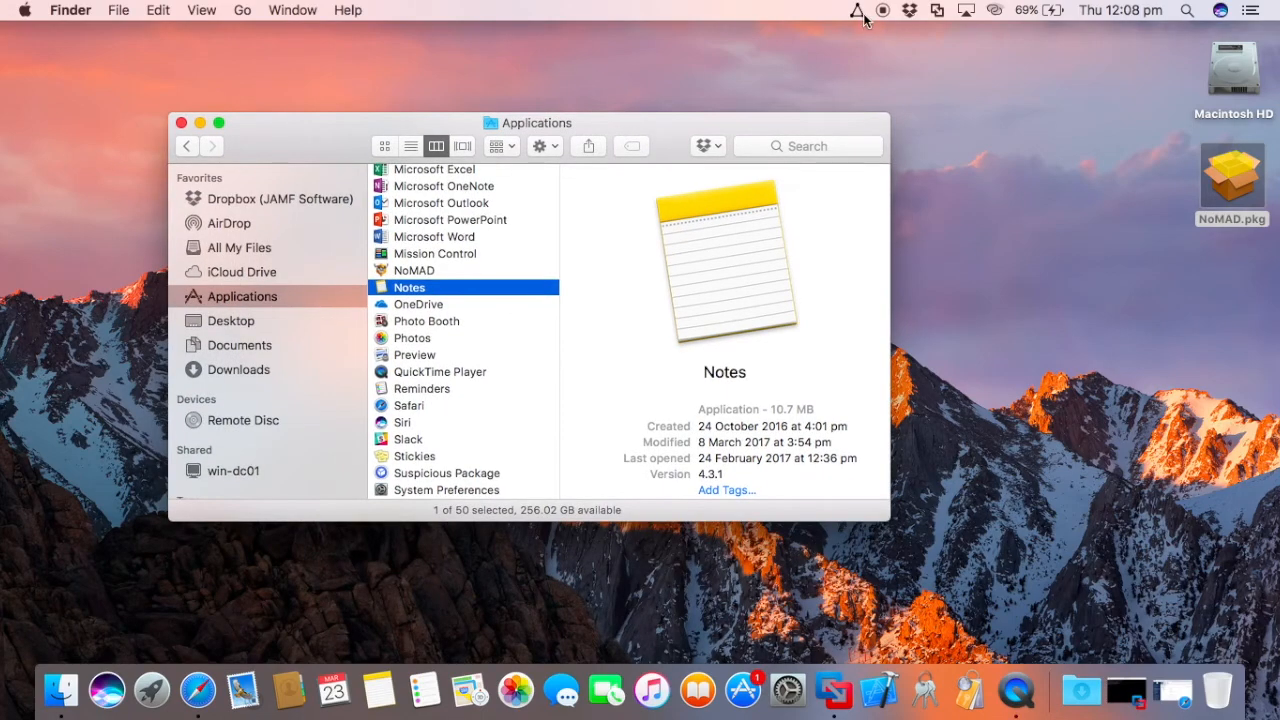
{"action": "left_click", "coordinate": [856, 10]}
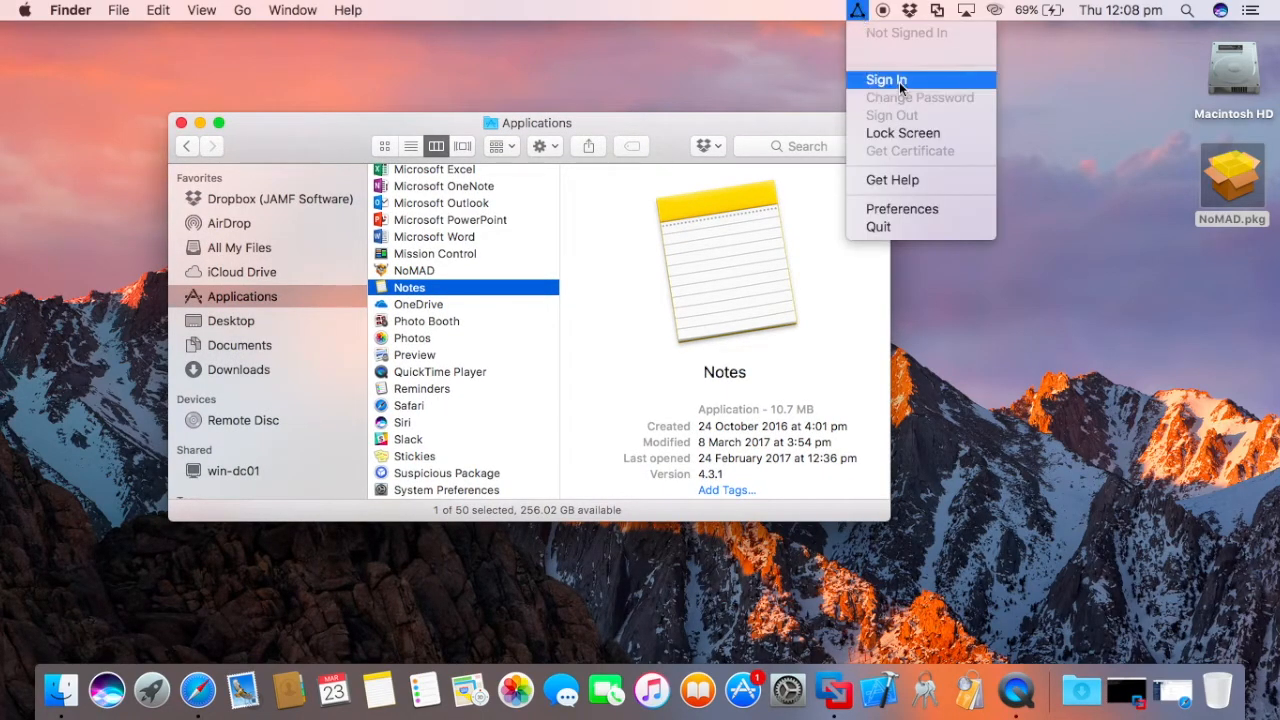
{"action": "left_click", "coordinate": [612, 148]}
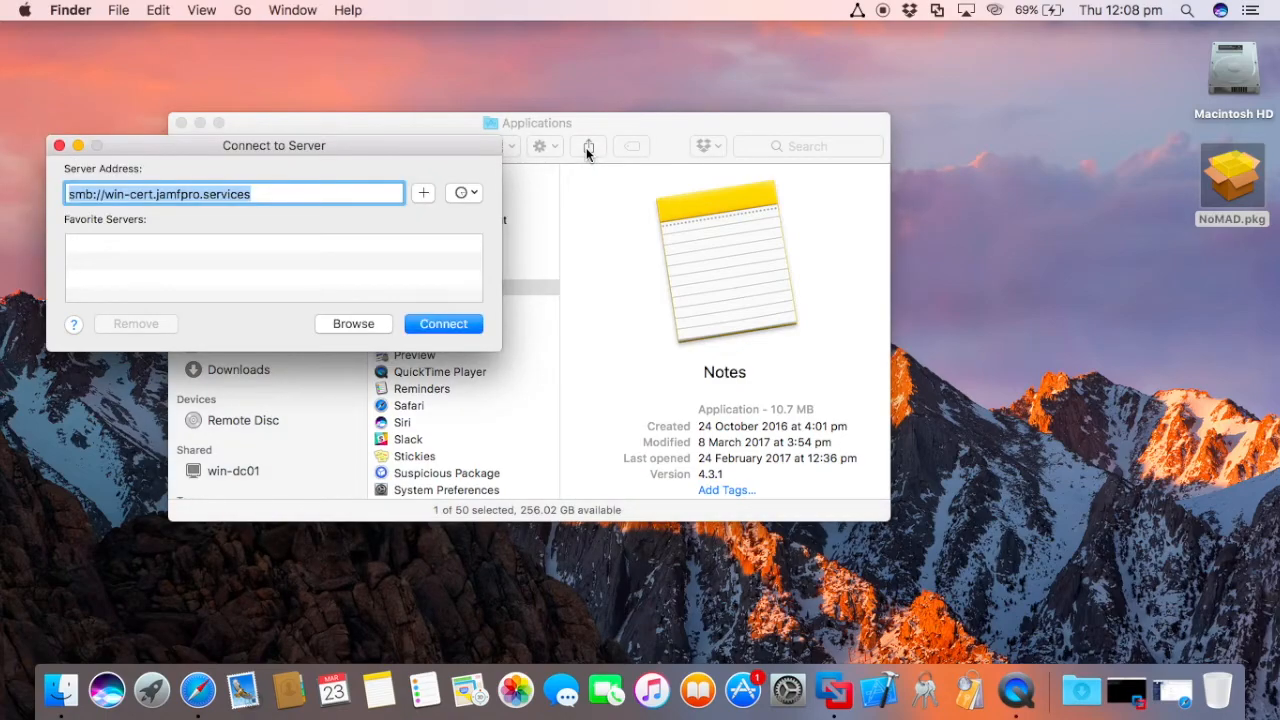
{"action": "type", "text": "win-dc01."}
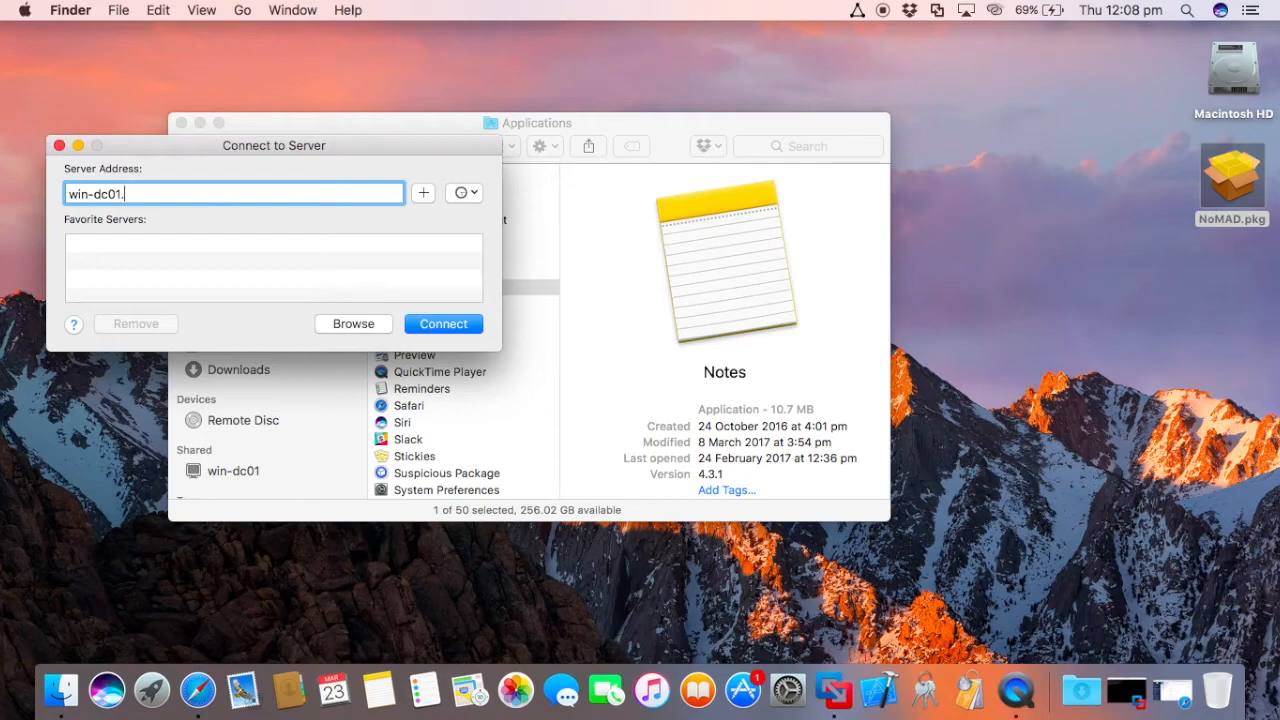
{"action": "type", "text": "jamfpro.services/Homes"}
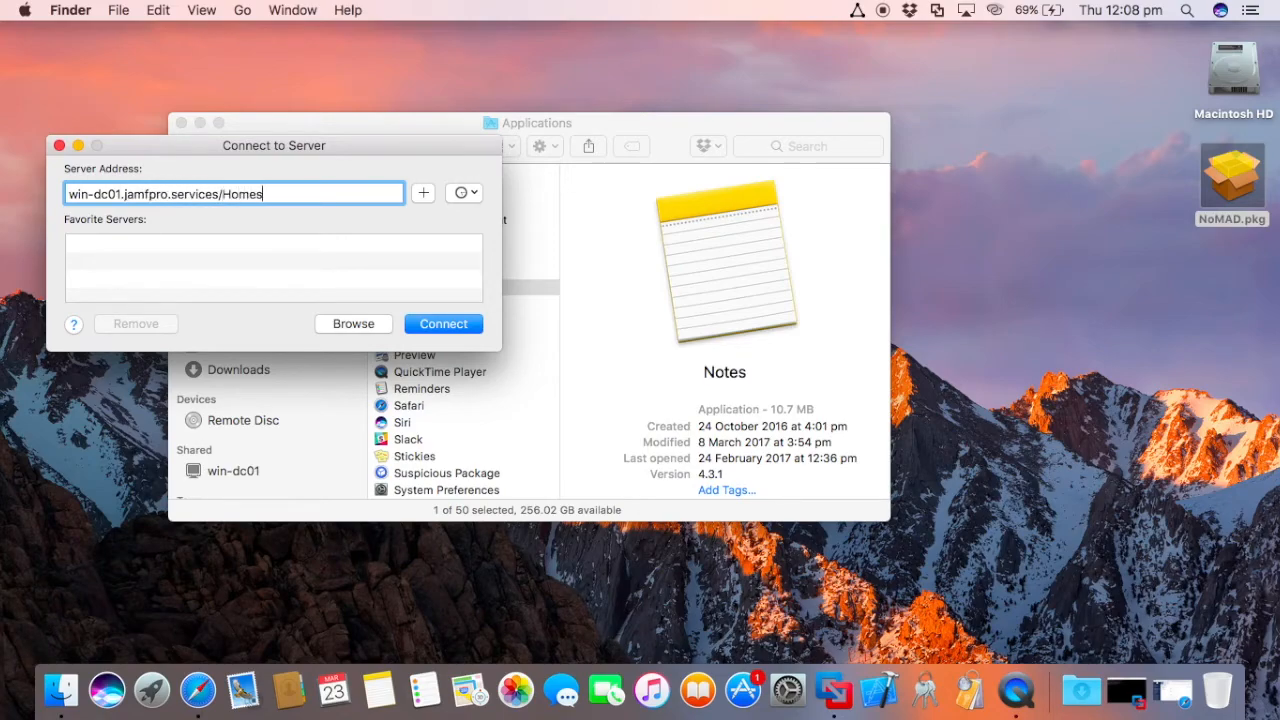
Attempt the Homes share connection and cancel its password prompt, NoMAD still Not Signed In
{"action": "left_click", "coordinate": [444, 324]}
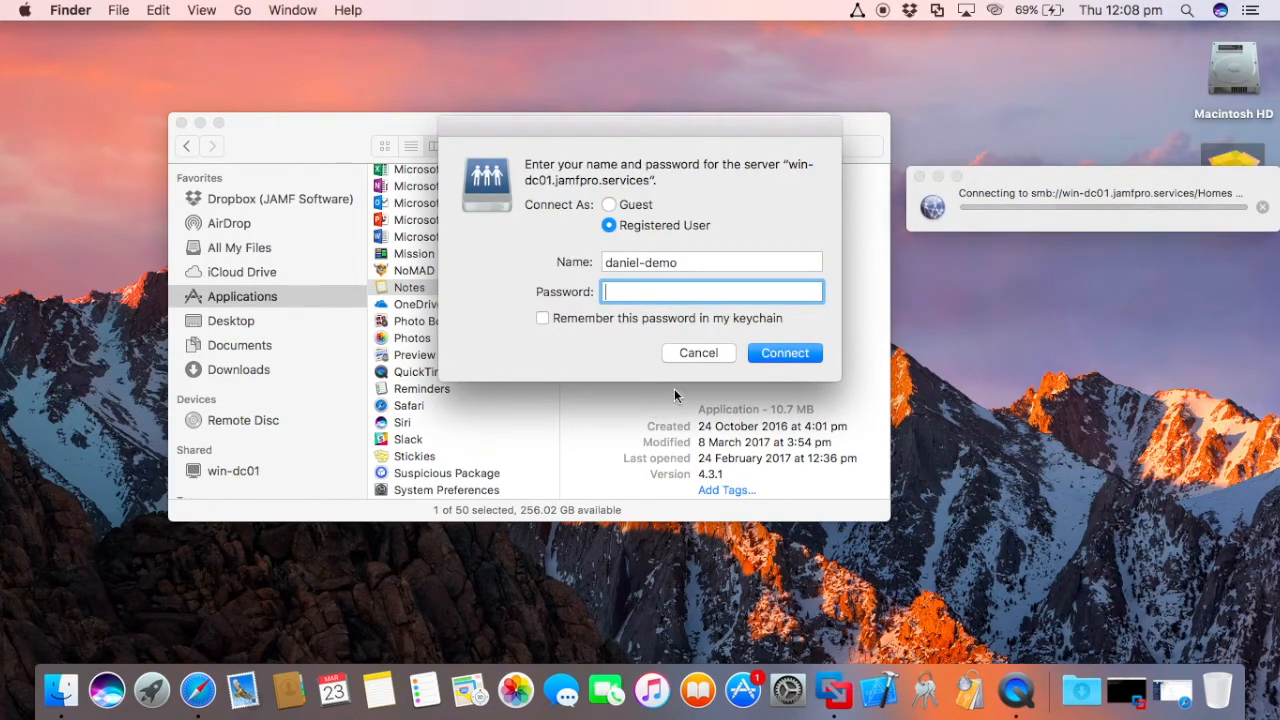
{"action": "left_click", "coordinate": [698, 352]}
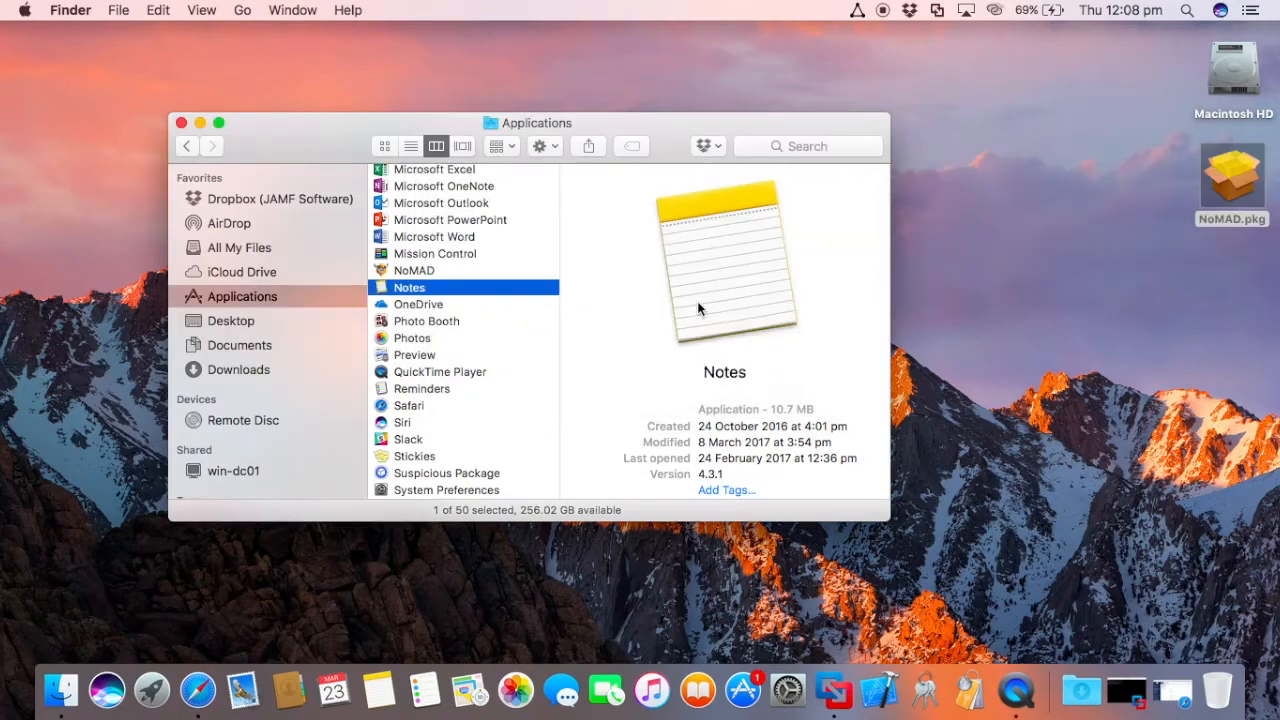
{"action": "left_click", "coordinate": [856, 10]}
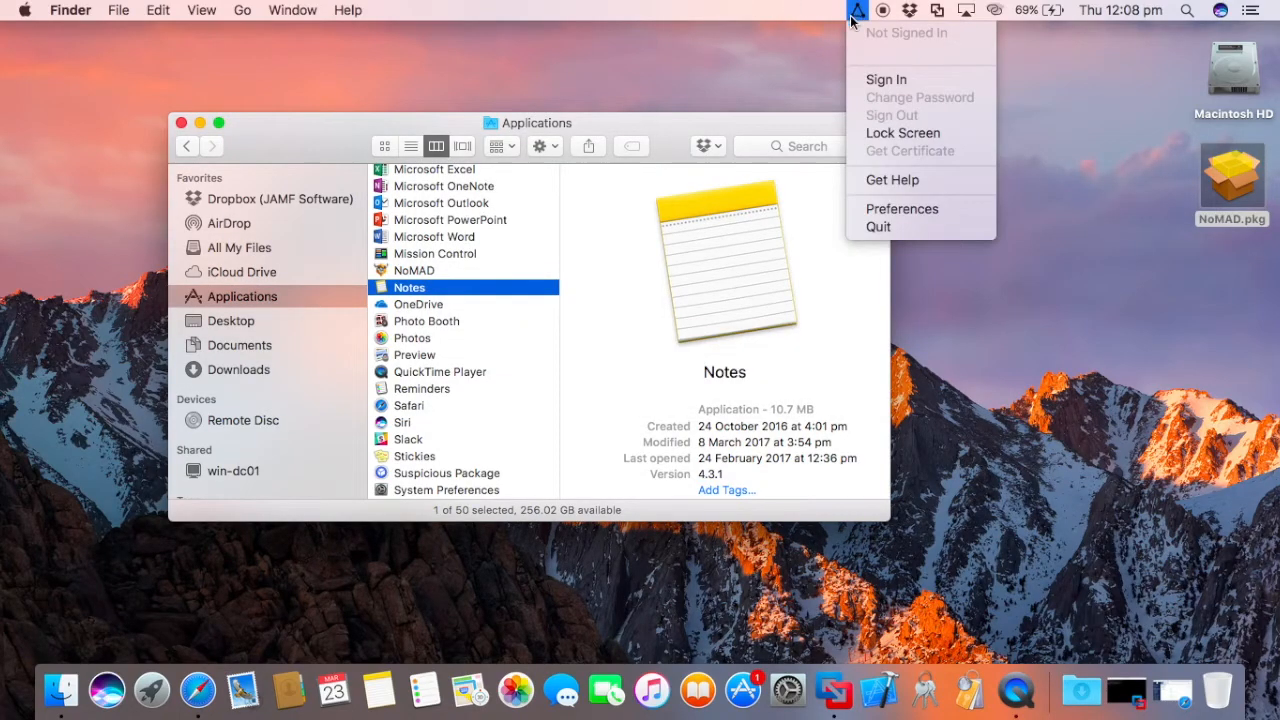
{"action": "type", "text": "daniel.maclaughlin"}
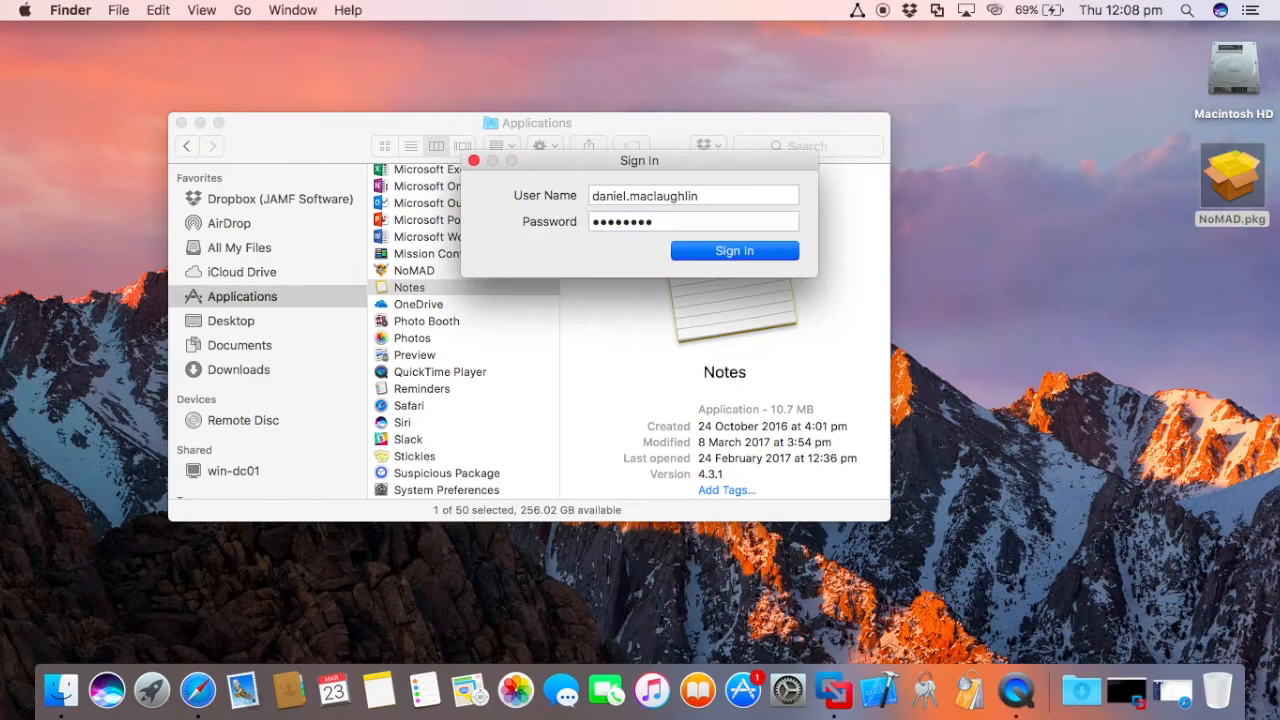
{"action": "left_click", "coordinate": [734, 250]}
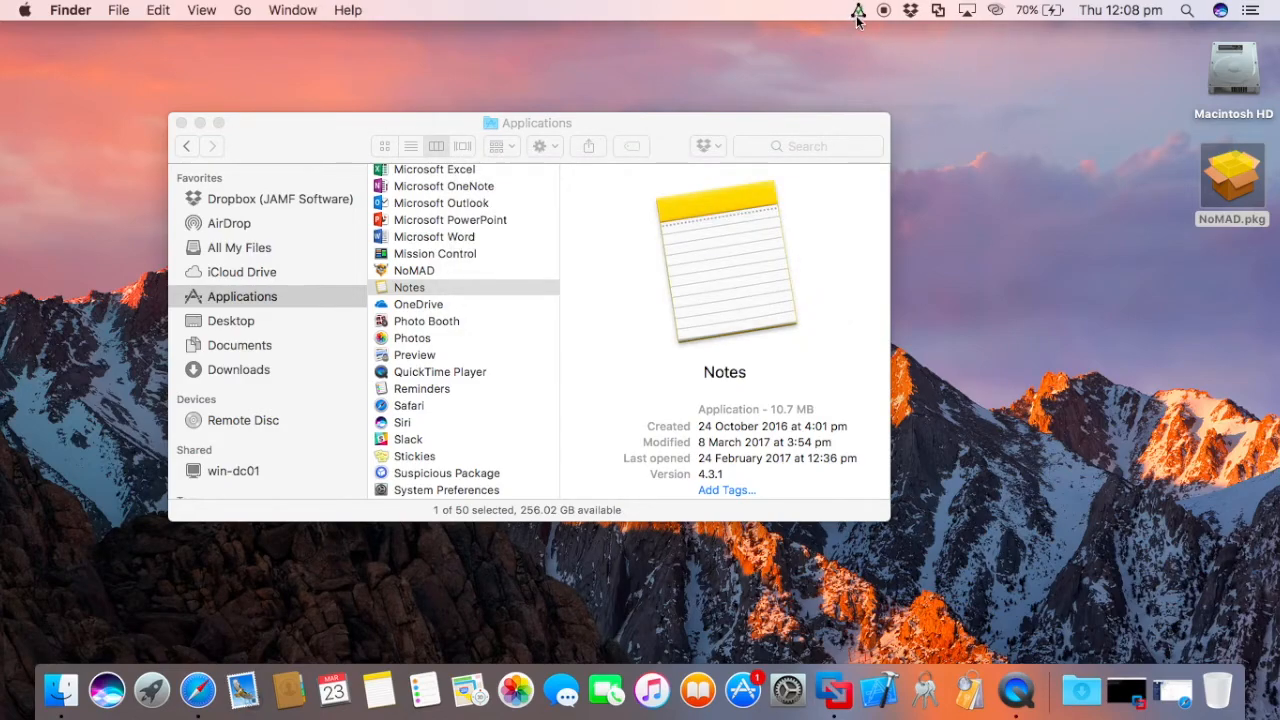
{"action": "left_click", "coordinate": [858, 10]}
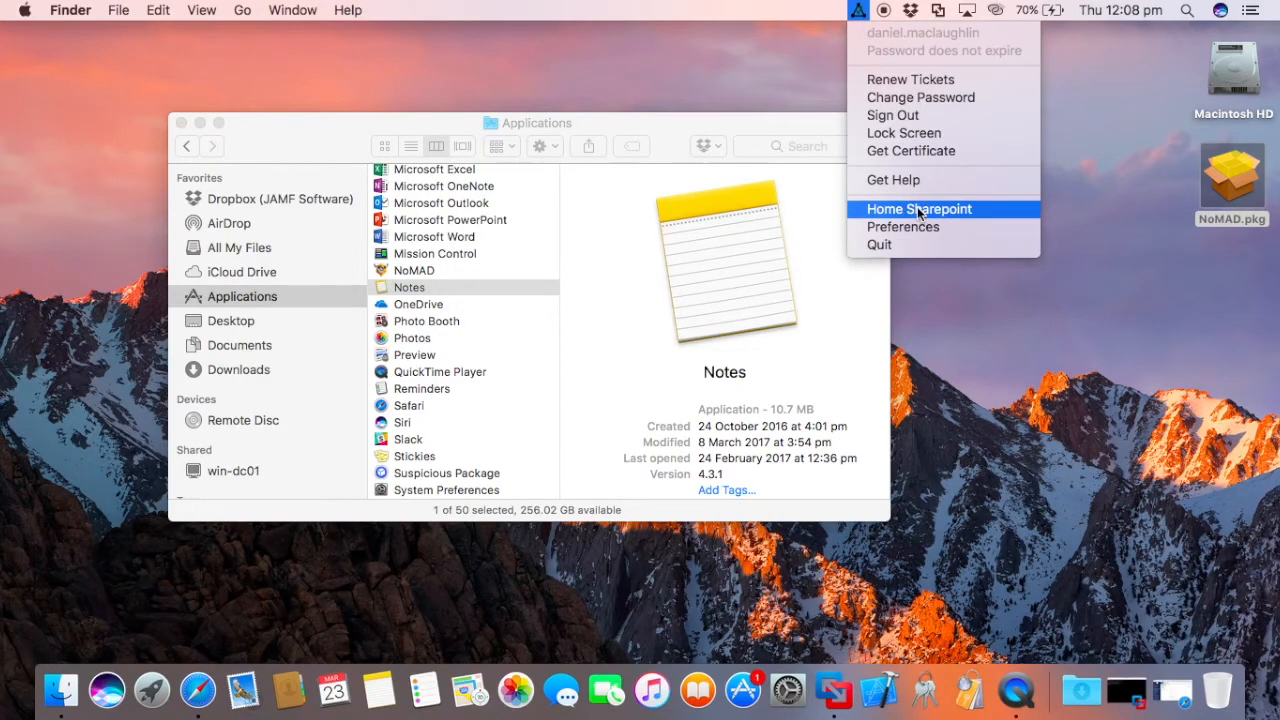
{"action": "left_click", "coordinate": [918, 208]}
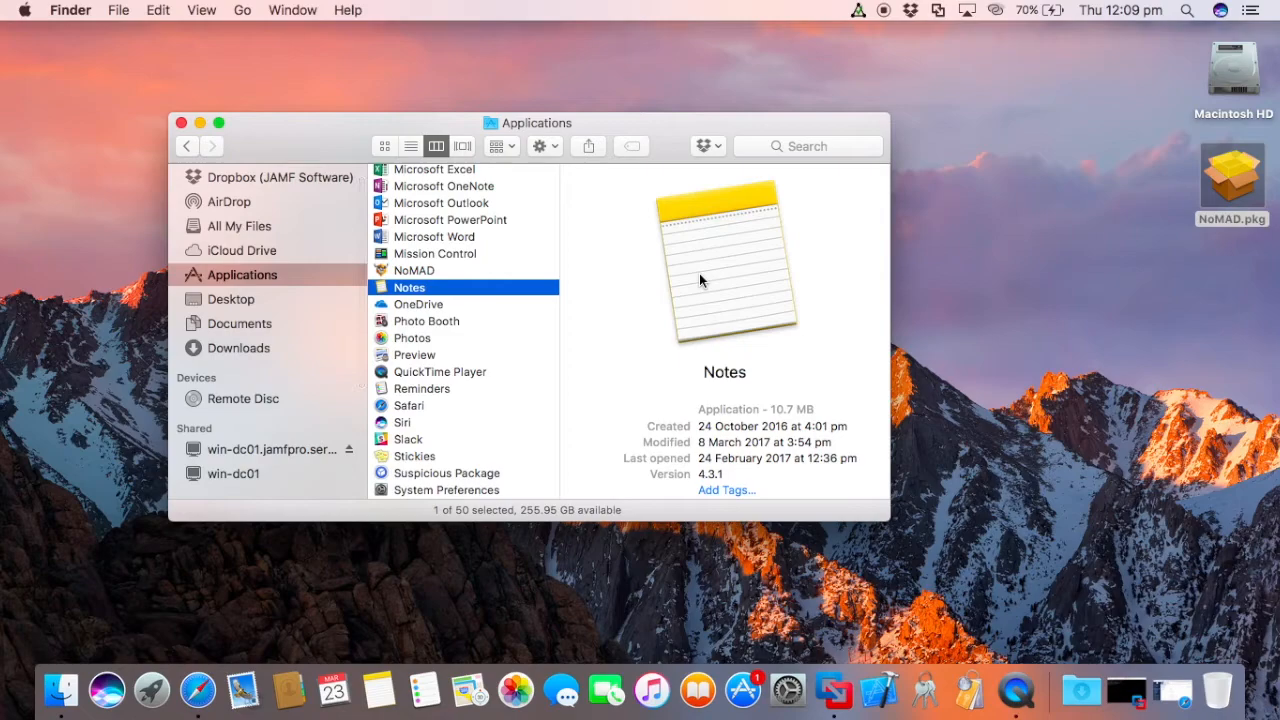
{"action": "mouse_move", "coordinate": [1016, 690]}
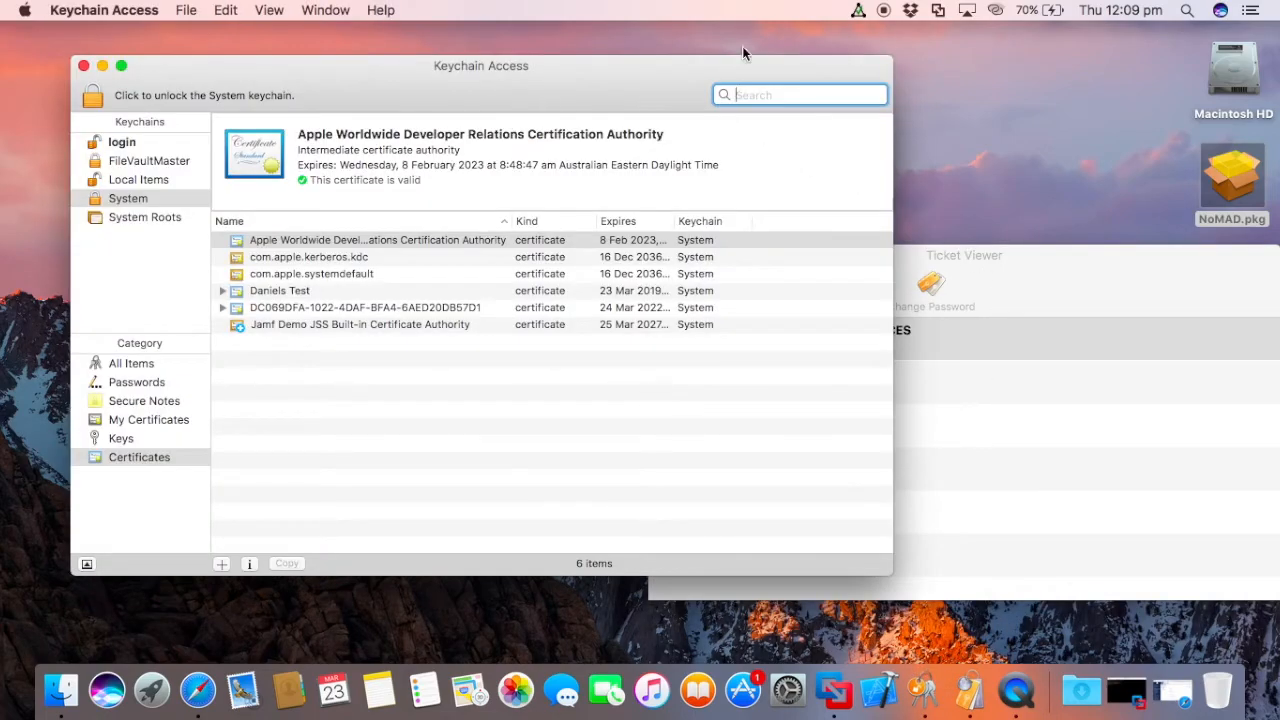
Get a user certificate via NoMAD, then review the x509 CA and User template in preferences
{"action": "left_click", "coordinate": [858, 10]}
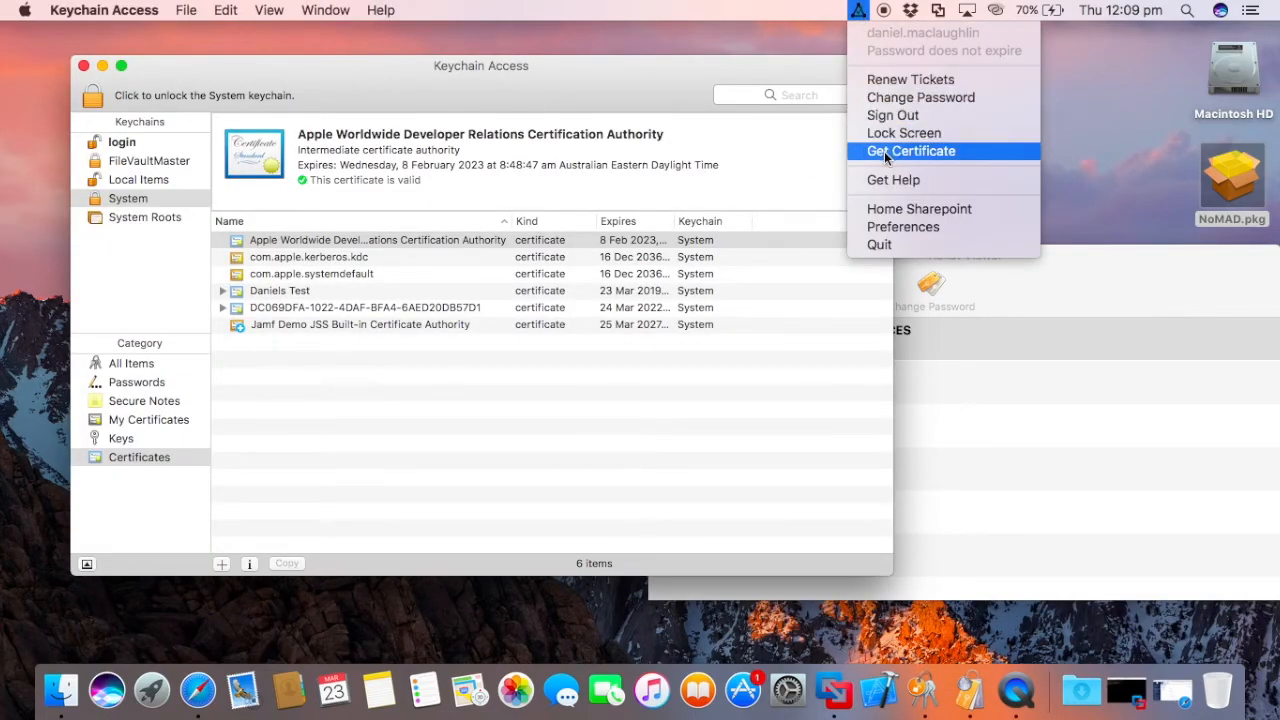
{"action": "left_click", "coordinate": [910, 152]}
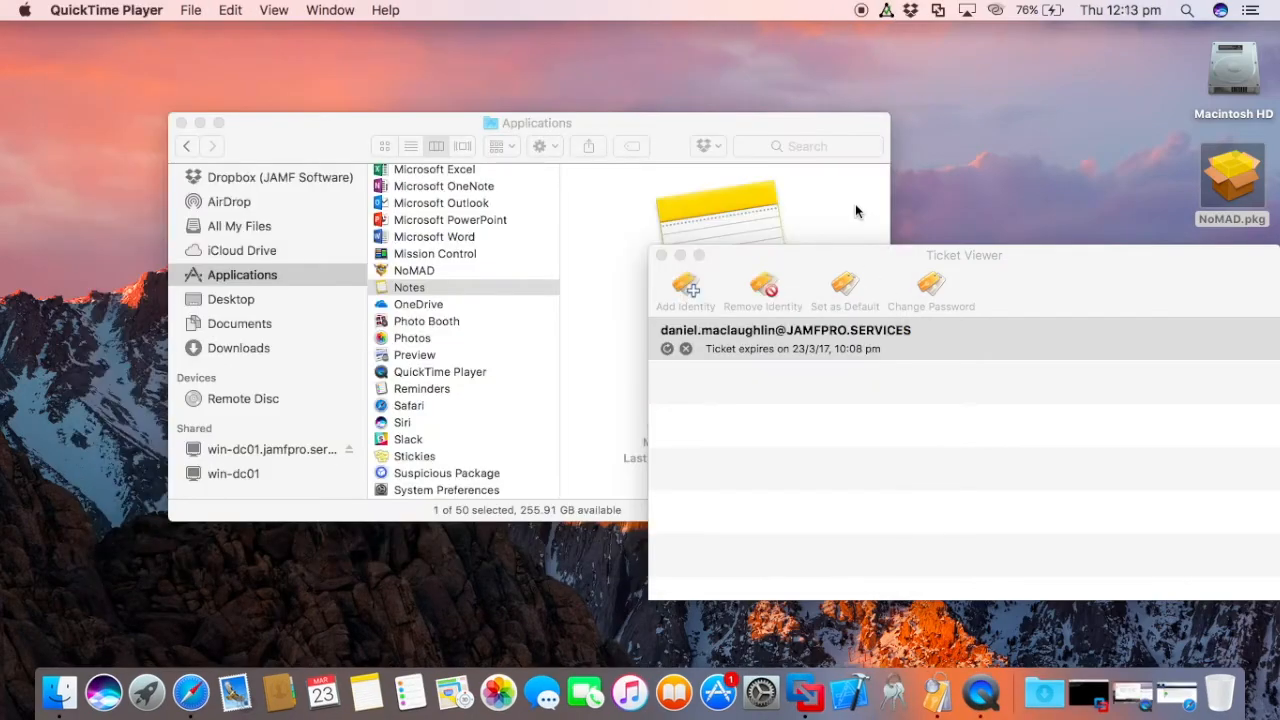
{"action": "mouse_move", "coordinate": [828, 62]}
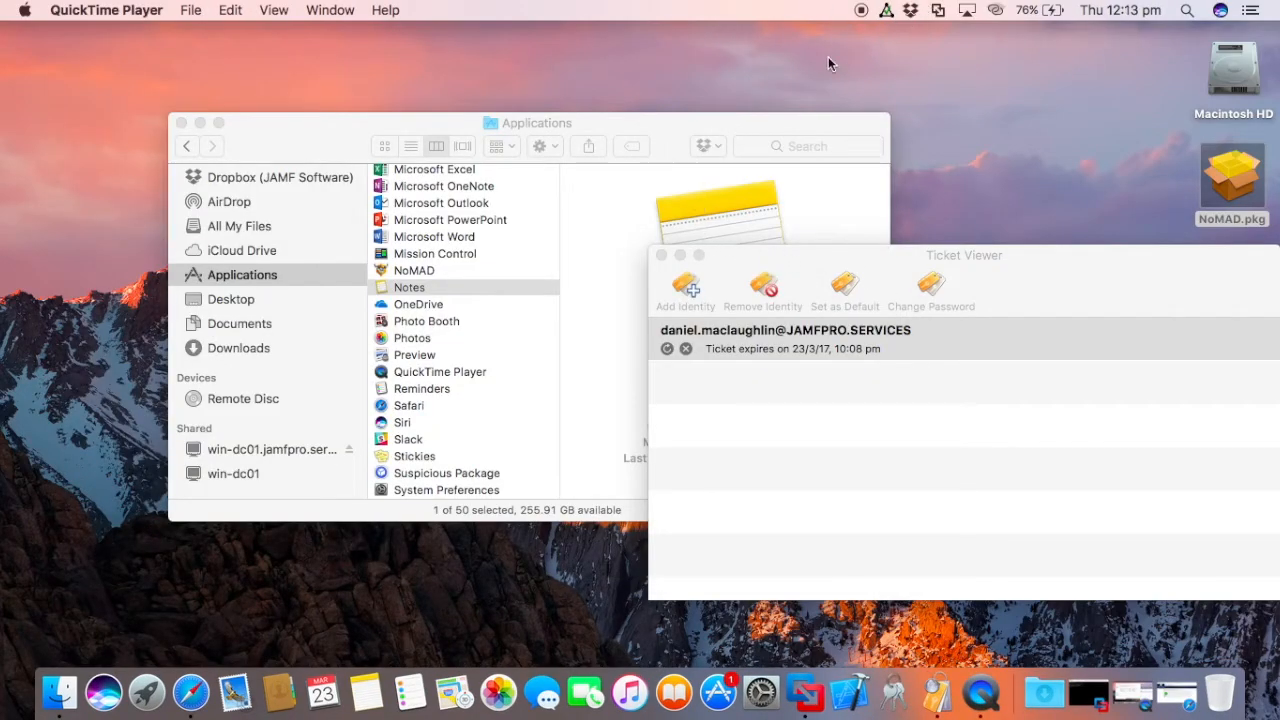
{"action": "mouse_move", "coordinate": [892, 28]}
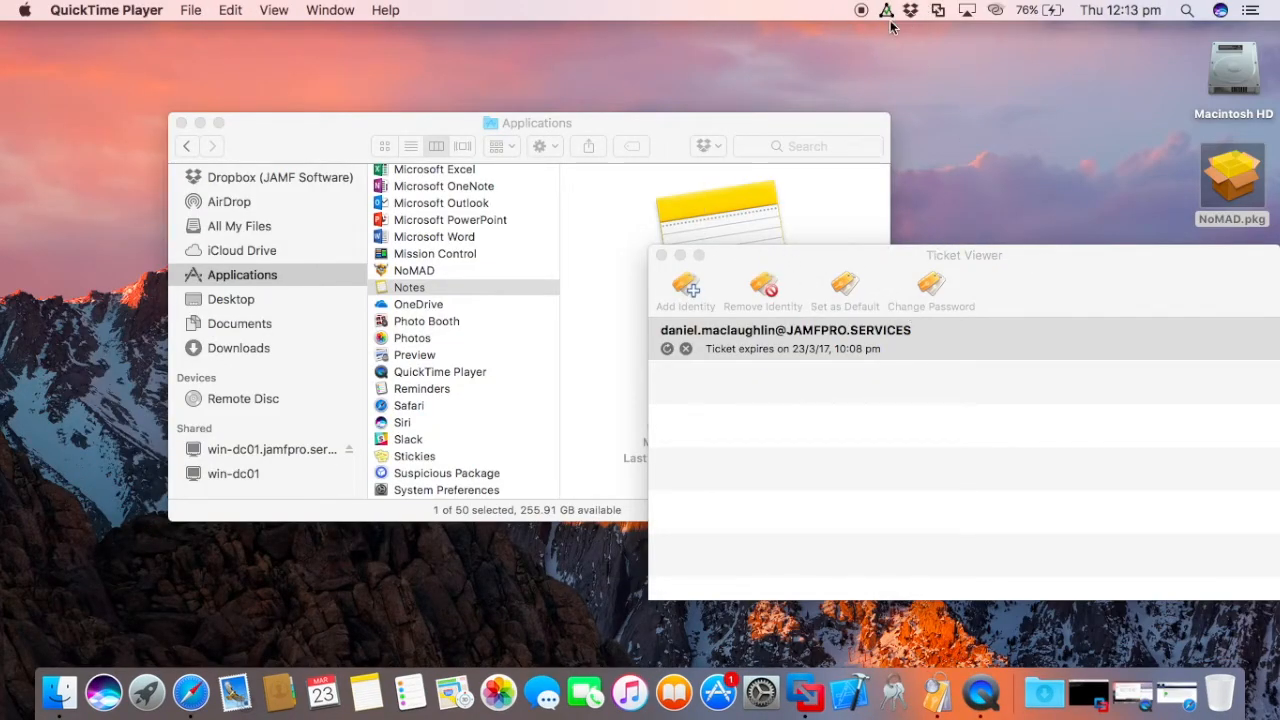
{"action": "left_click", "coordinate": [884, 10]}
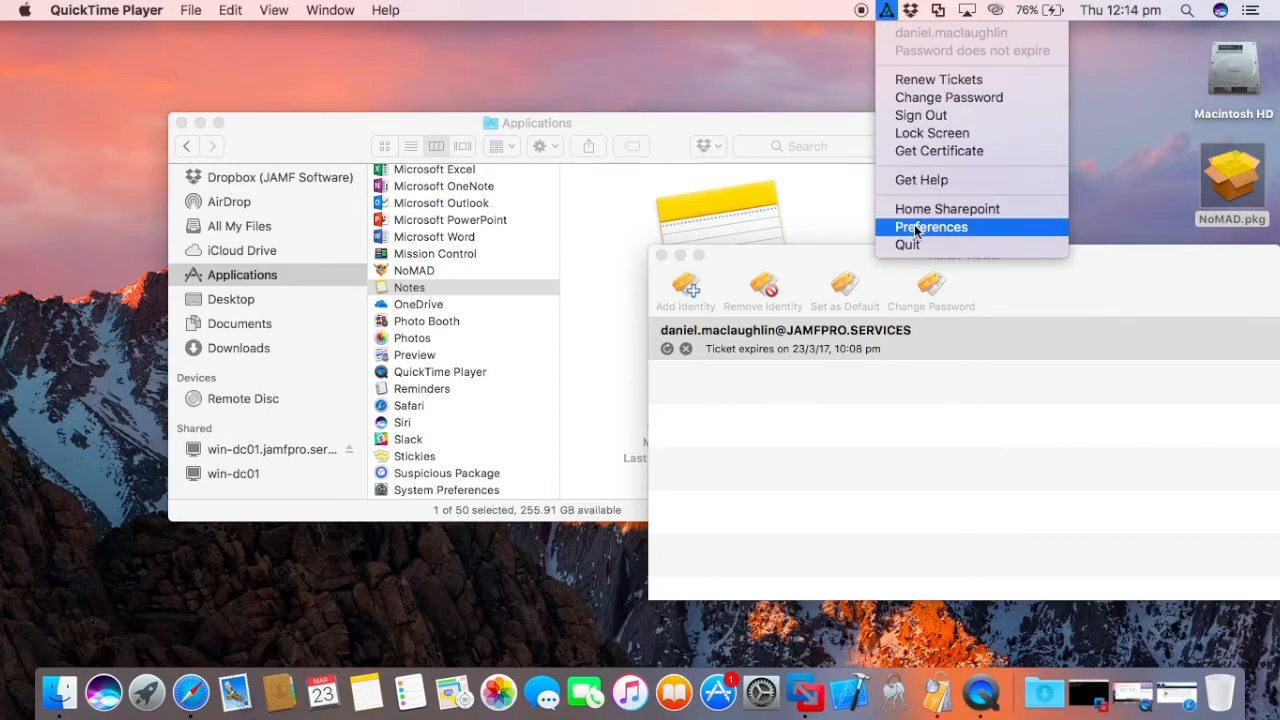
{"action": "left_click", "coordinate": [930, 228]}
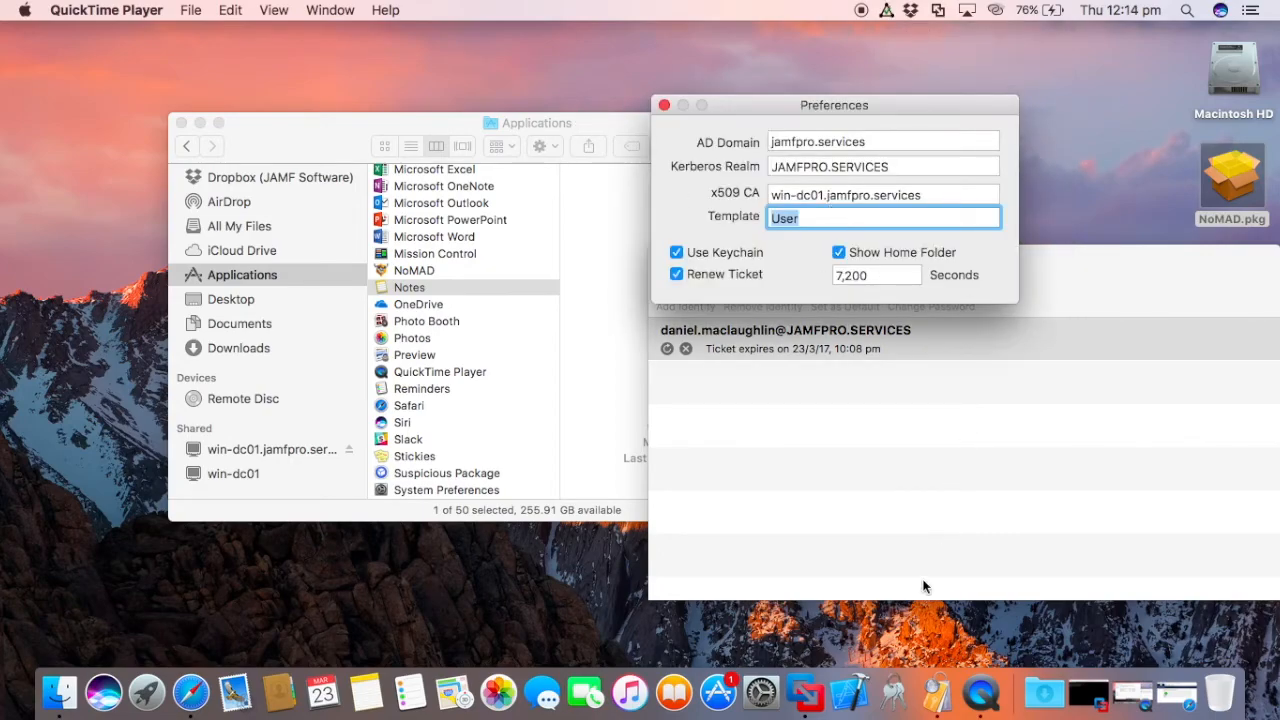
{"action": "mouse_move", "coordinate": [902, 616]}
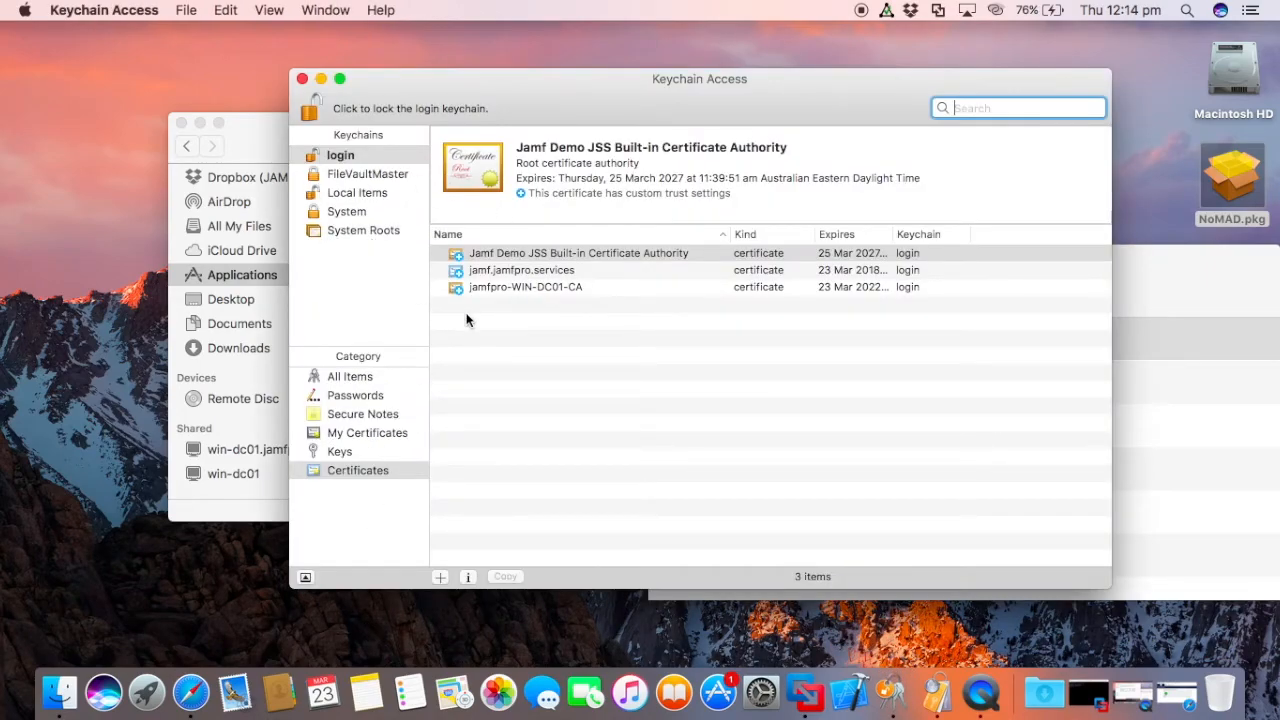
Reveal the Daniel MacLaughlin certificate and its NoMAD private key in the login keychain
{"action": "left_click", "coordinate": [524, 288]}
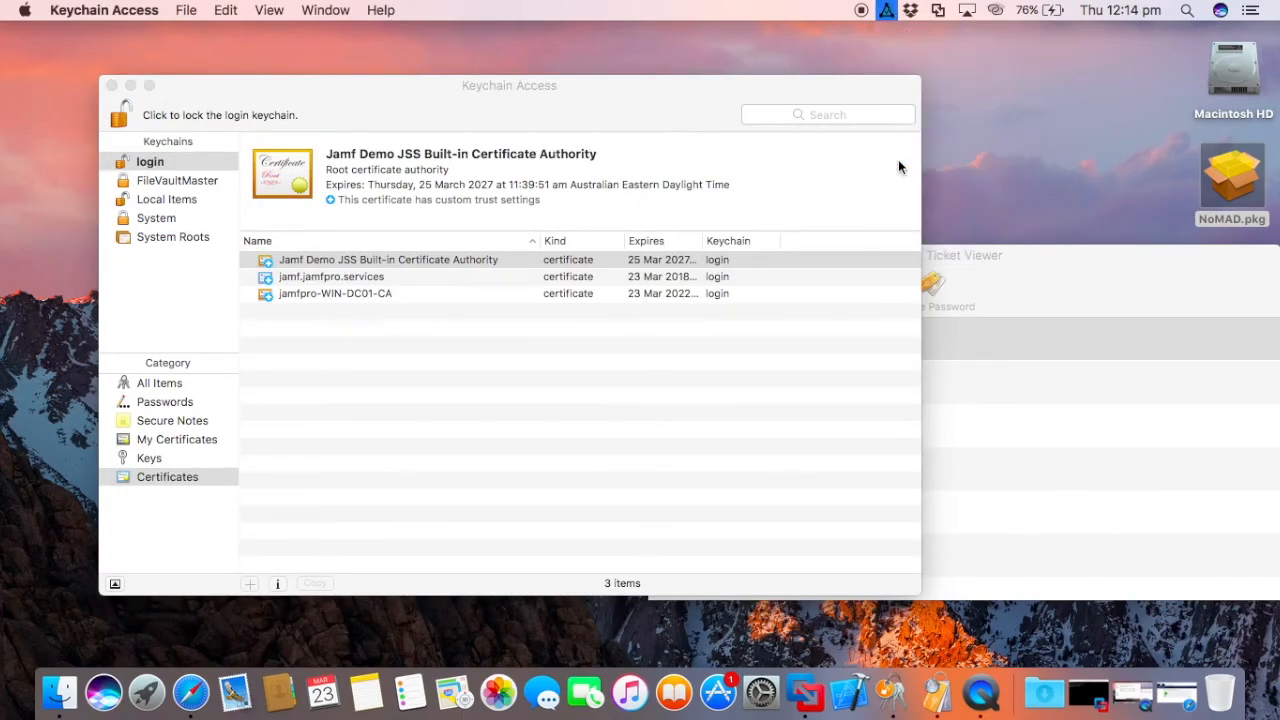
{"action": "mouse_move", "coordinate": [516, 204]}
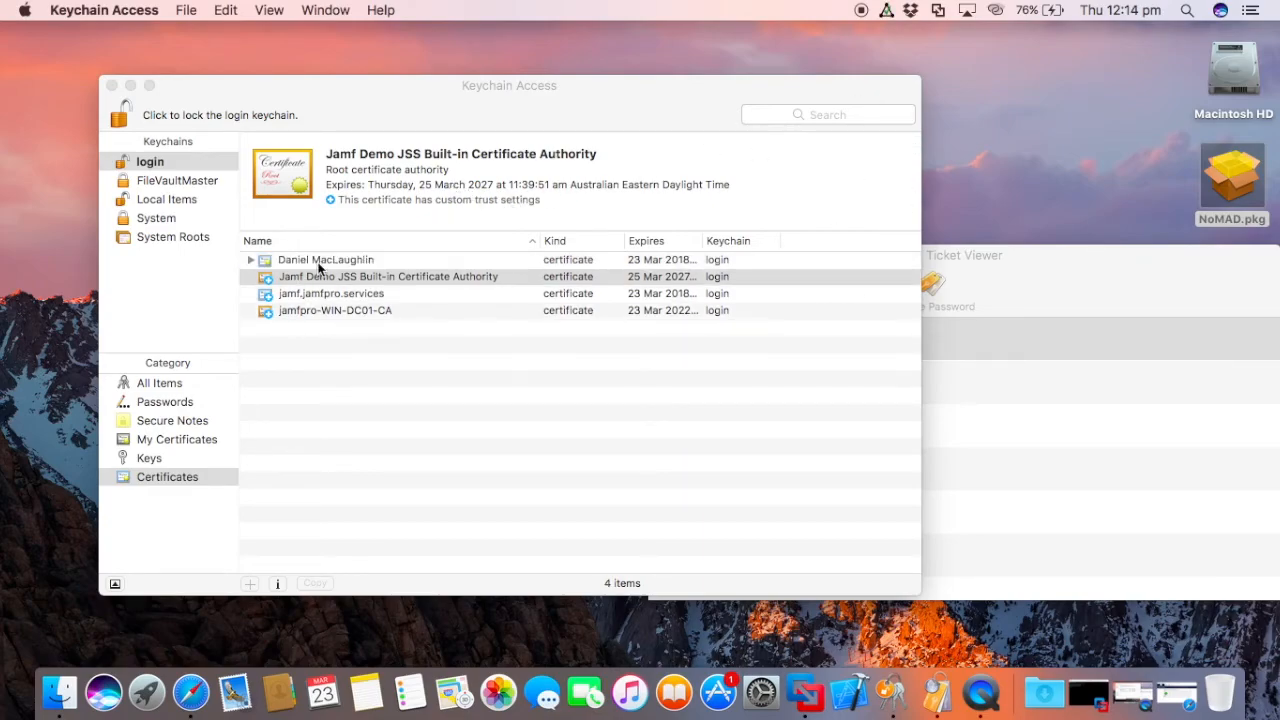
{"action": "left_click", "coordinate": [324, 260]}
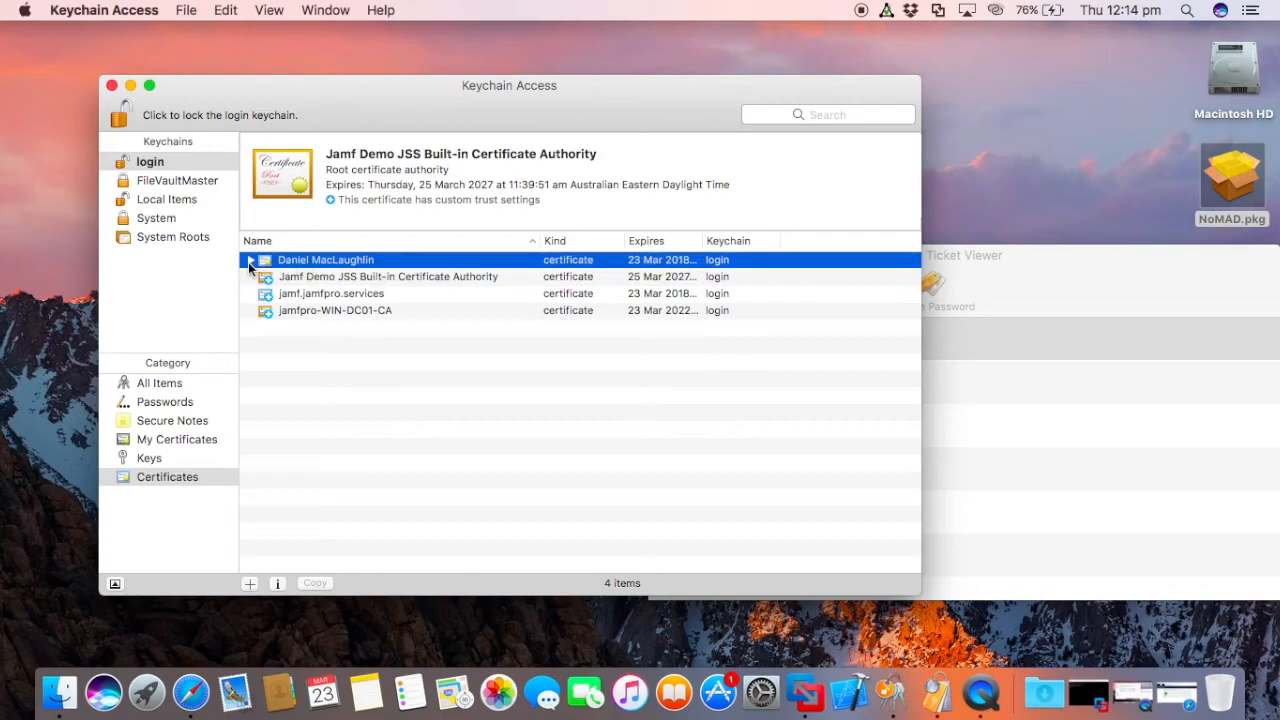
{"action": "left_click", "coordinate": [252, 260]}
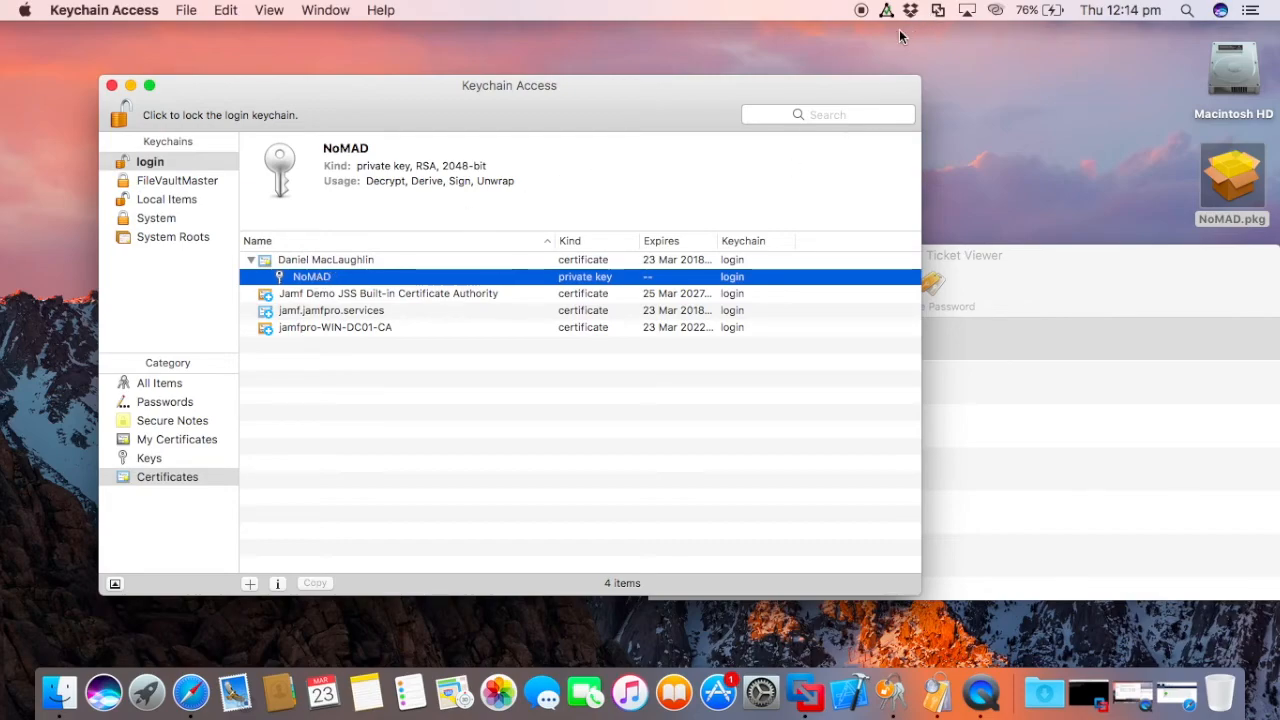
{"action": "mouse_move", "coordinate": [904, 24]}
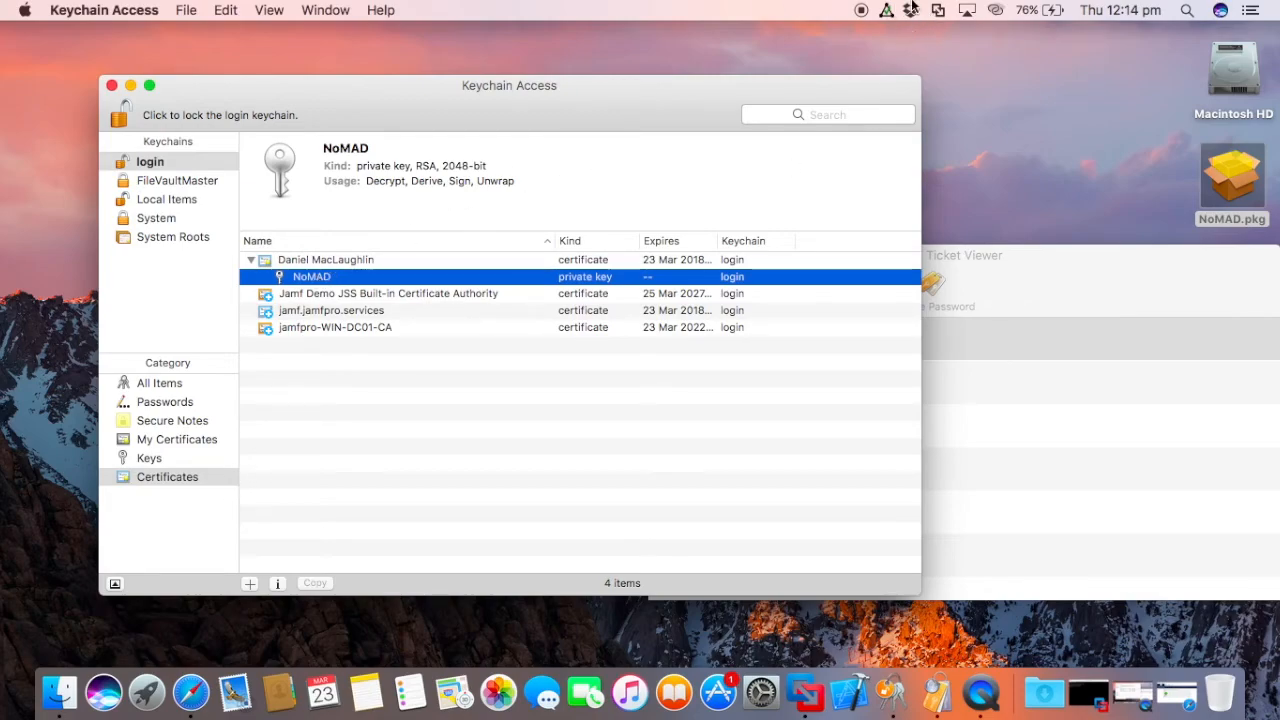
{"action": "left_click", "coordinate": [992, 10]}
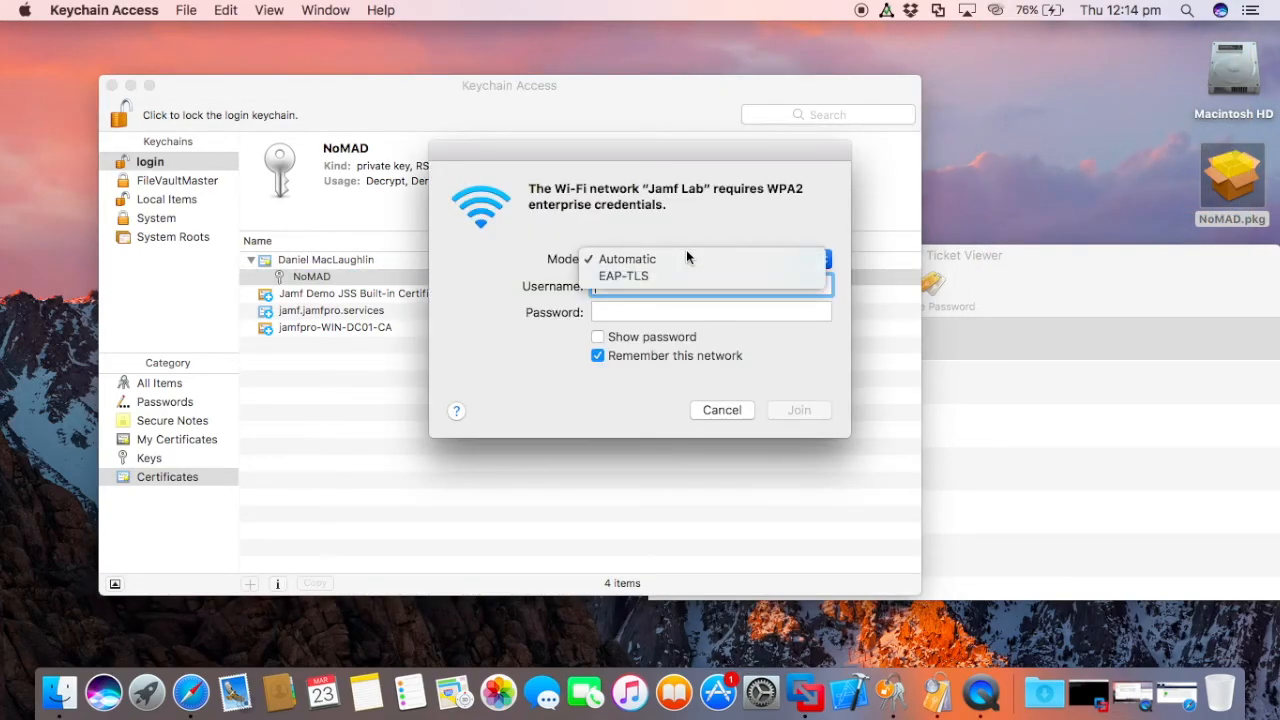
Switch Jamf Lab Wi-Fi to EAP-TLS, view the Daniel MacLaughlin and Daniels Test identities, keep None and cancel
{"action": "left_click", "coordinate": [622, 276]}
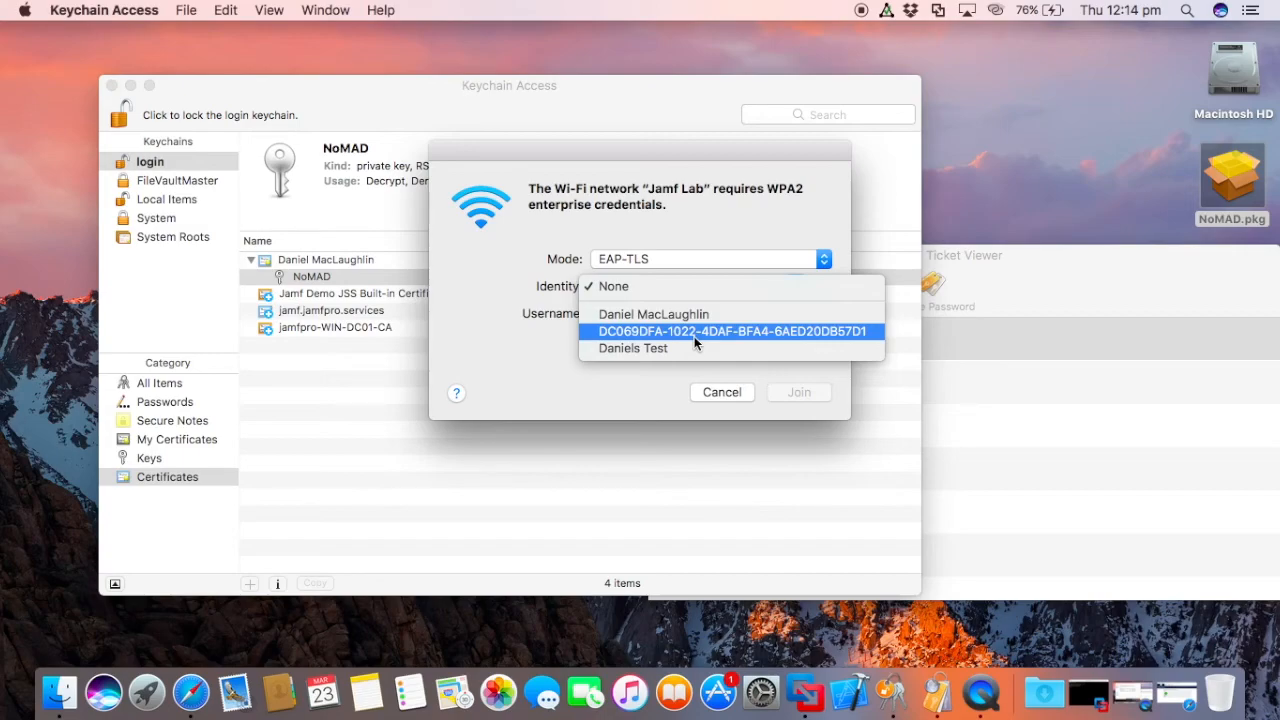
{"action": "left_click", "coordinate": [612, 286]}
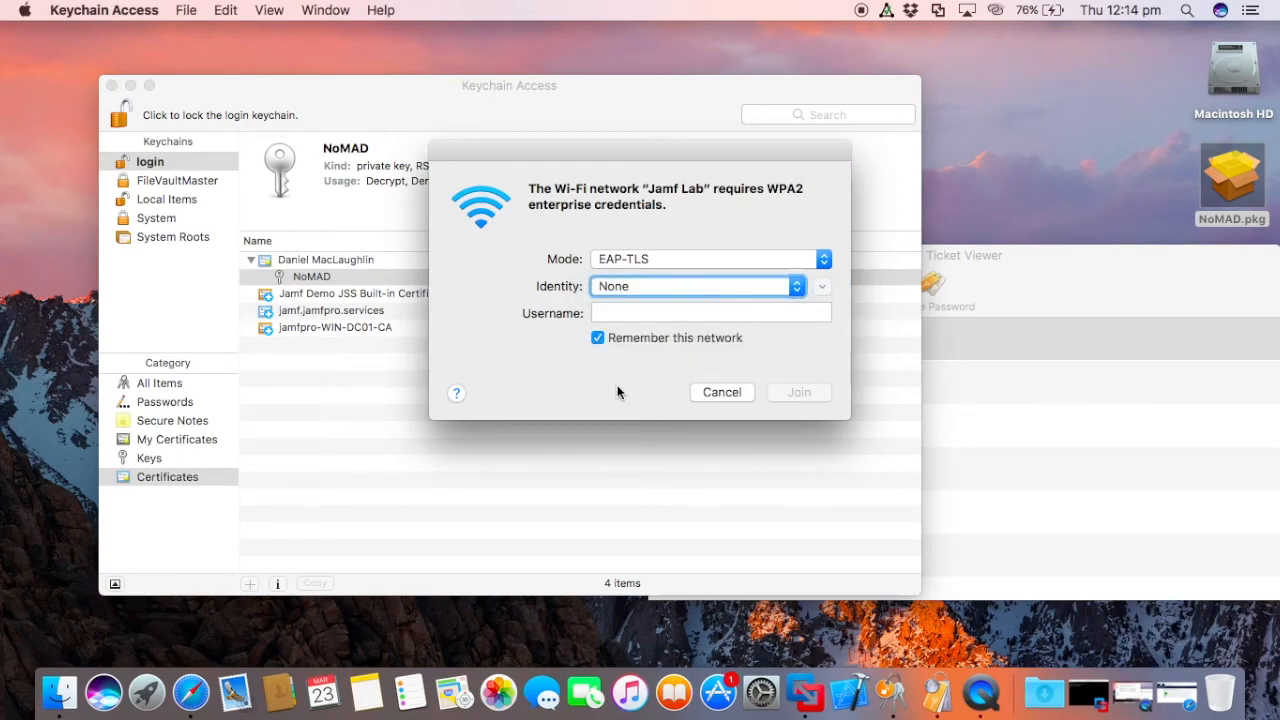
{"action": "left_click", "coordinate": [696, 286]}
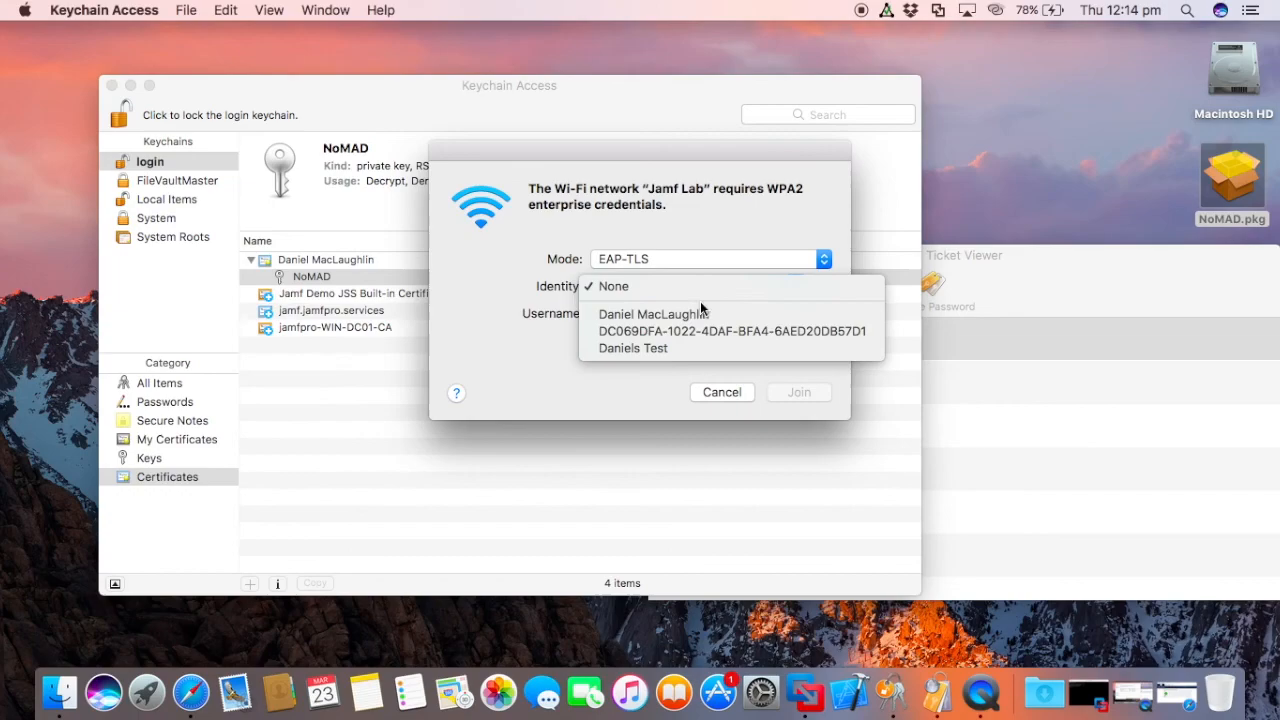
{"action": "mouse_move", "coordinate": [690, 368]}
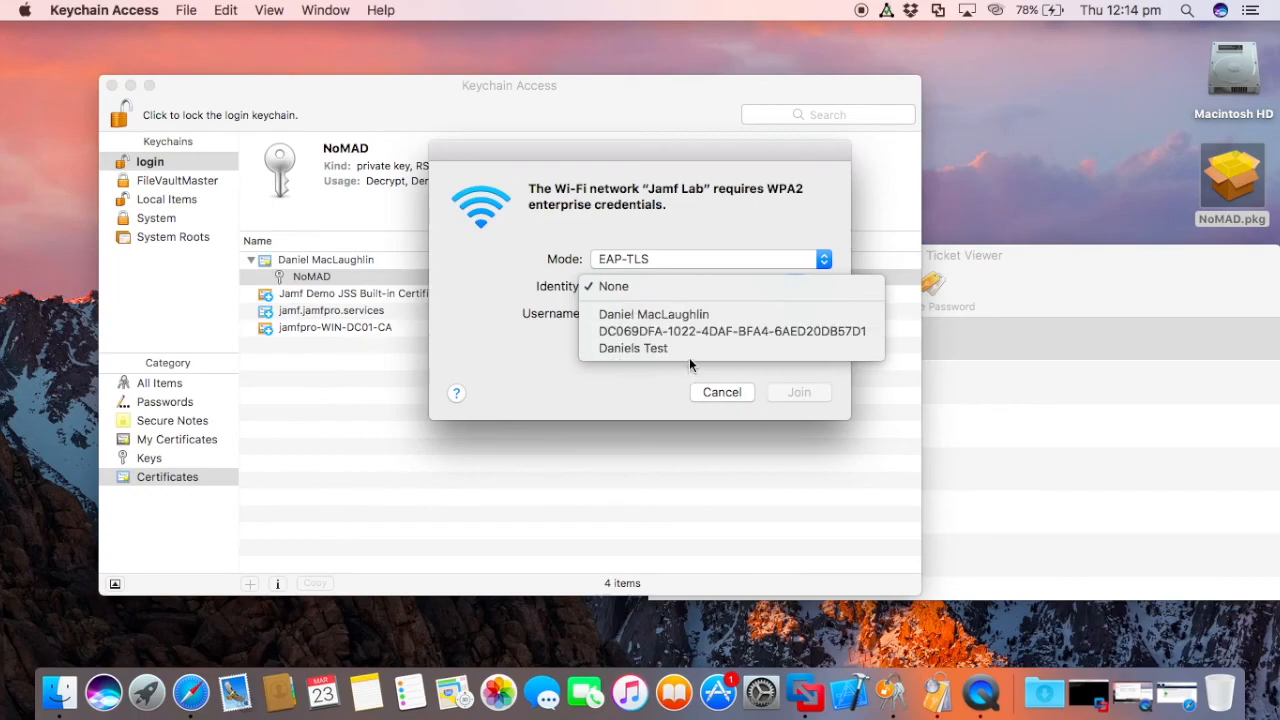
{"action": "left_click", "coordinate": [612, 286]}
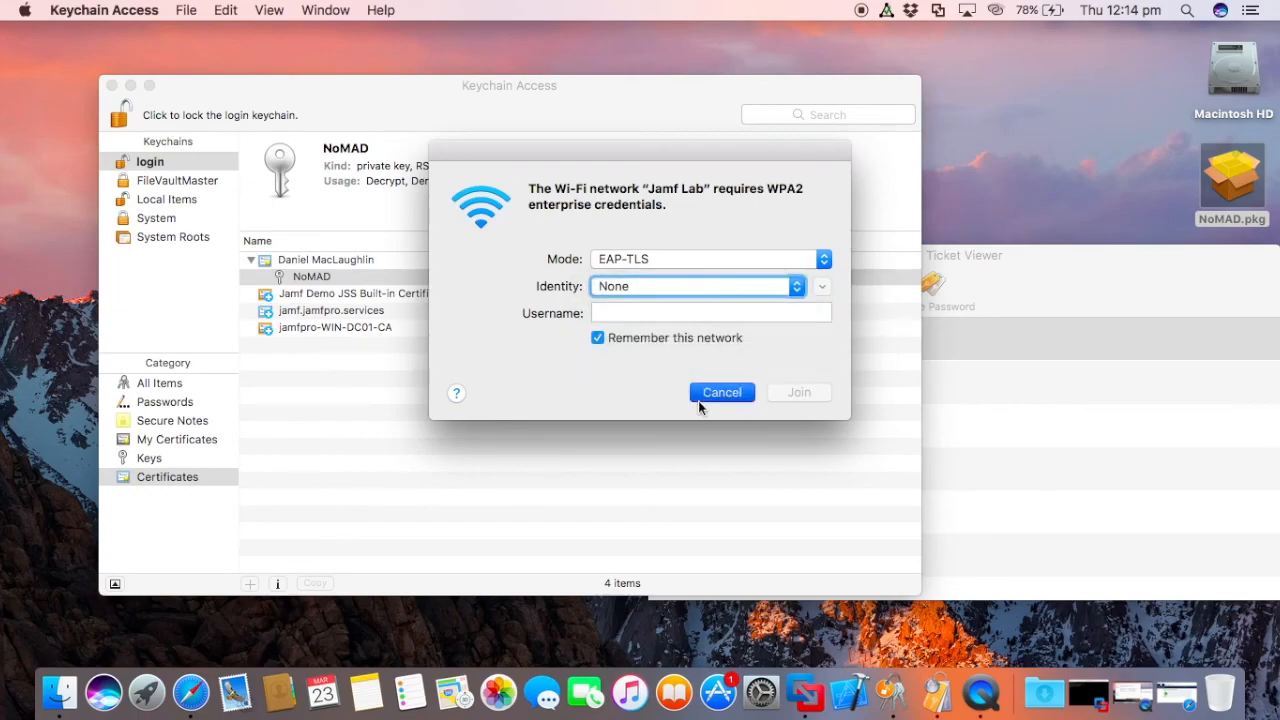
{"action": "left_click", "coordinate": [720, 392]}
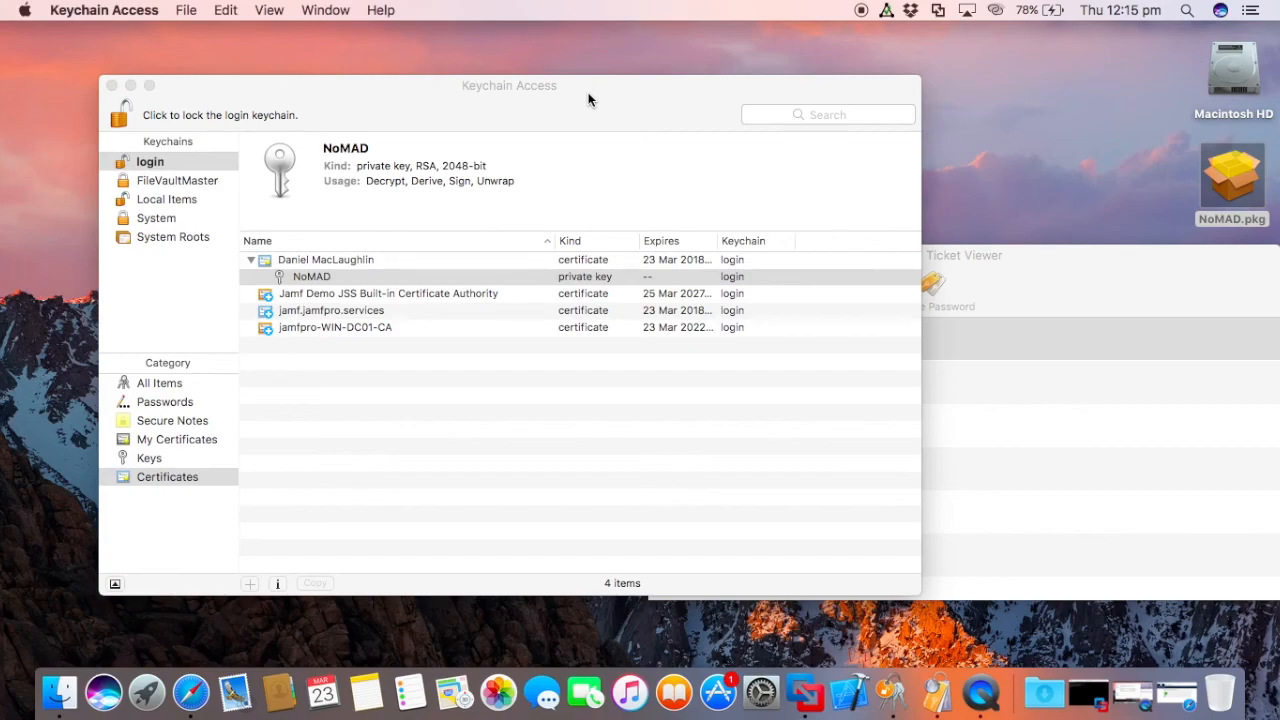